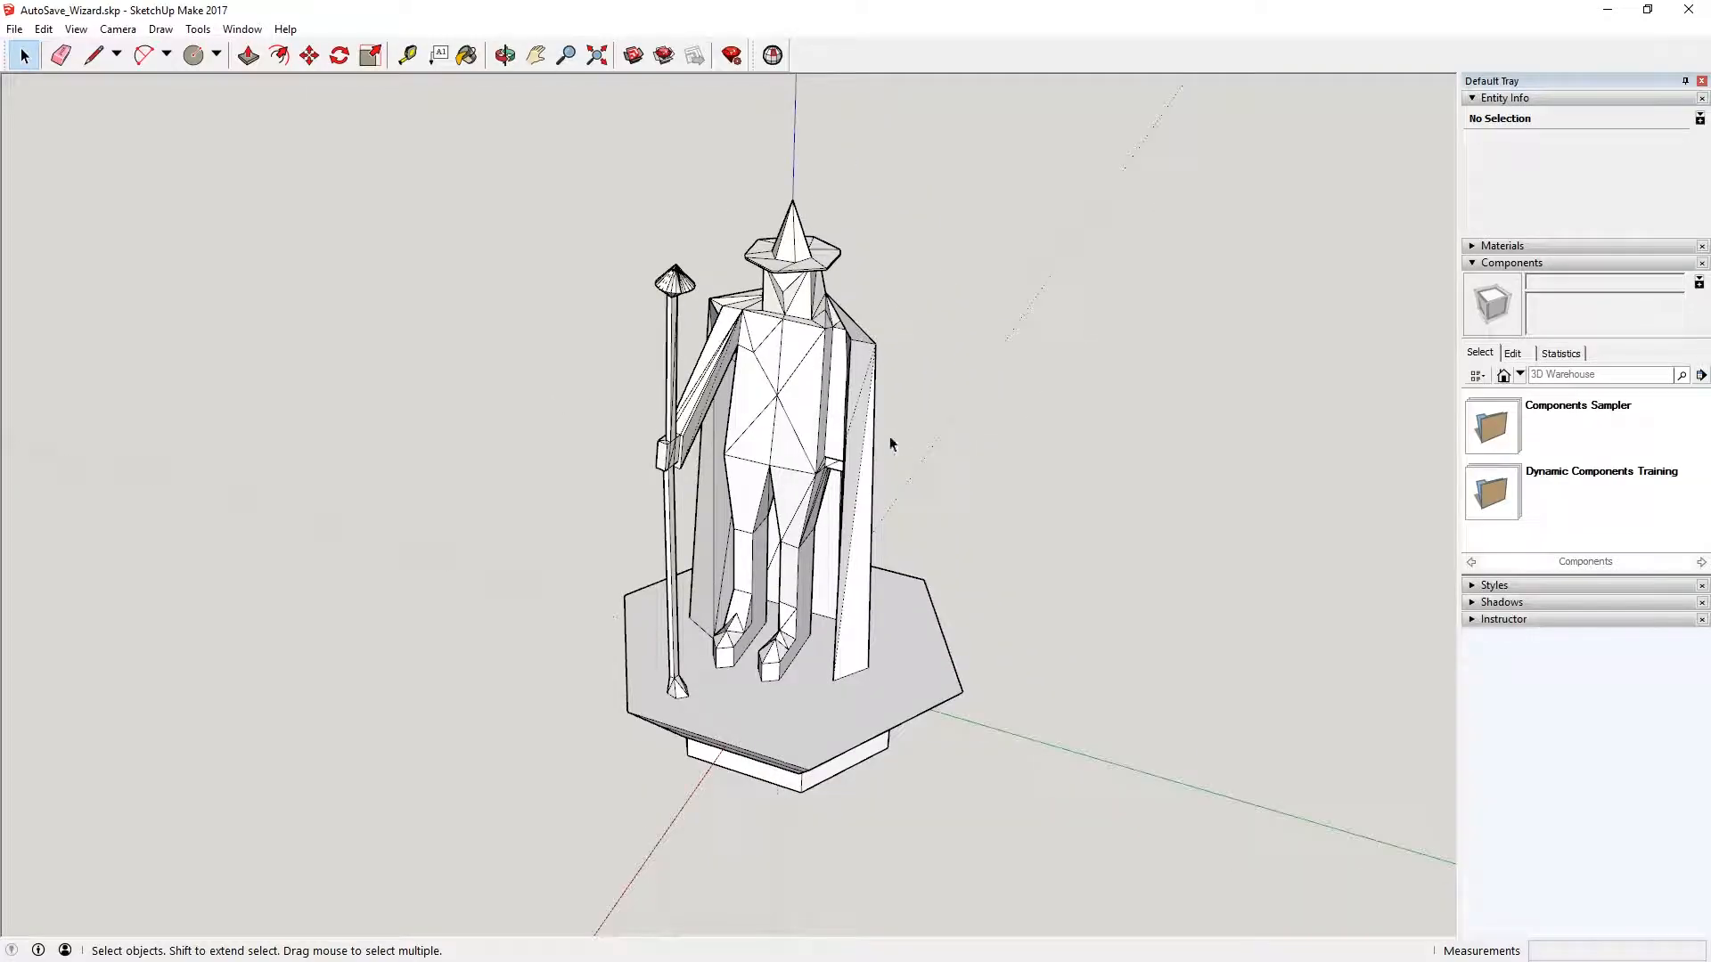
pyautogui.moveTo(762, 360)
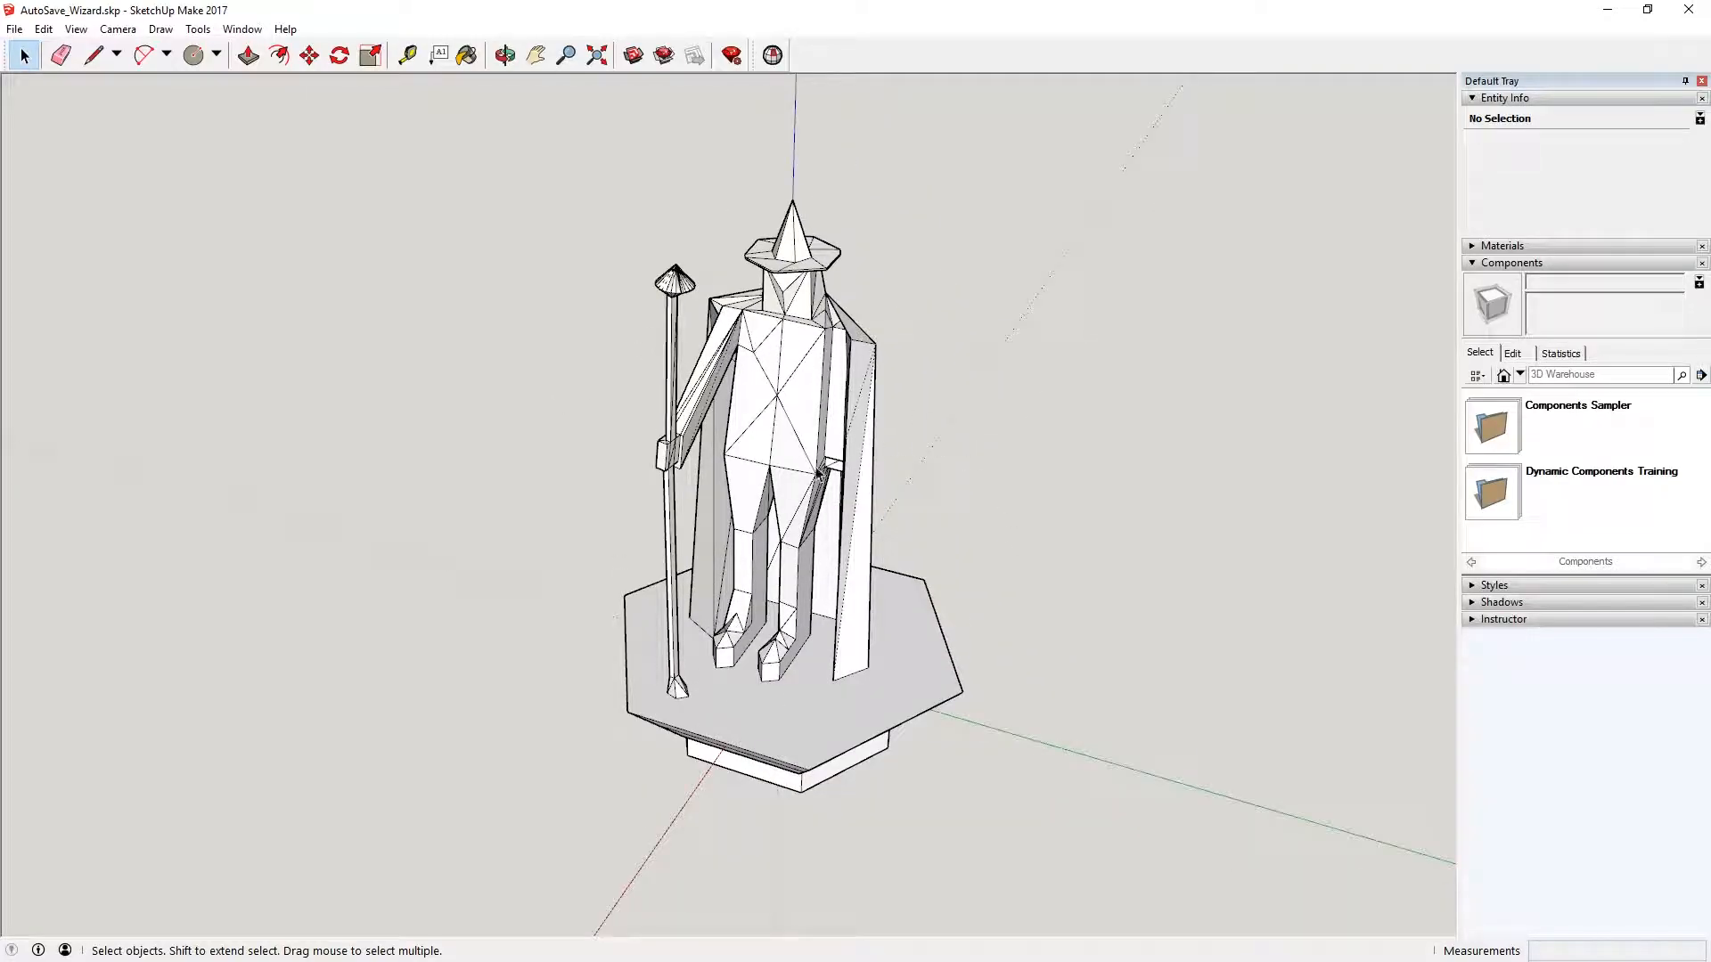
pyautogui.moveTo(826, 431)
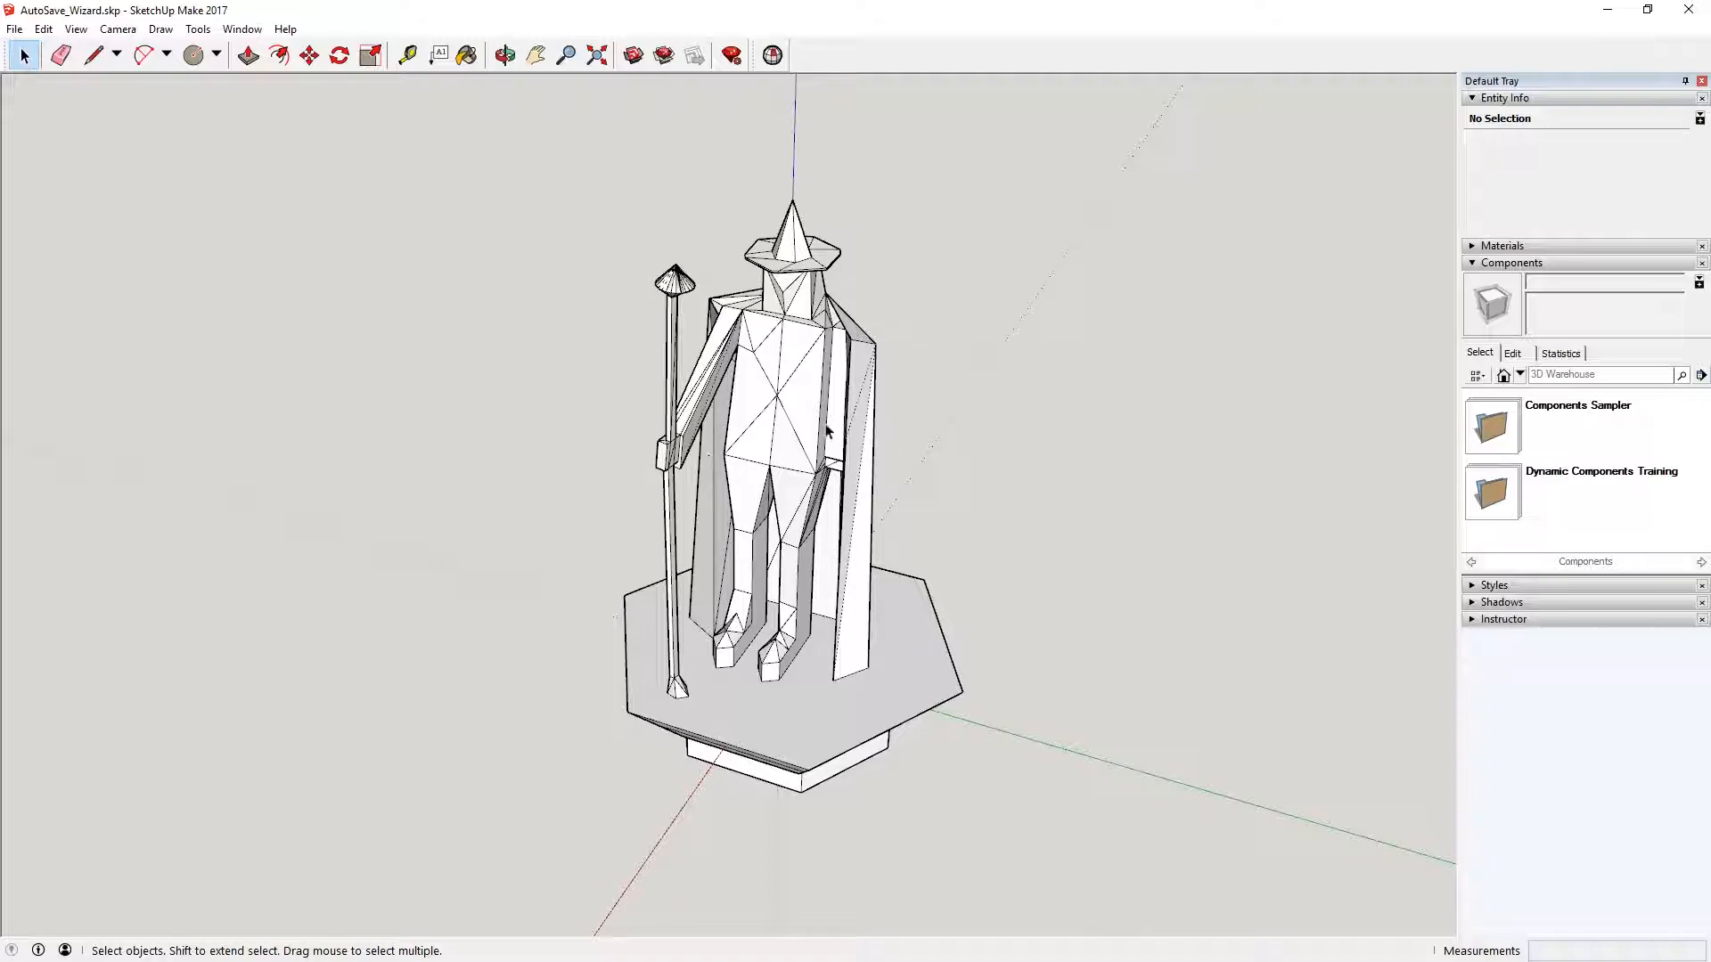
pyautogui.moveTo(798, 342)
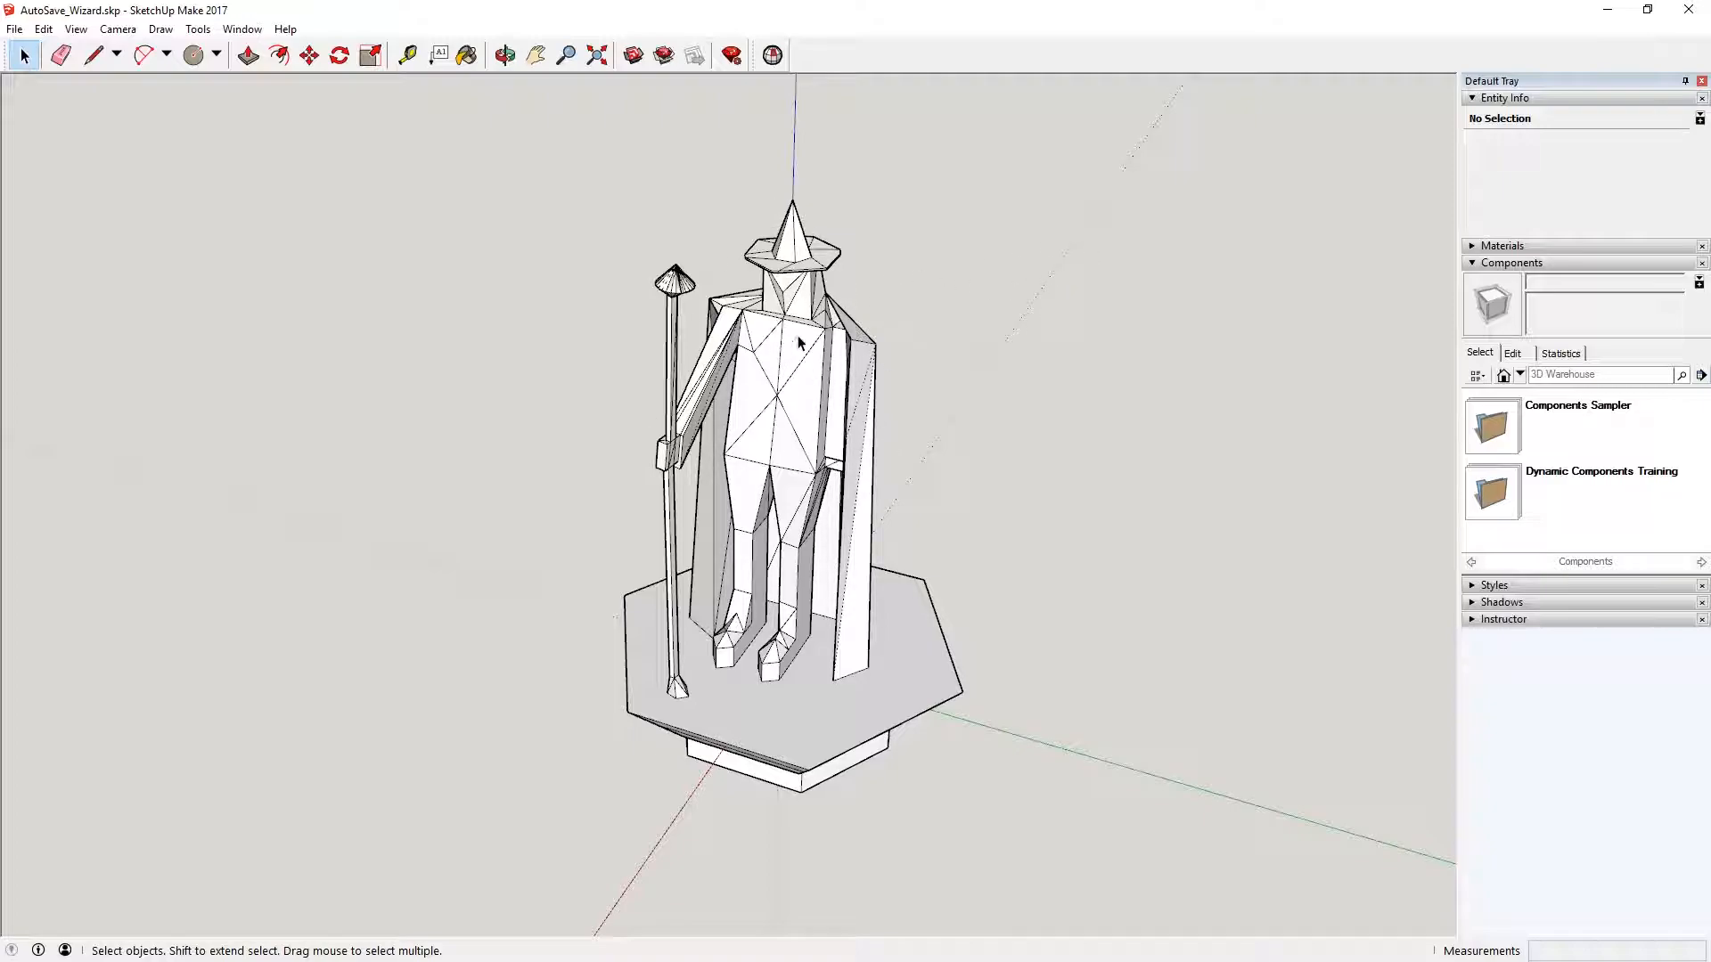
pyautogui.moveTo(818, 321)
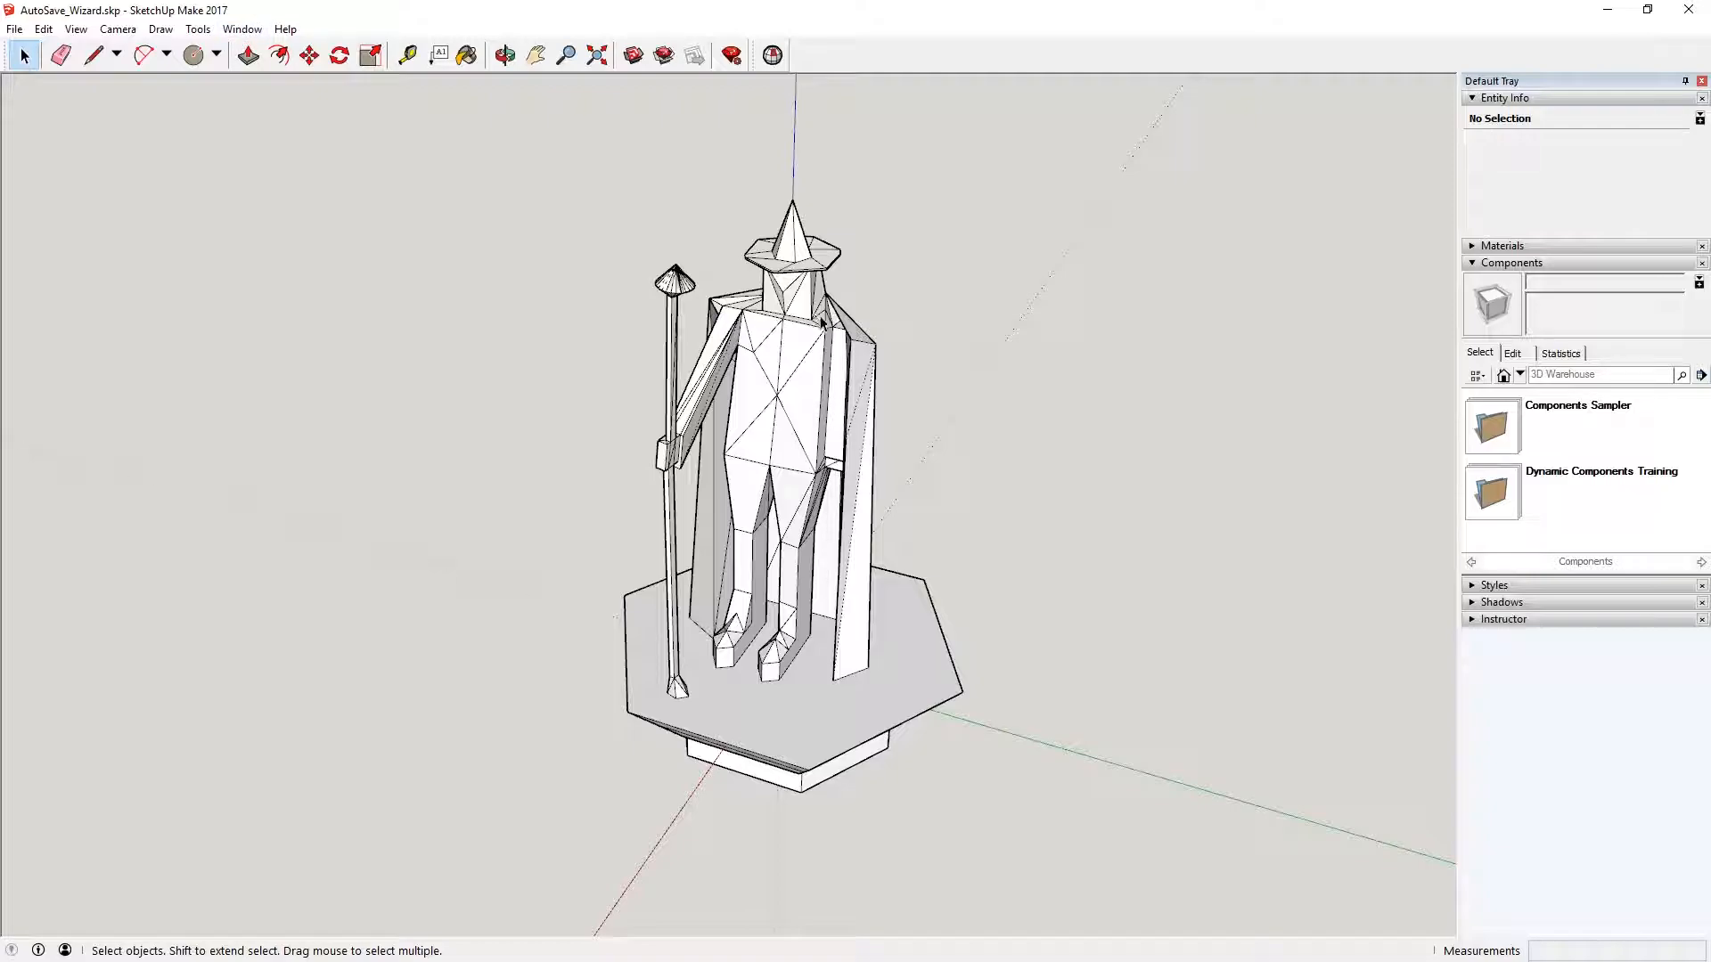
pyautogui.moveTo(885, 368)
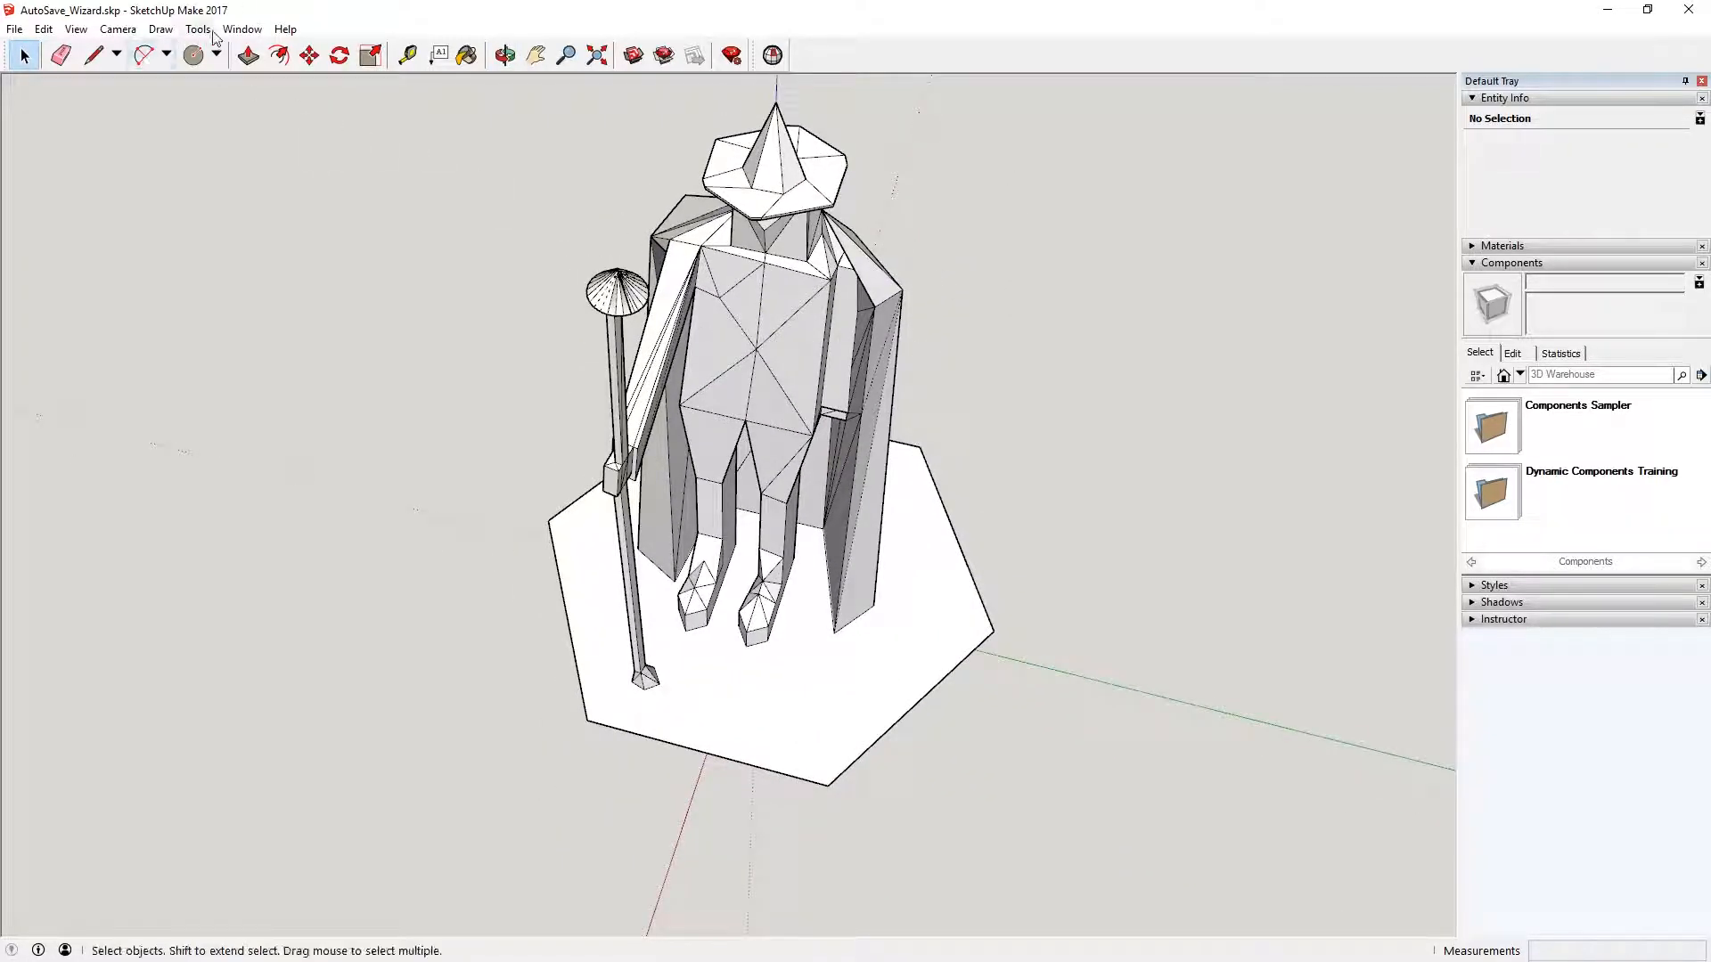
pyautogui.moveTo(229, 19)
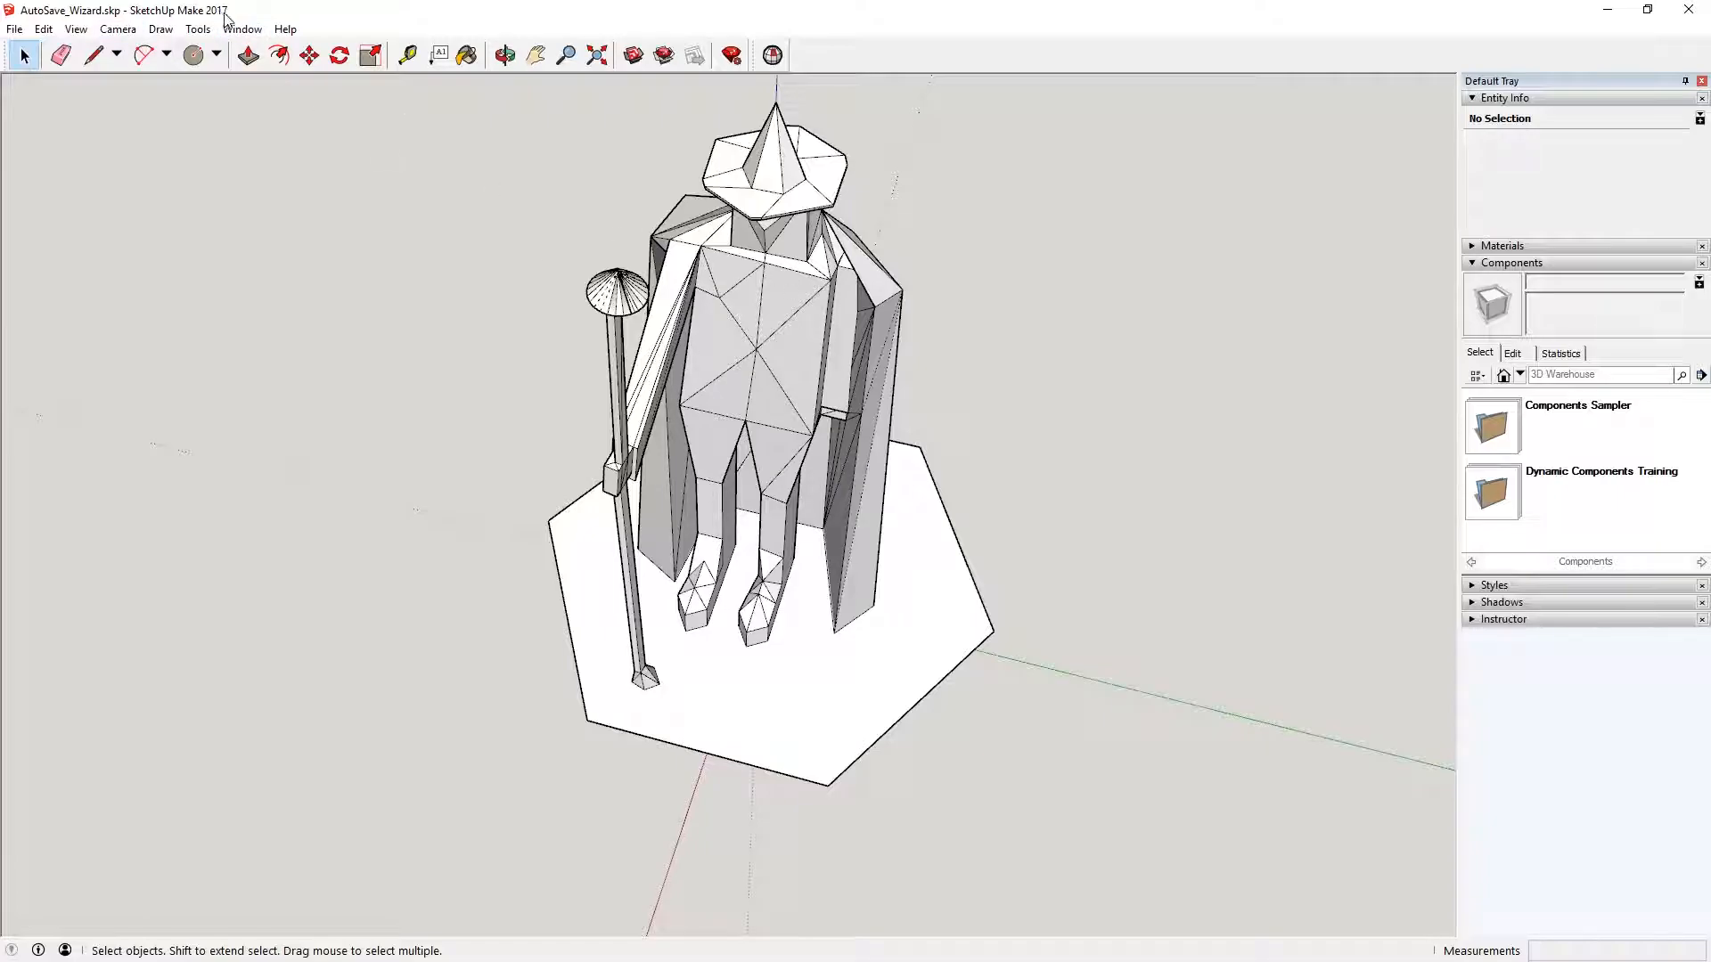
pyautogui.moveTo(241, 28)
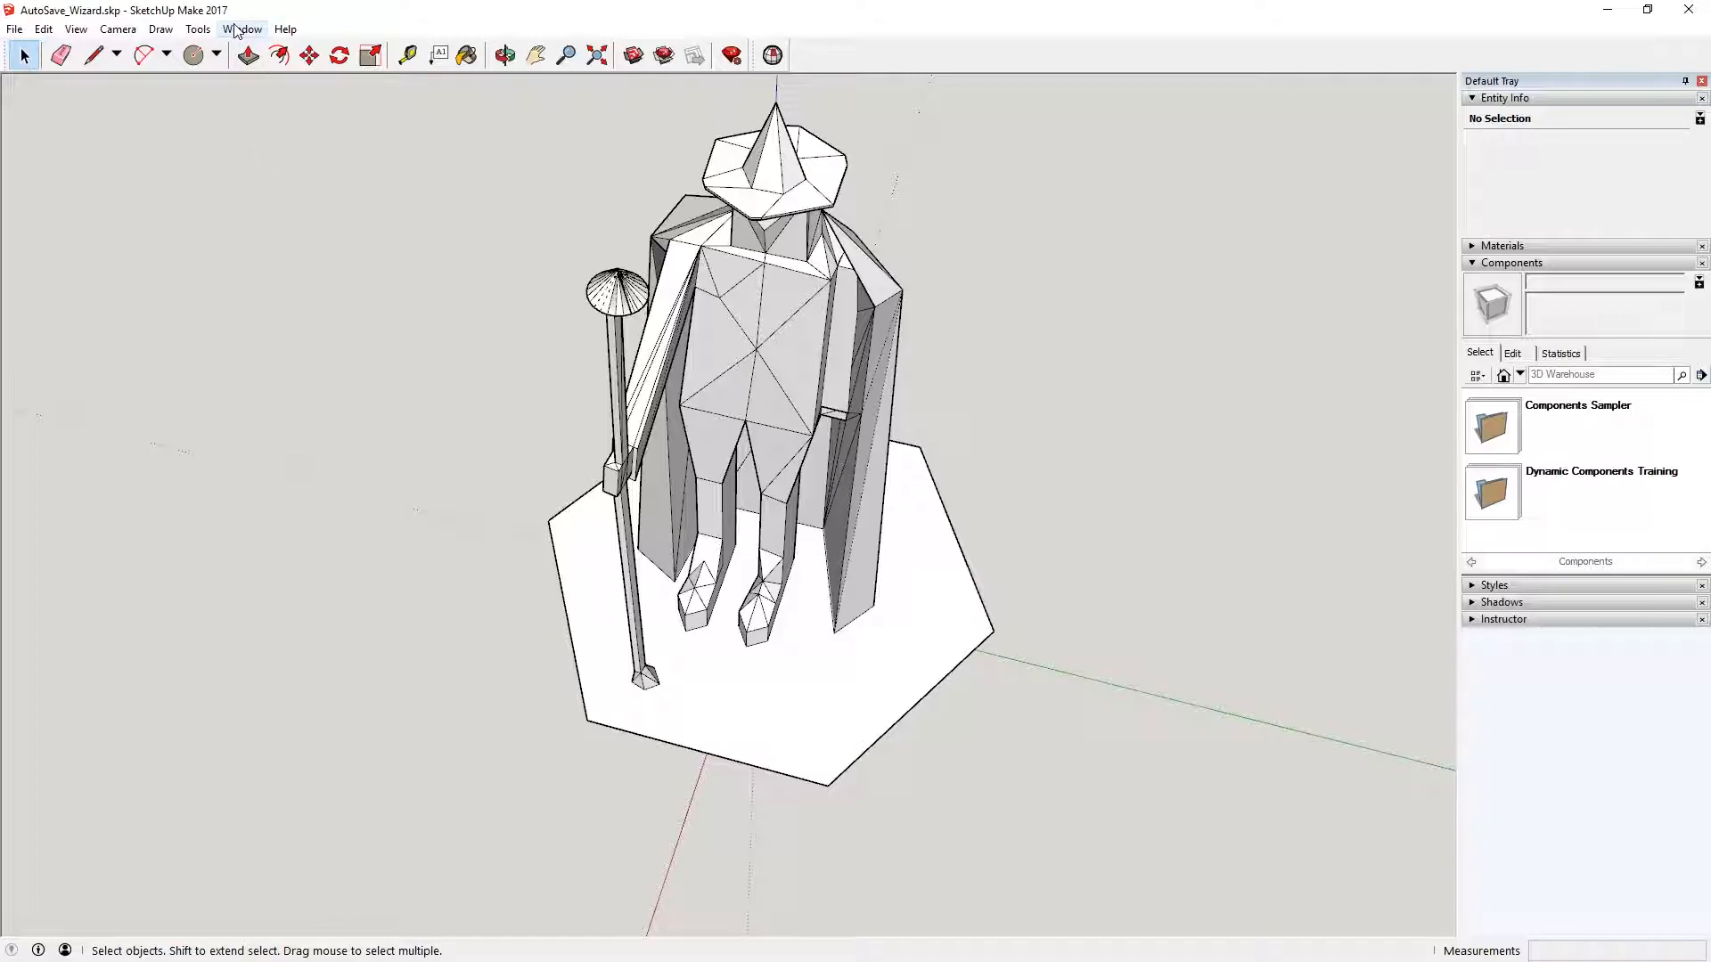
# Browse the Tools, Window and Help menus, settling on Window's Extension Warehouse entry.
pyautogui.click(198, 28)
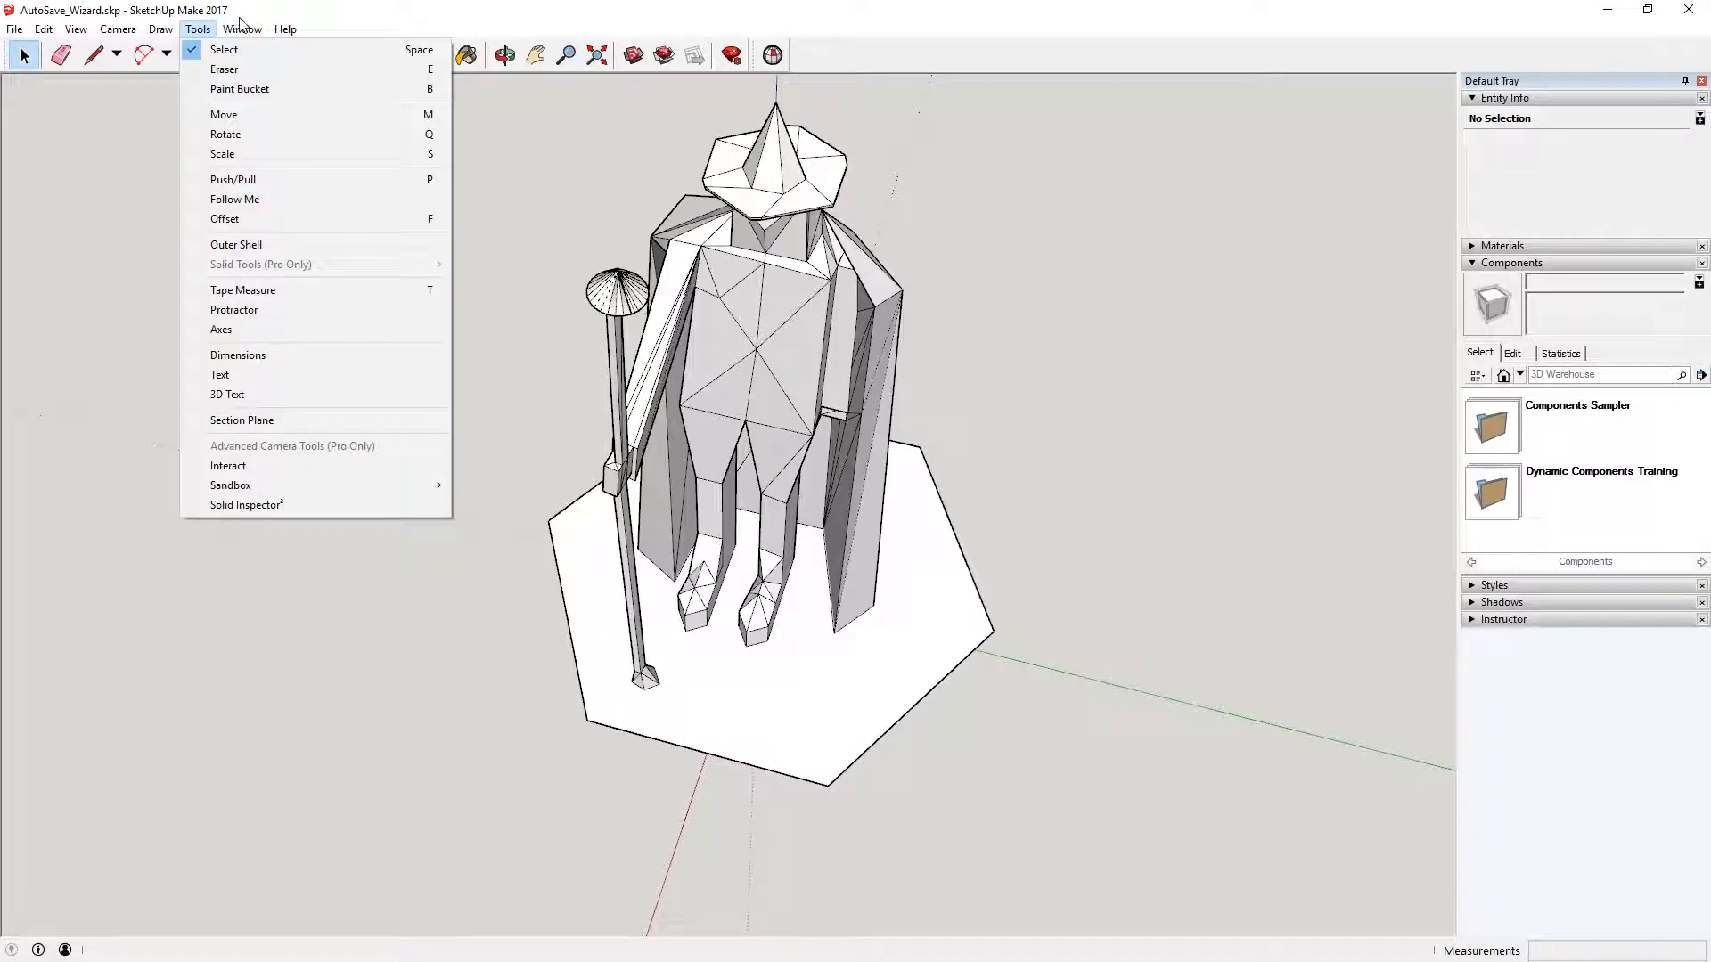
pyautogui.click(243, 28)
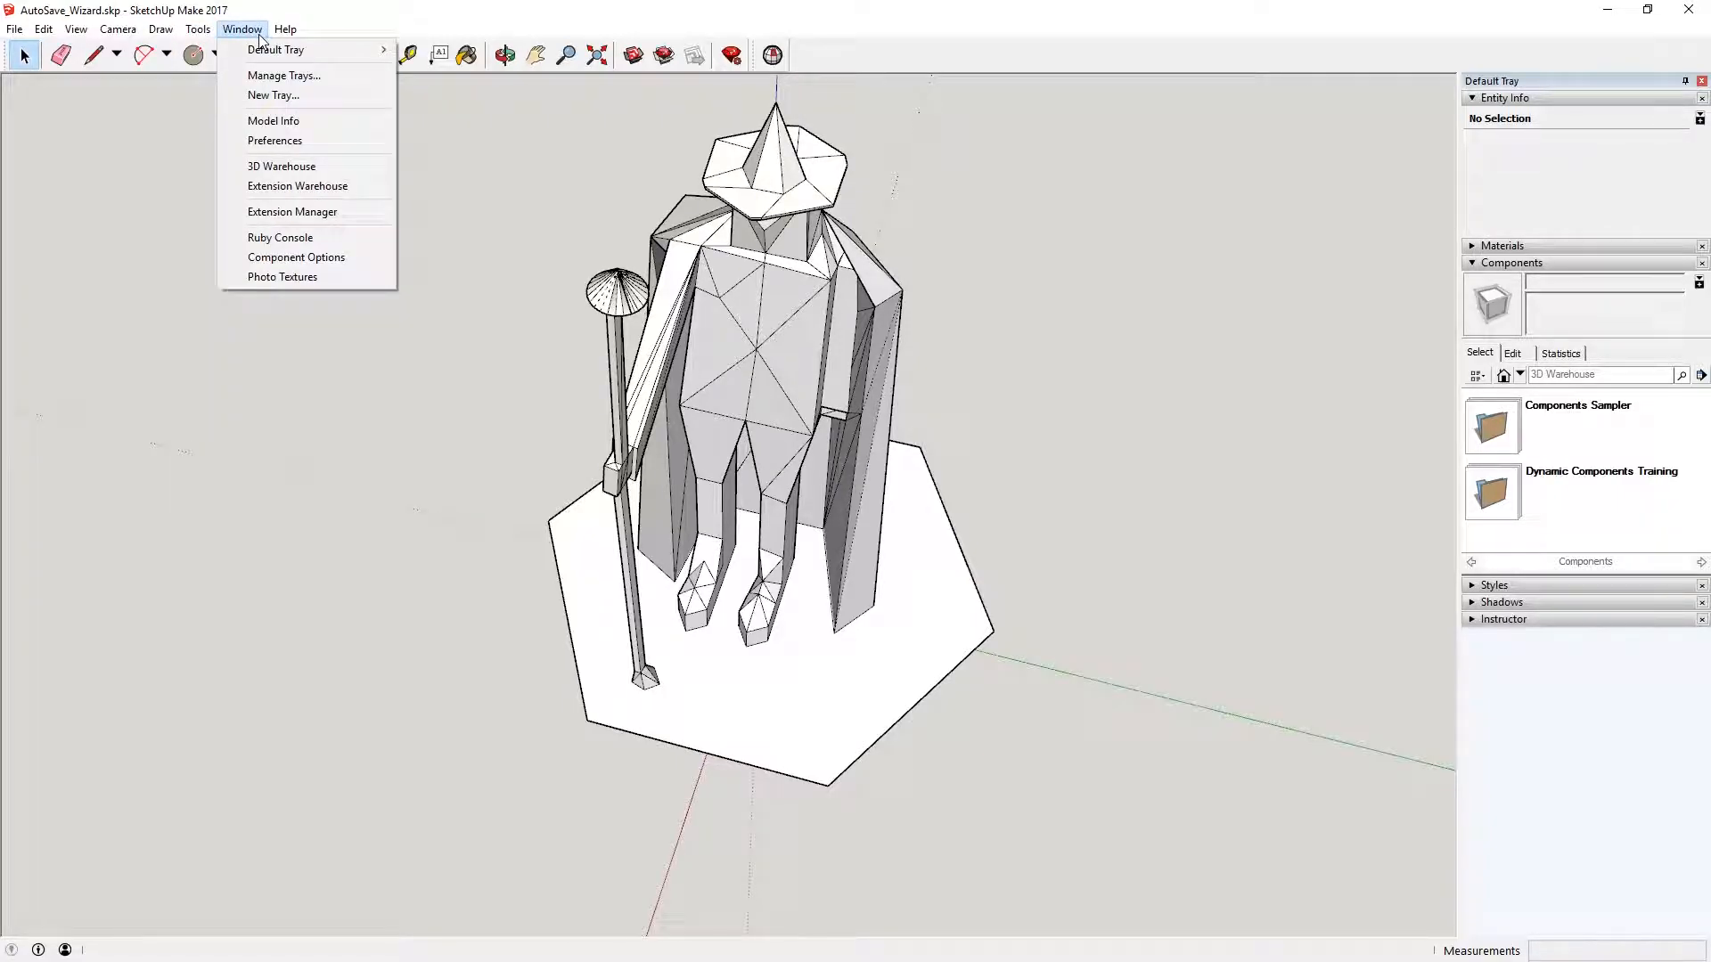
pyautogui.click(285, 29)
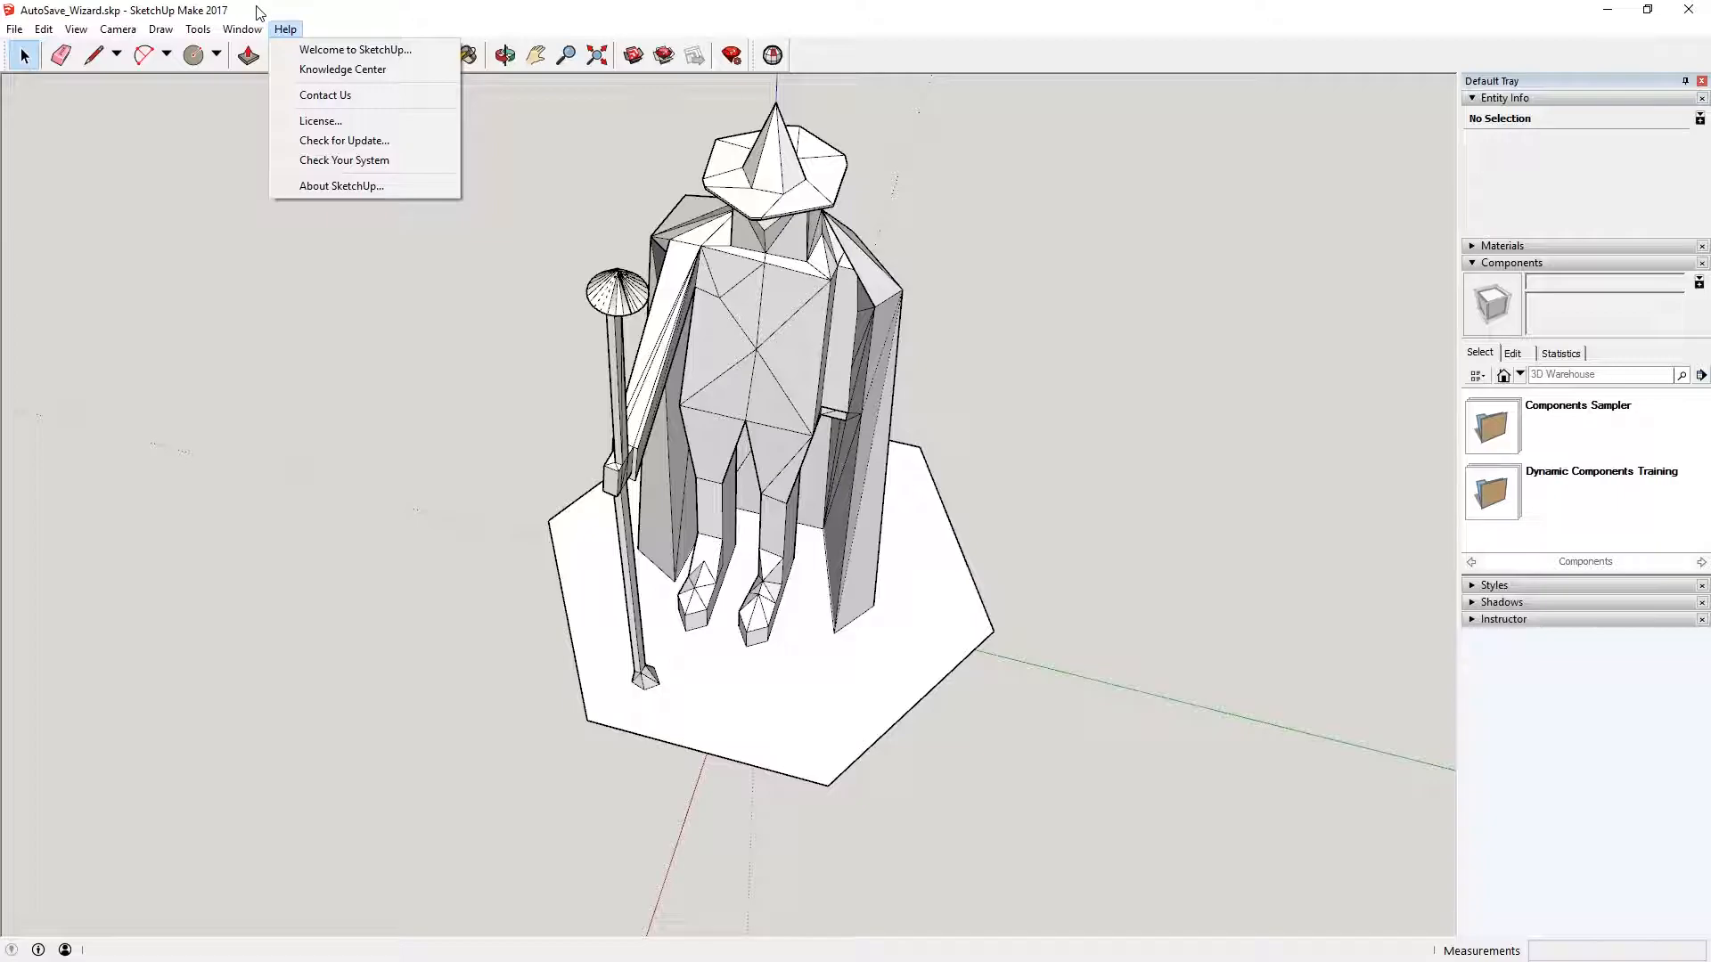
pyautogui.click(242, 28)
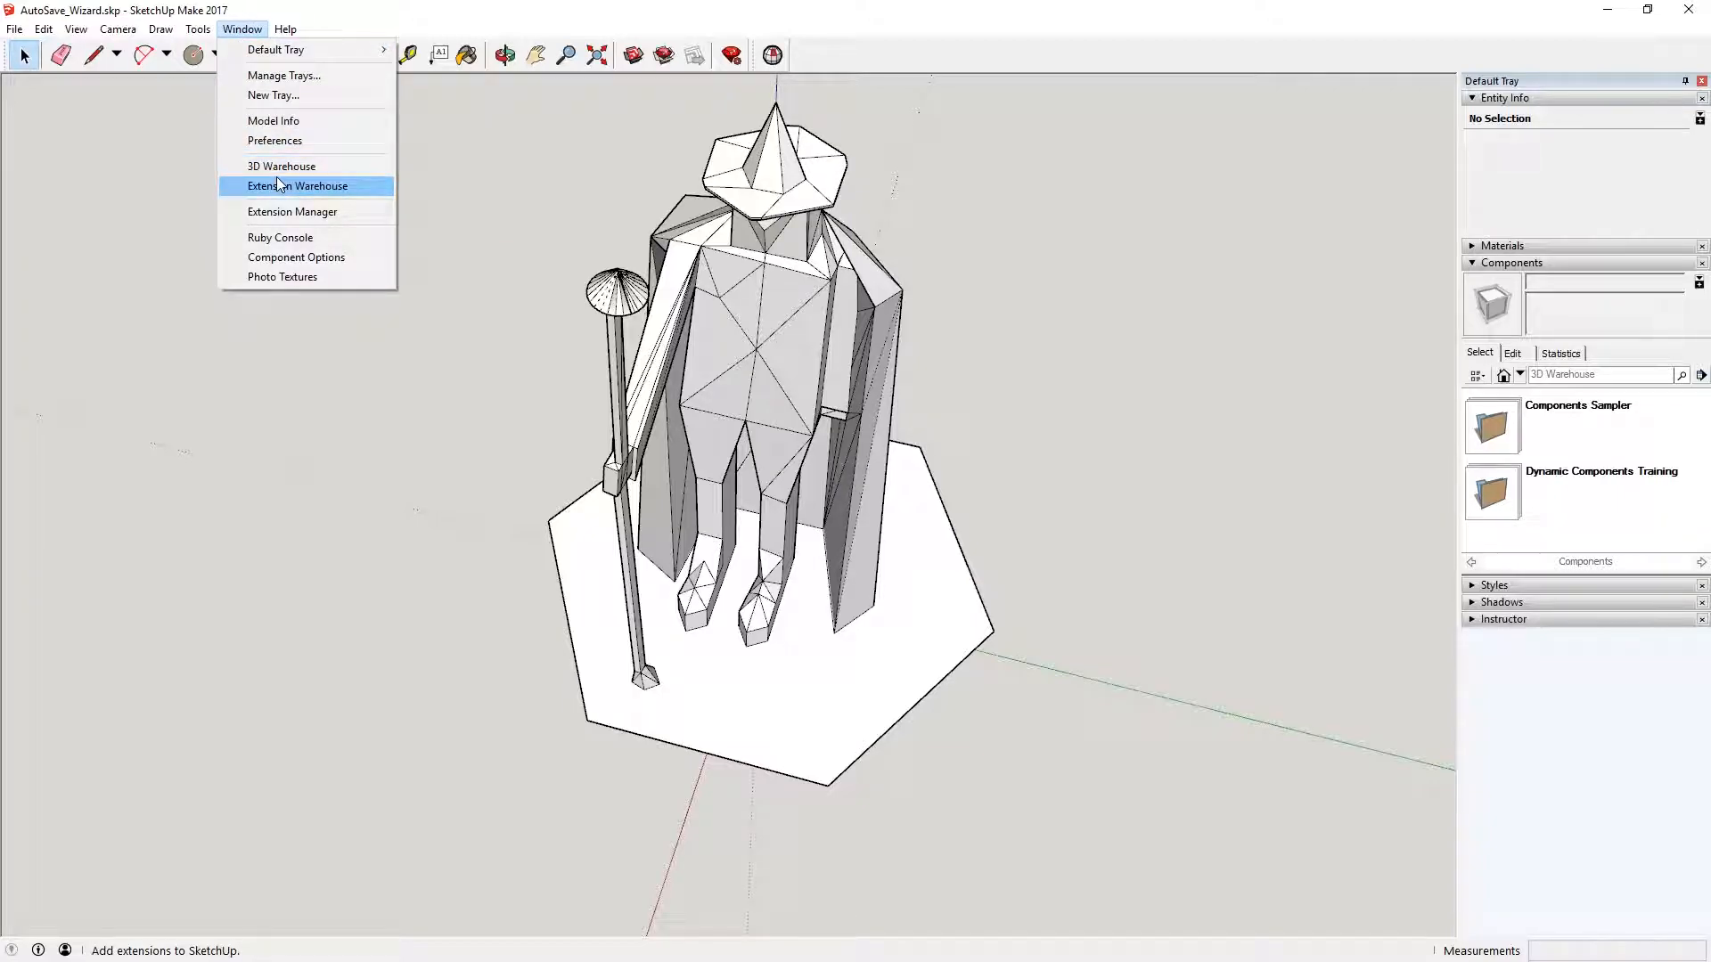
pyautogui.moveTo(281, 166)
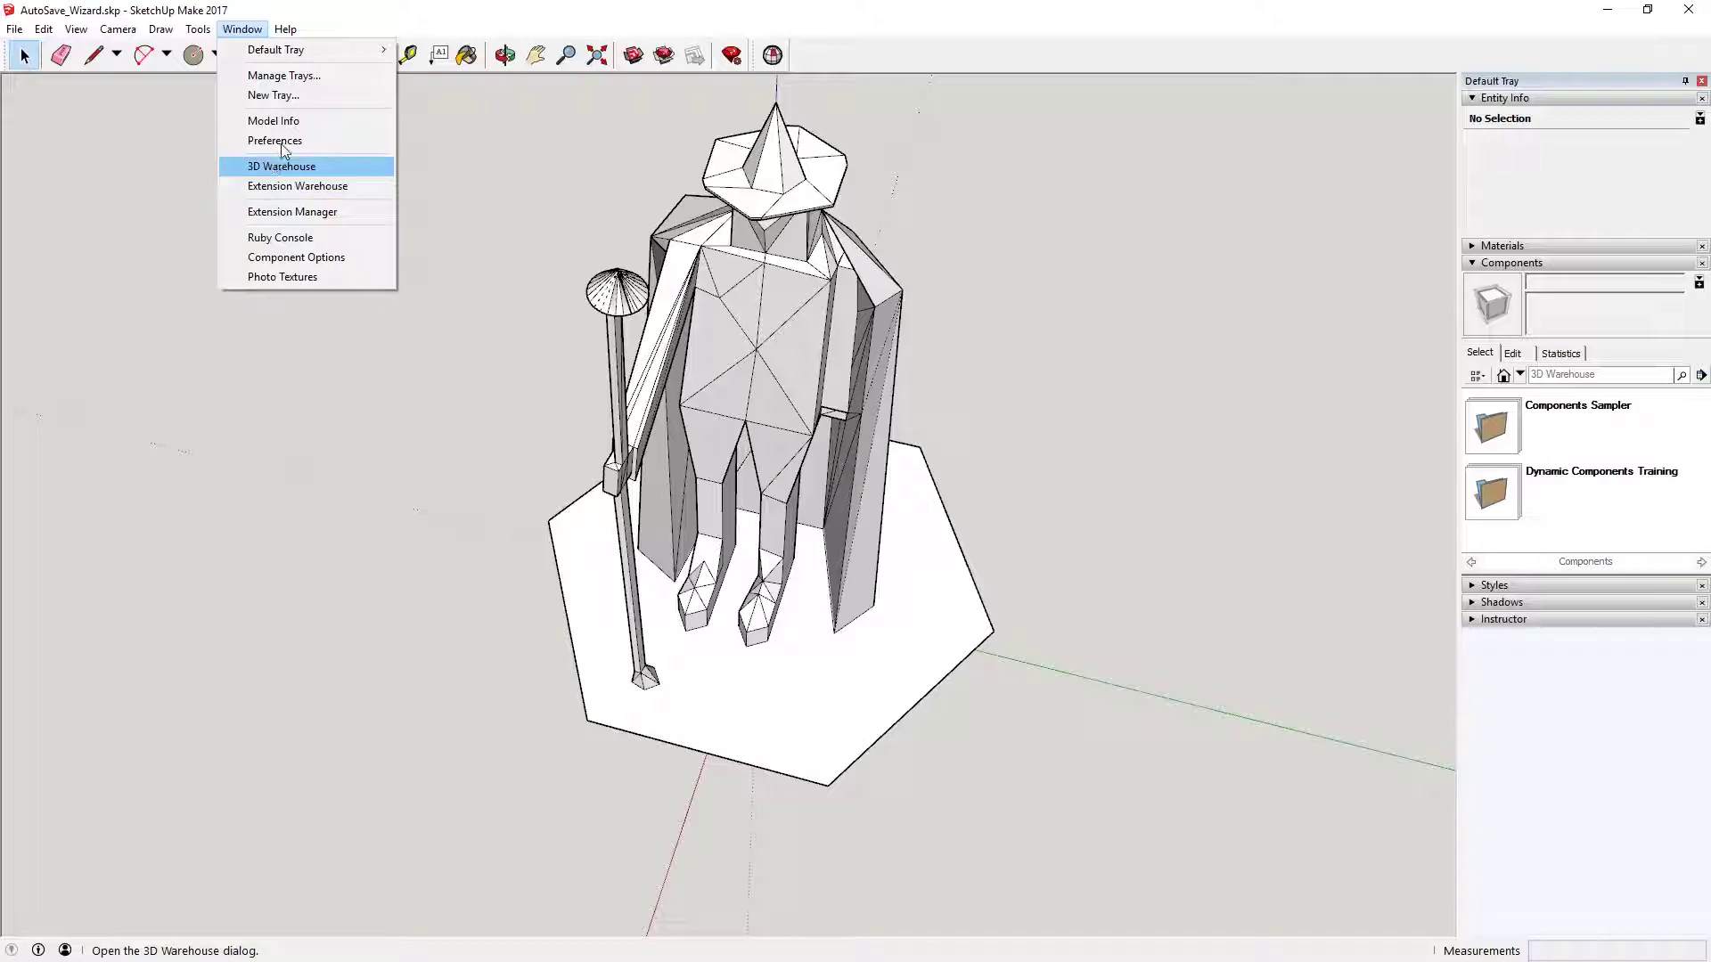
pyautogui.moveTo(297, 185)
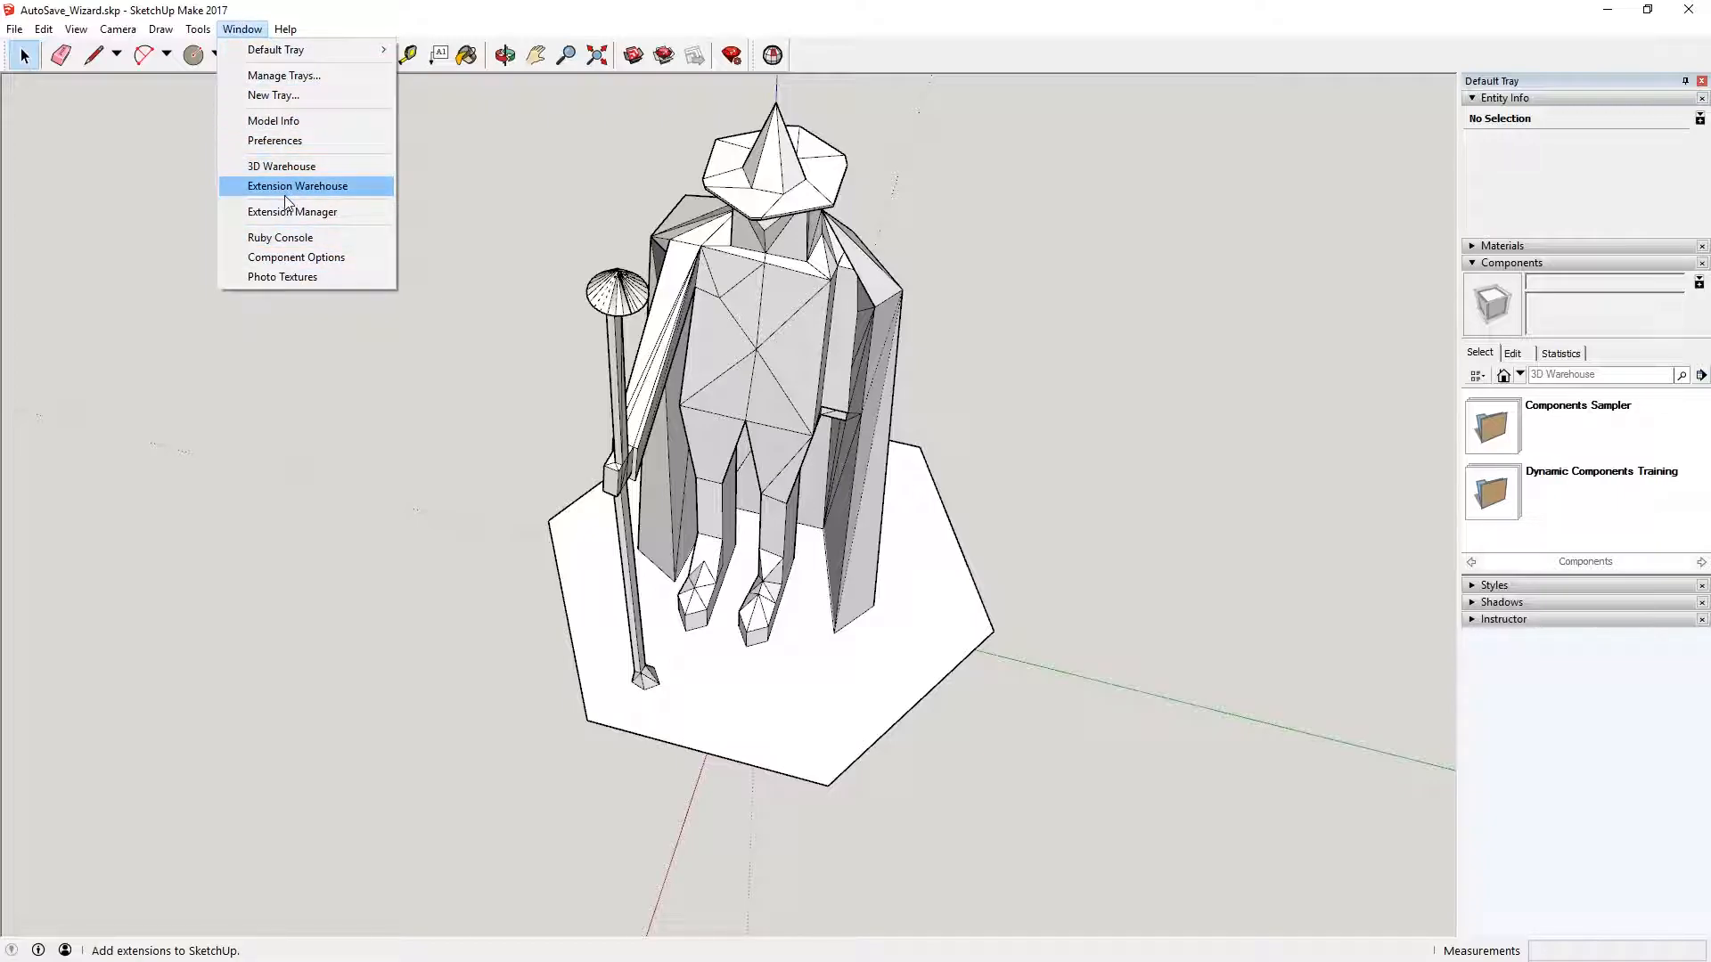
pyautogui.moveTo(317, 200)
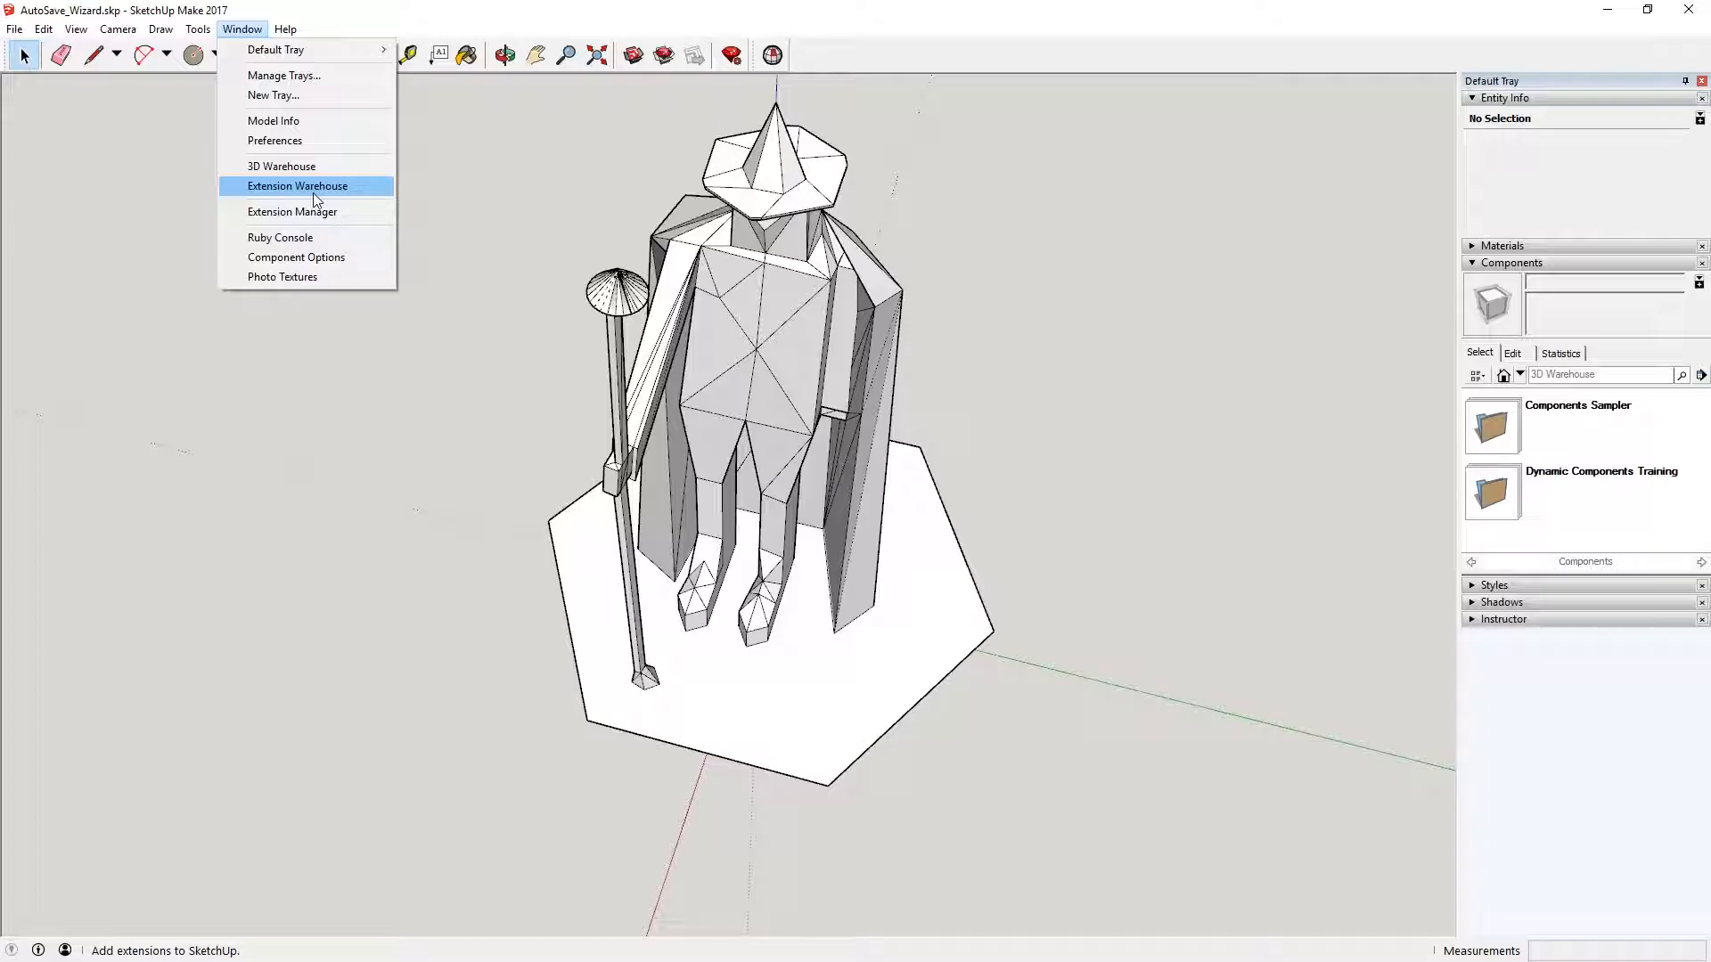
# Open the Extension Warehouse store from the Window menu.
pyautogui.click(297, 186)
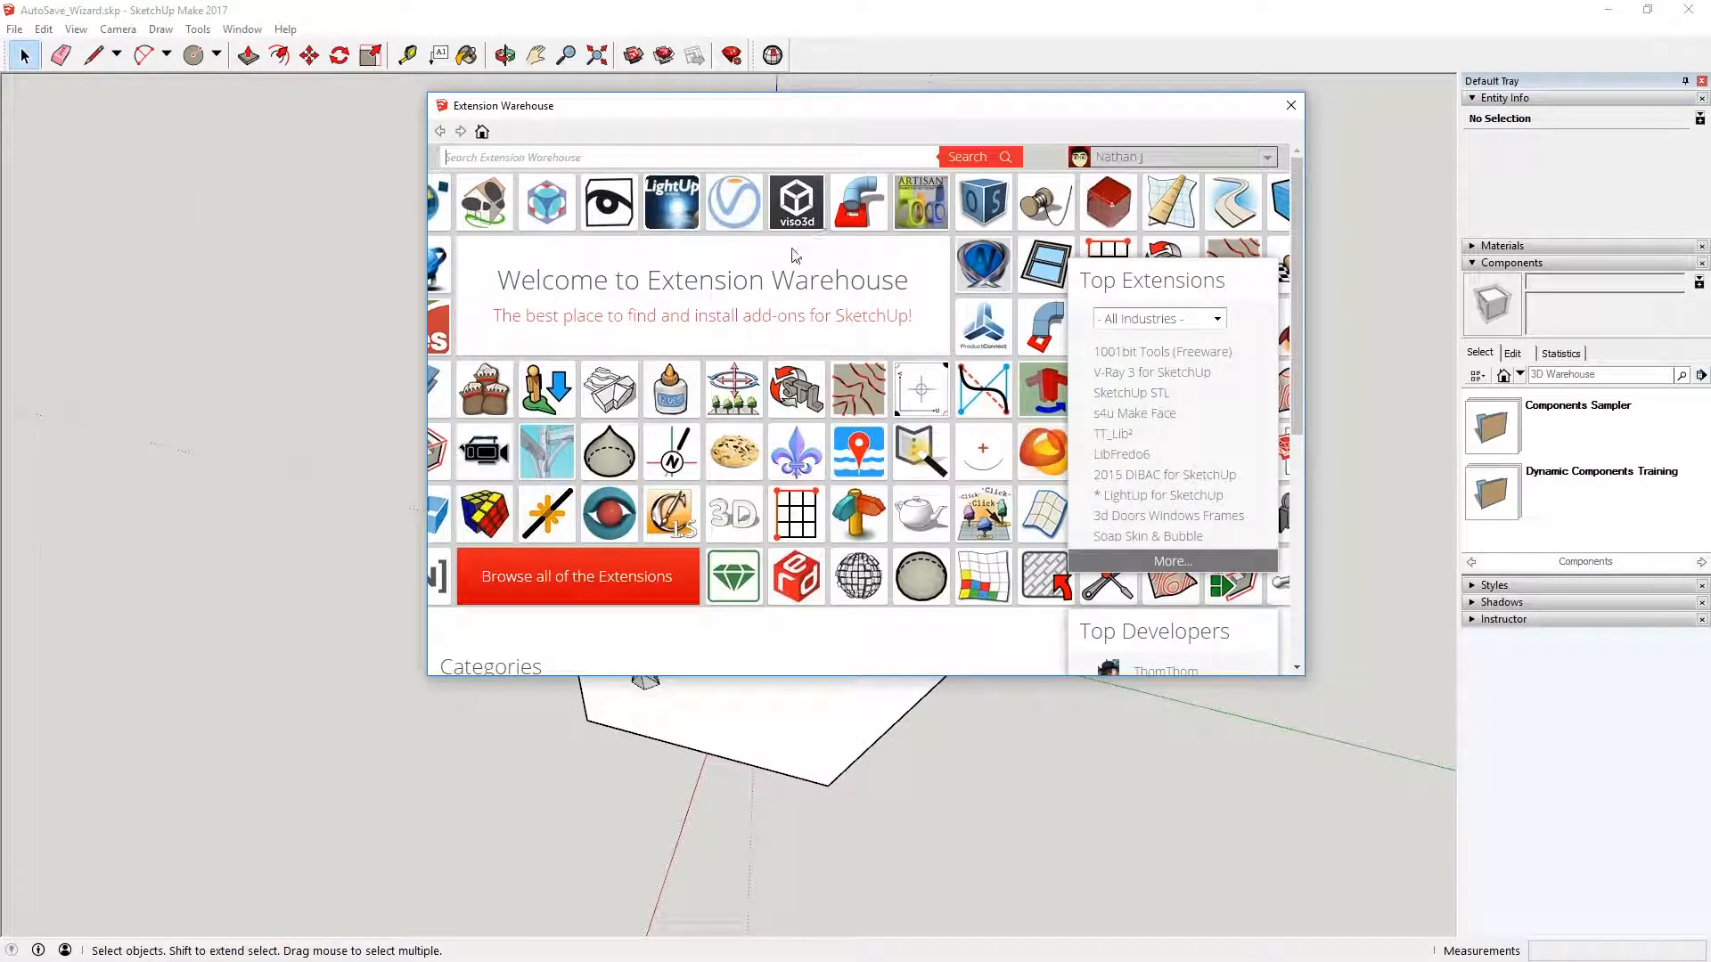
pyautogui.moveTo(1115, 157)
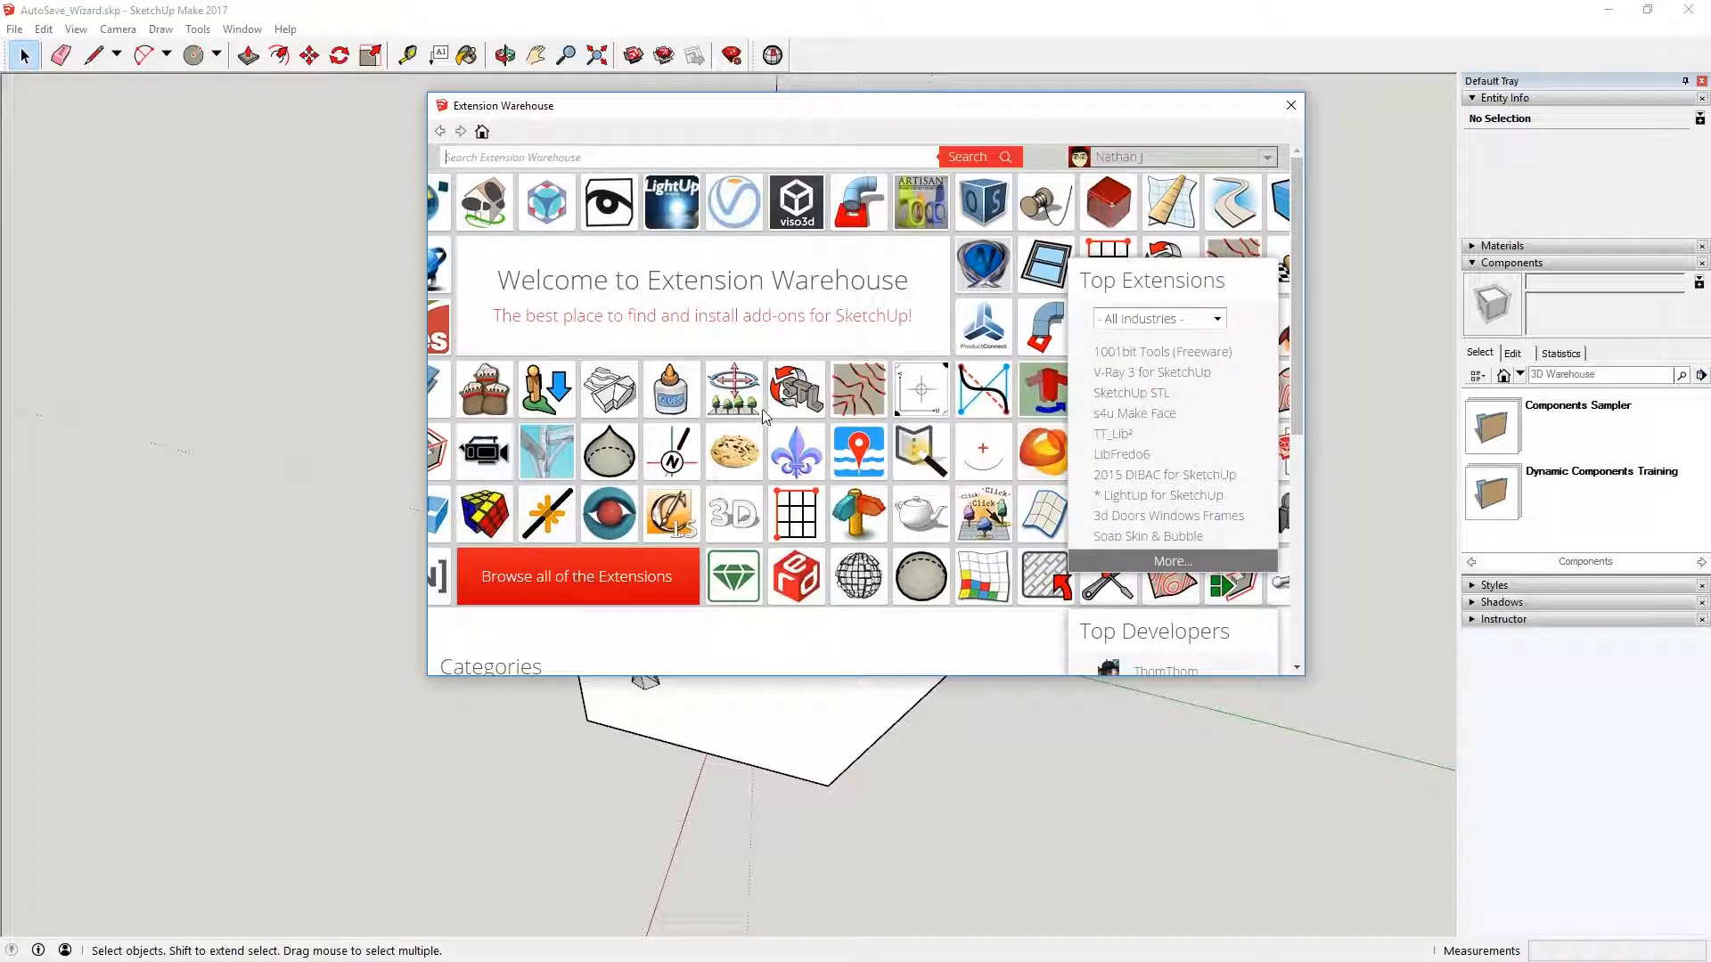
pyautogui.moveTo(709, 409)
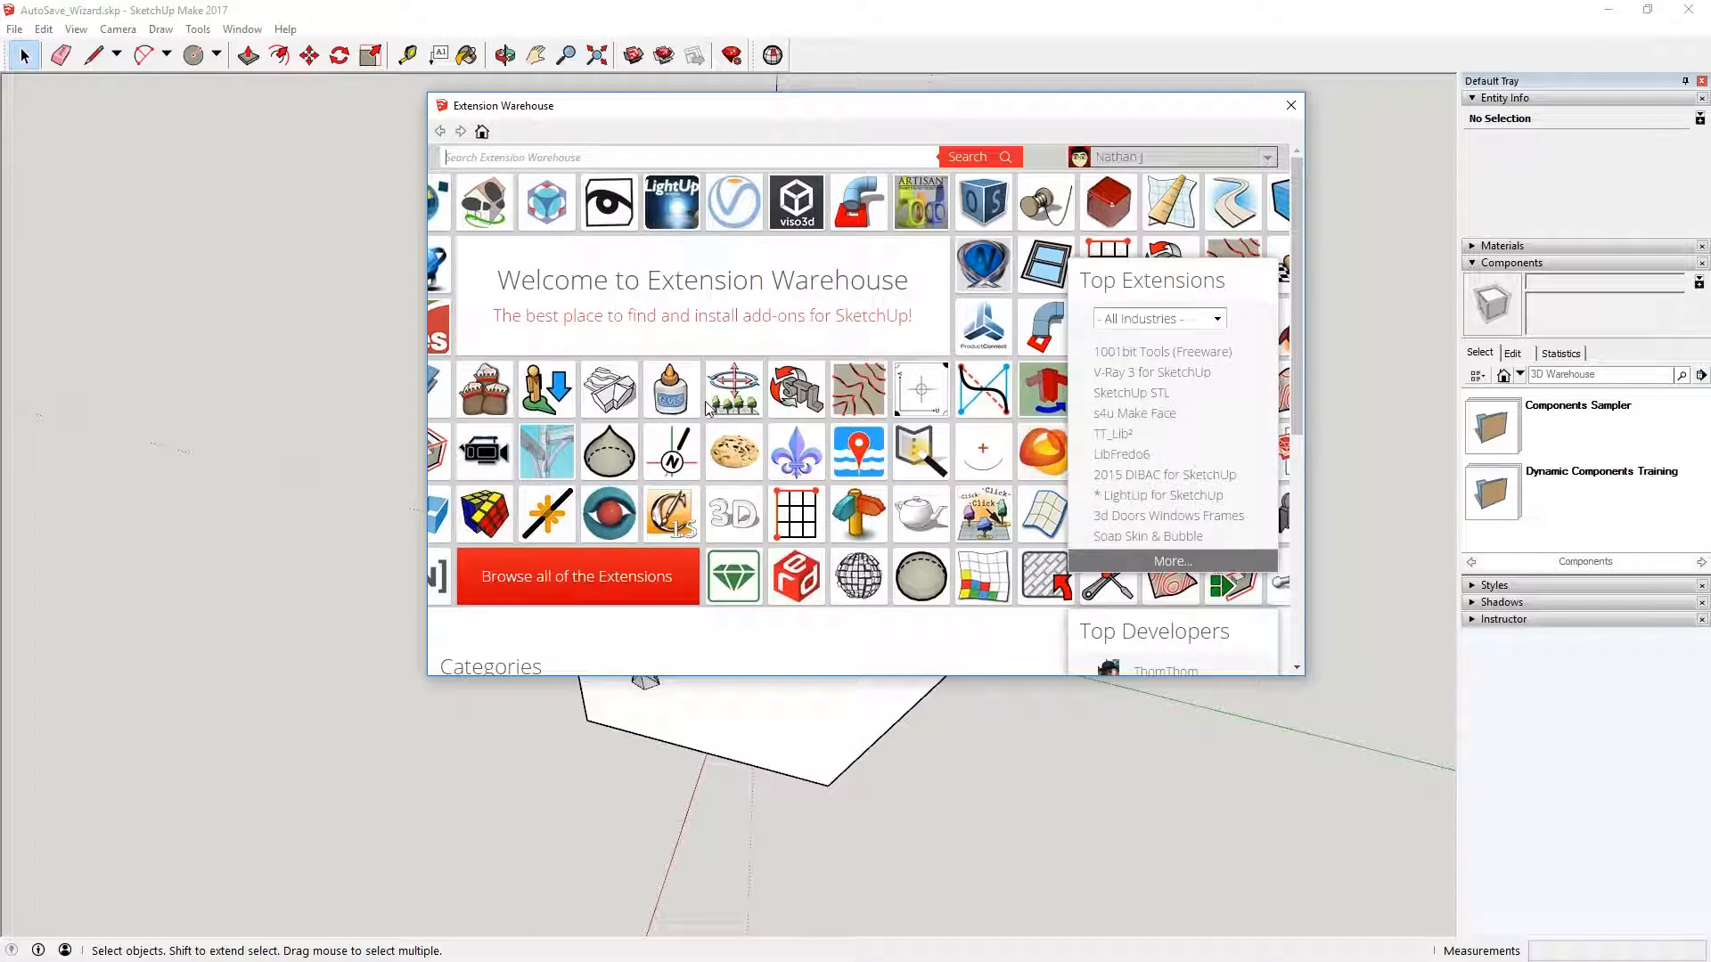
pyautogui.moveTo(947, 412)
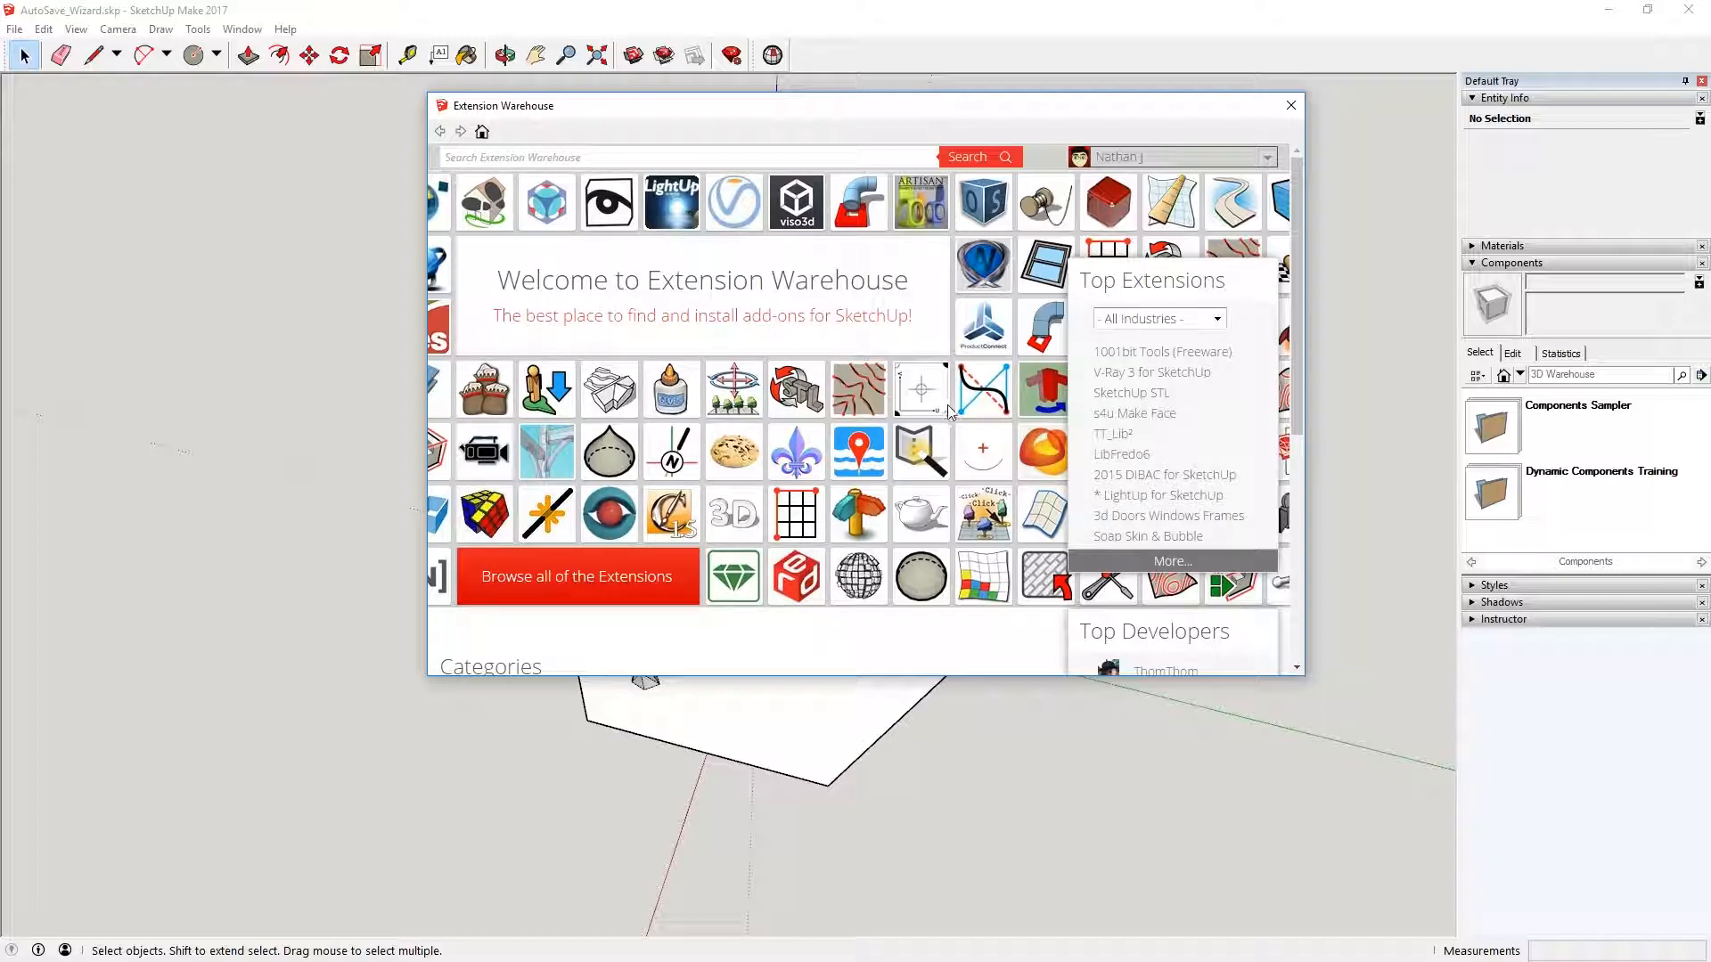
pyautogui.moveTo(1167, 515)
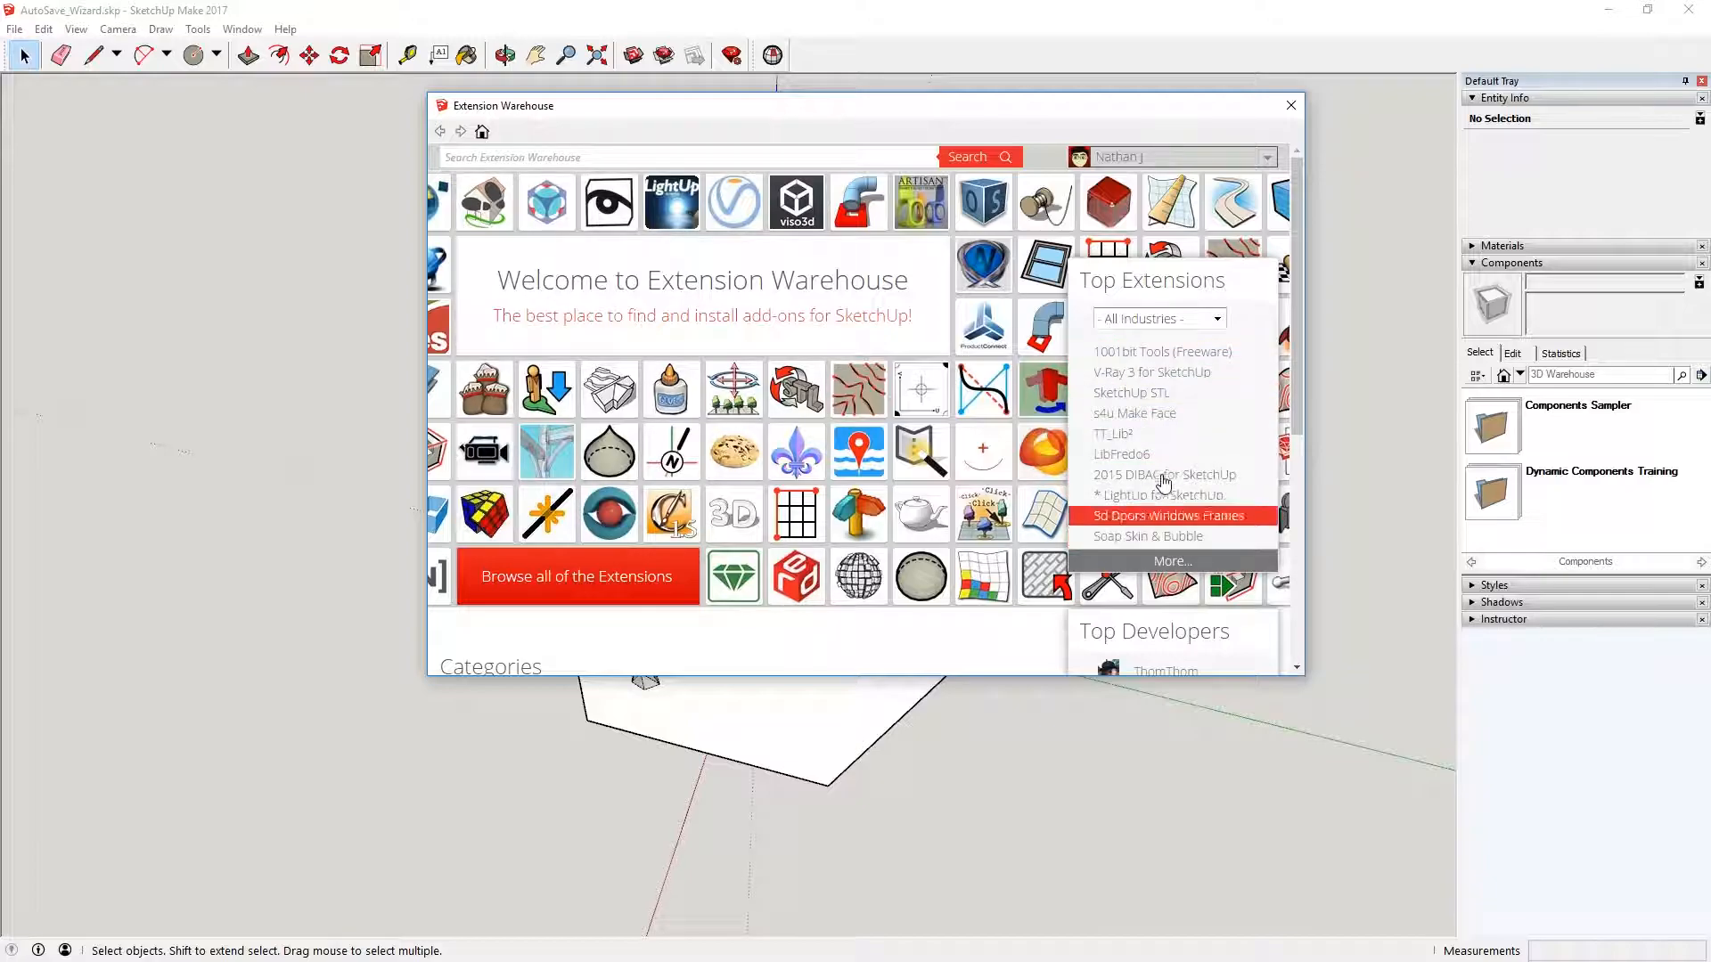
pyautogui.moveTo(1165, 473)
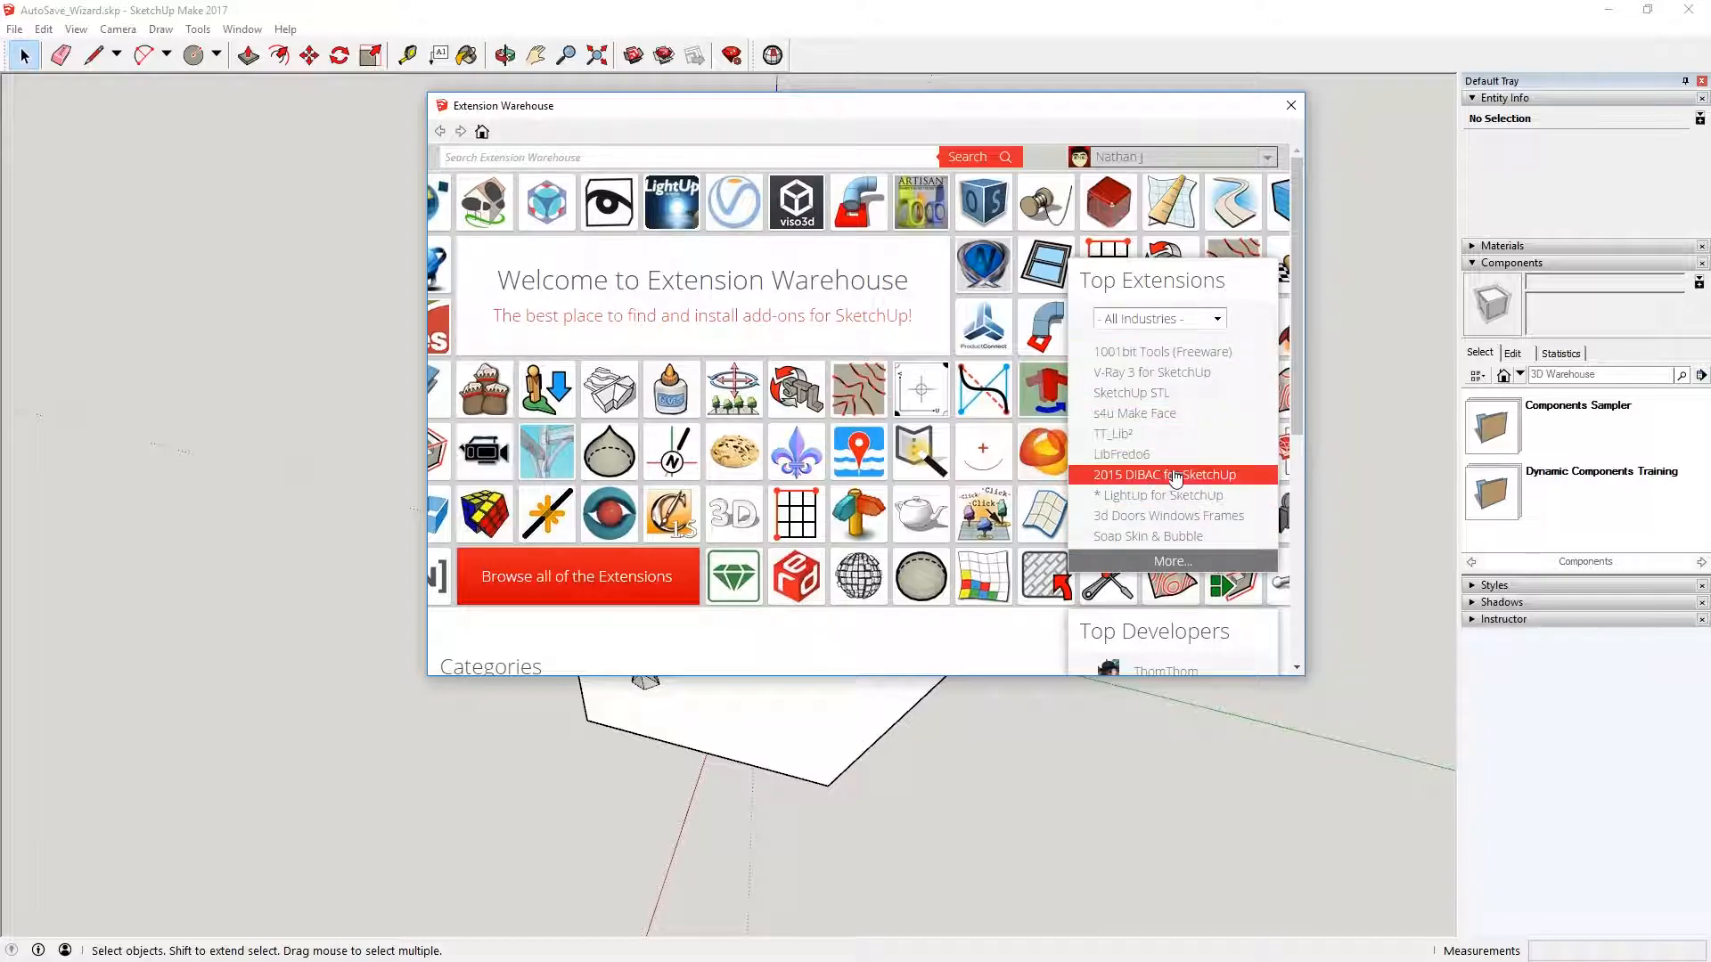
pyautogui.moveTo(1167, 368)
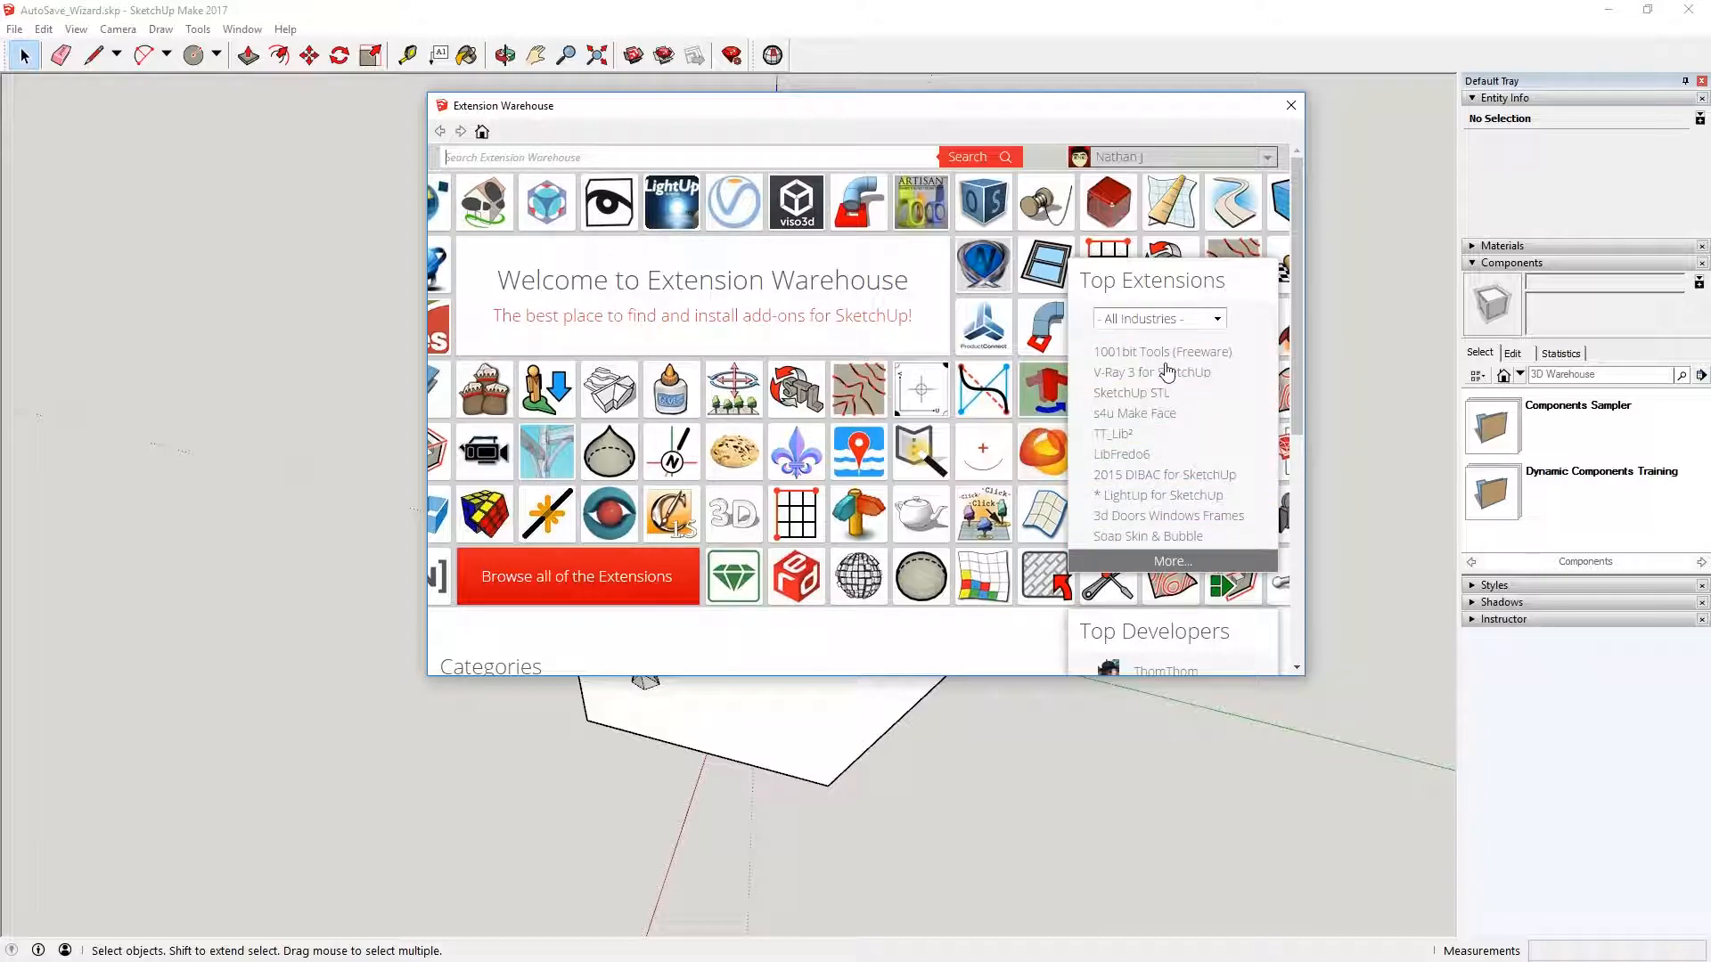
pyautogui.moveTo(1132, 393)
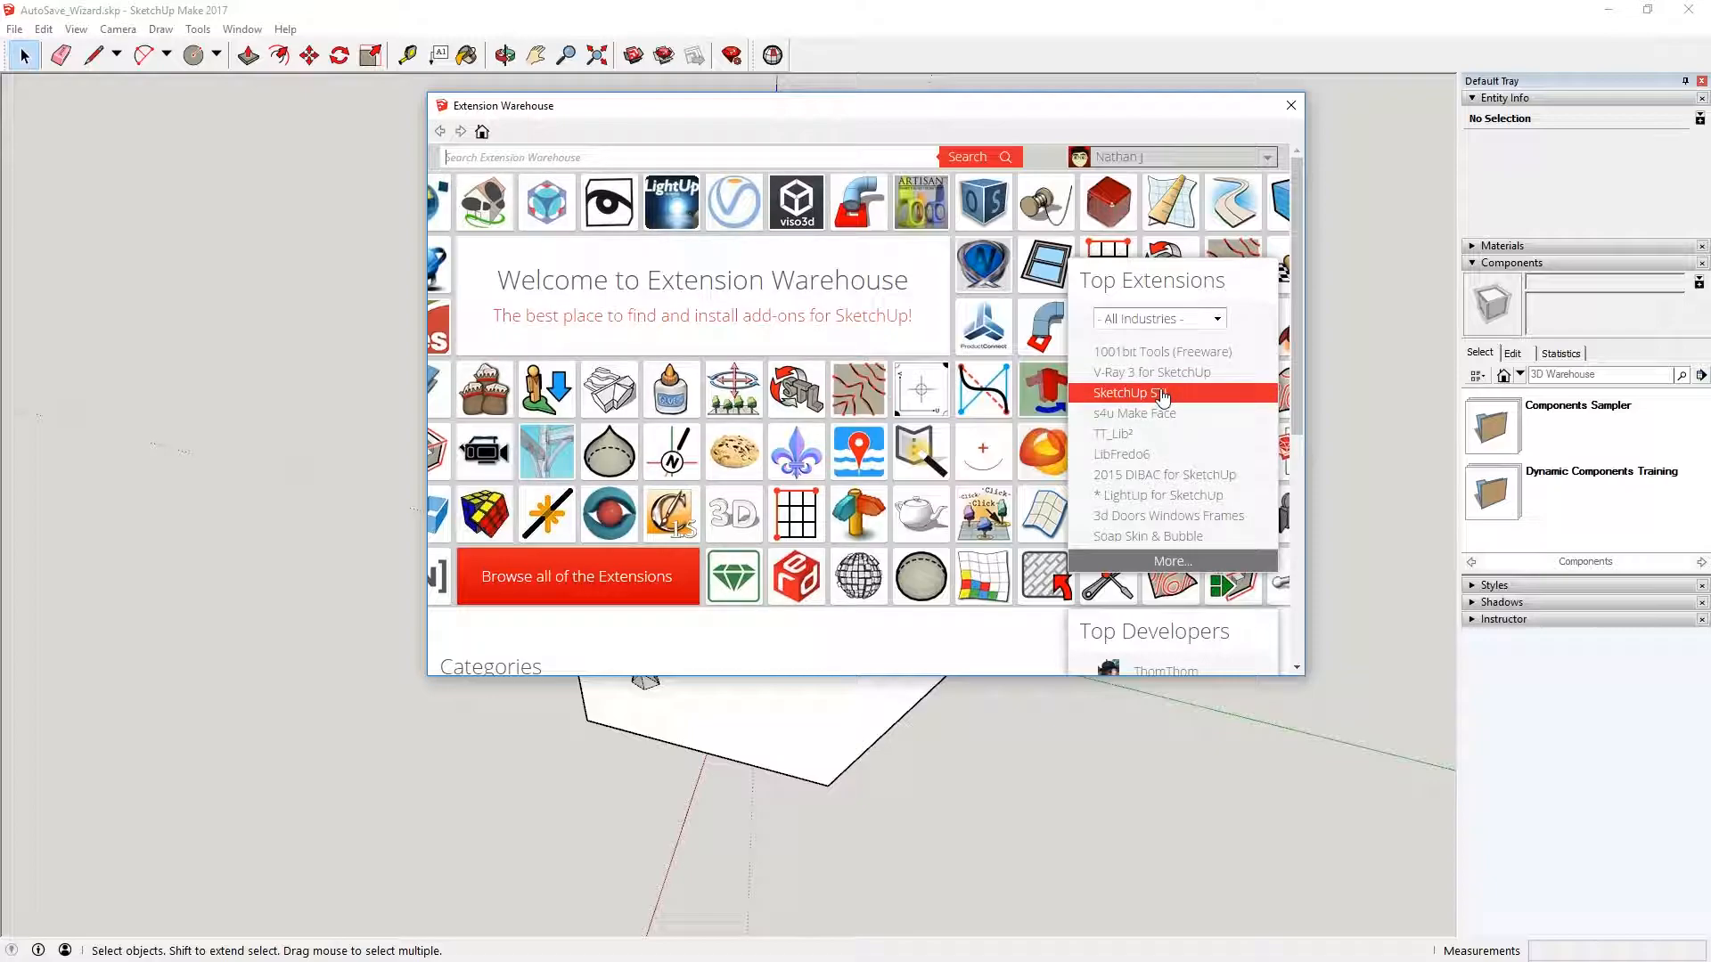
pyautogui.moveTo(1155, 398)
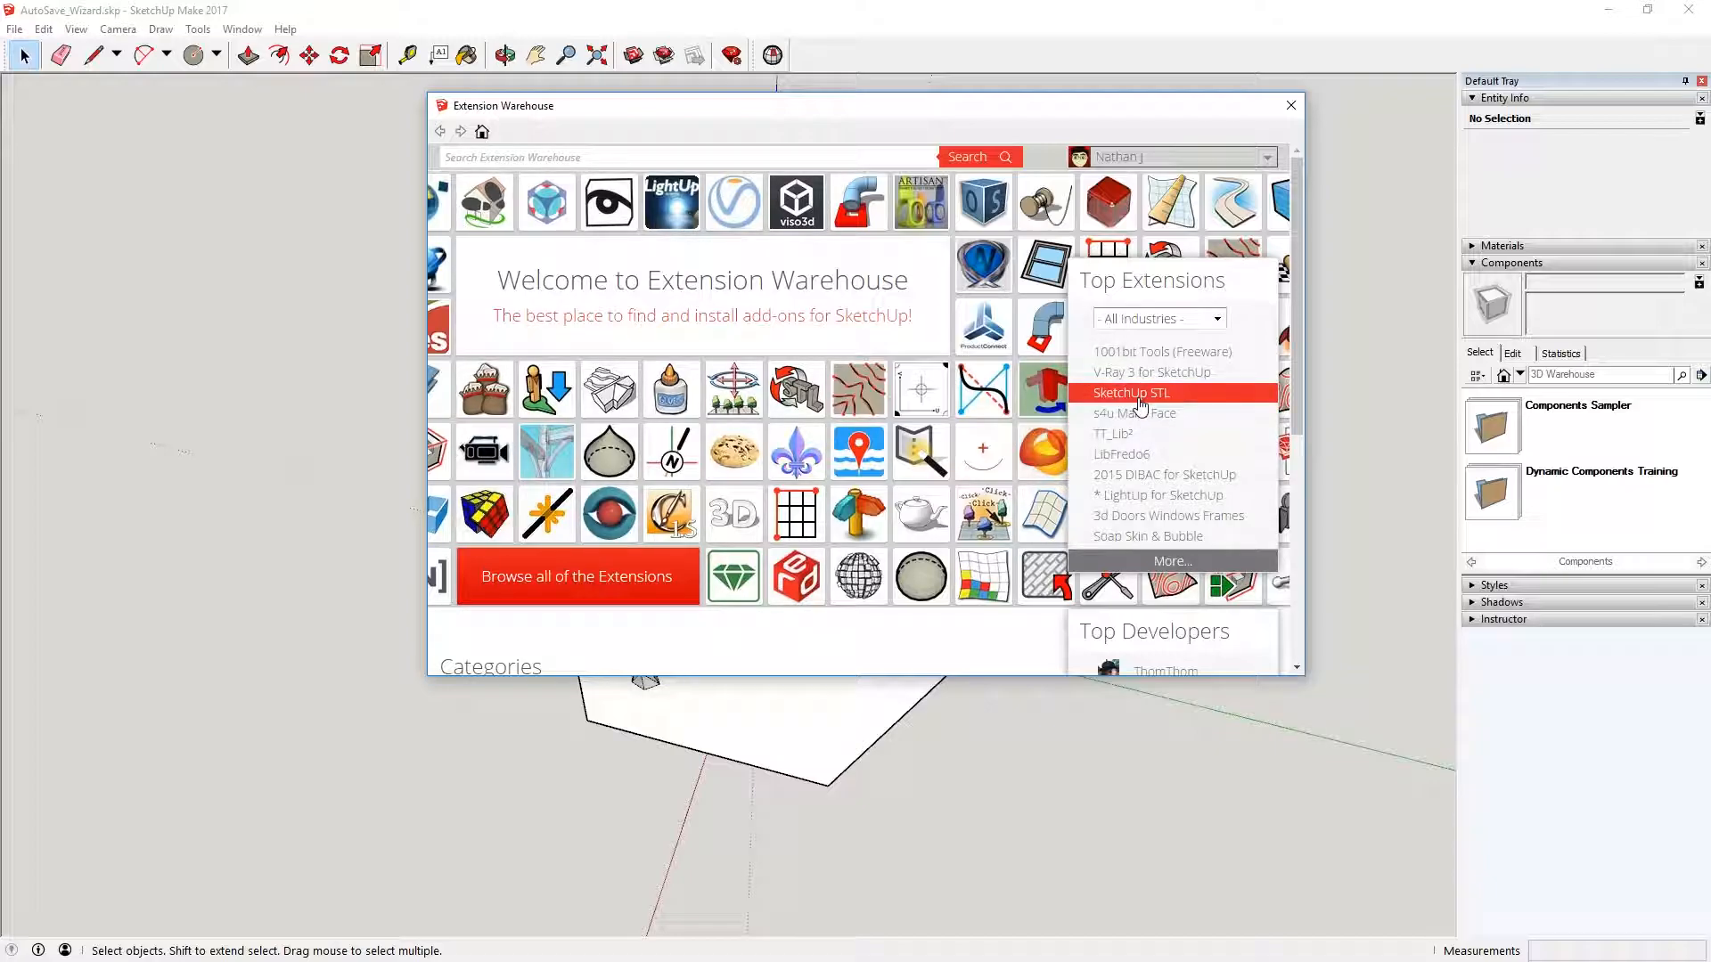
pyautogui.moveTo(1170, 561)
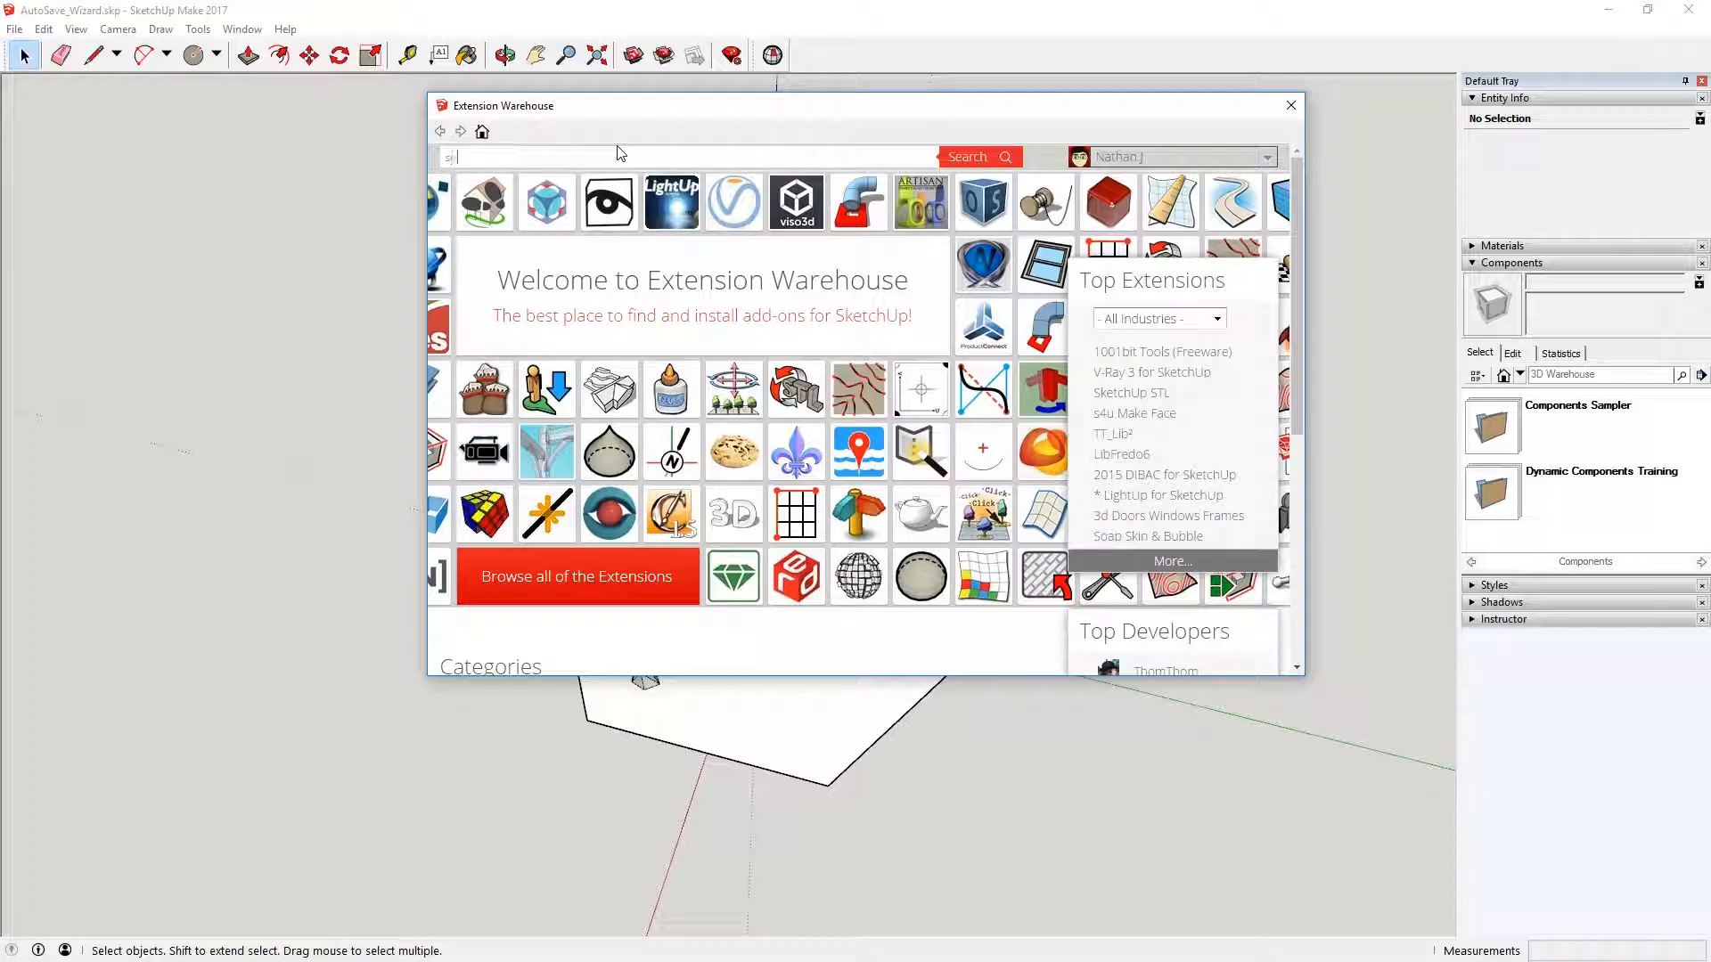
# Search the Extension Warehouse for 'solid ins' and open the Solid Inspector² result.
pyautogui.write('solid ins')
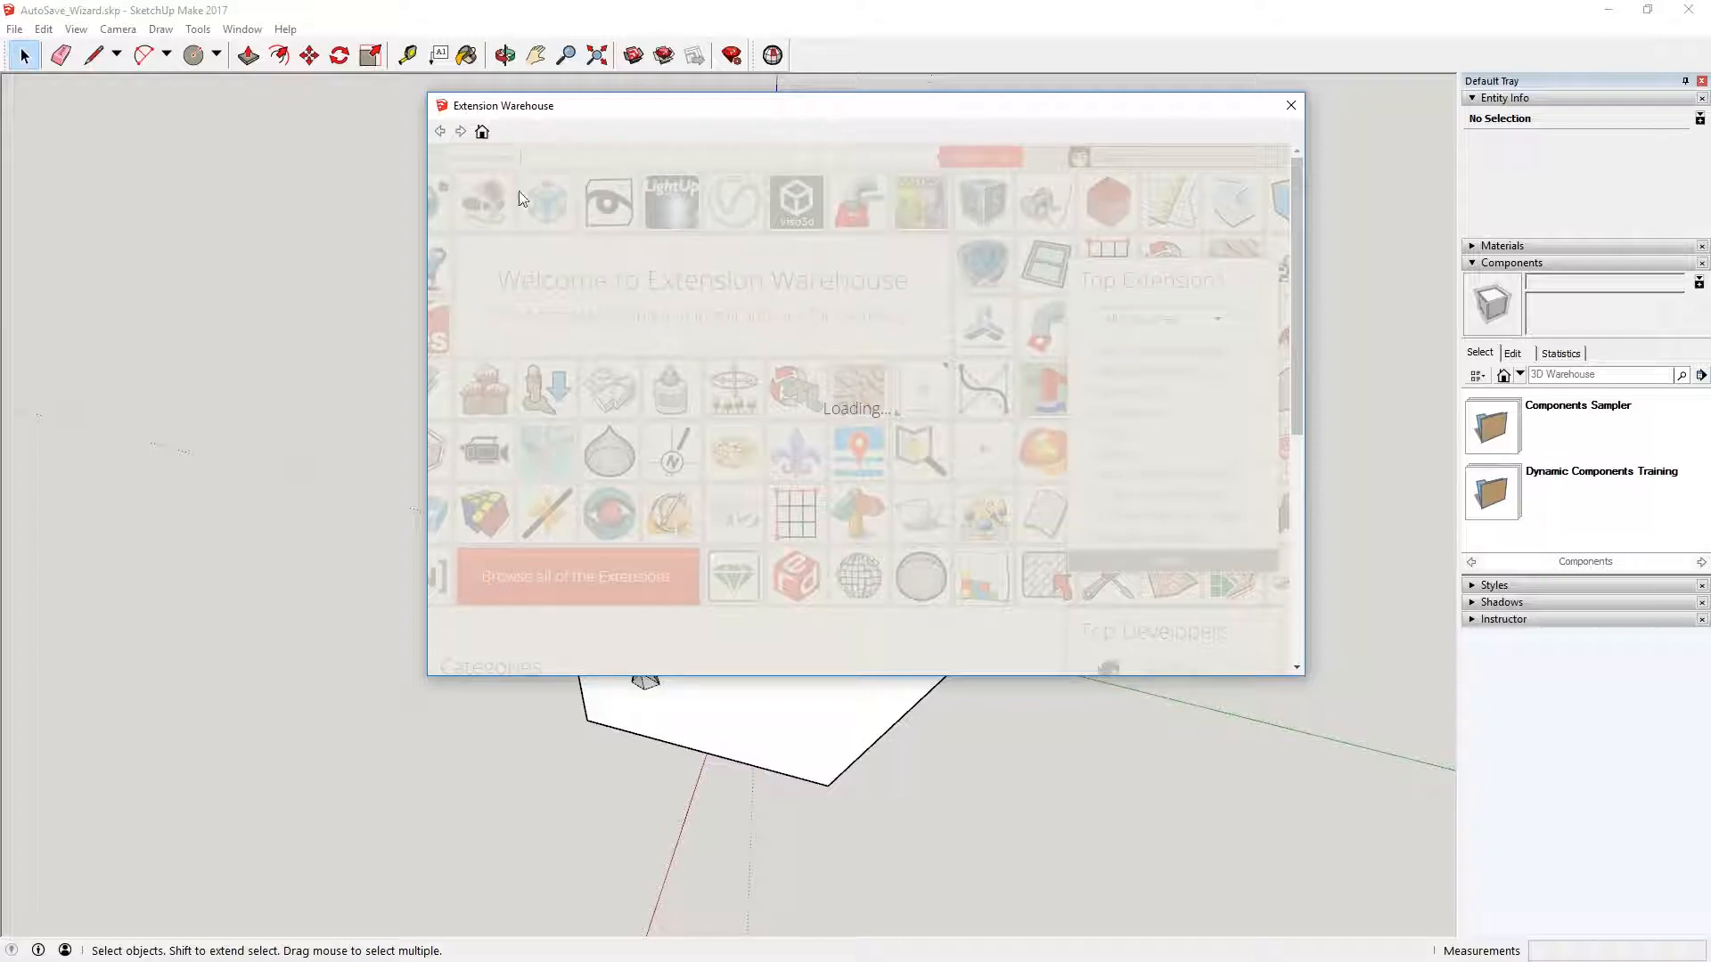
pyautogui.moveTo(538, 171)
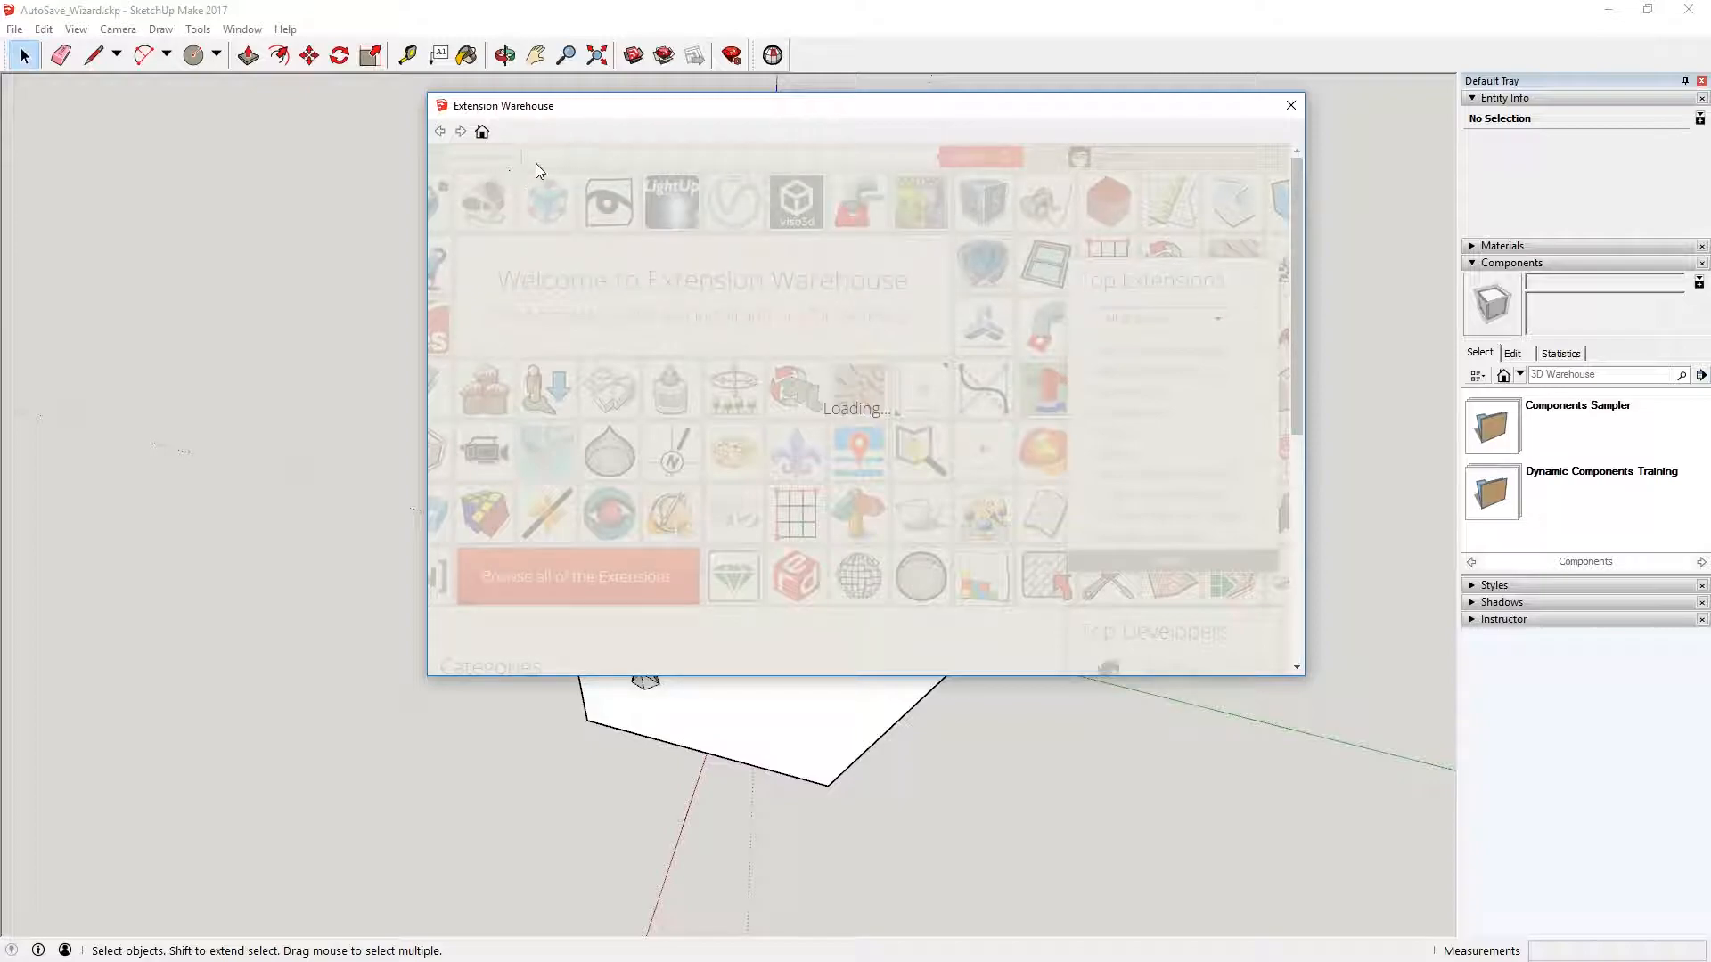
pyautogui.moveTo(589, 159)
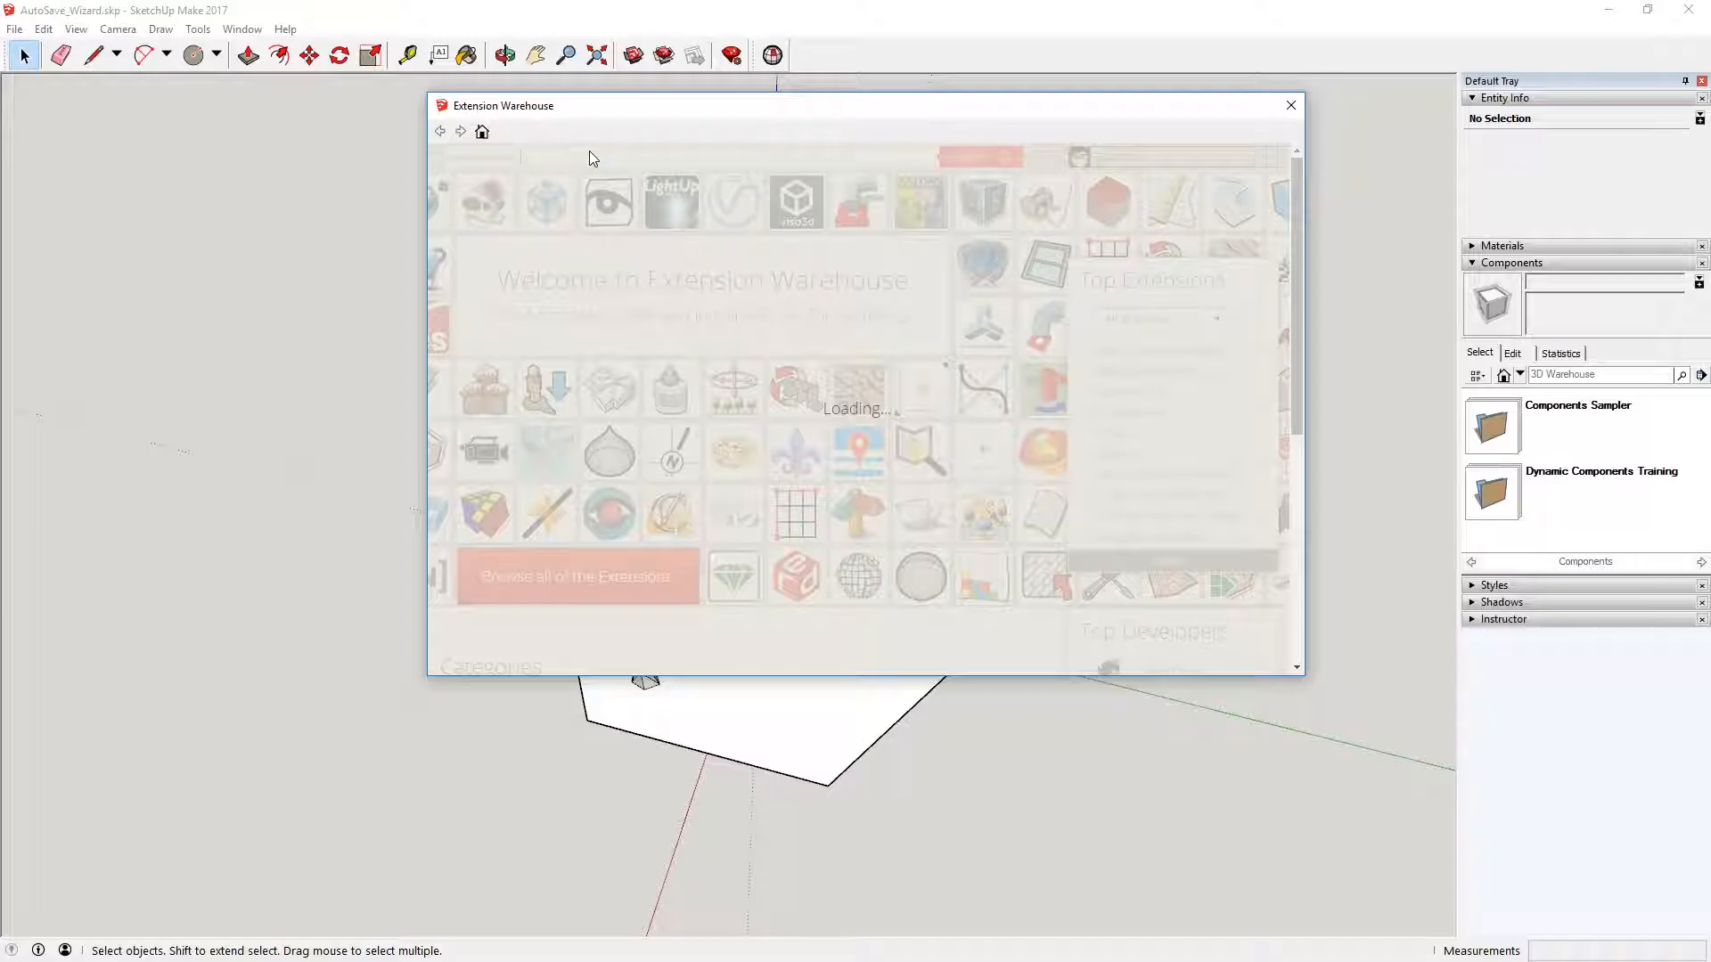
pyautogui.moveTo(721, 262)
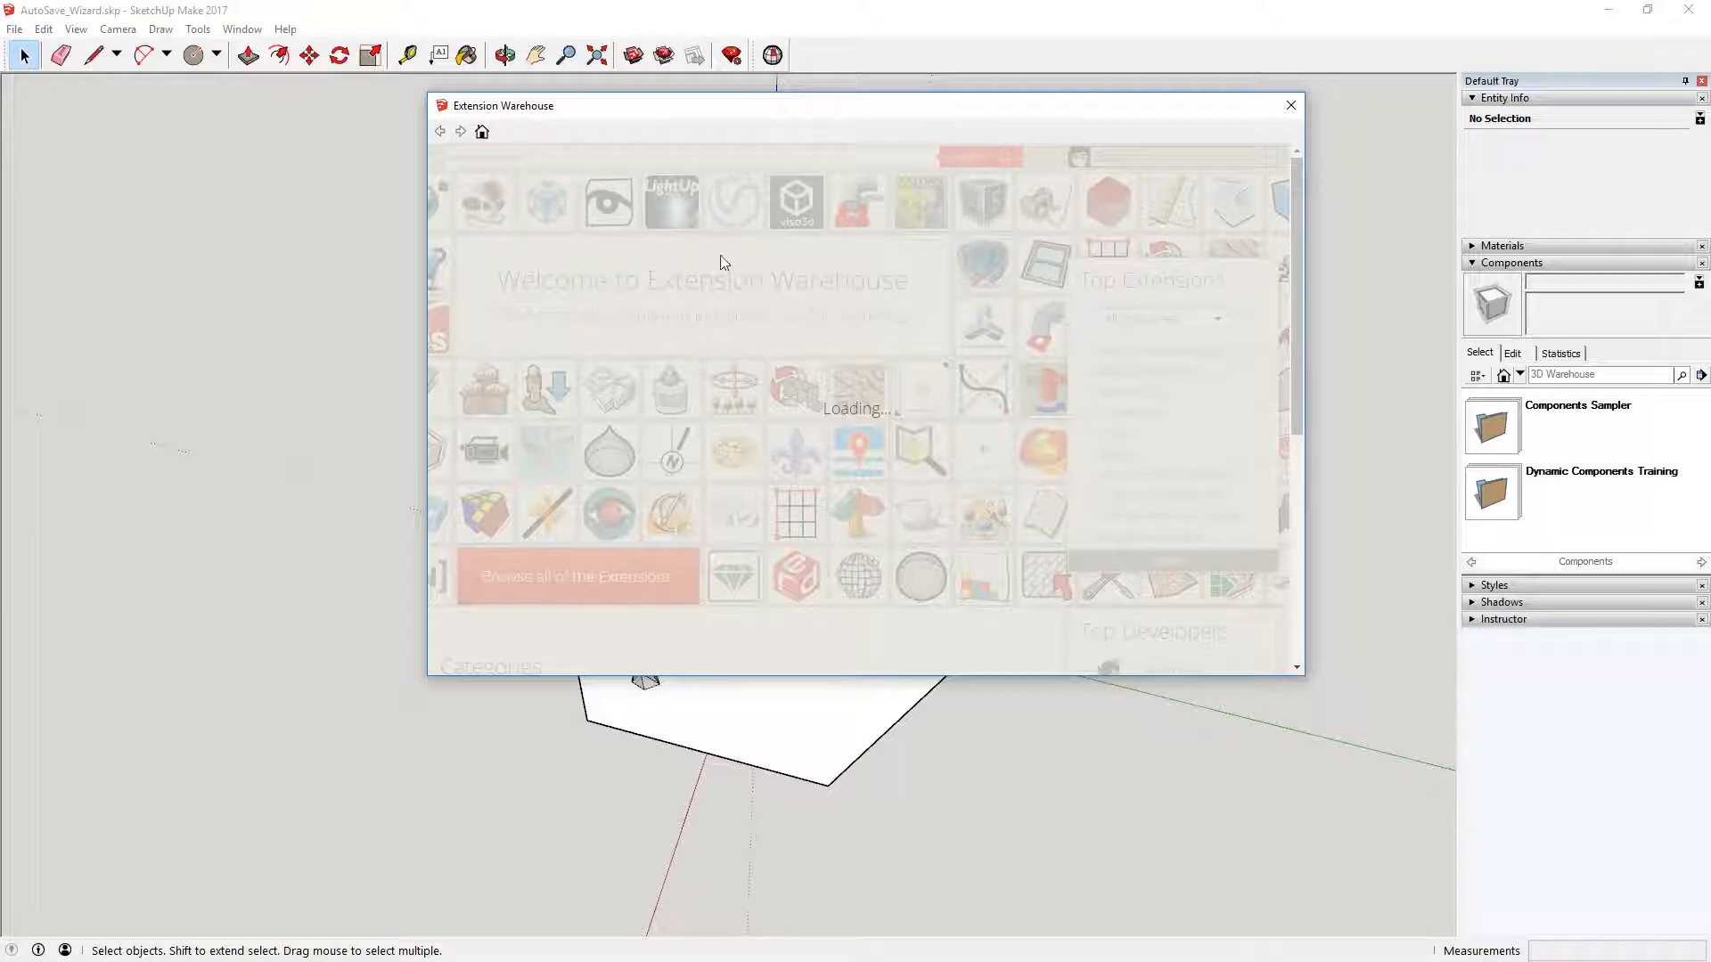
pyautogui.click(964, 156)
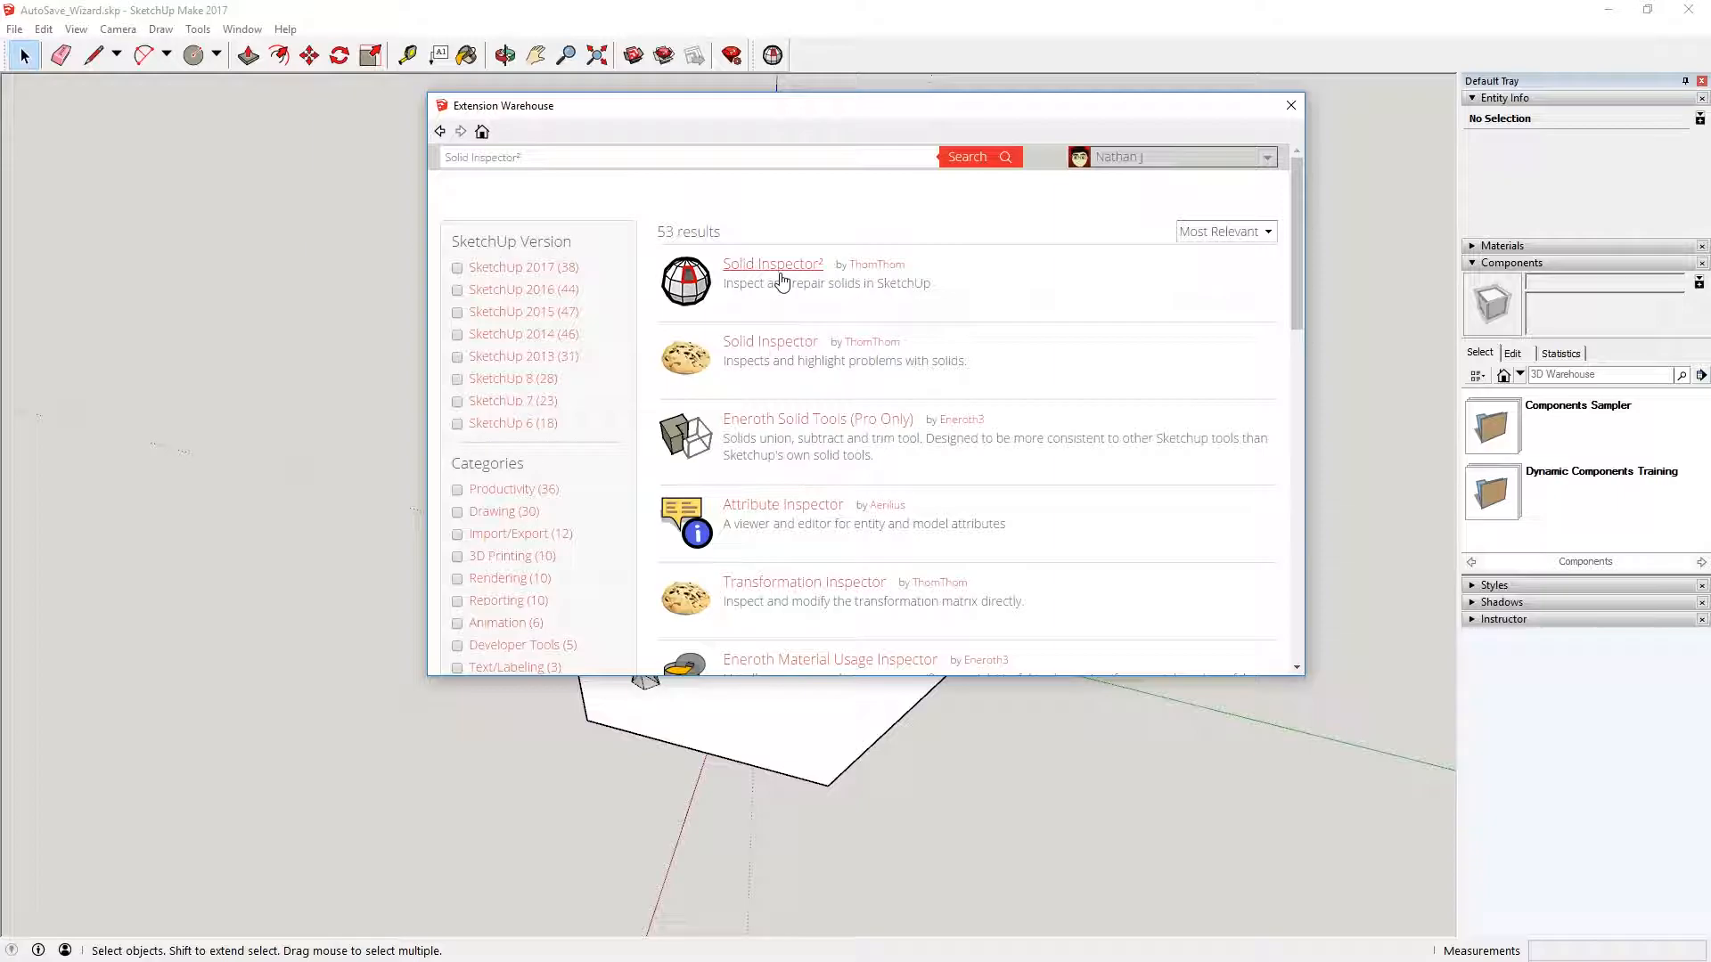
pyautogui.moveTo(779, 273)
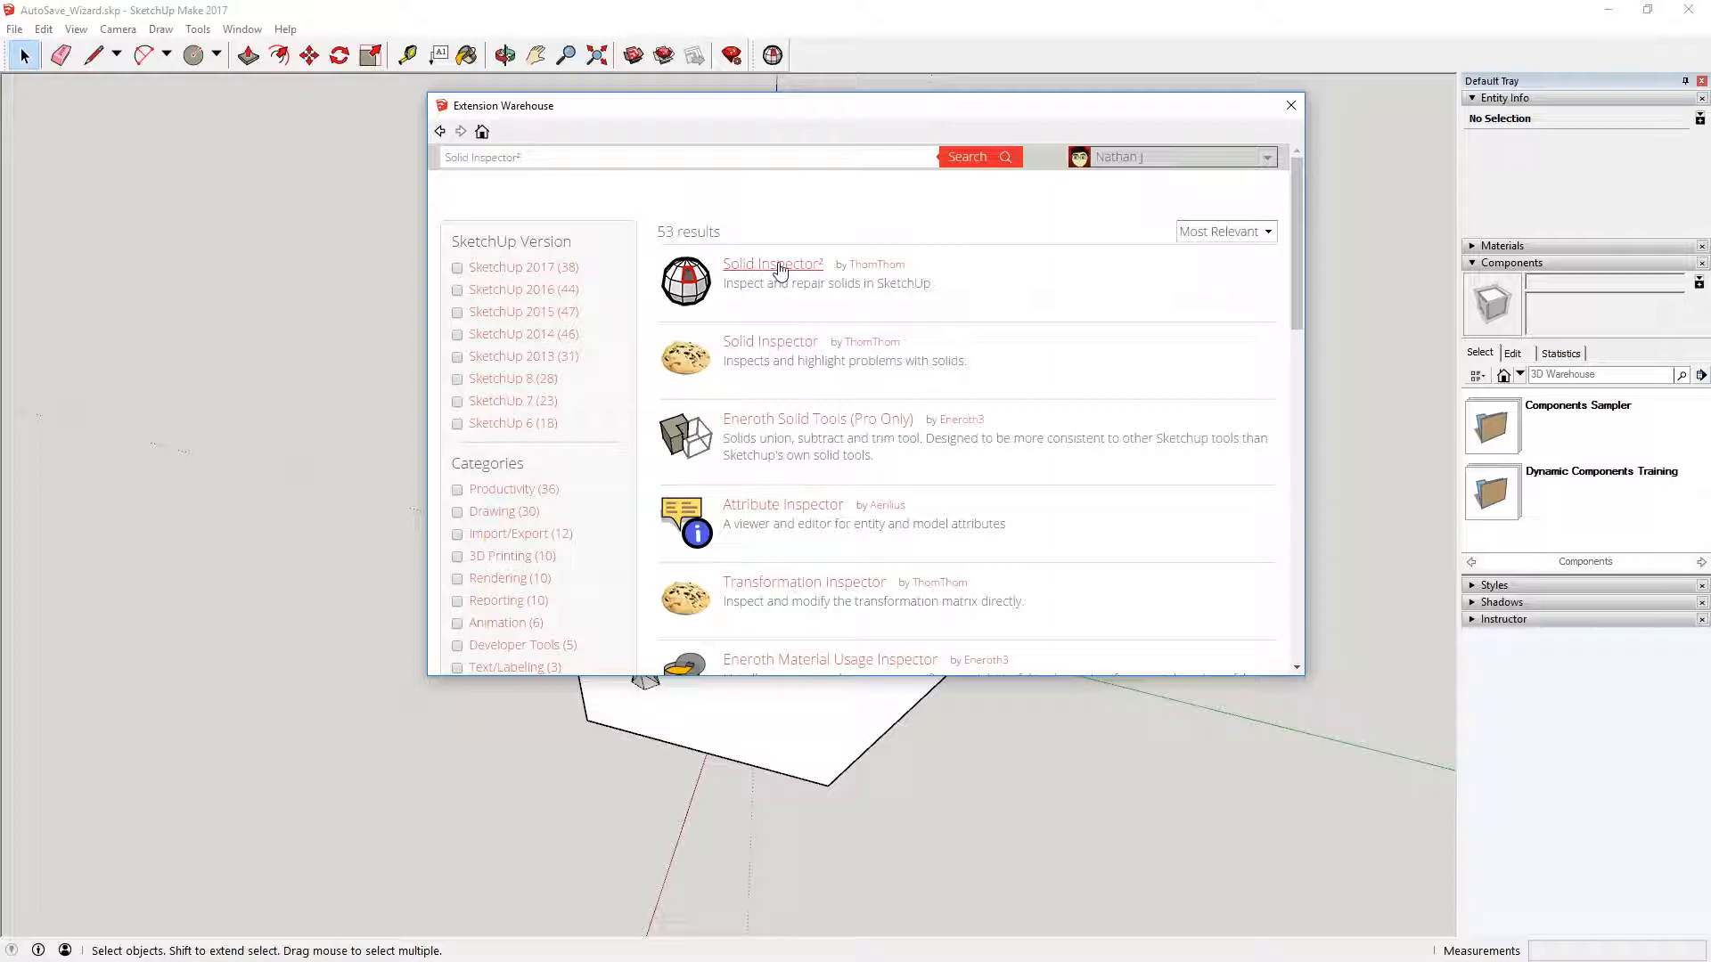
pyautogui.moveTo(764, 259)
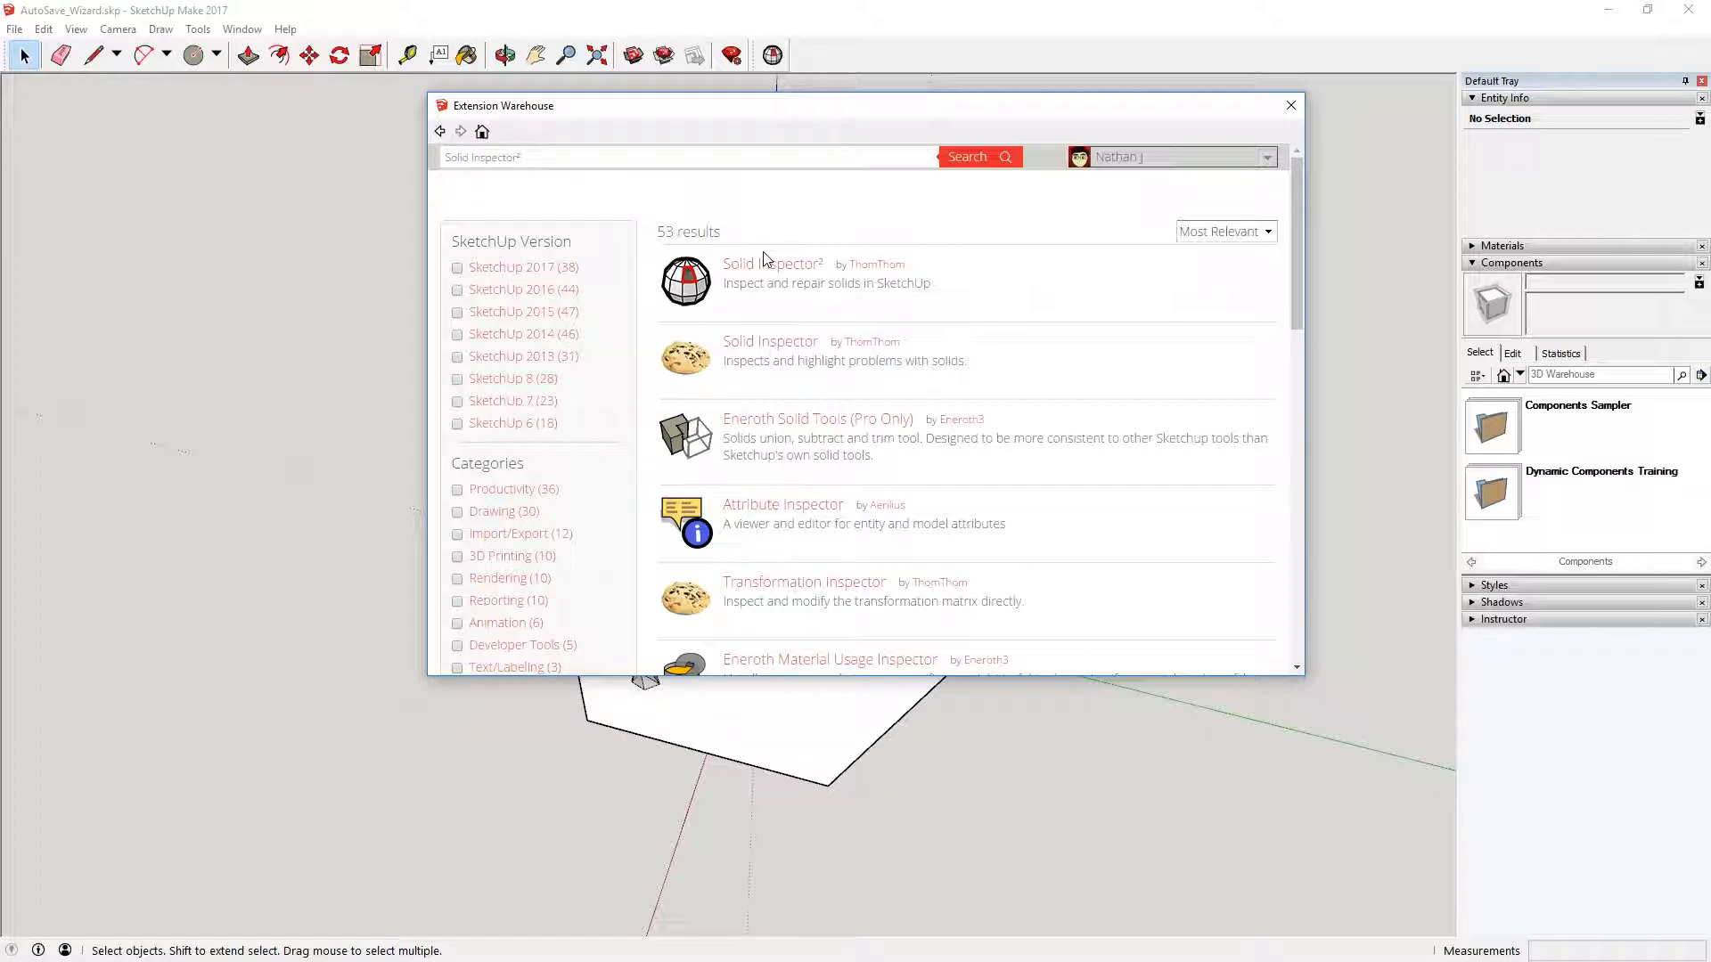
pyautogui.click(770, 263)
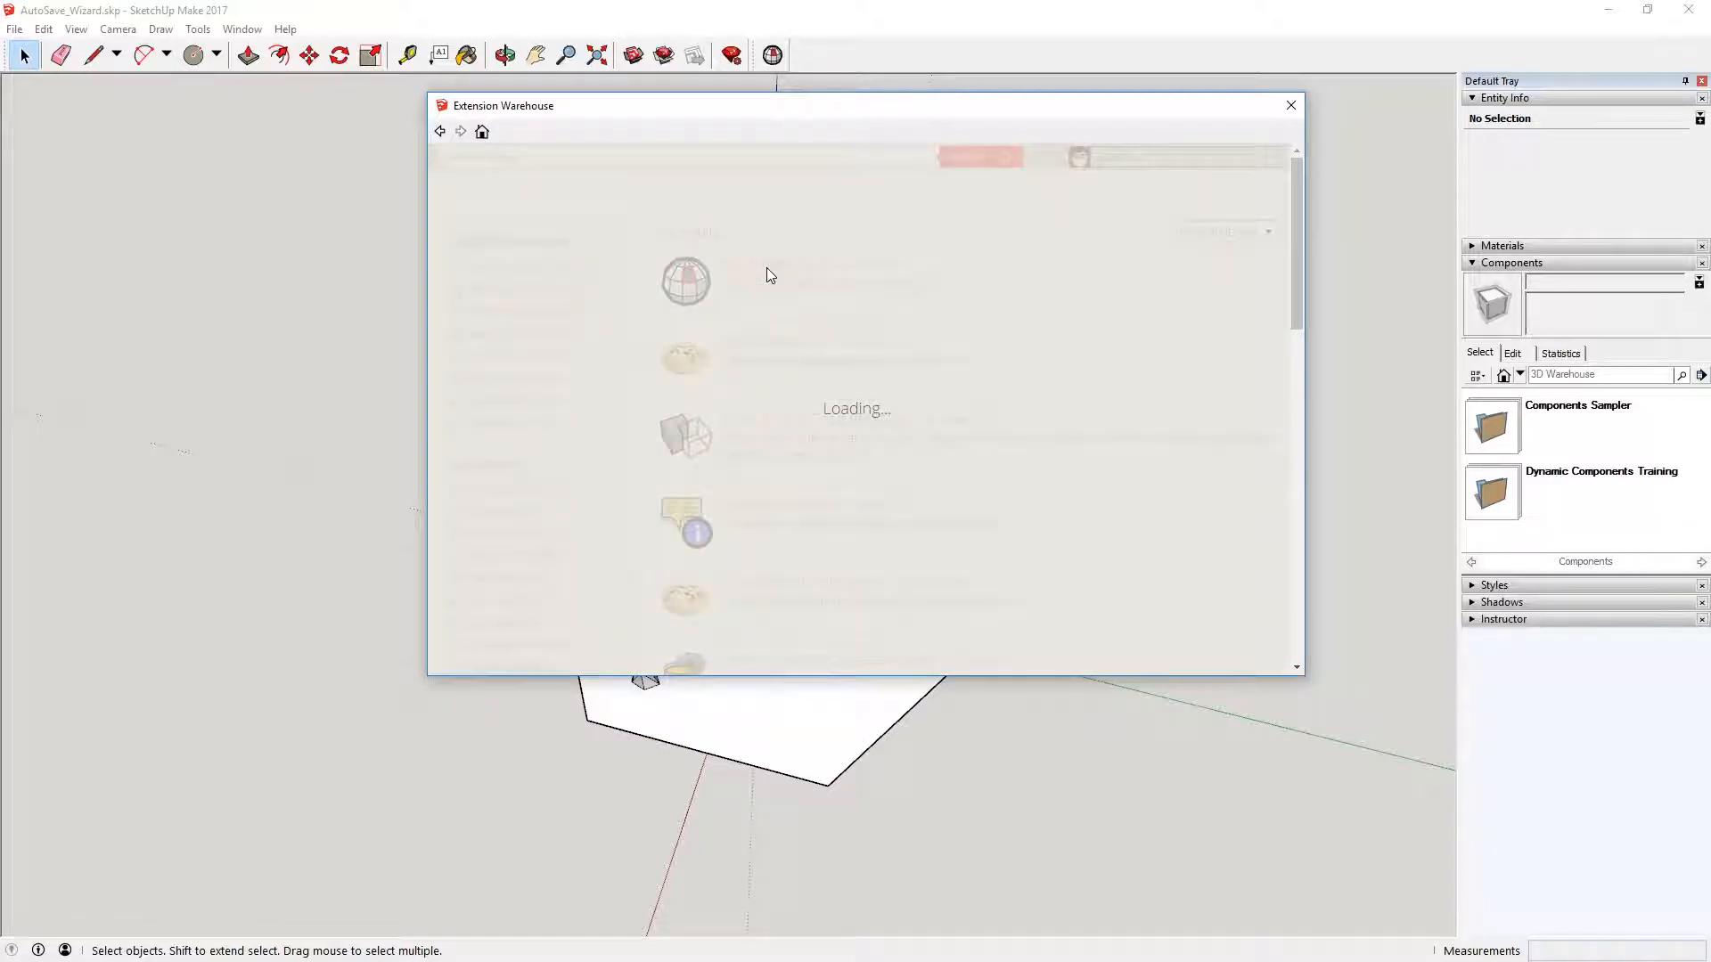
pyautogui.moveTo(788, 368)
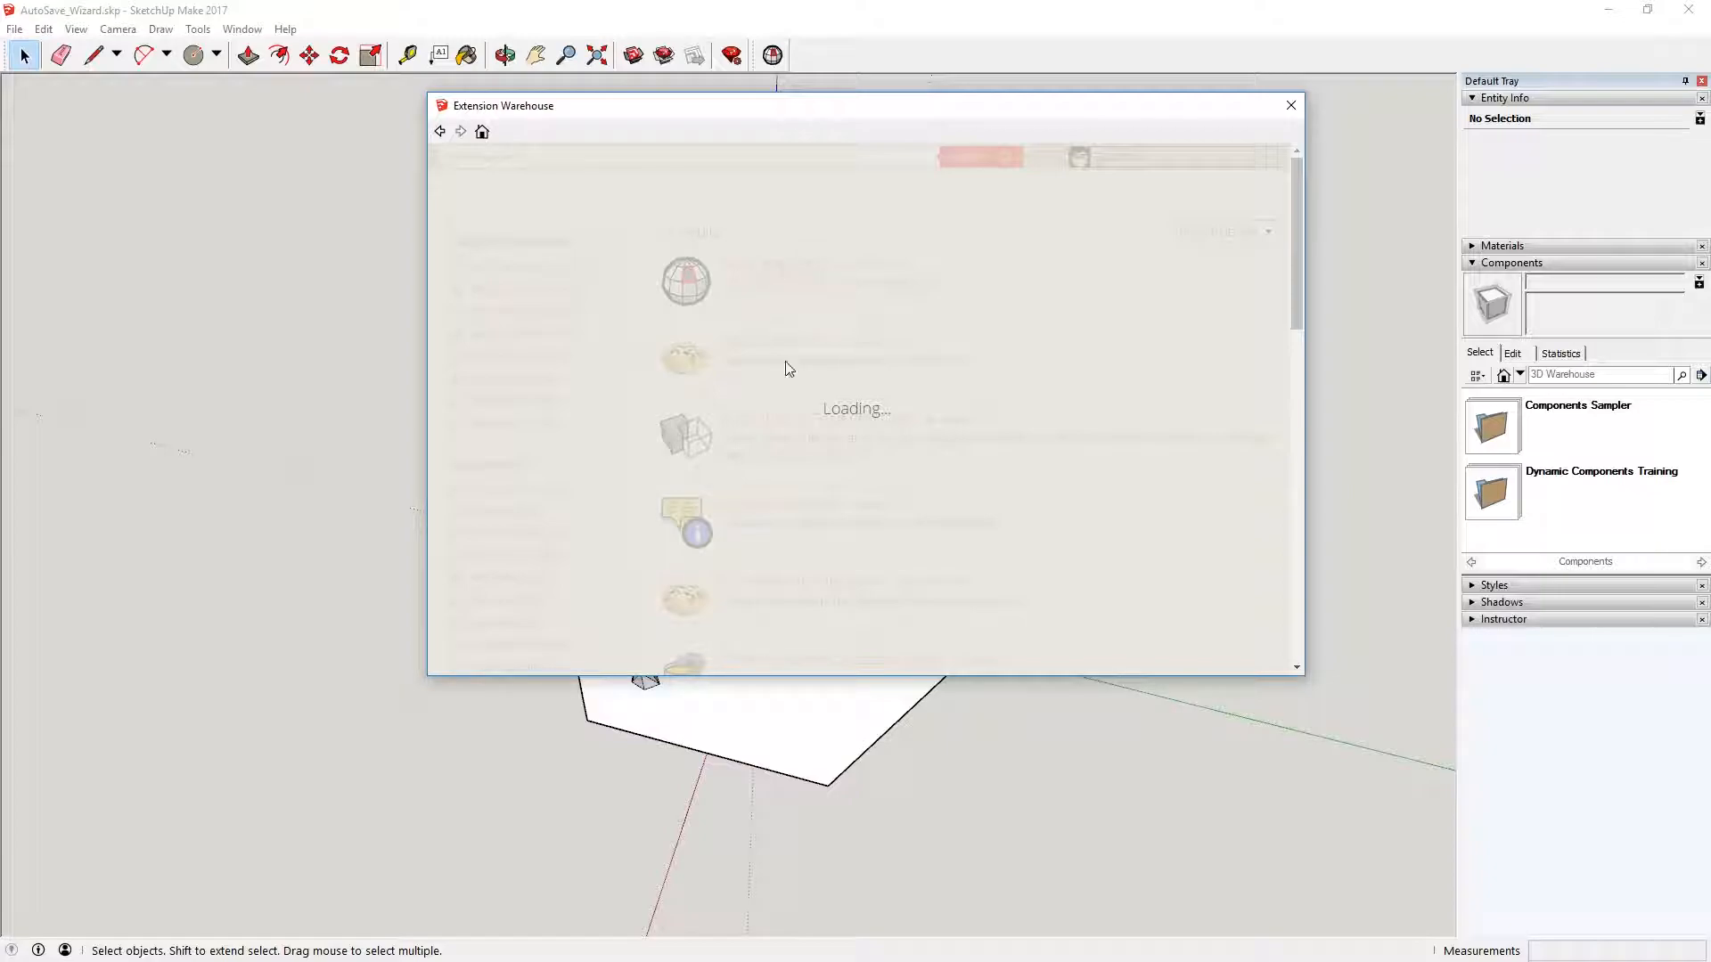
pyautogui.moveTo(800, 427)
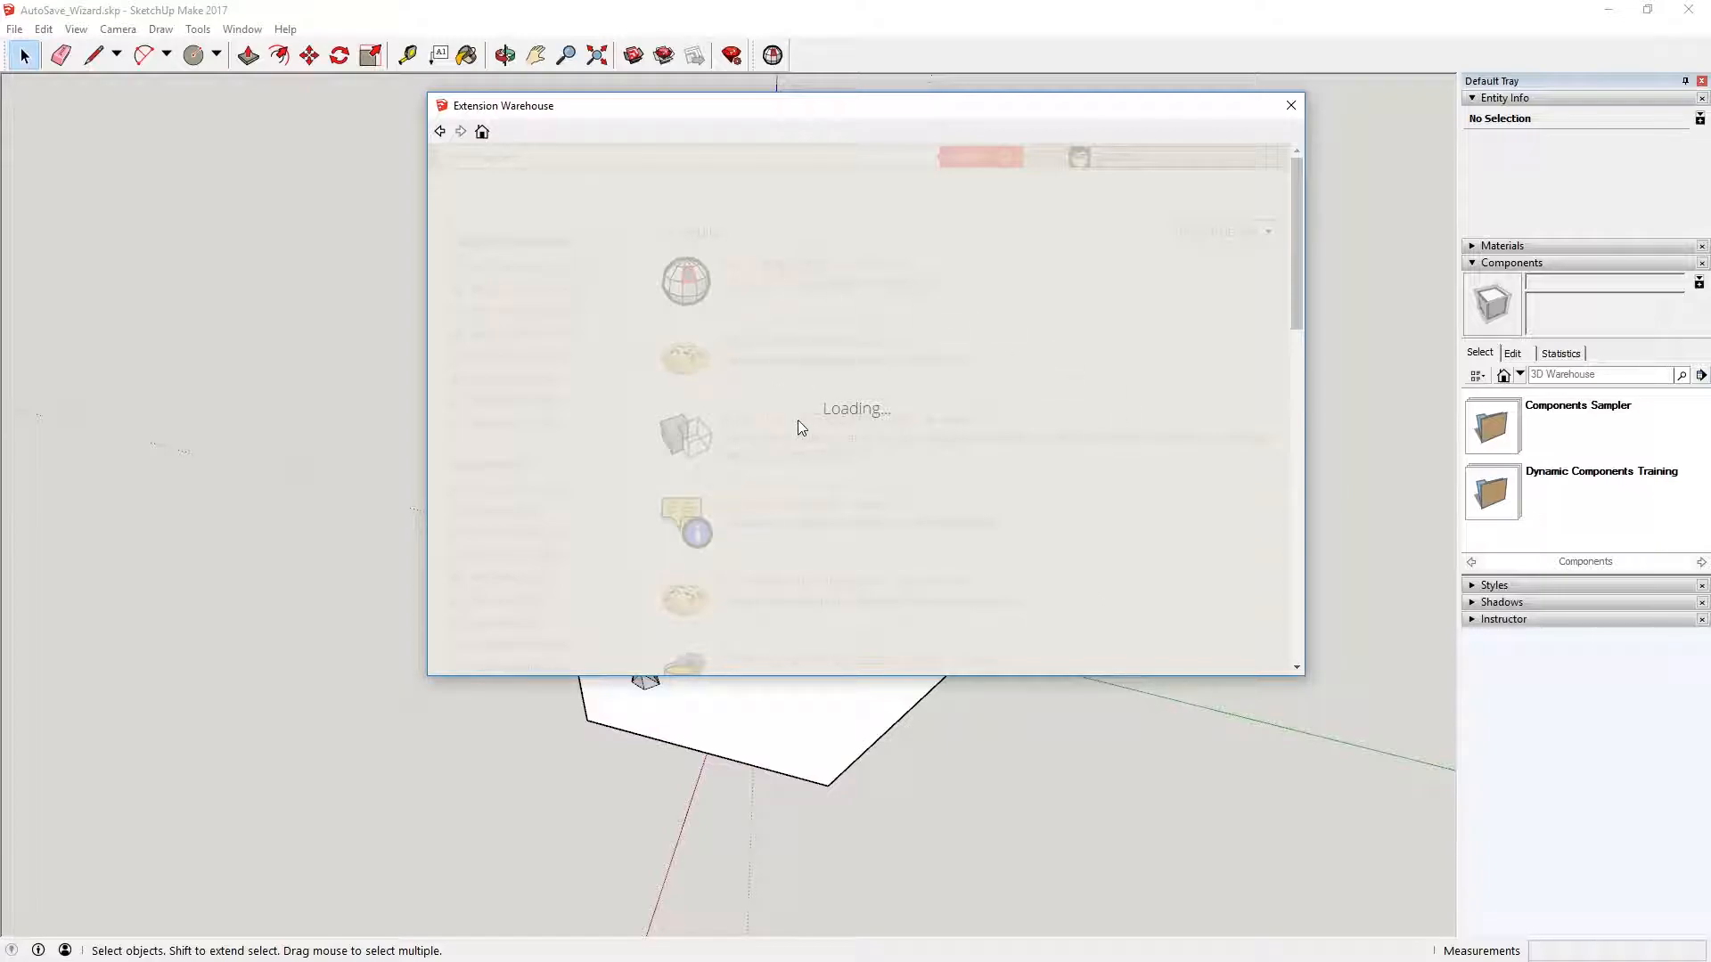
pyautogui.moveTo(850, 377)
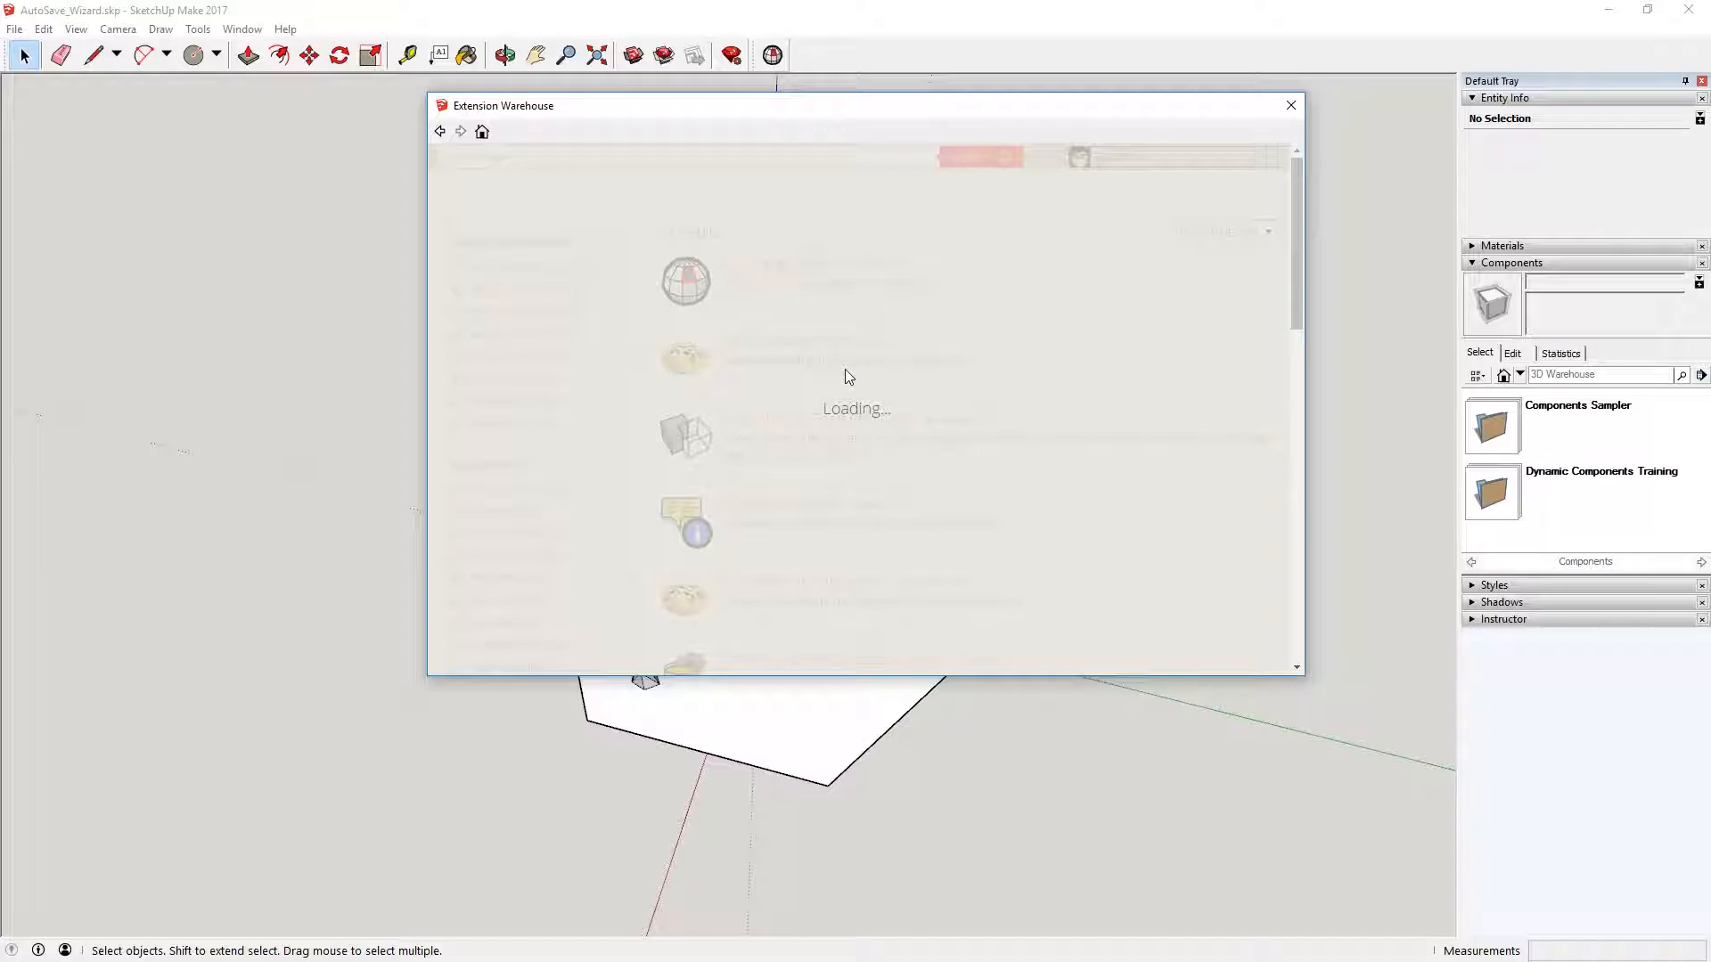
pyautogui.moveTo(829, 351)
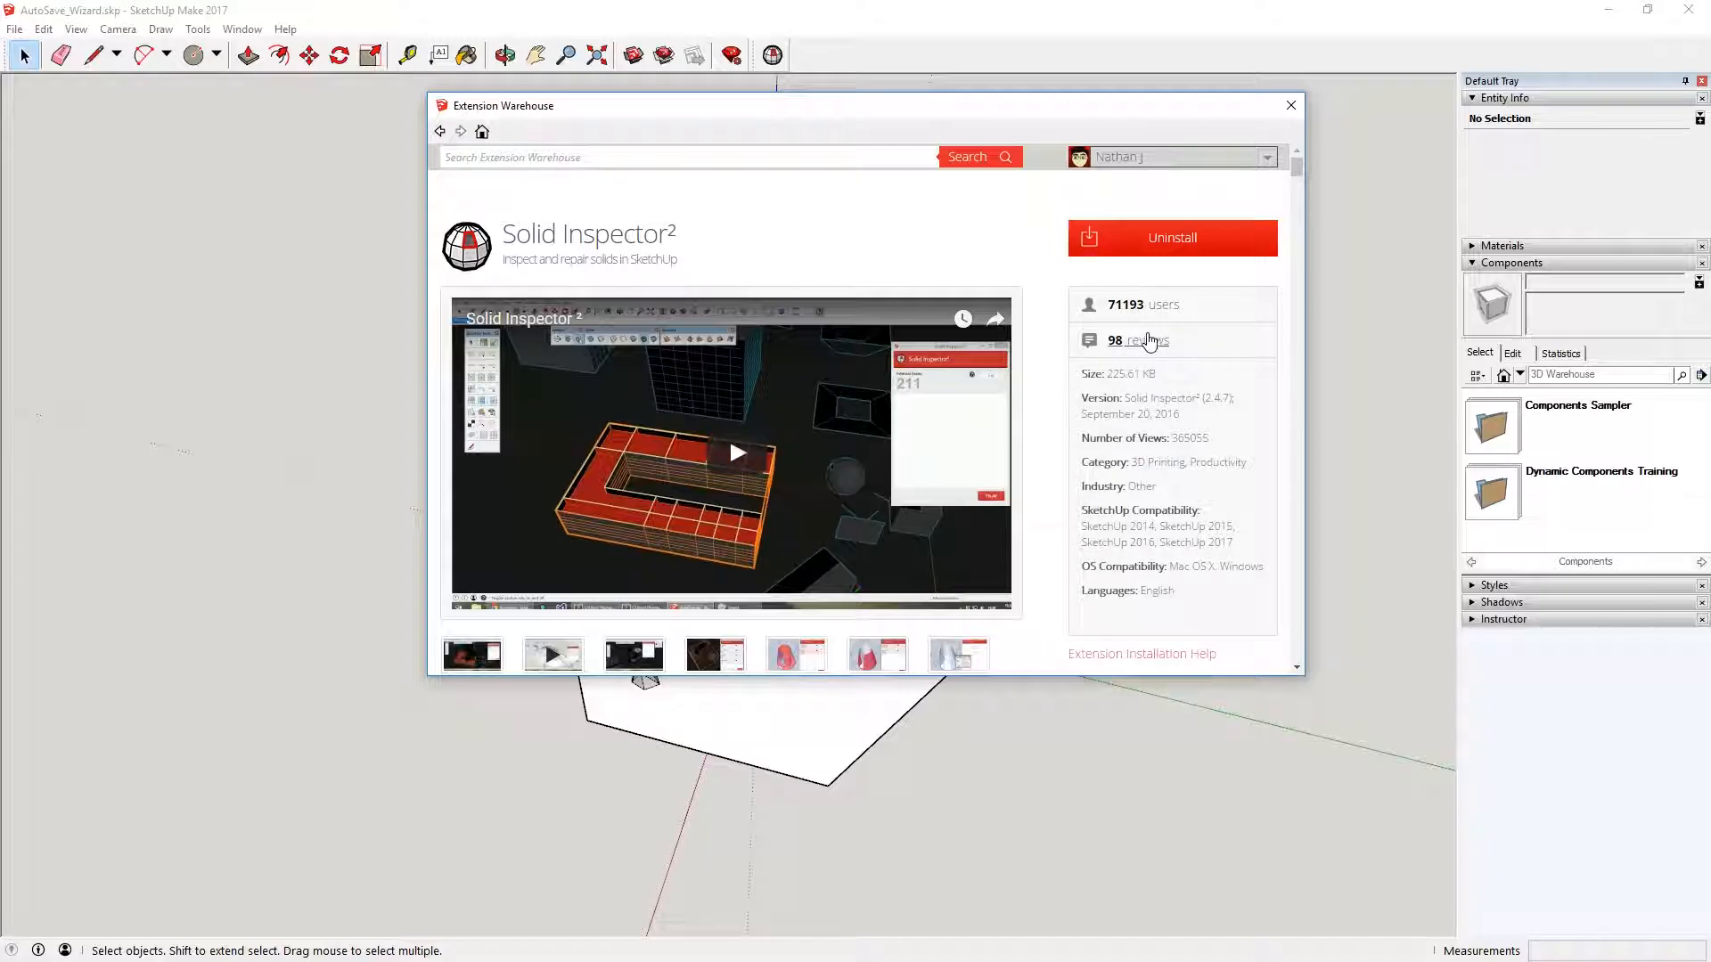
pyautogui.moveTo(1134, 142)
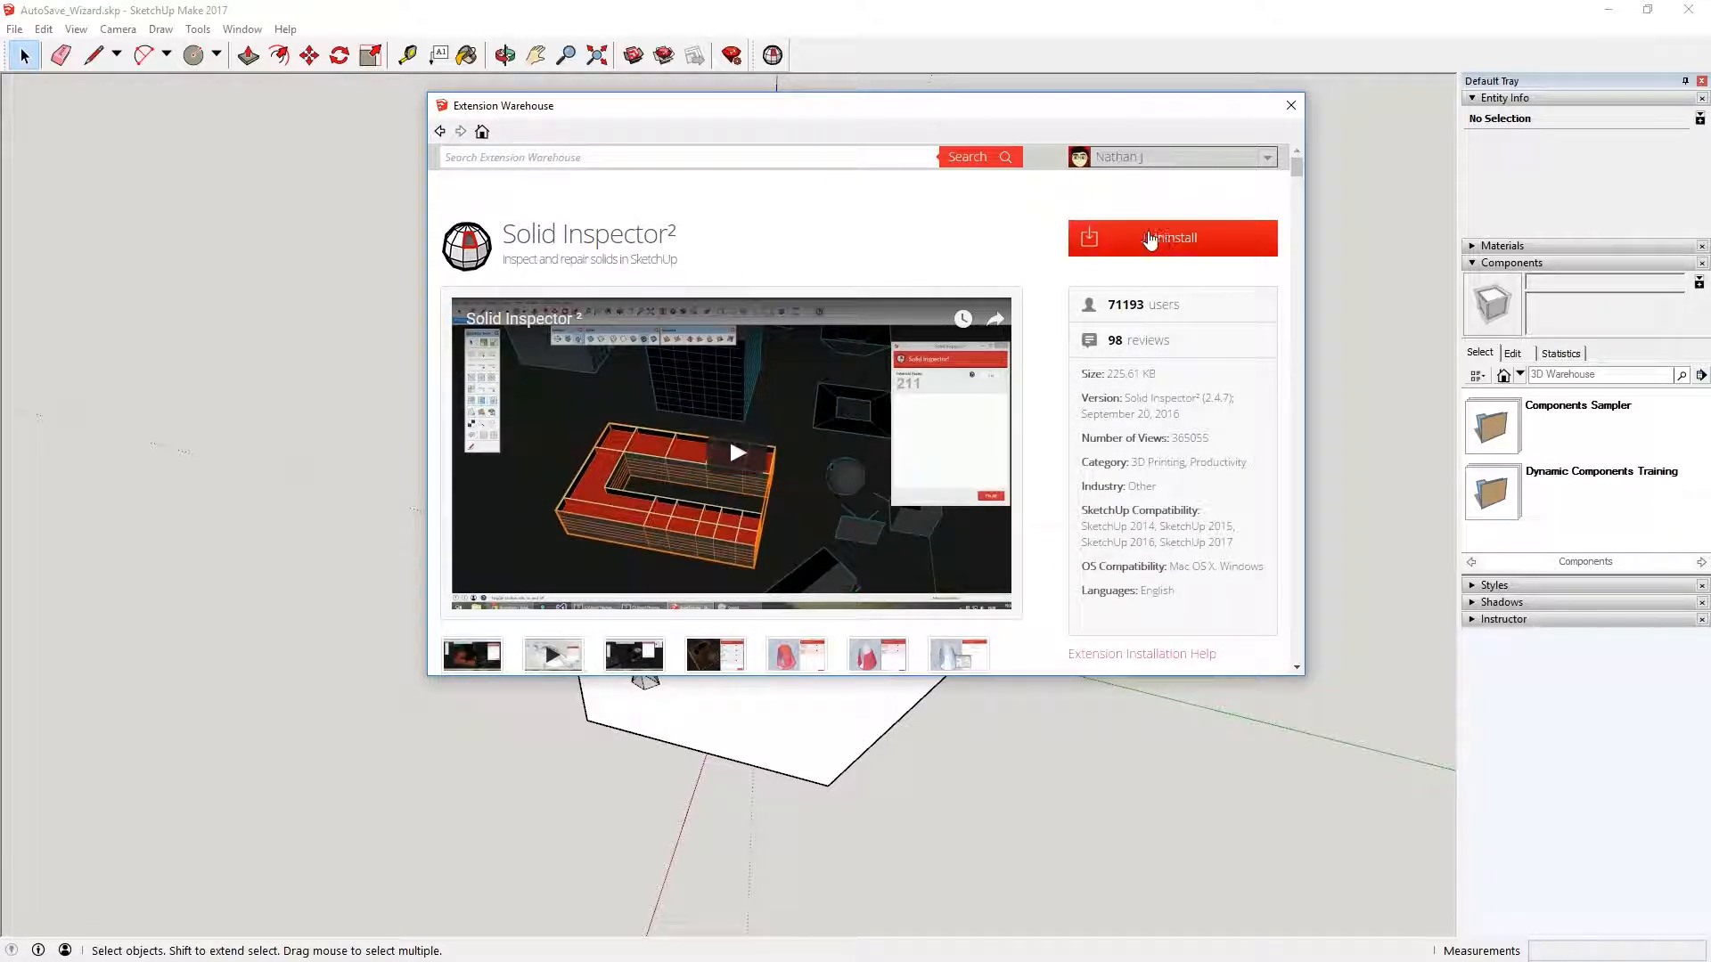
# Close the Extension Warehouse window and point at the Solid Inspector² toolbar icon.
pyautogui.click(1291, 105)
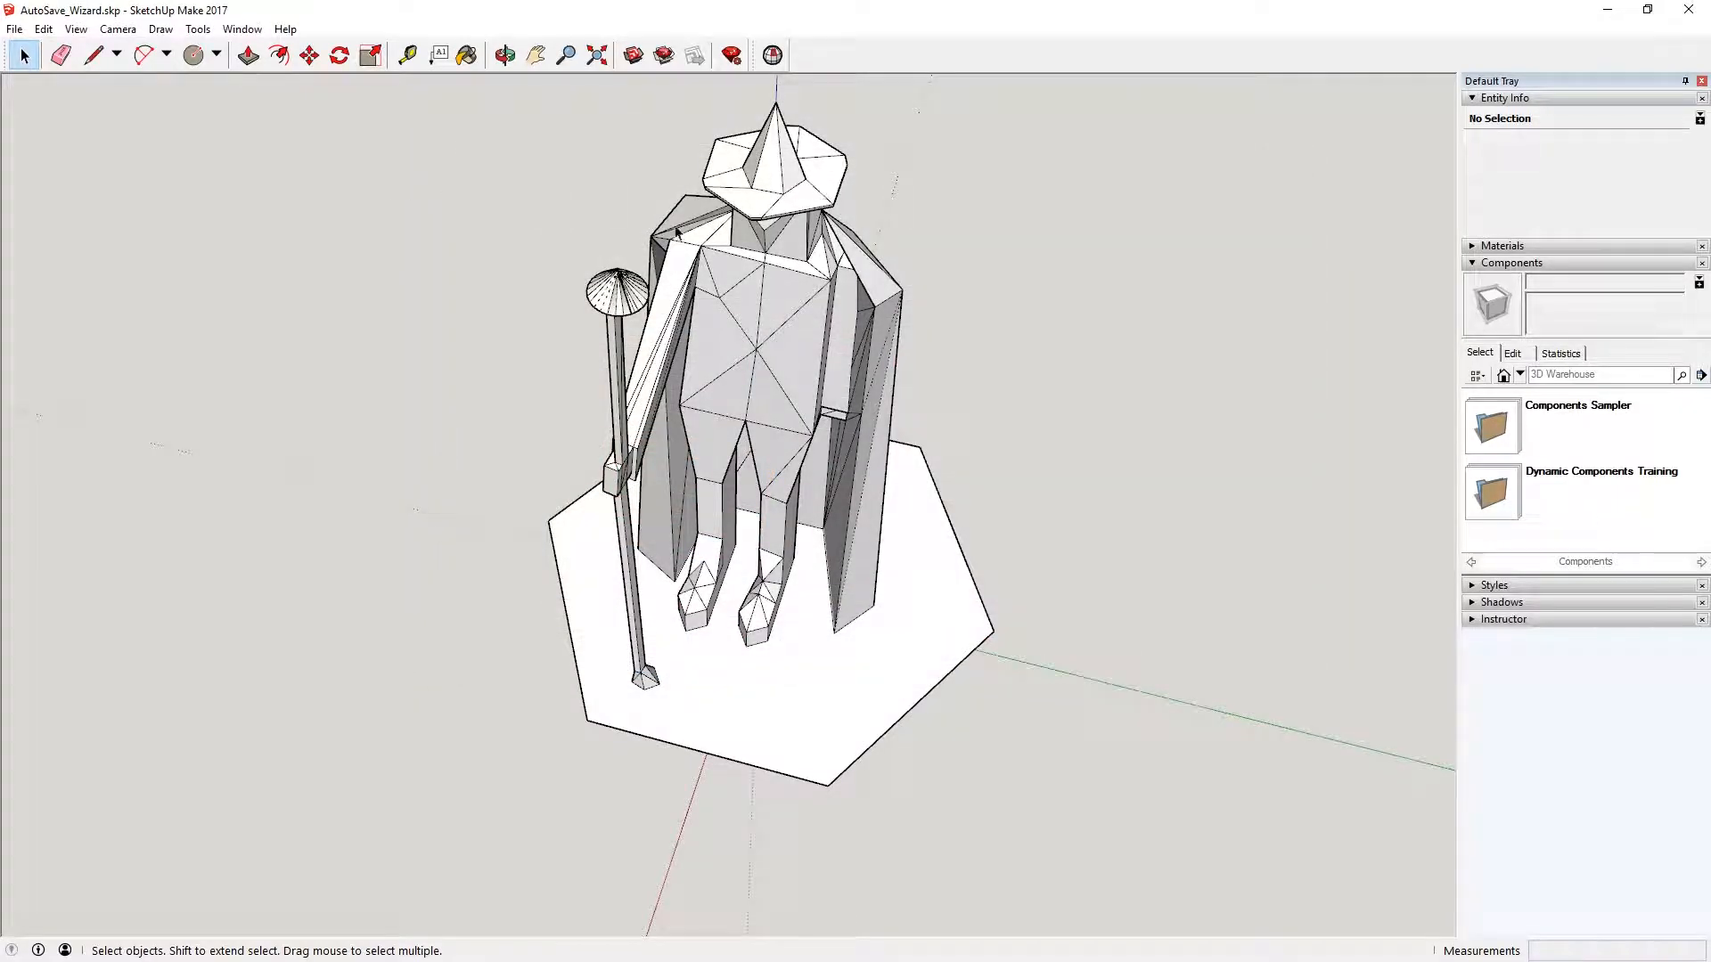
pyautogui.click(769, 54)
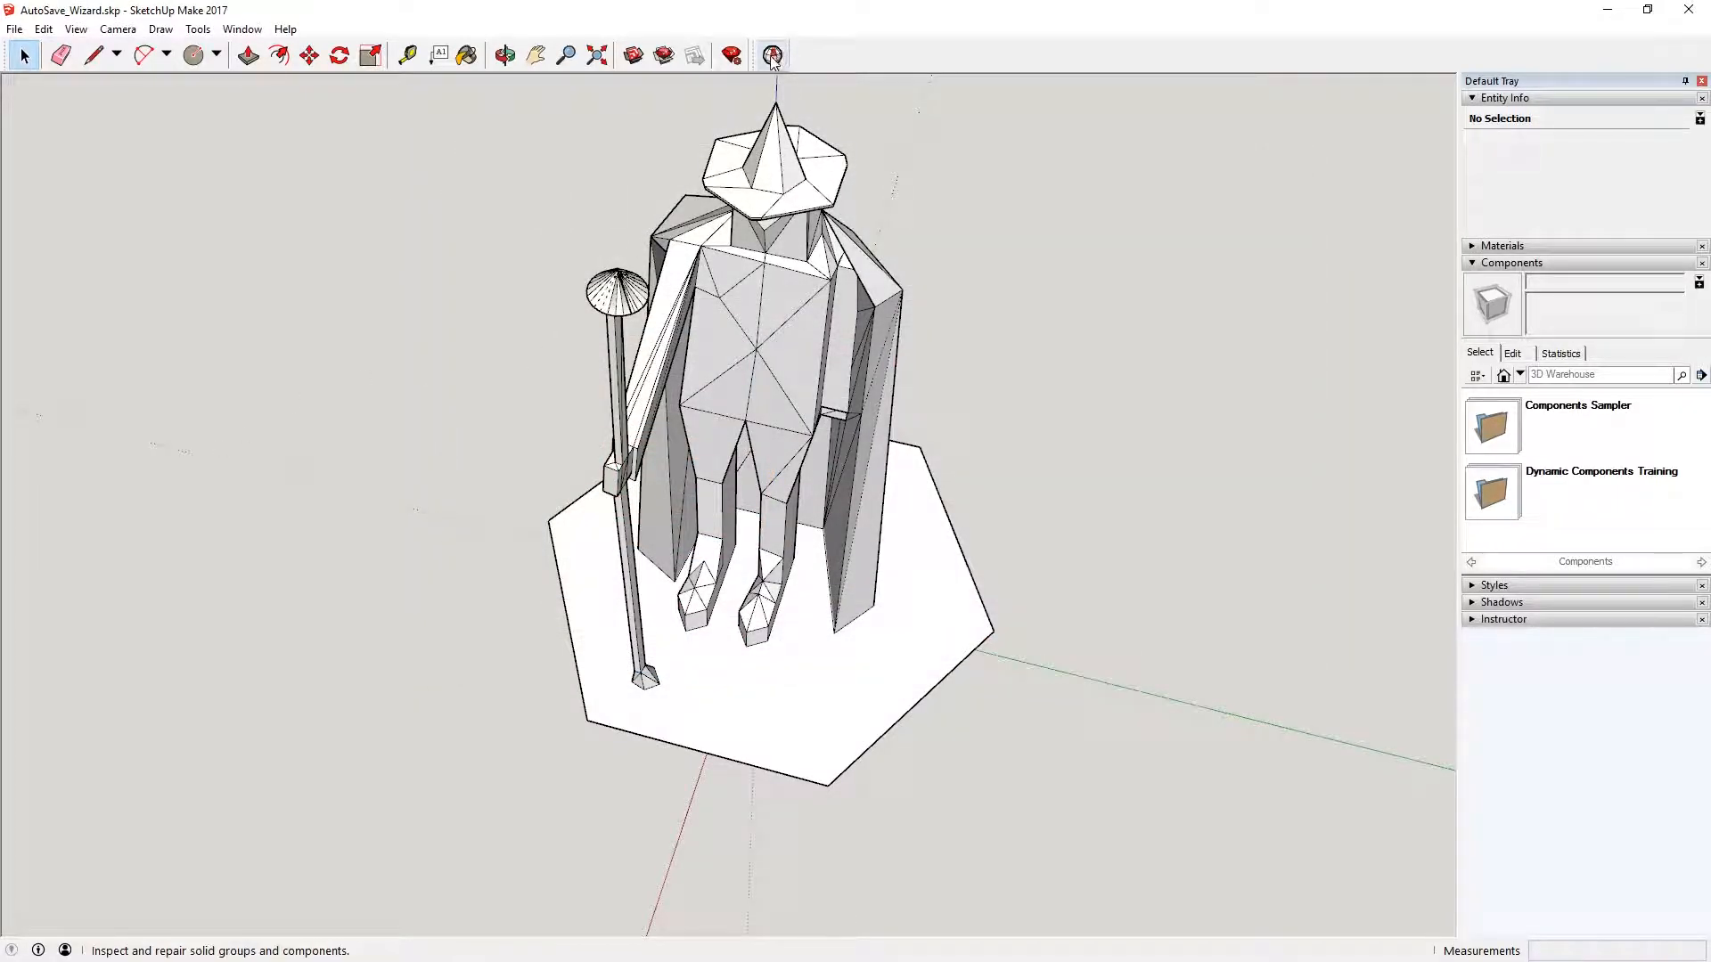
pyautogui.moveTo(770, 54)
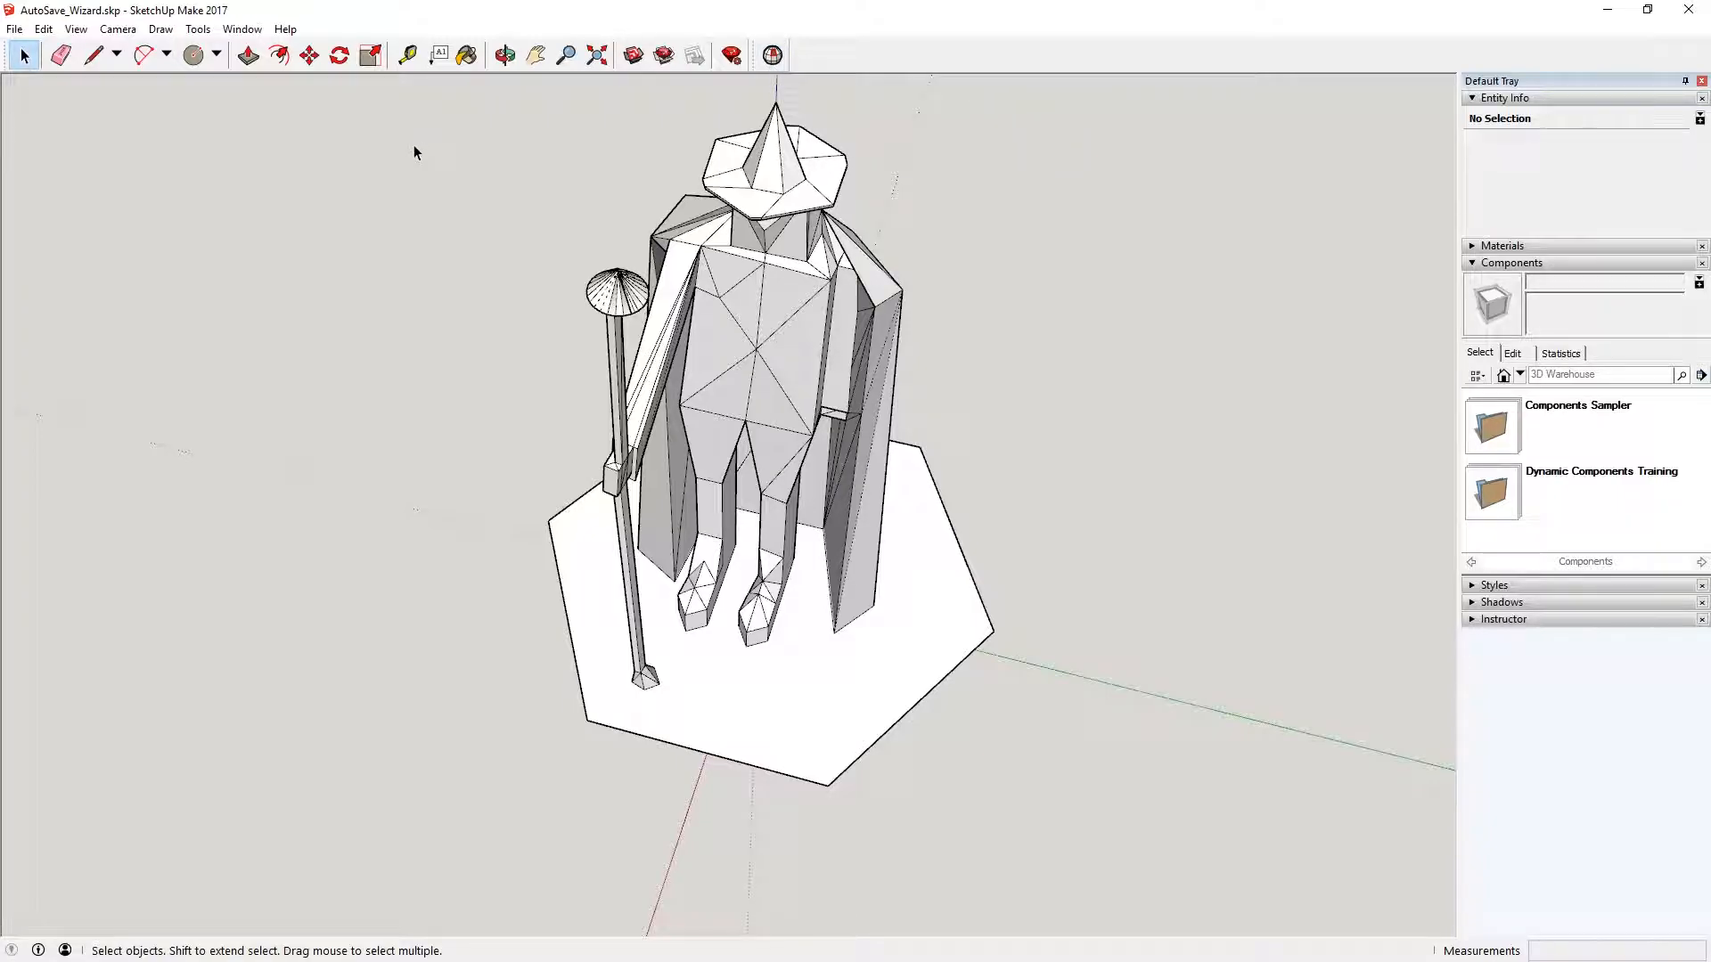
pyautogui.moveTo(242, 29)
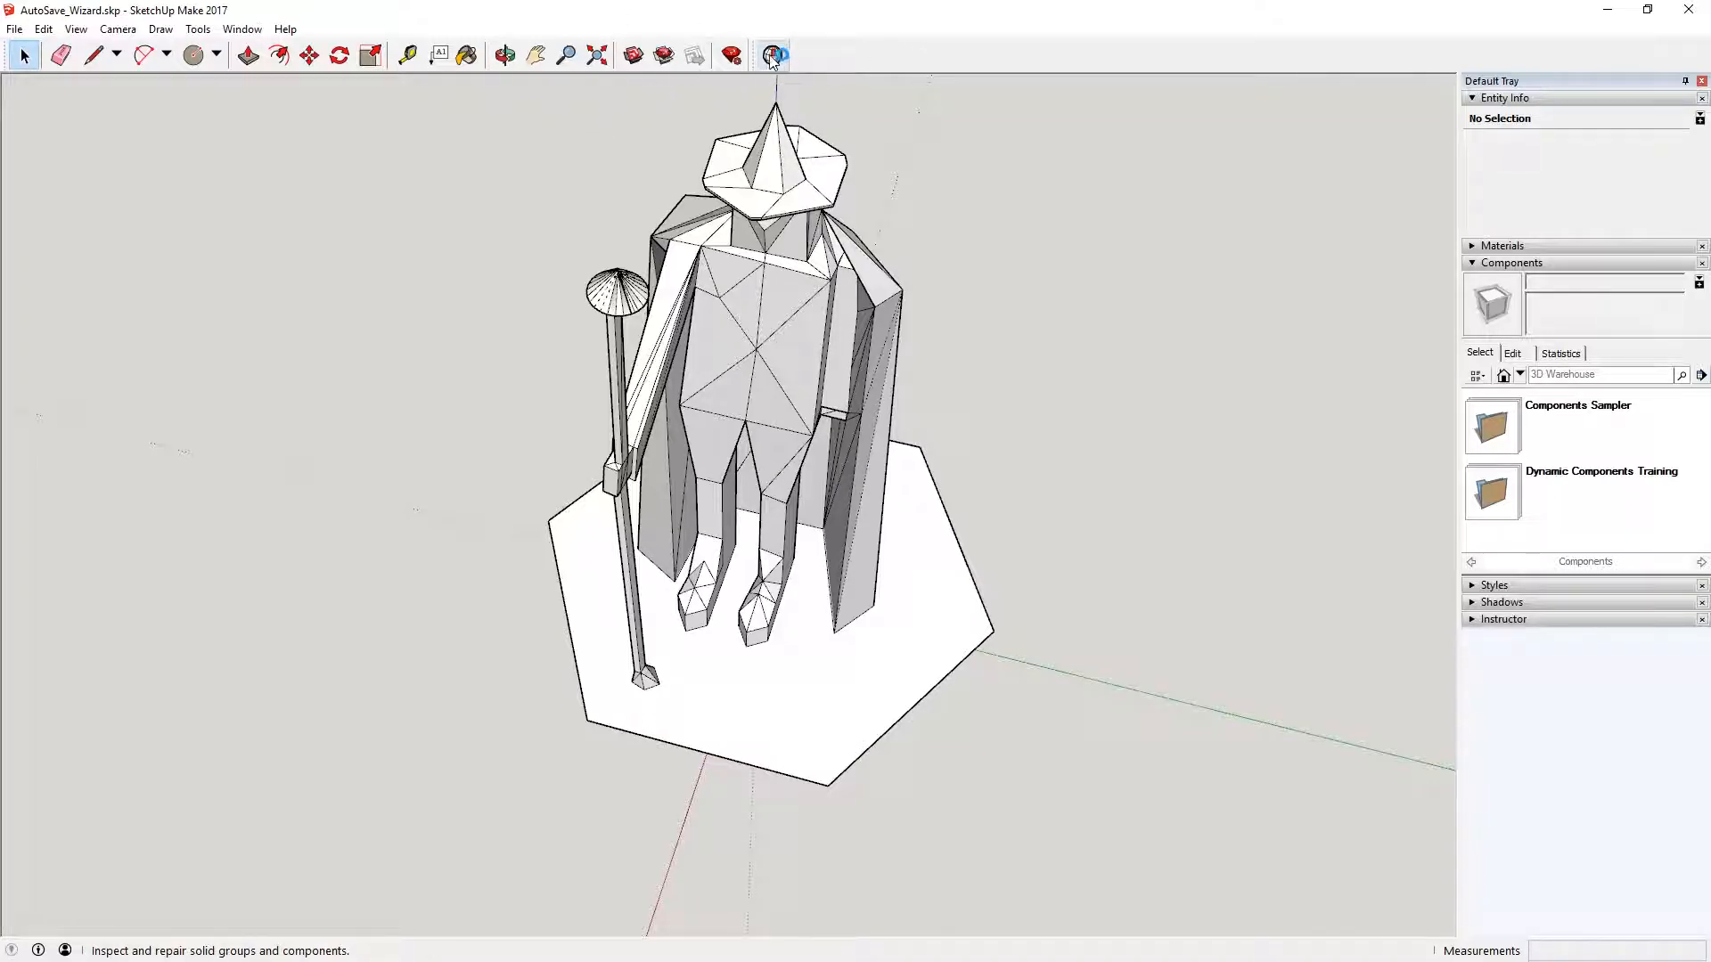
# Start an STL export of the wizard model from the File menu.
pyautogui.click(14, 28)
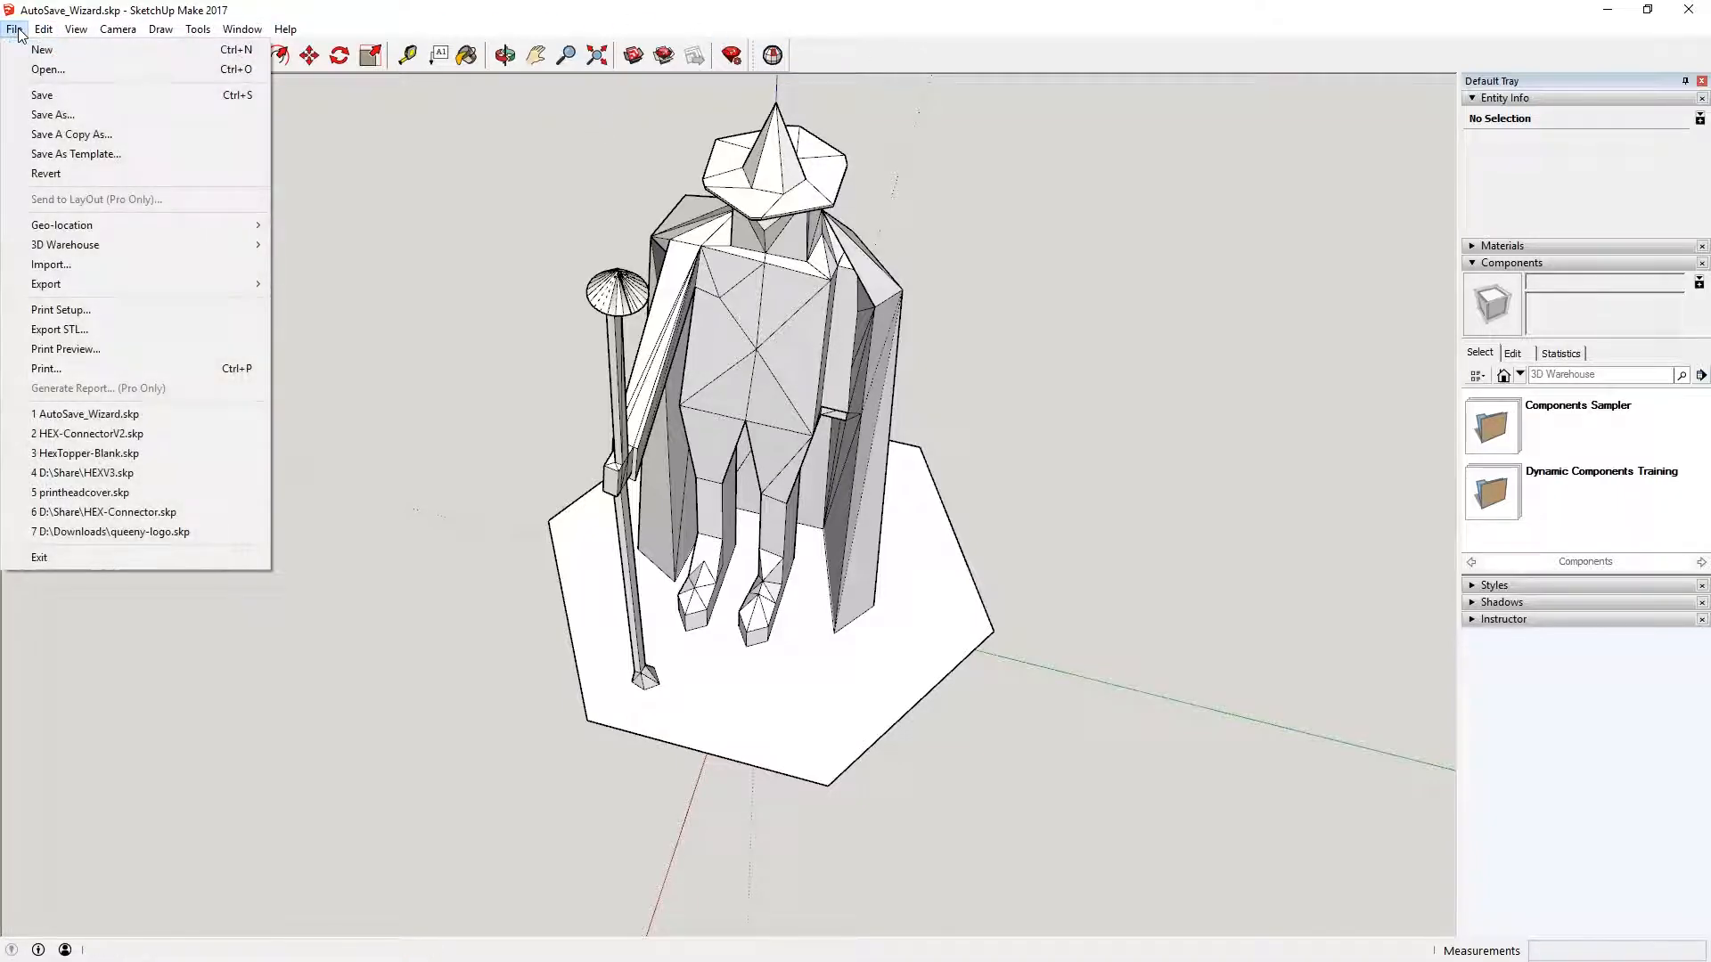
pyautogui.moveTo(64, 349)
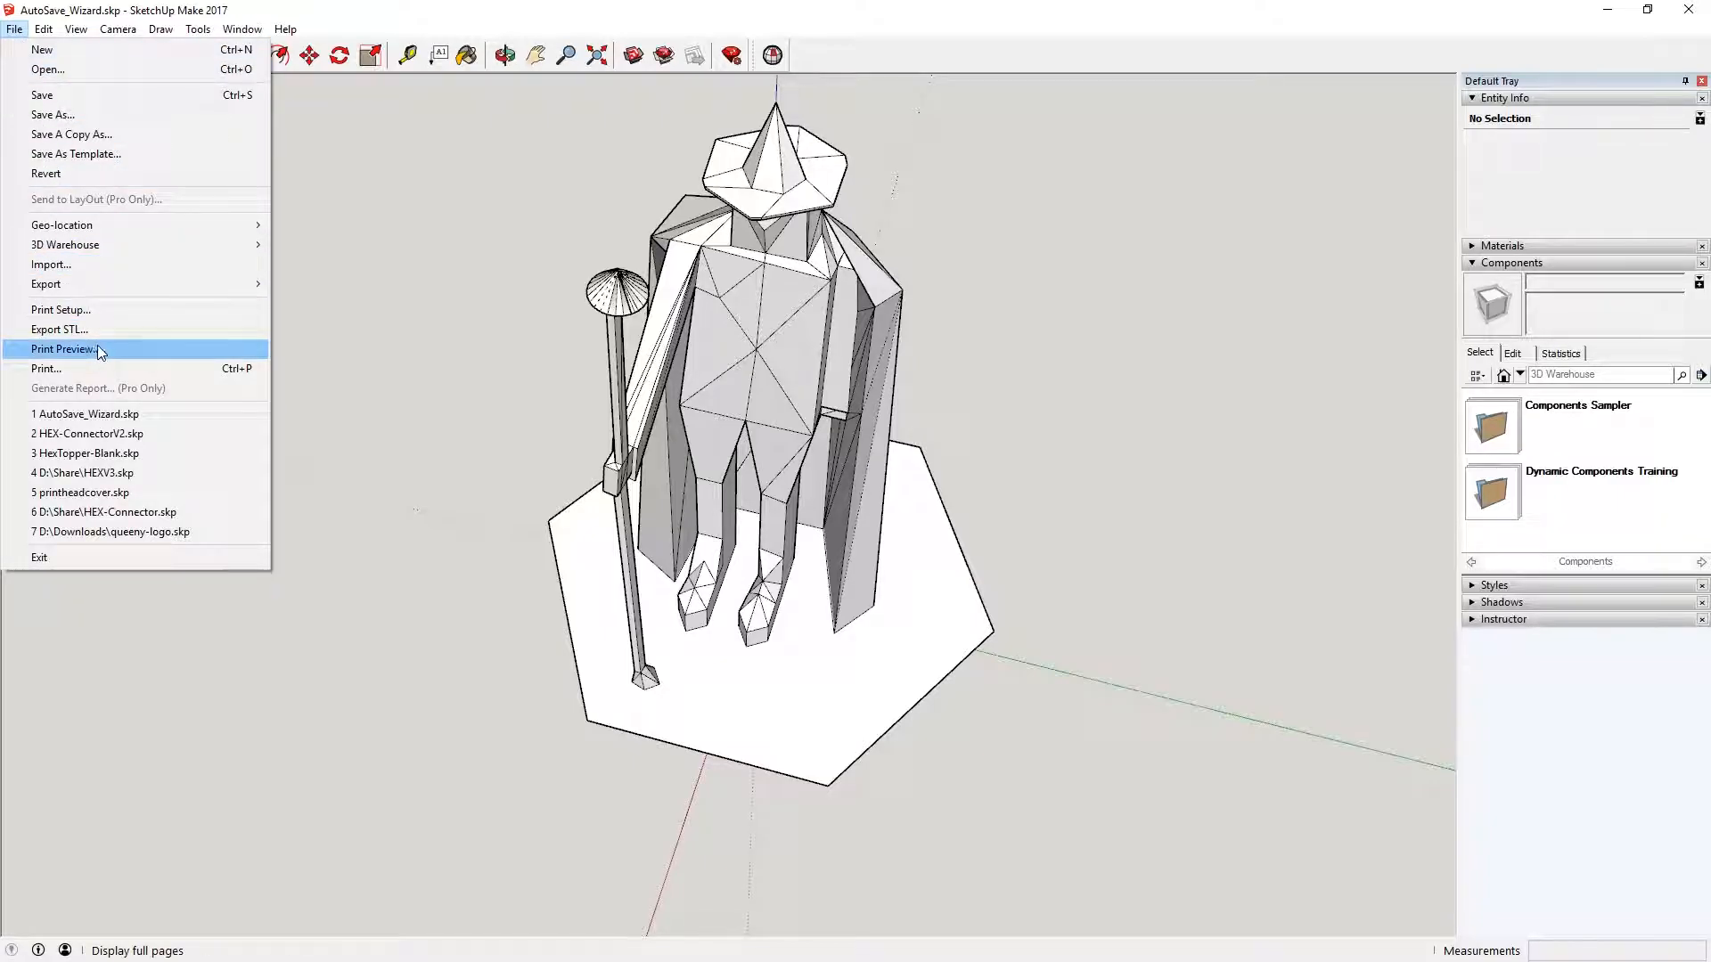
pyautogui.click(59, 330)
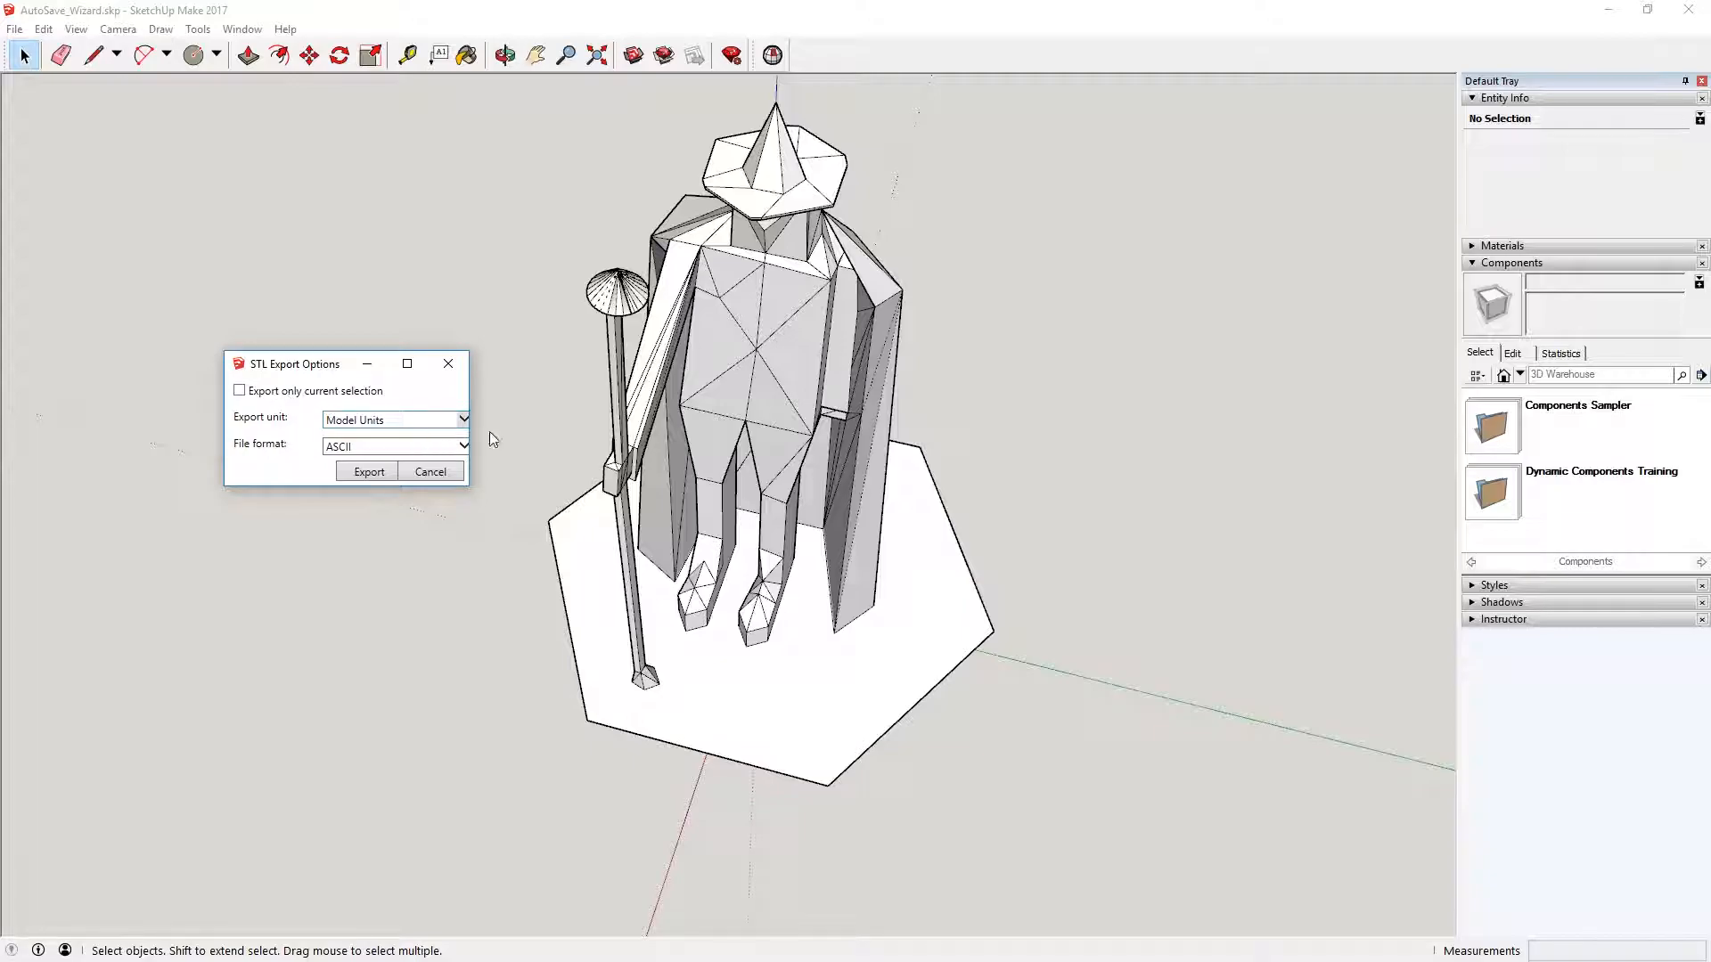
pyautogui.moveTo(910, 218)
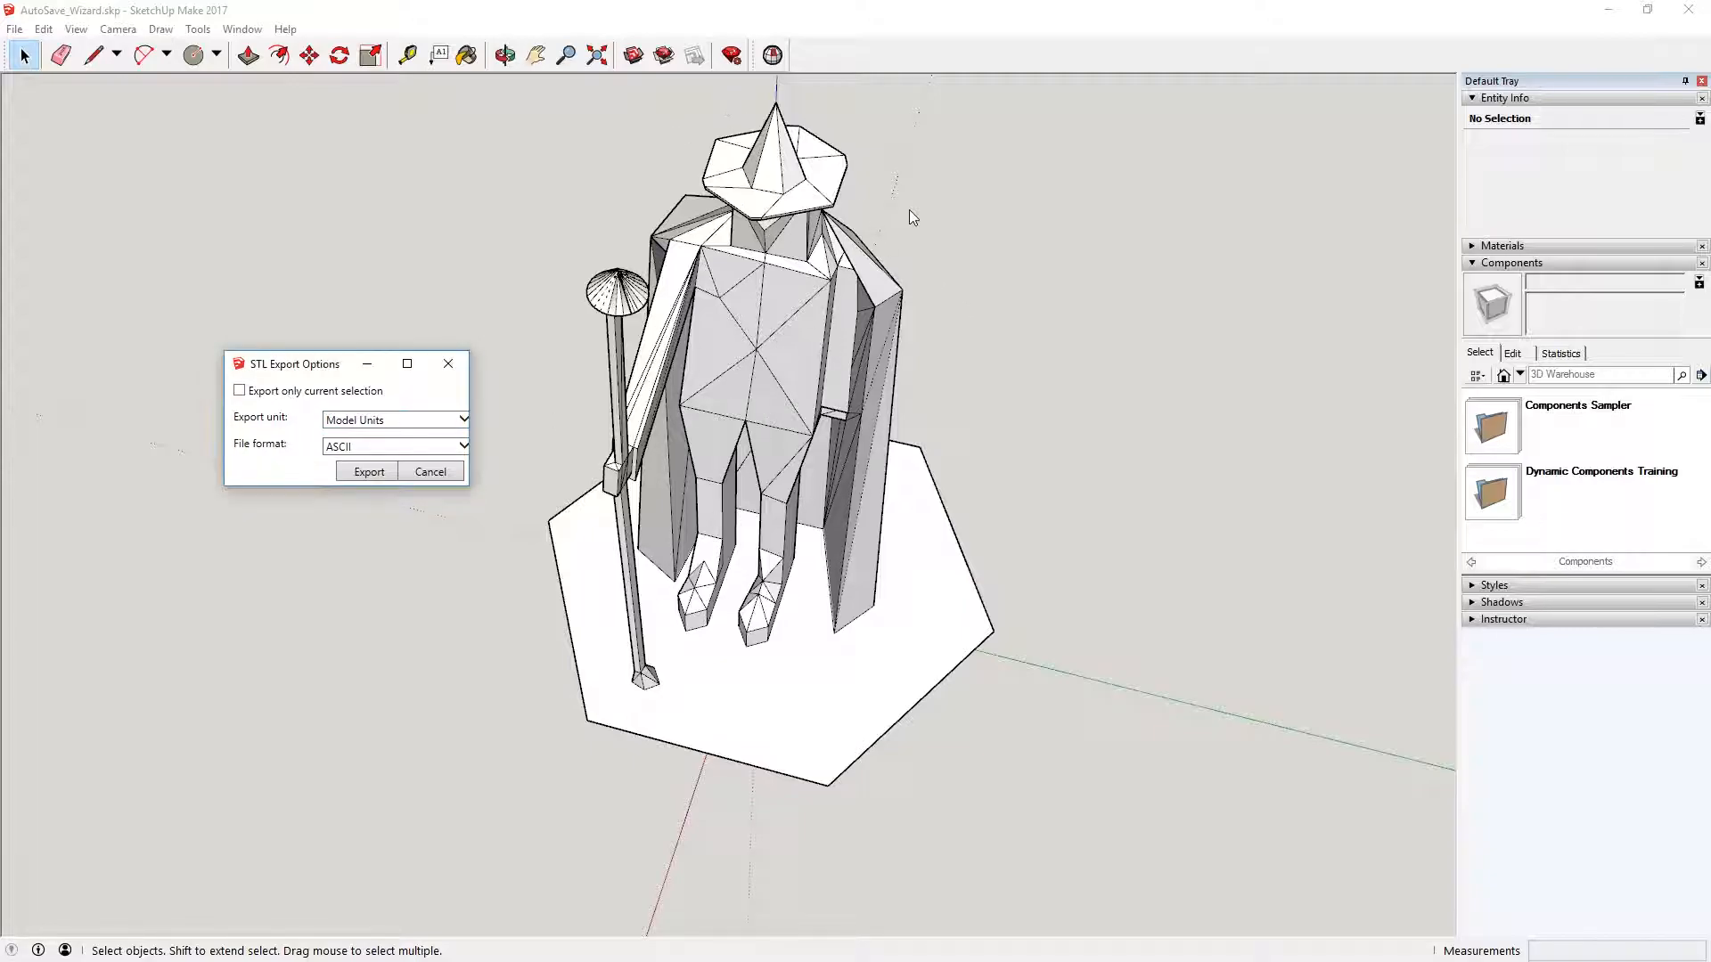
pyautogui.moveTo(862, 395)
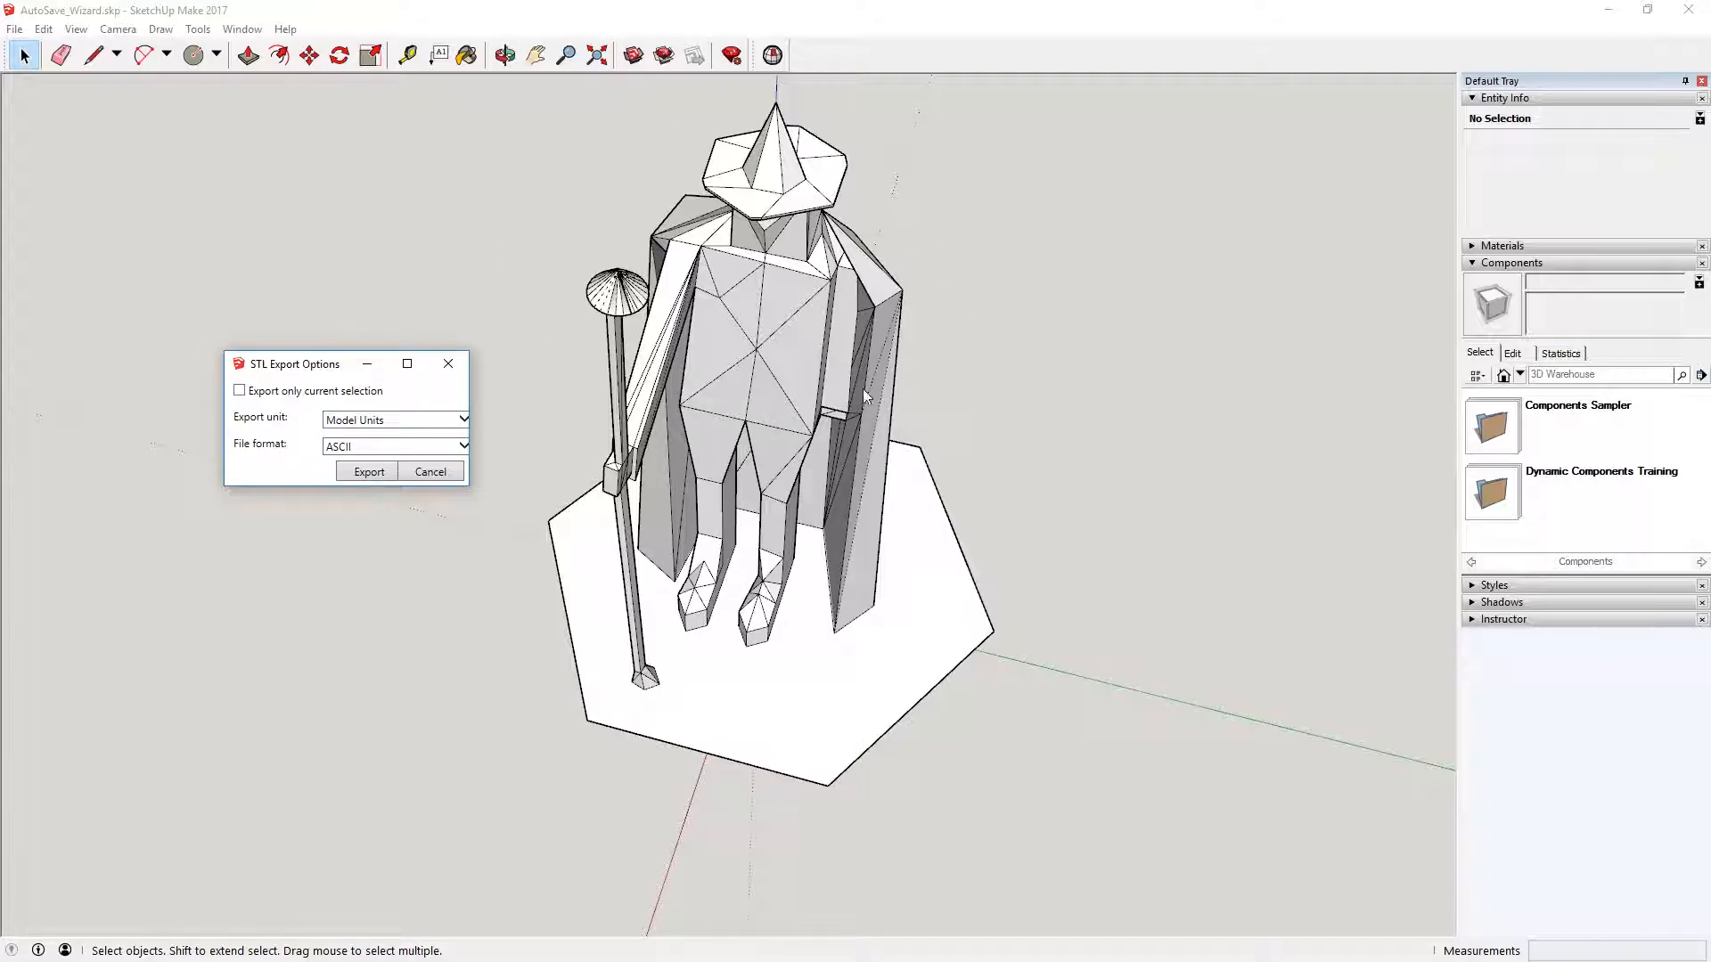
pyautogui.moveTo(430, 472)
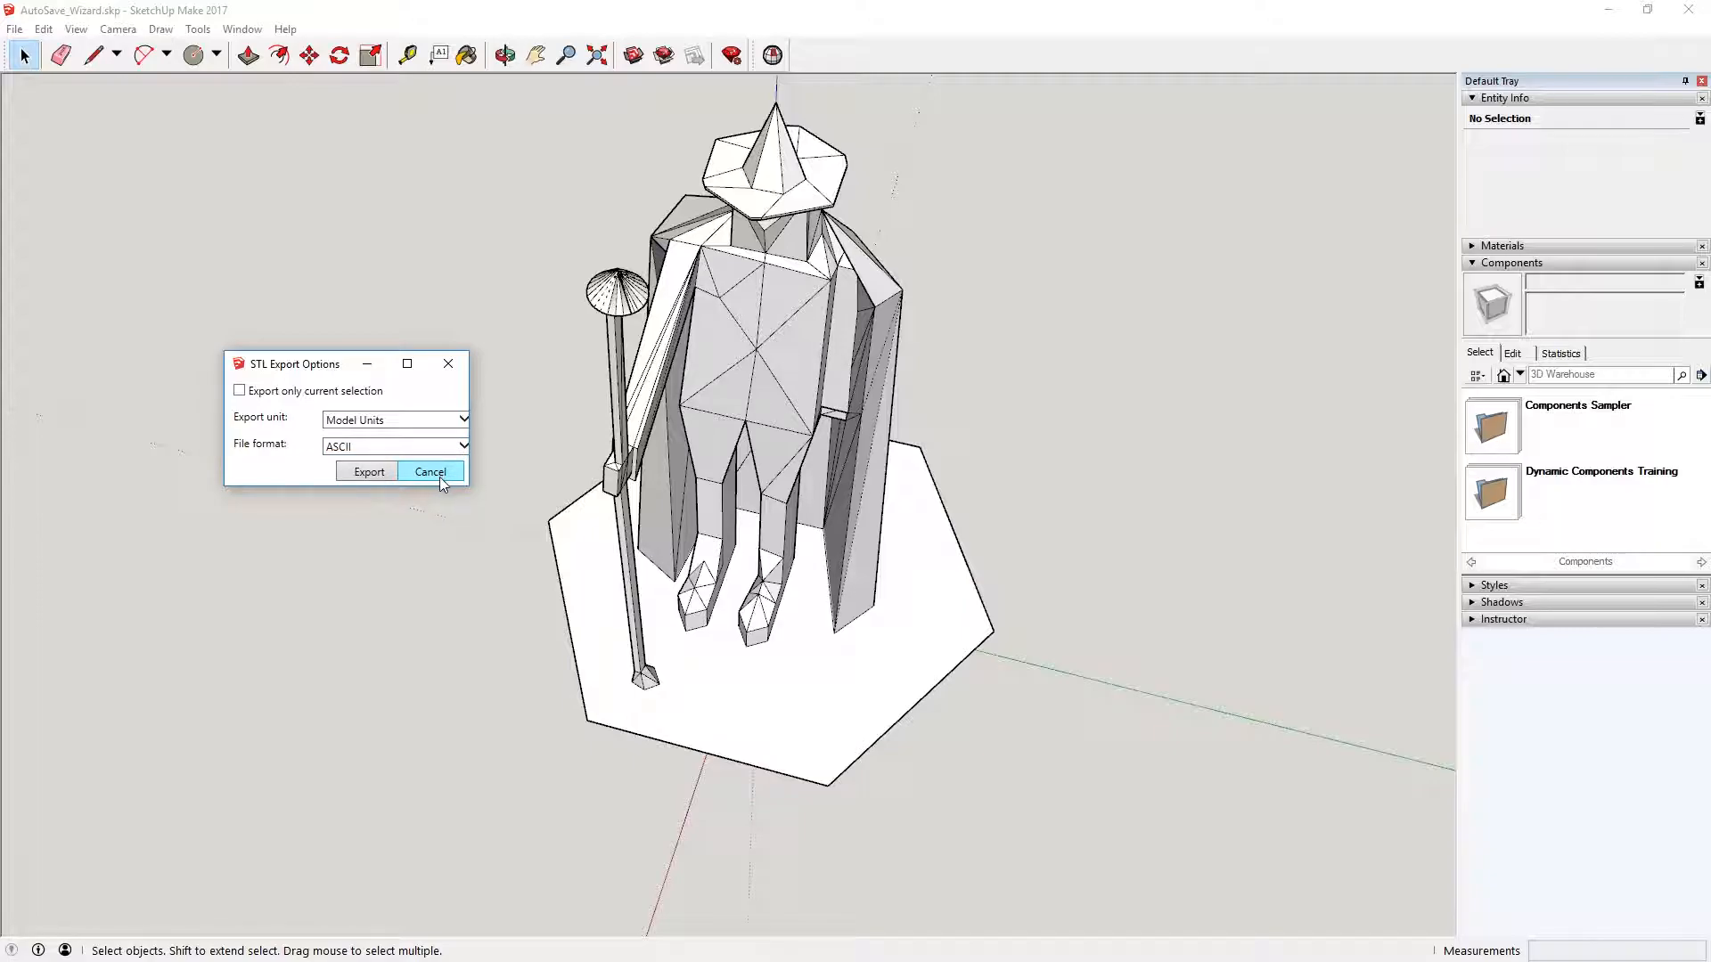
pyautogui.moveTo(419, 518)
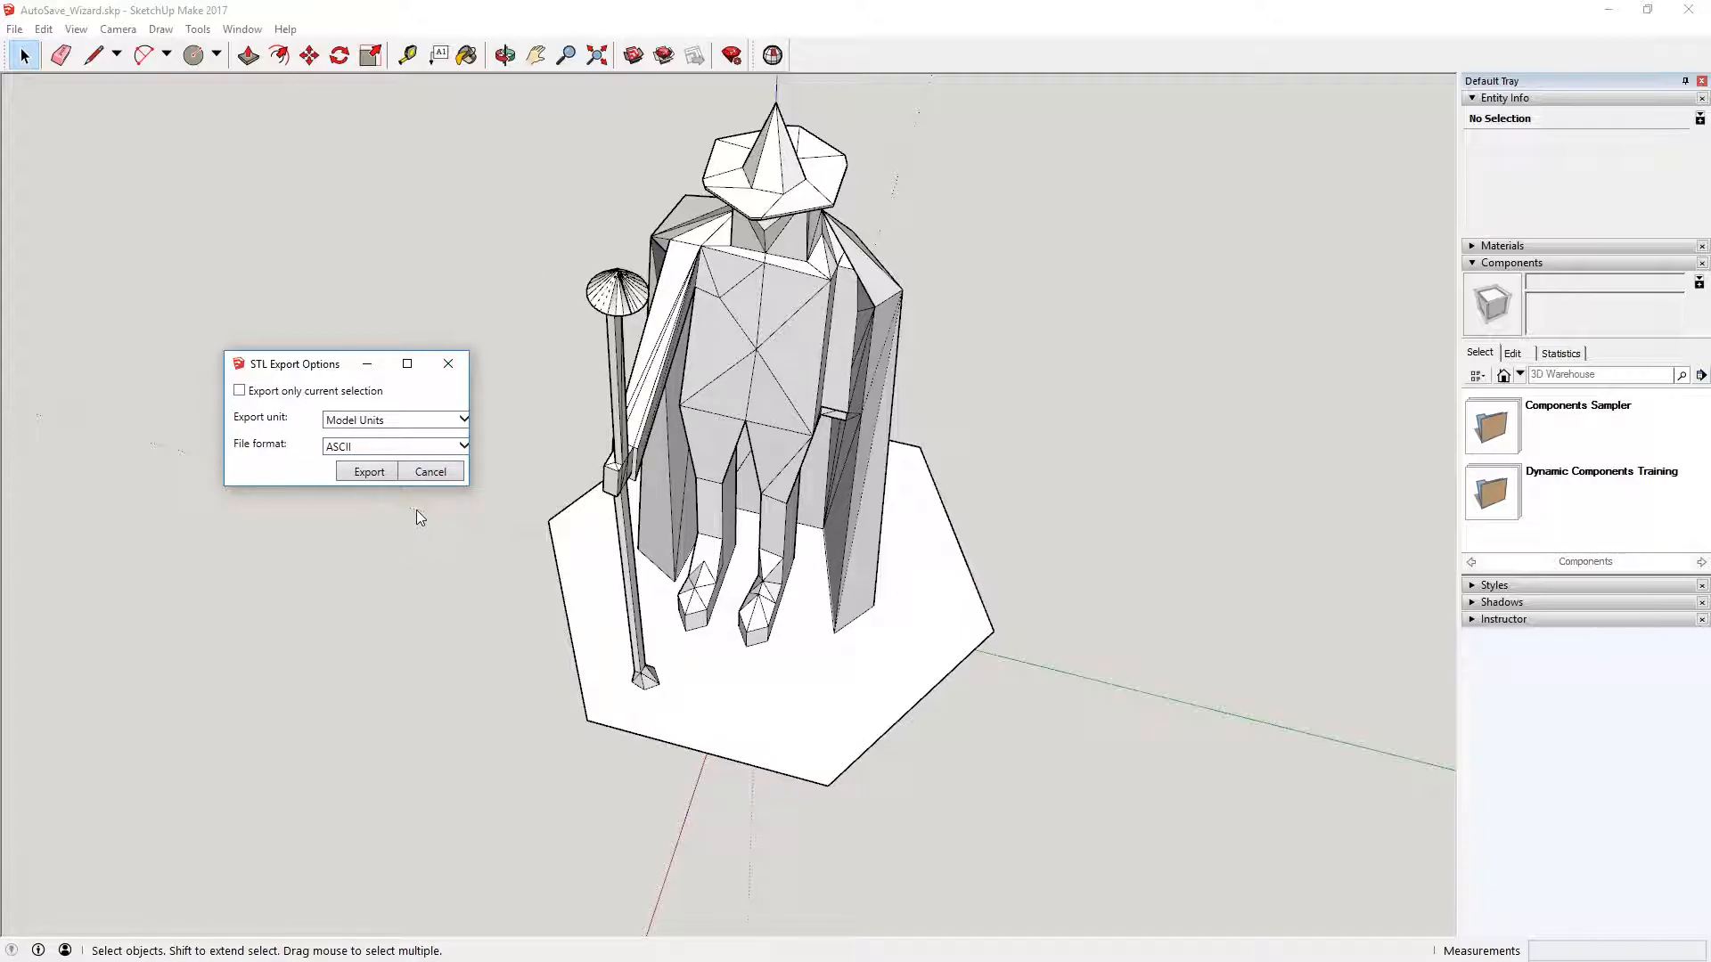
pyautogui.moveTo(376, 424)
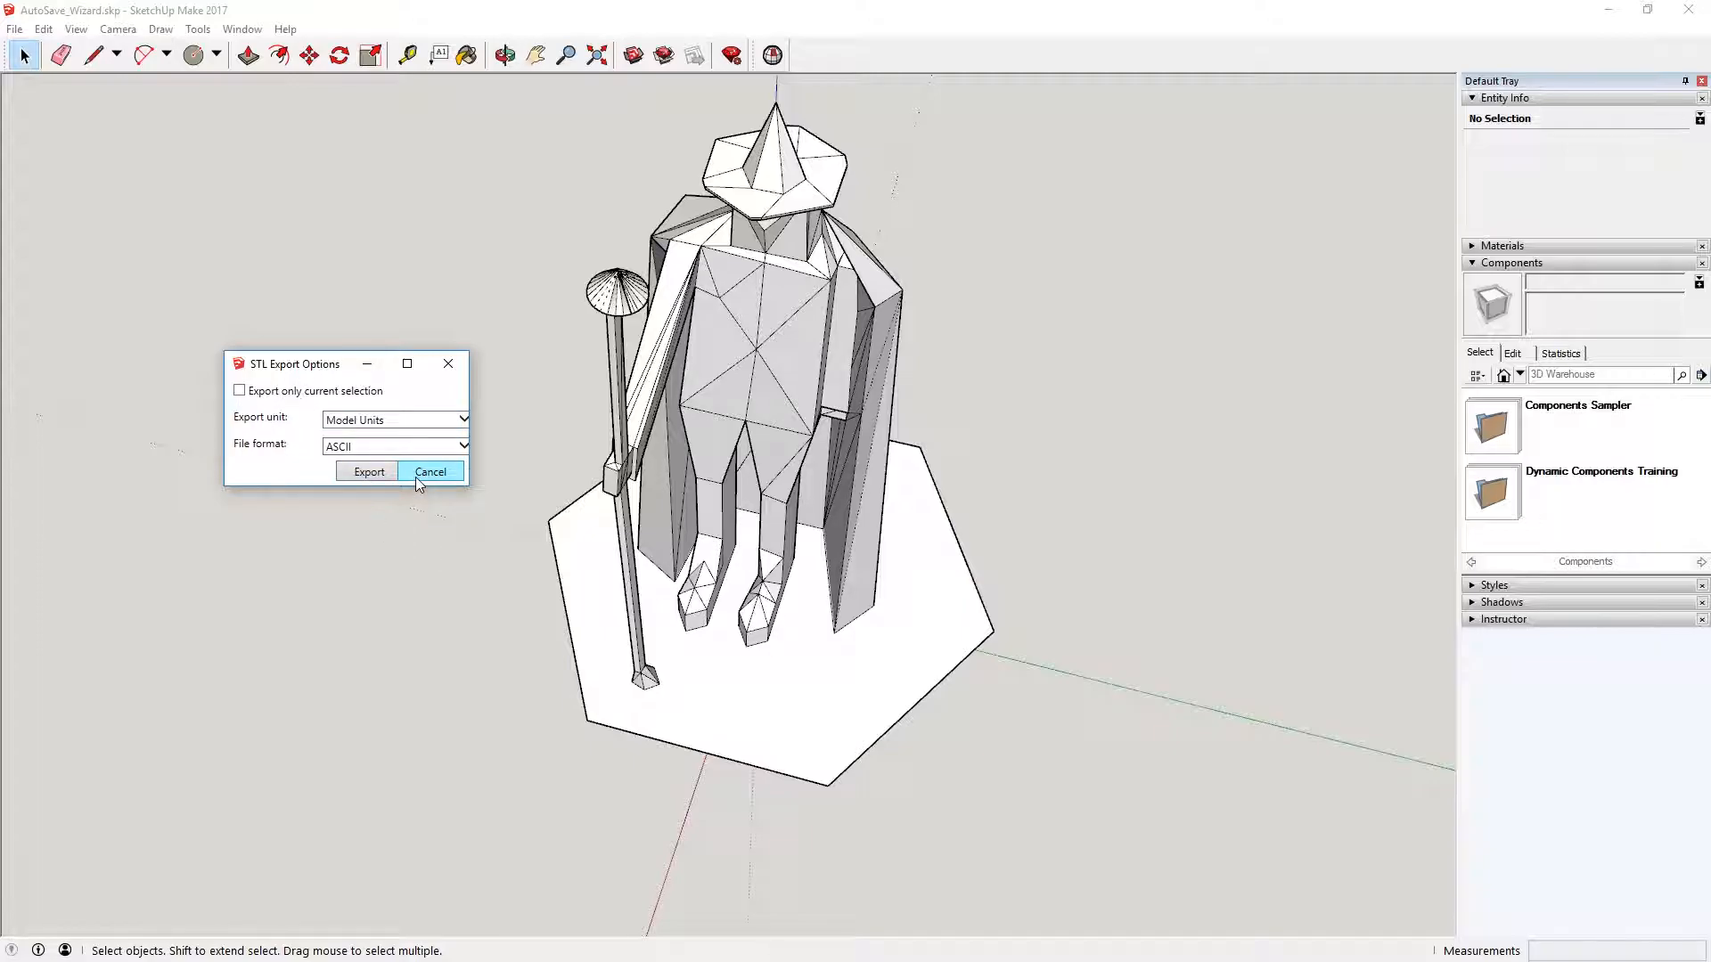
# Cancel the STL Export Options dialog without exporting anything.
pyautogui.click(428, 472)
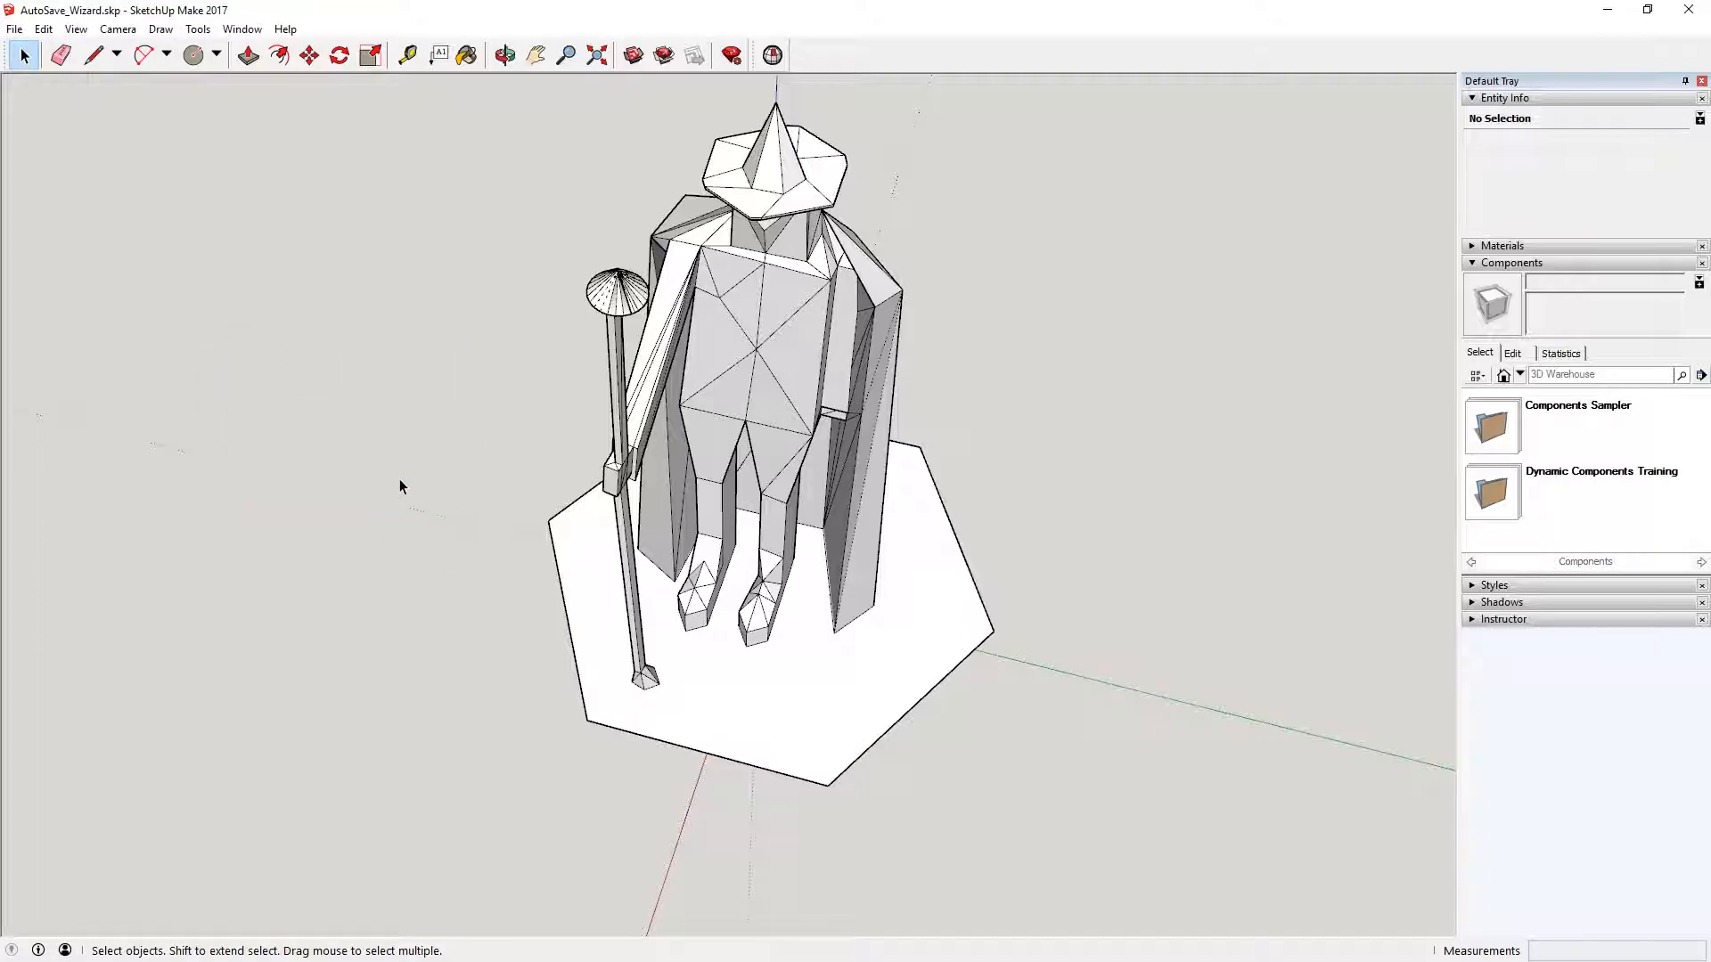
pyautogui.moveTo(375, 441)
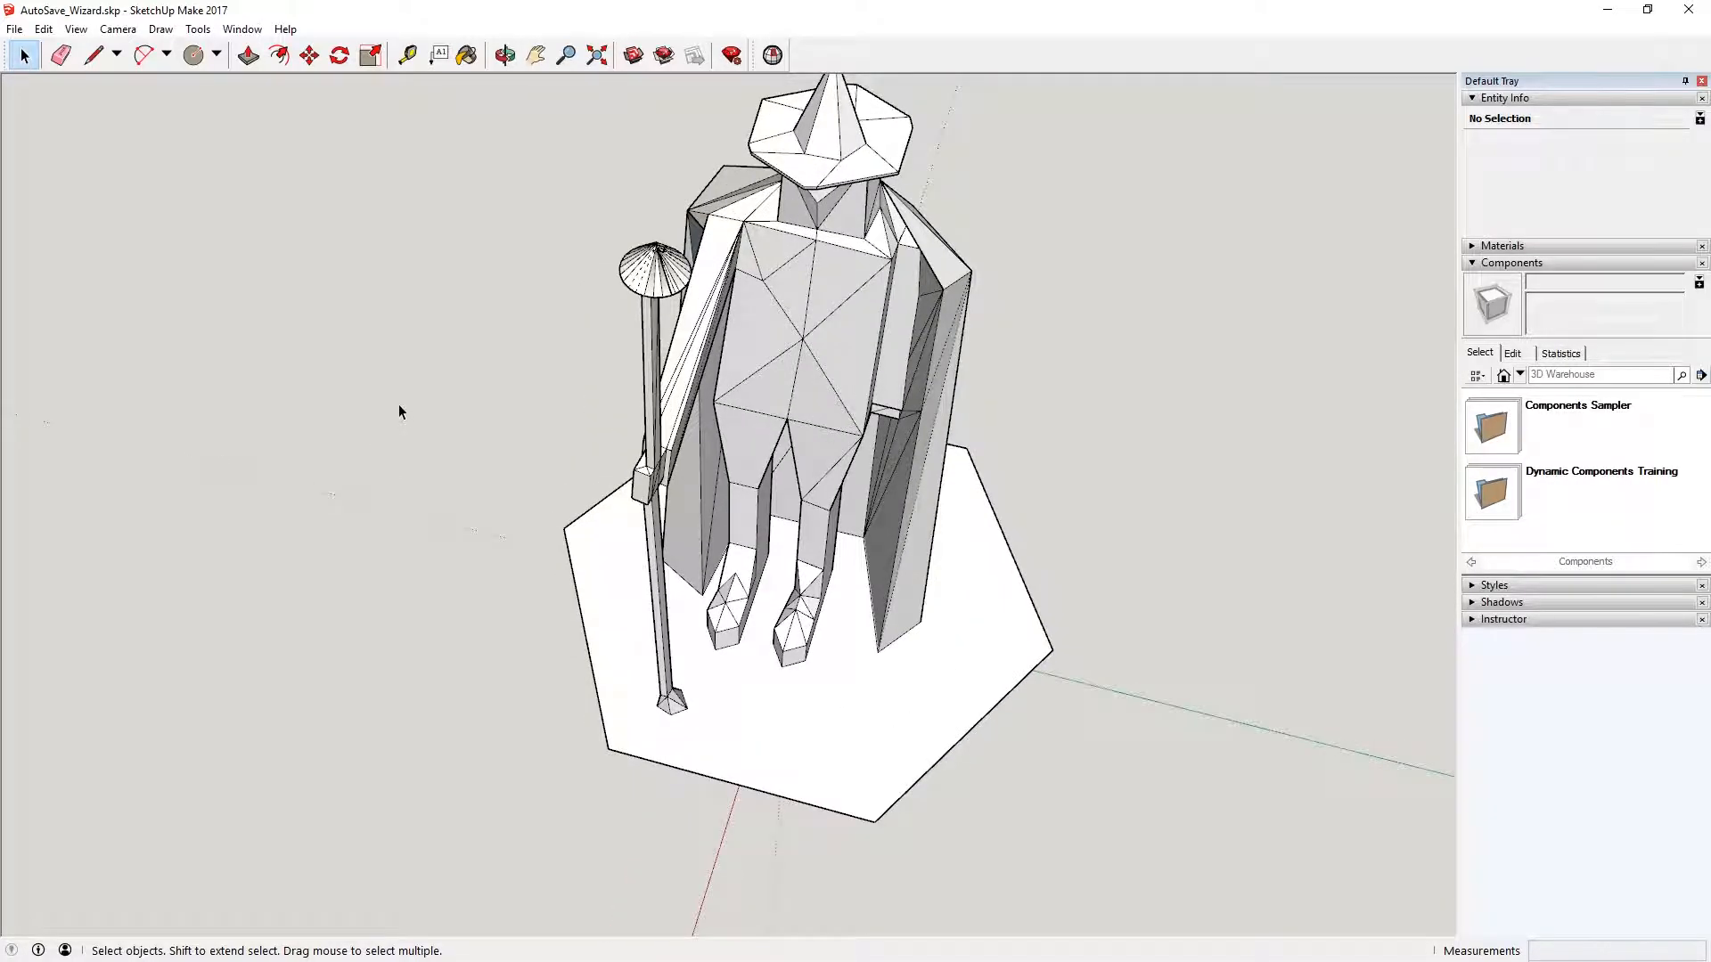
pyautogui.moveTo(395, 345)
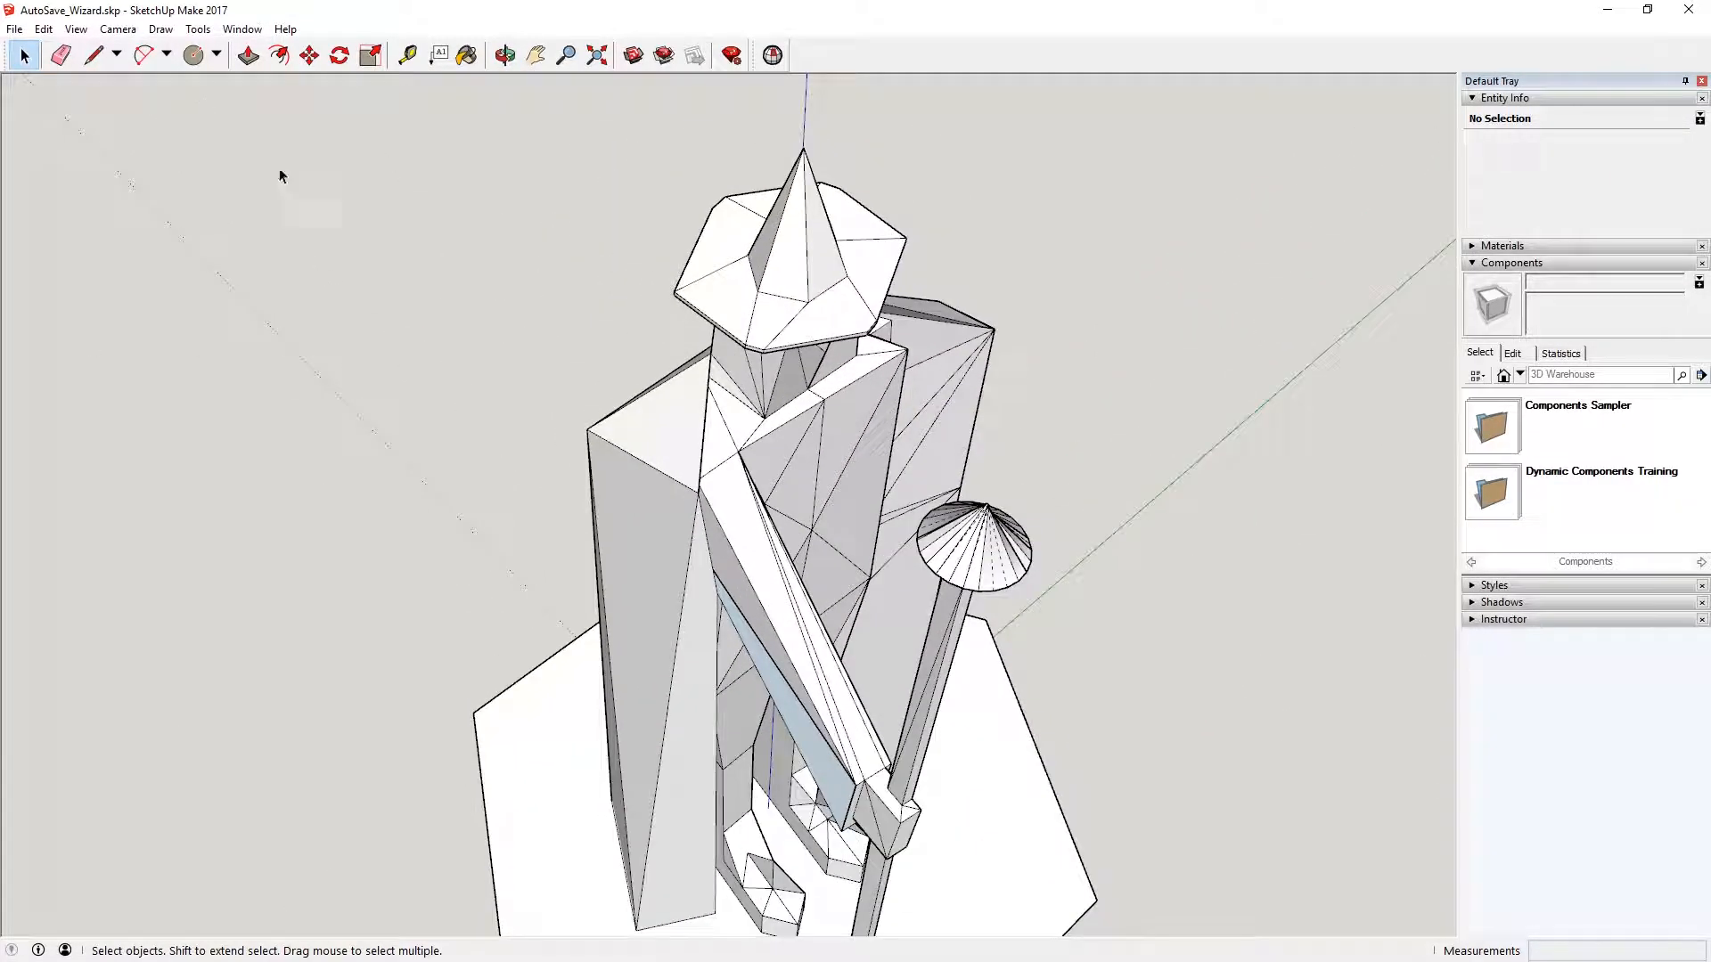
# Run Solid Inspector² on the wizard, apply Fix All, and acknowledge the could-not-fix warning.
pyautogui.click(502, 55)
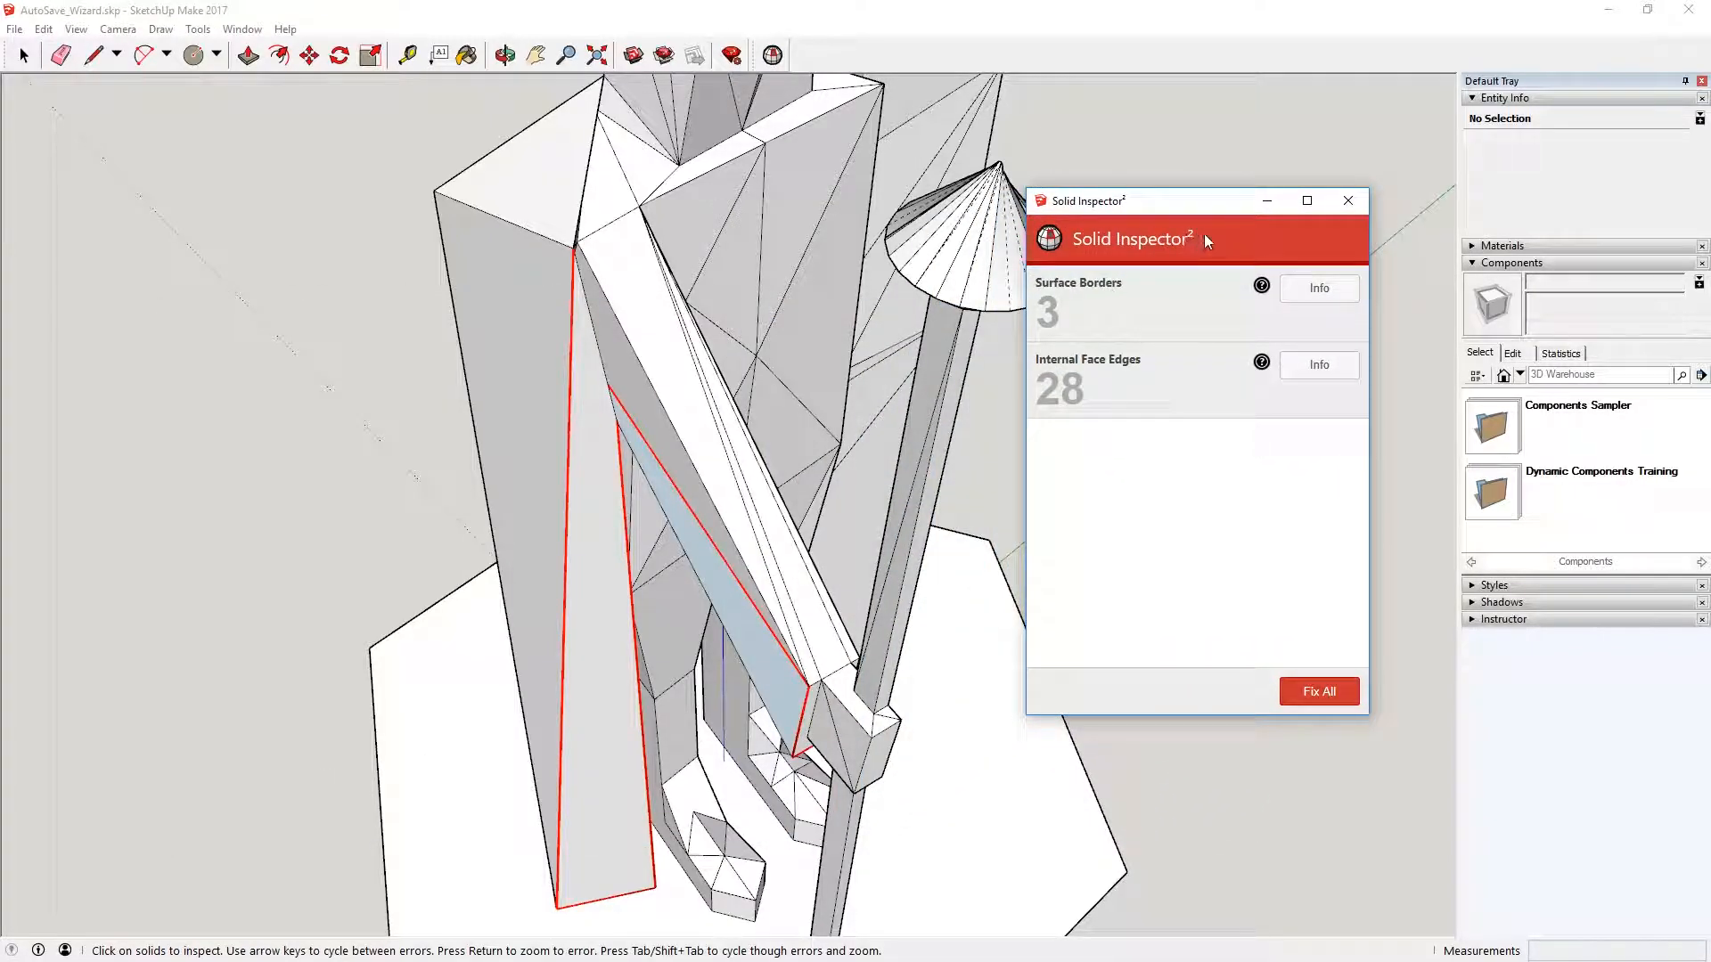
pyautogui.moveTo(1111, 292)
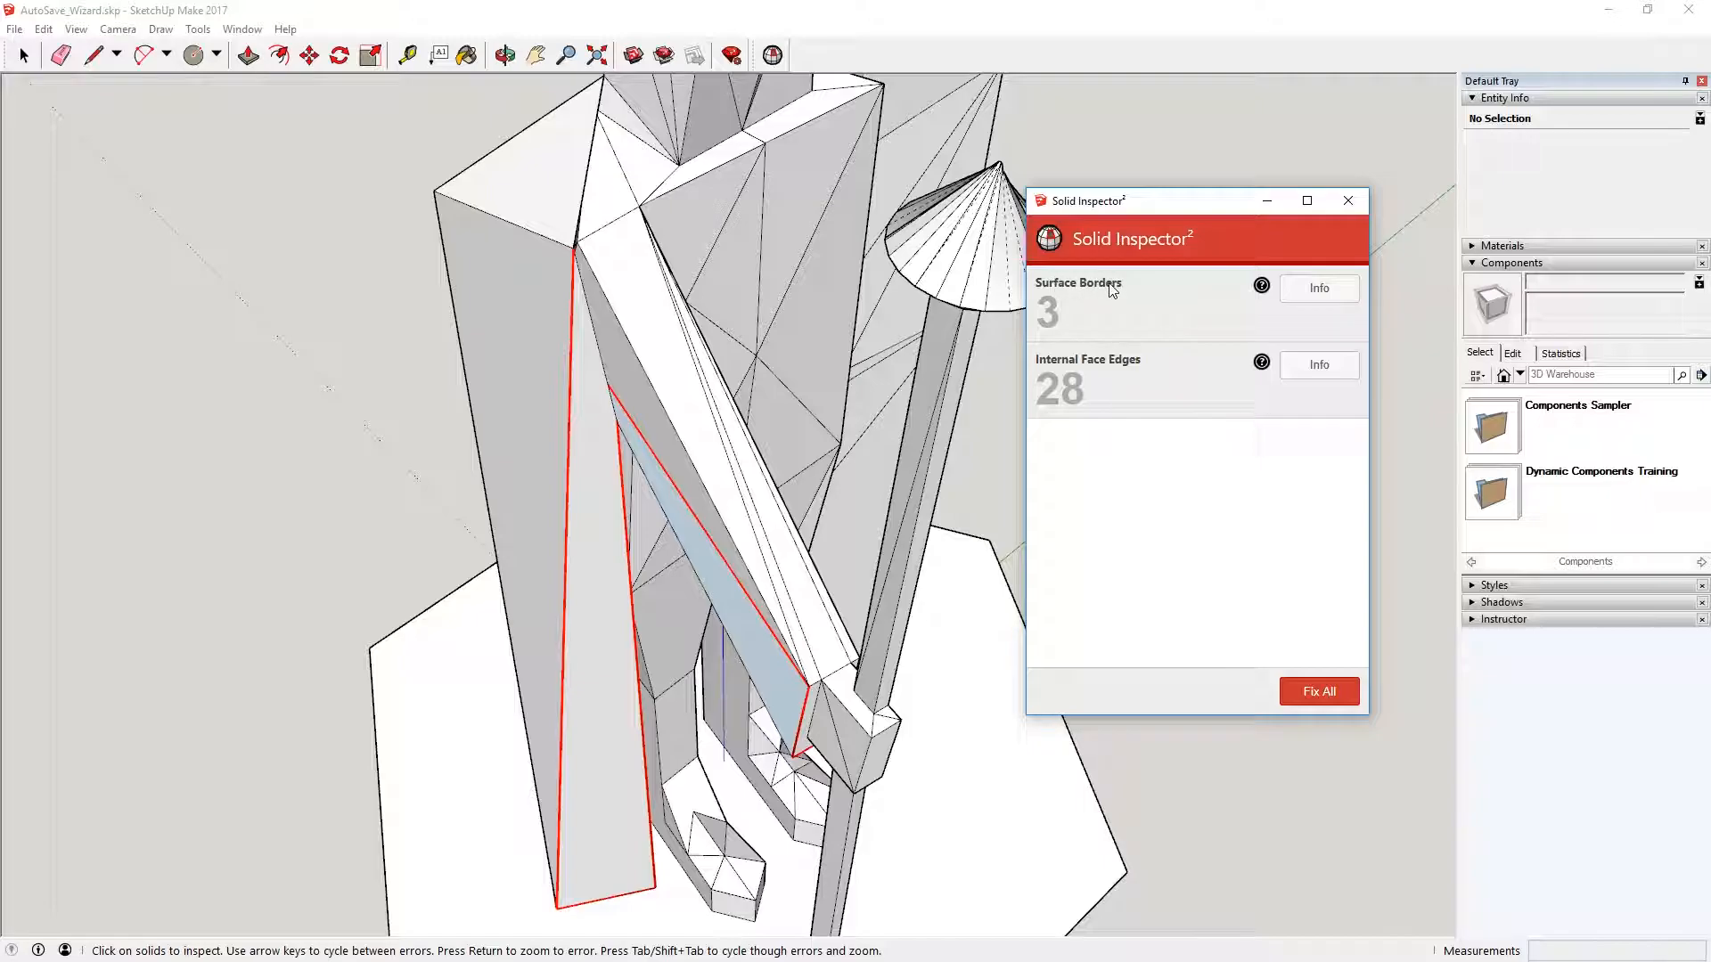
pyautogui.moveTo(1285, 693)
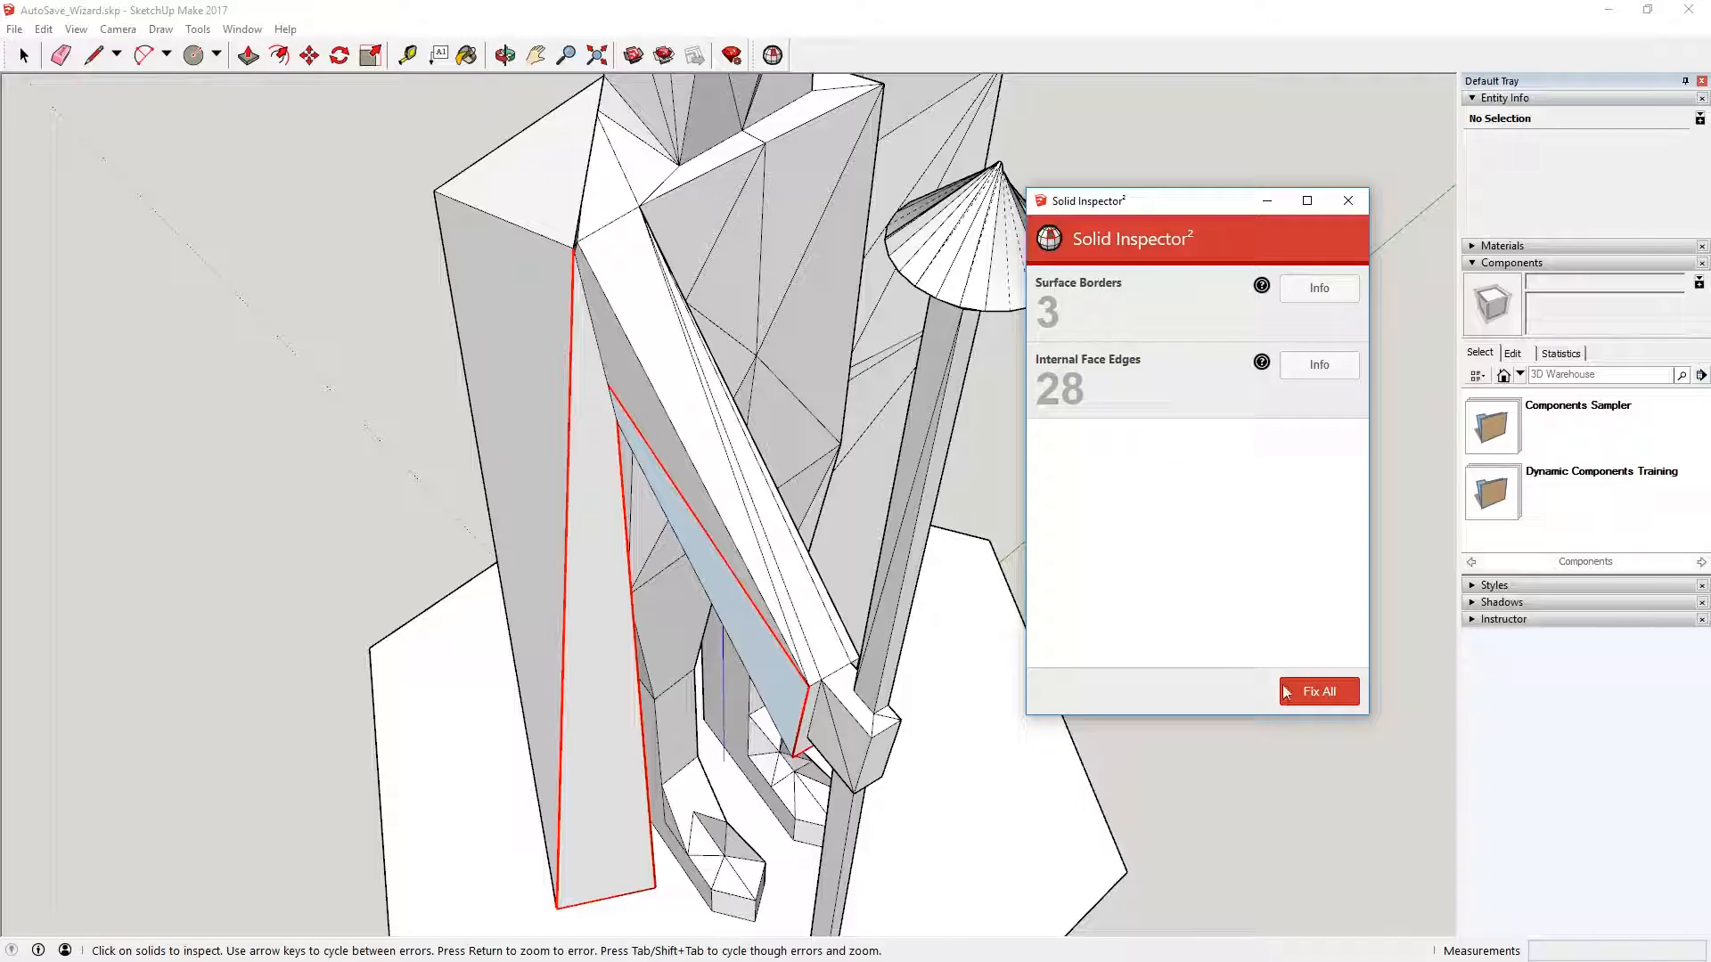
pyautogui.click(1317, 691)
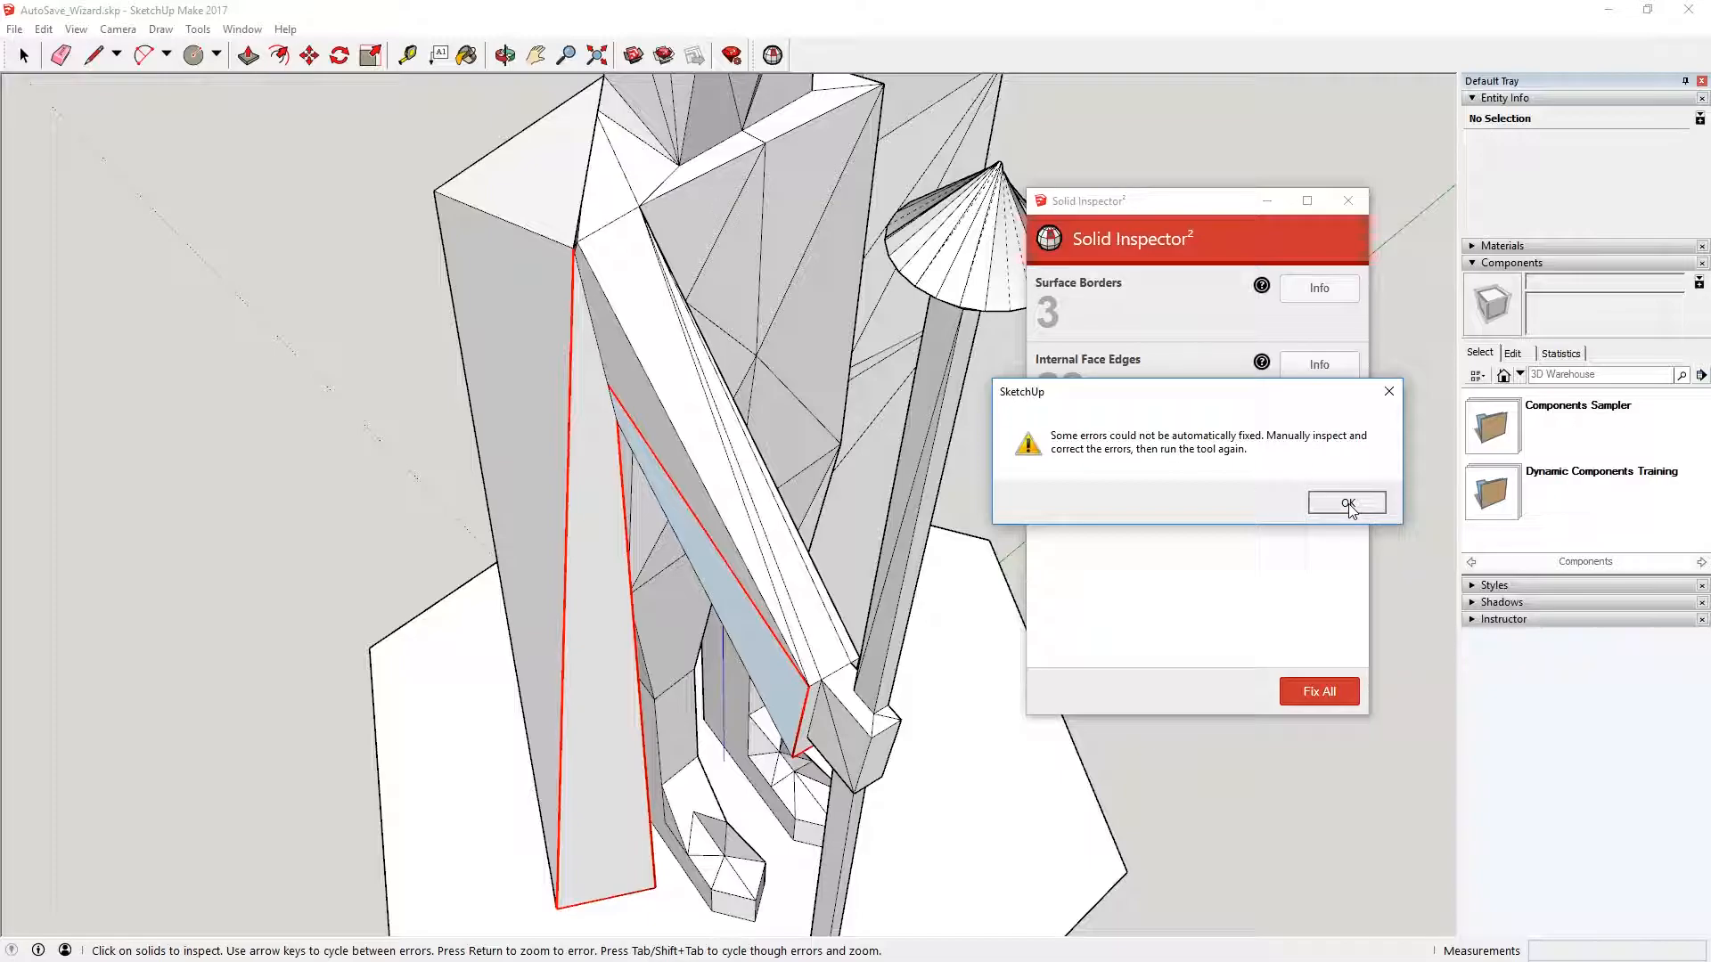
pyautogui.click(1346, 502)
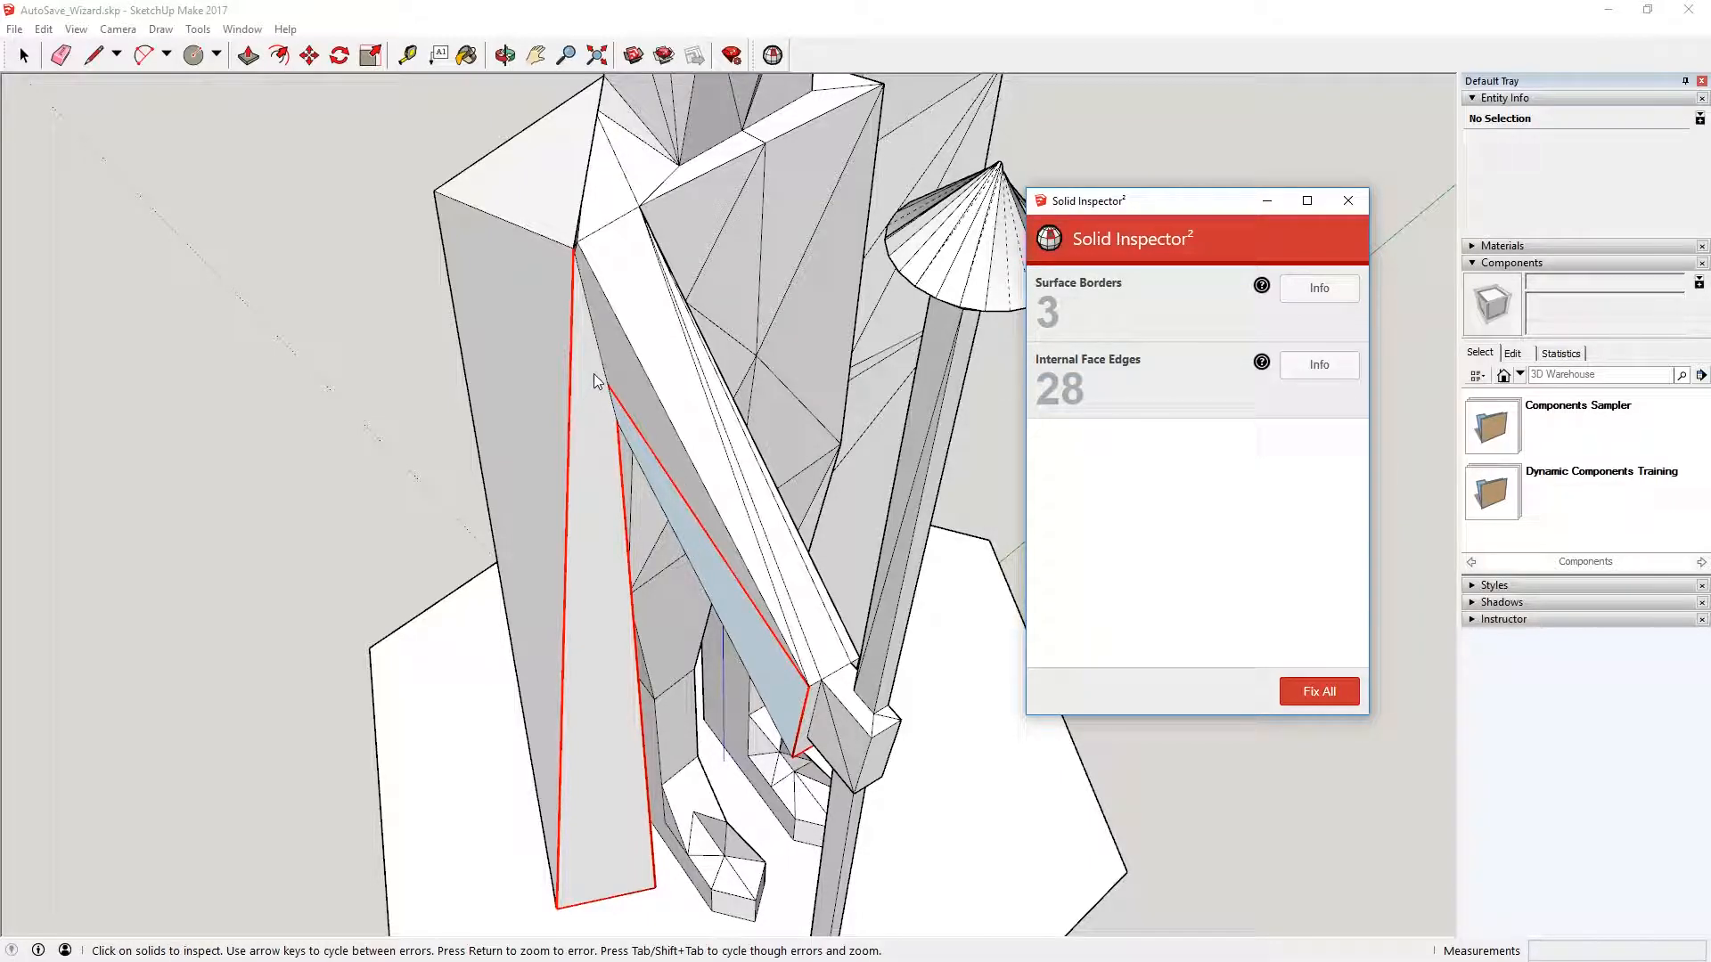
pyautogui.moveTo(1346, 202)
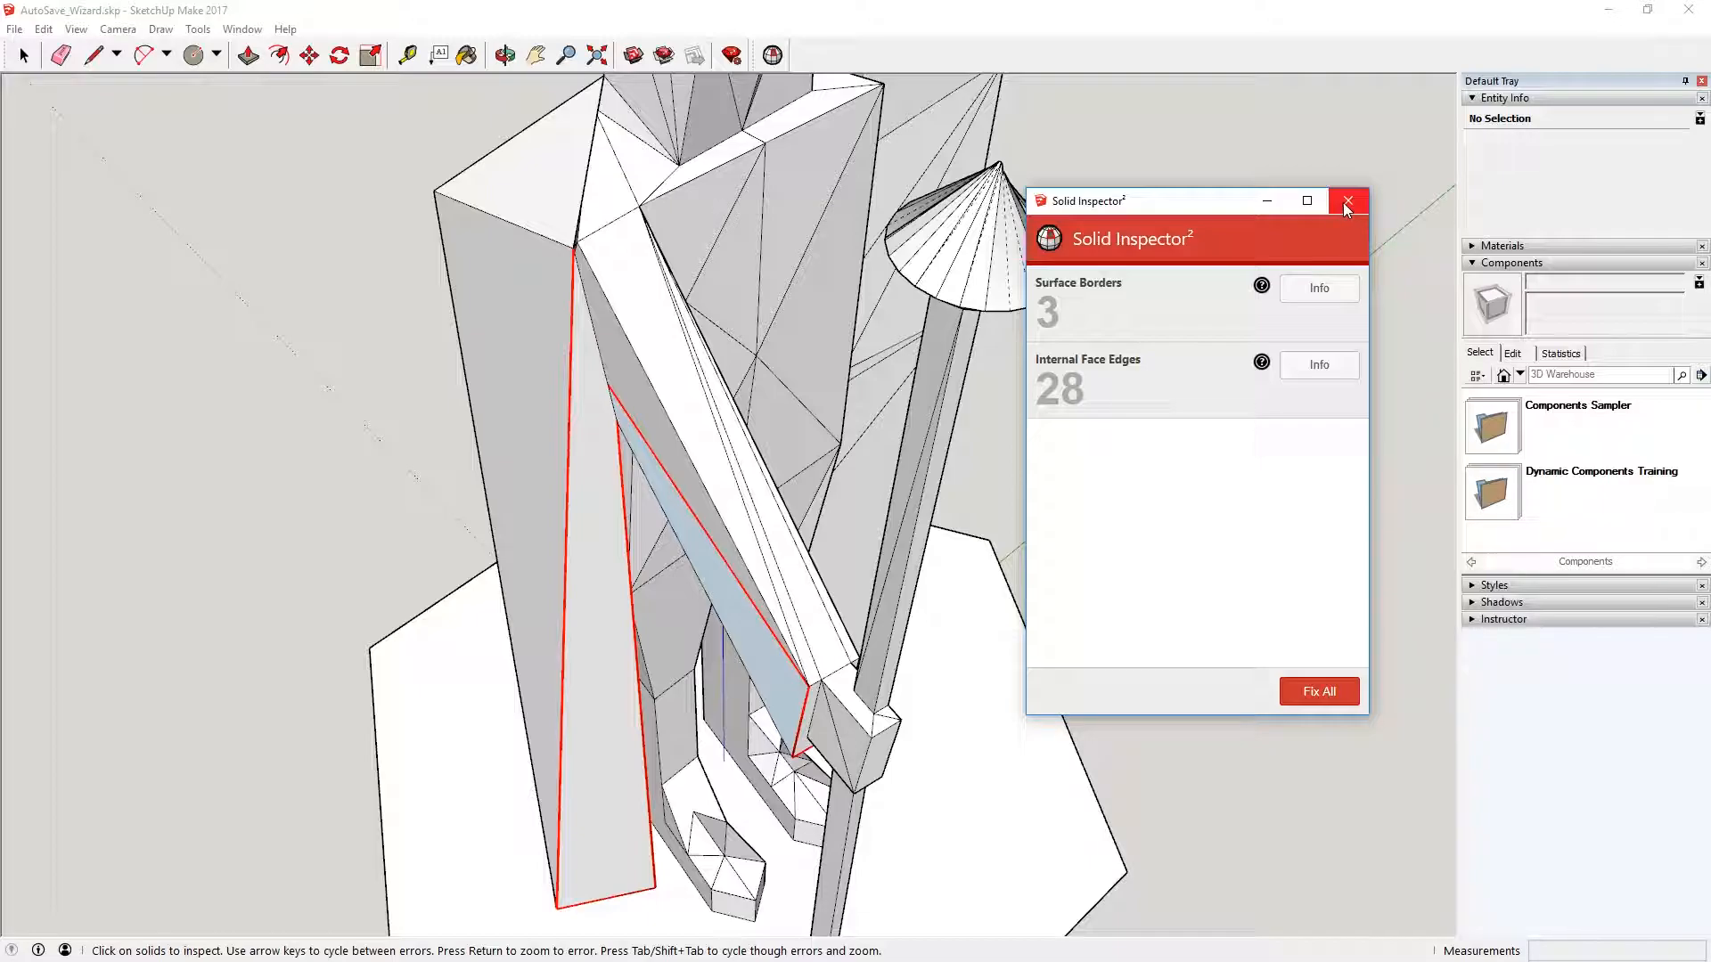
# Close Solid Inspector², erase geometry and snap a cape corner onto its neighbouring corner.
pyautogui.click(1347, 200)
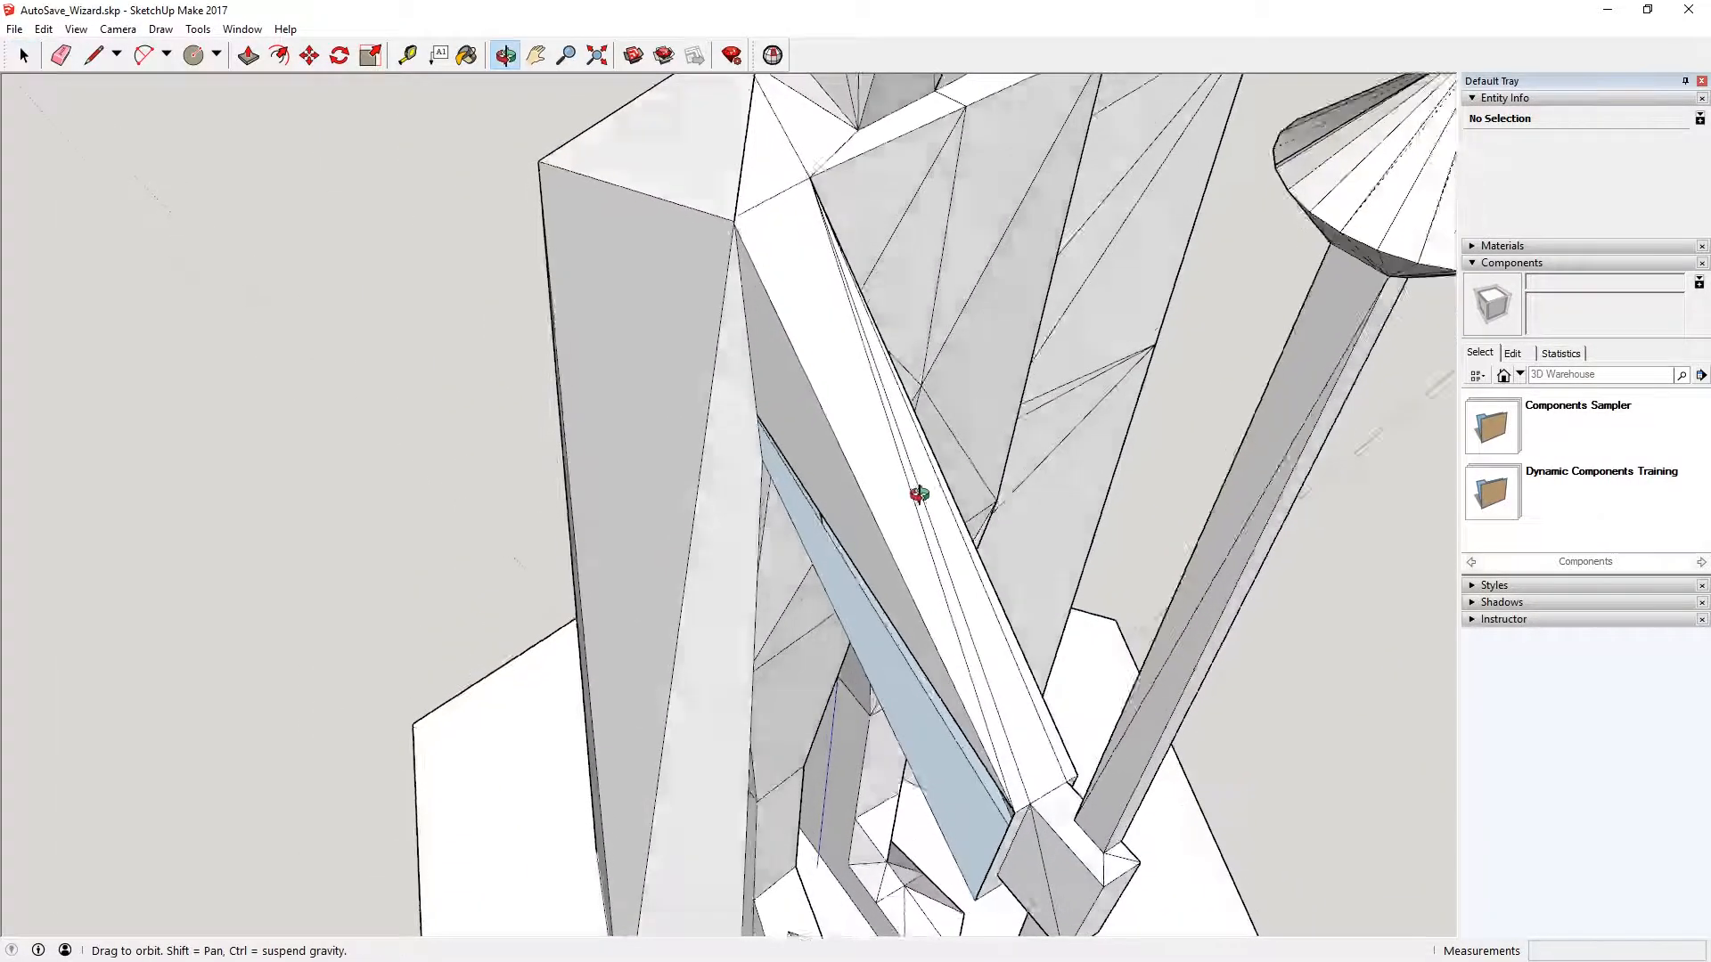
pyautogui.click(505, 54)
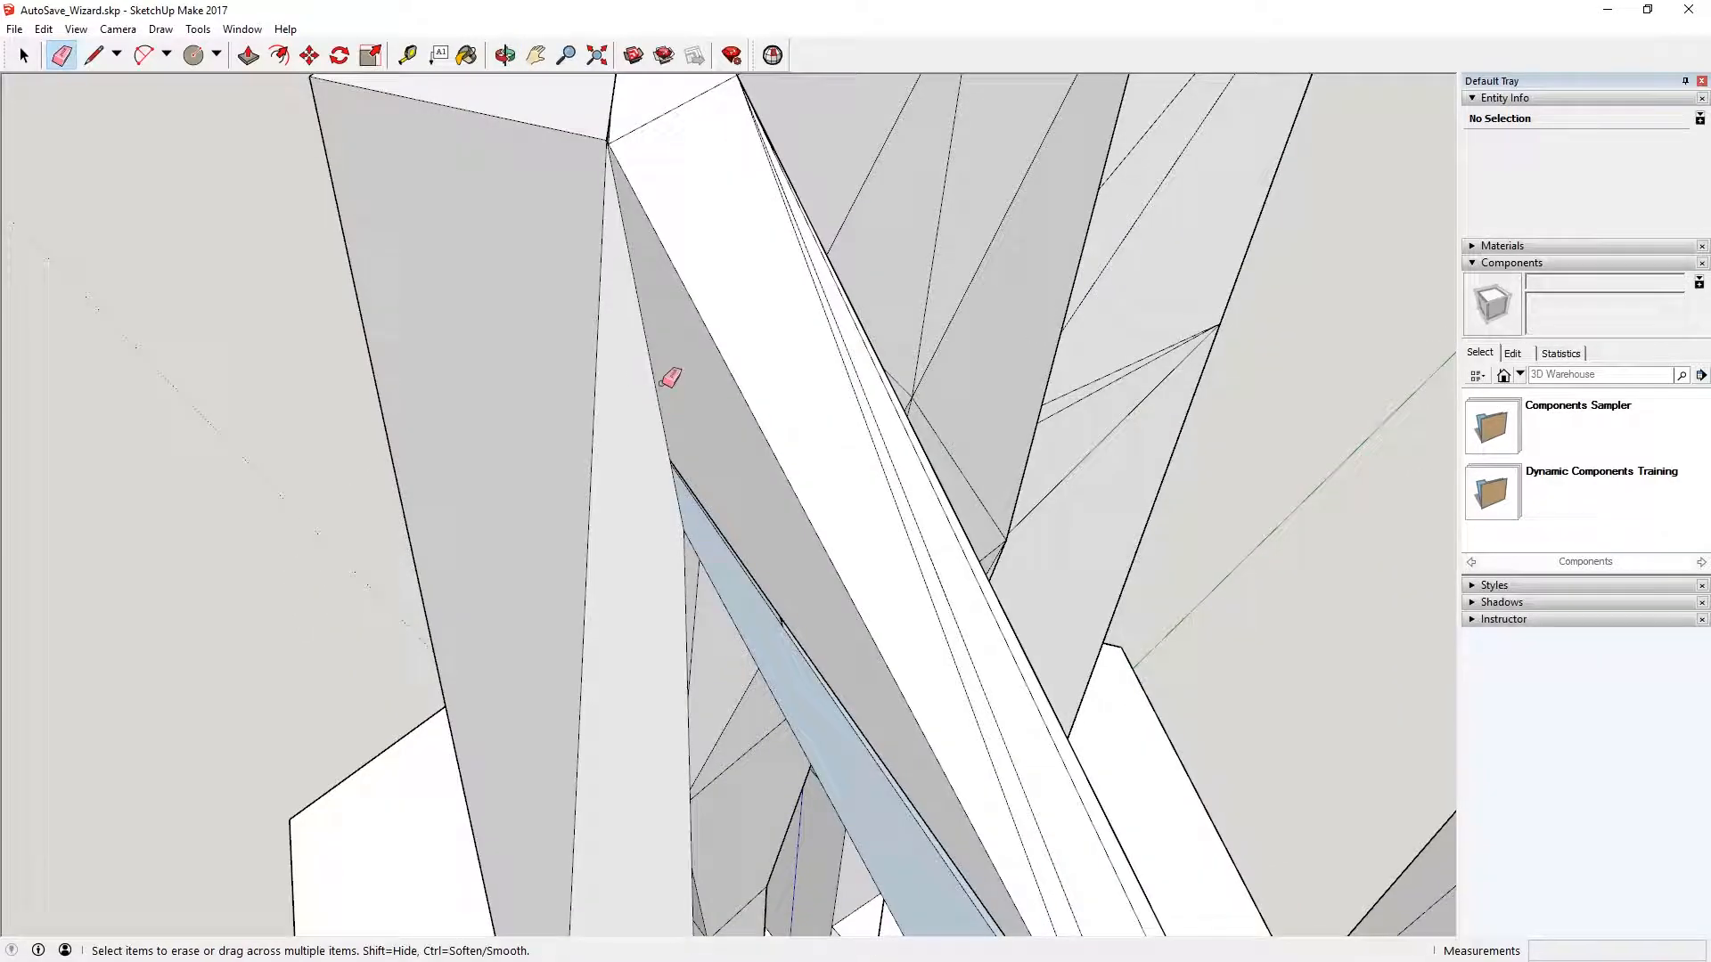
pyautogui.click(505, 55)
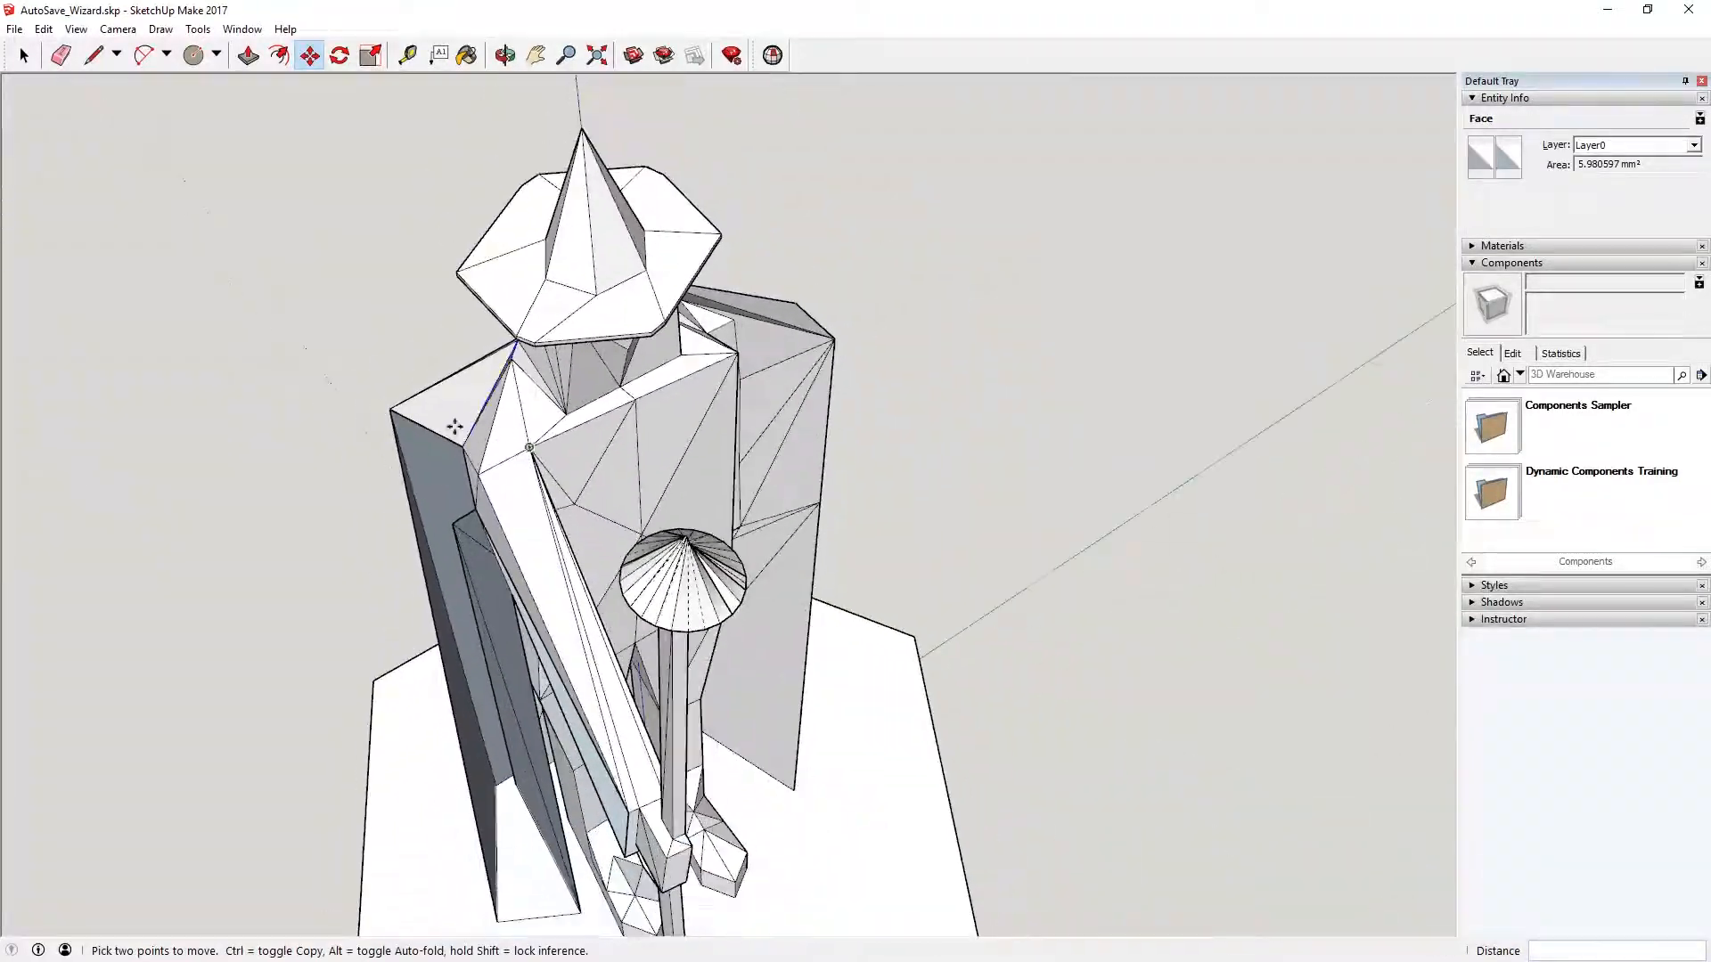
pyautogui.click(504, 54)
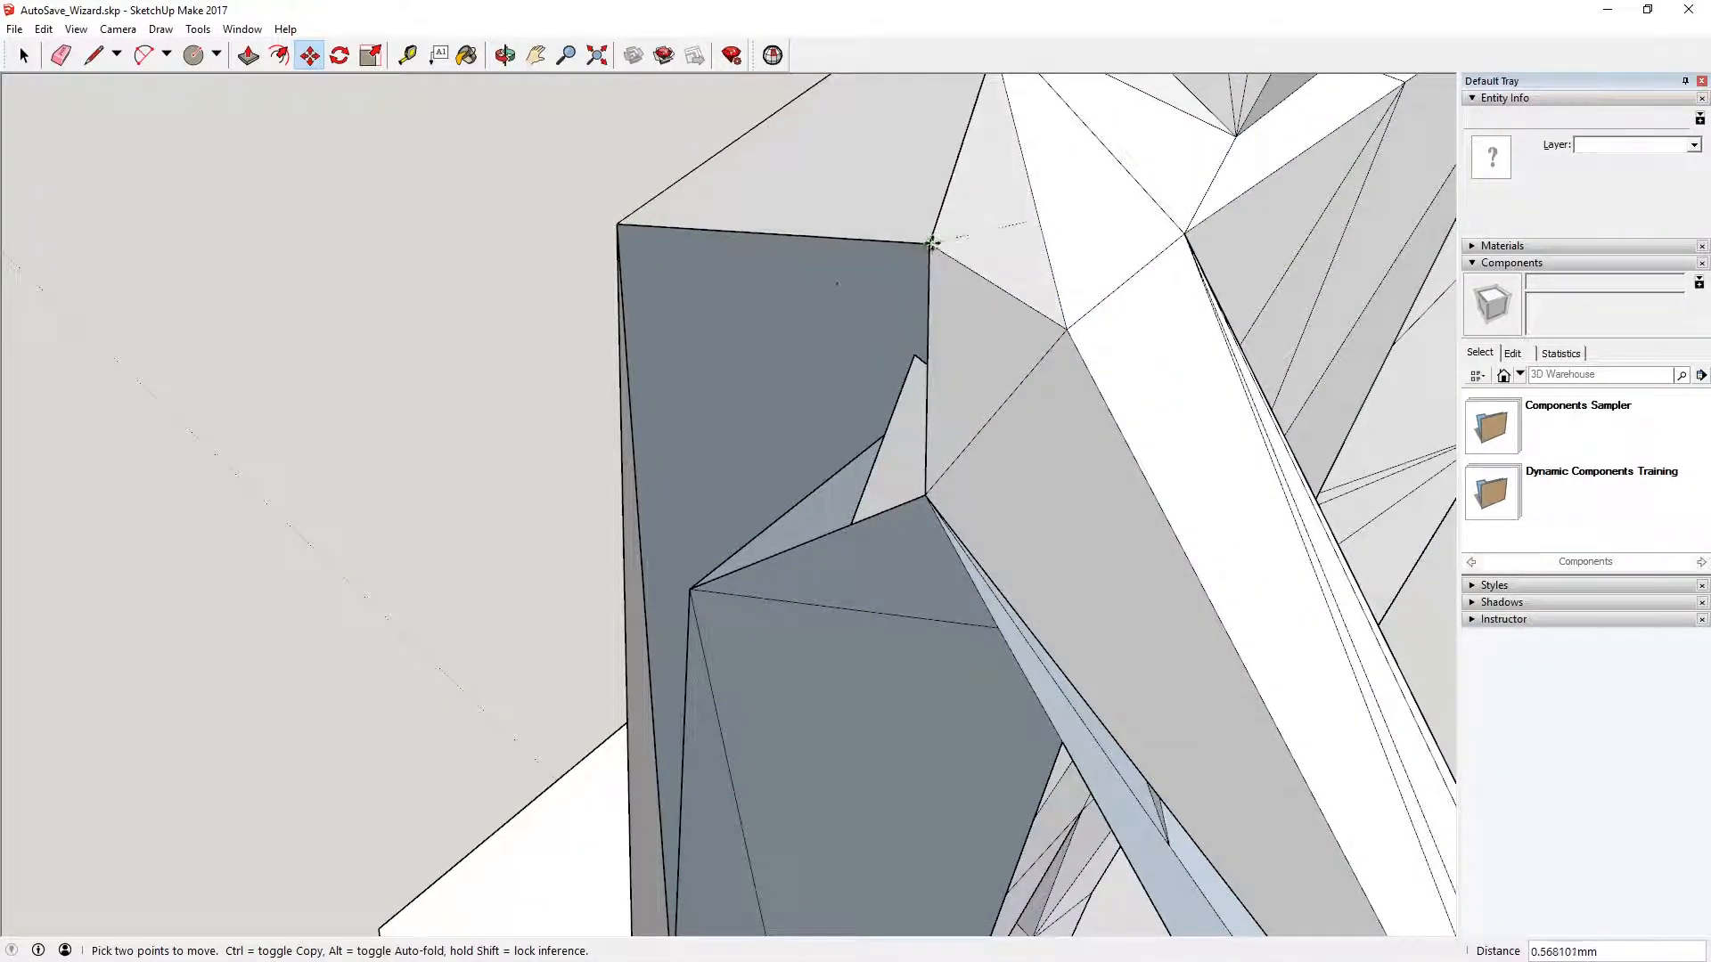
pyautogui.click(504, 54)
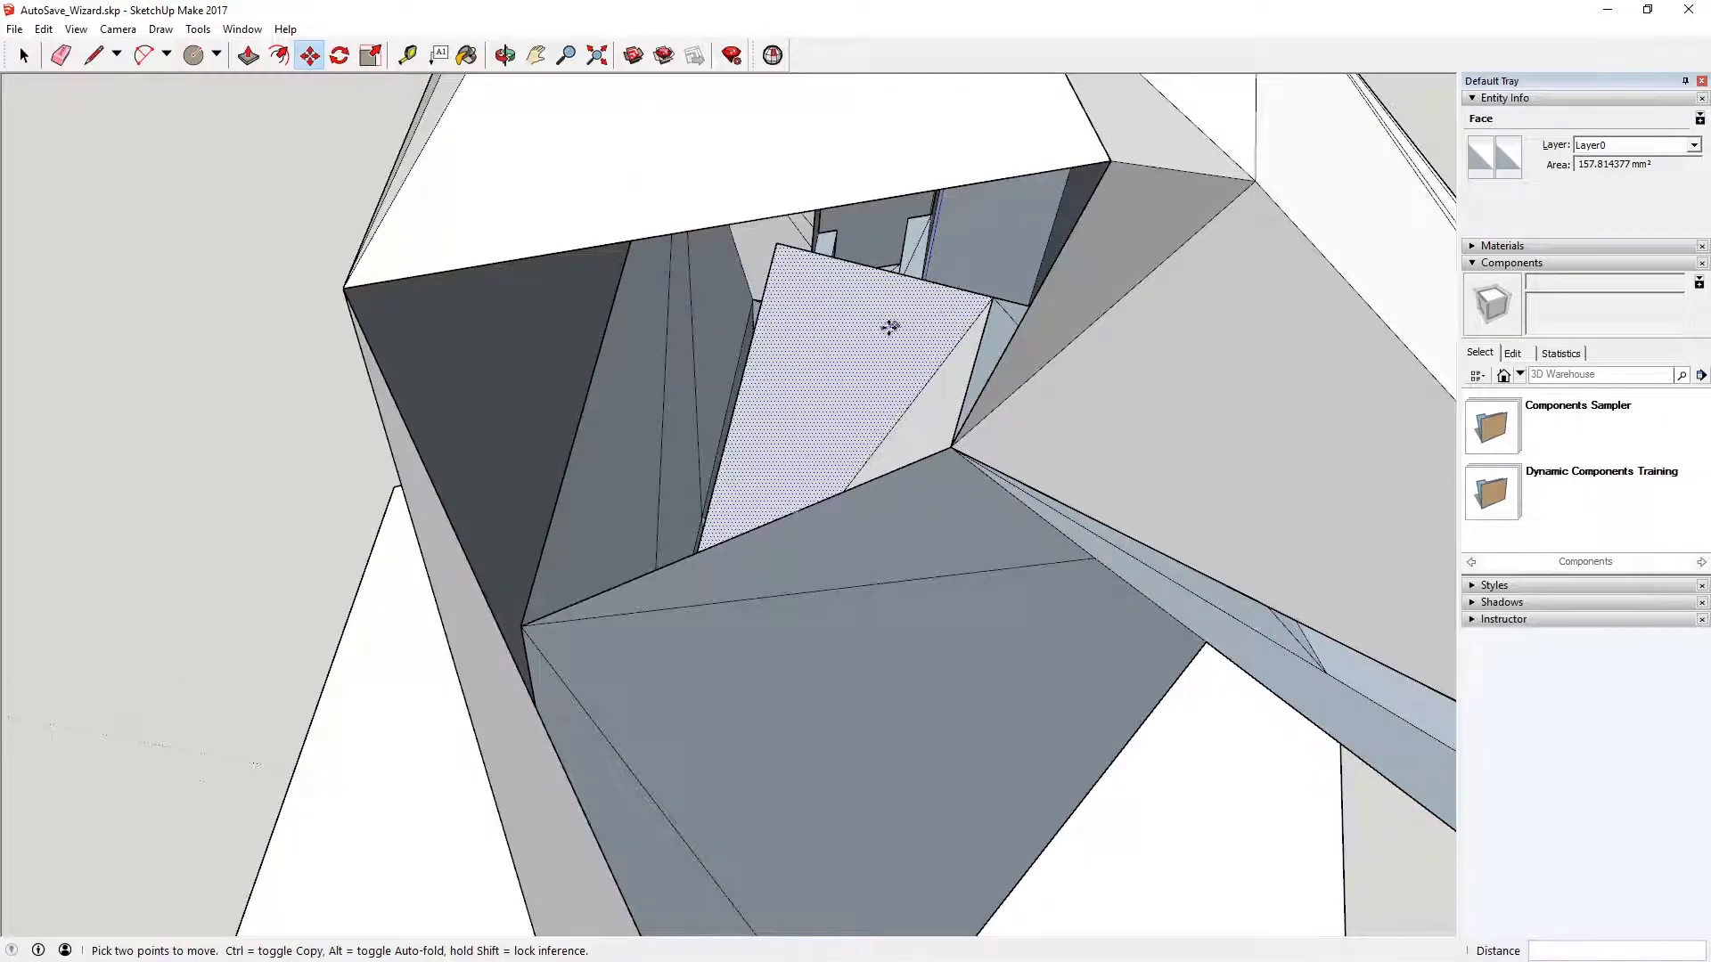
pyautogui.click(505, 54)
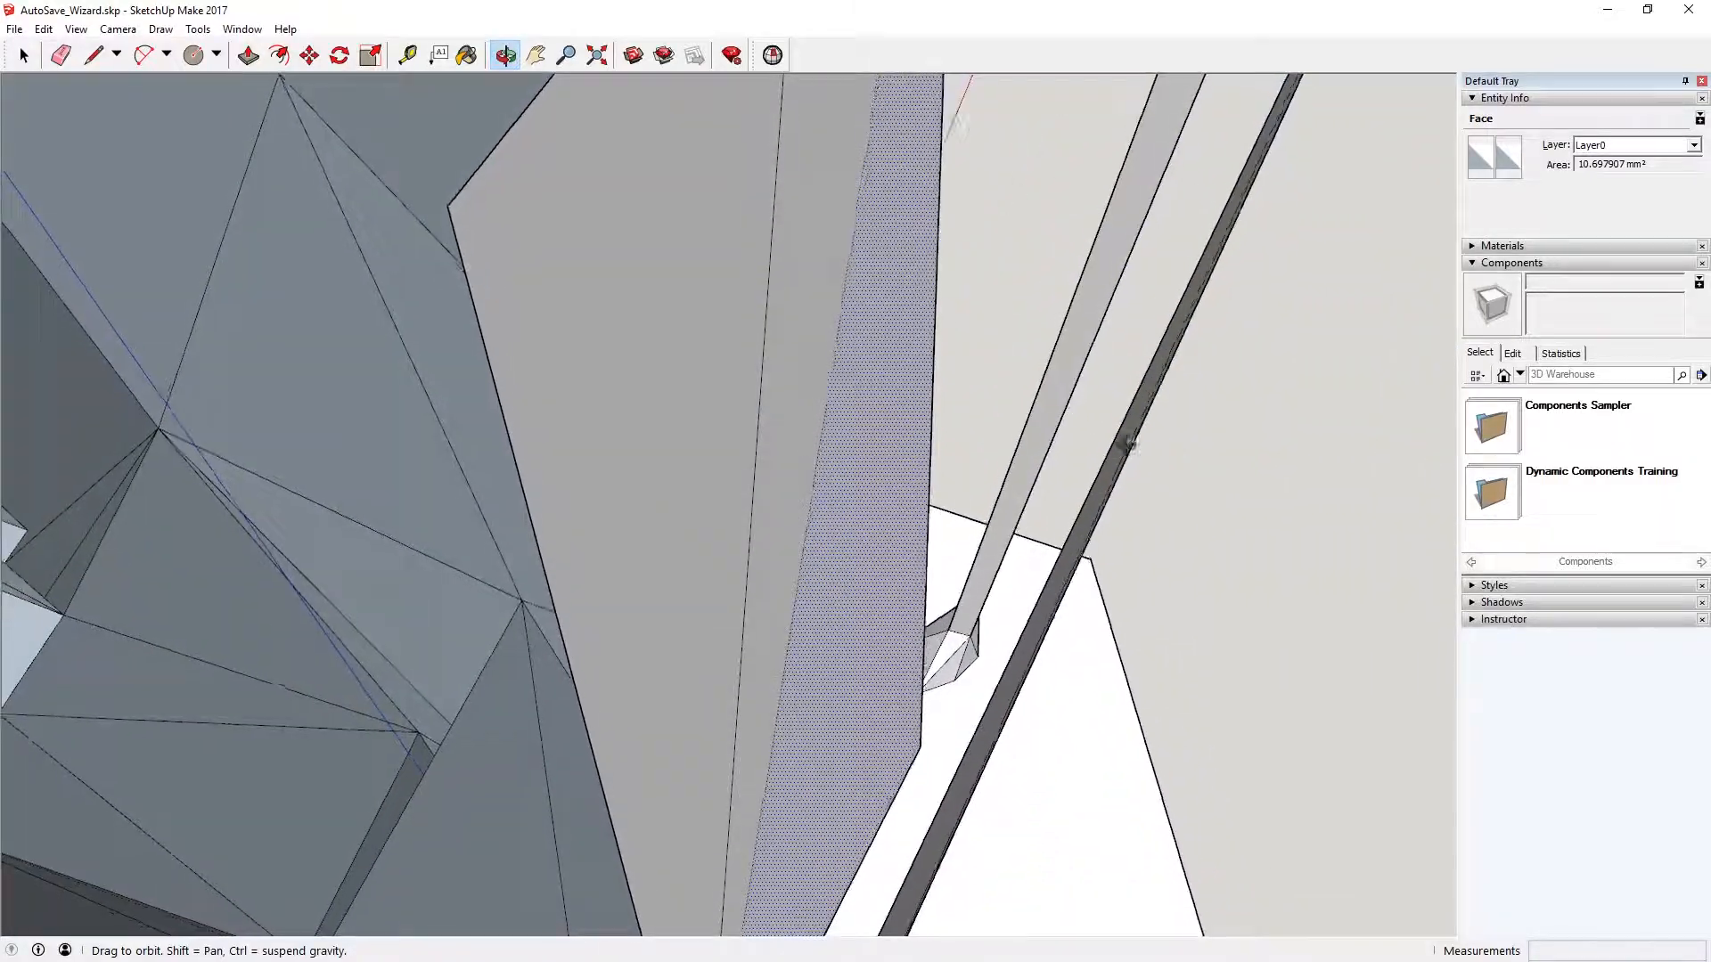
# Draw edges closing the gaps across the open faces where the arm meets the cape.
pyautogui.click(310, 55)
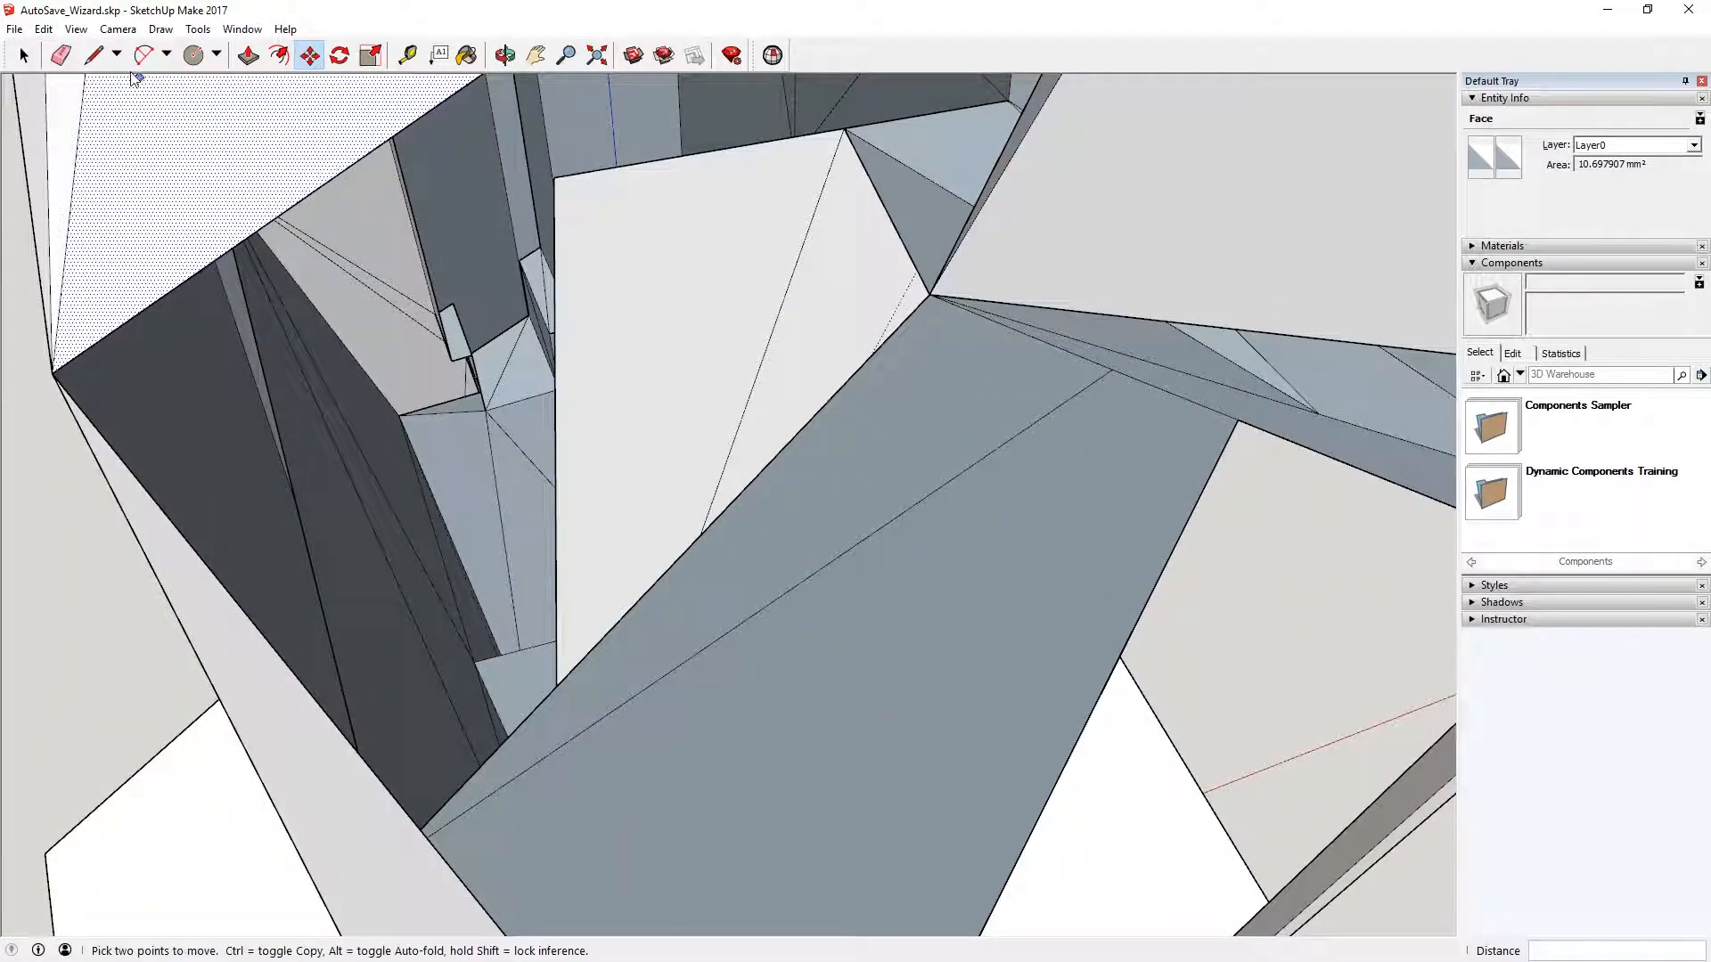
pyautogui.click(94, 54)
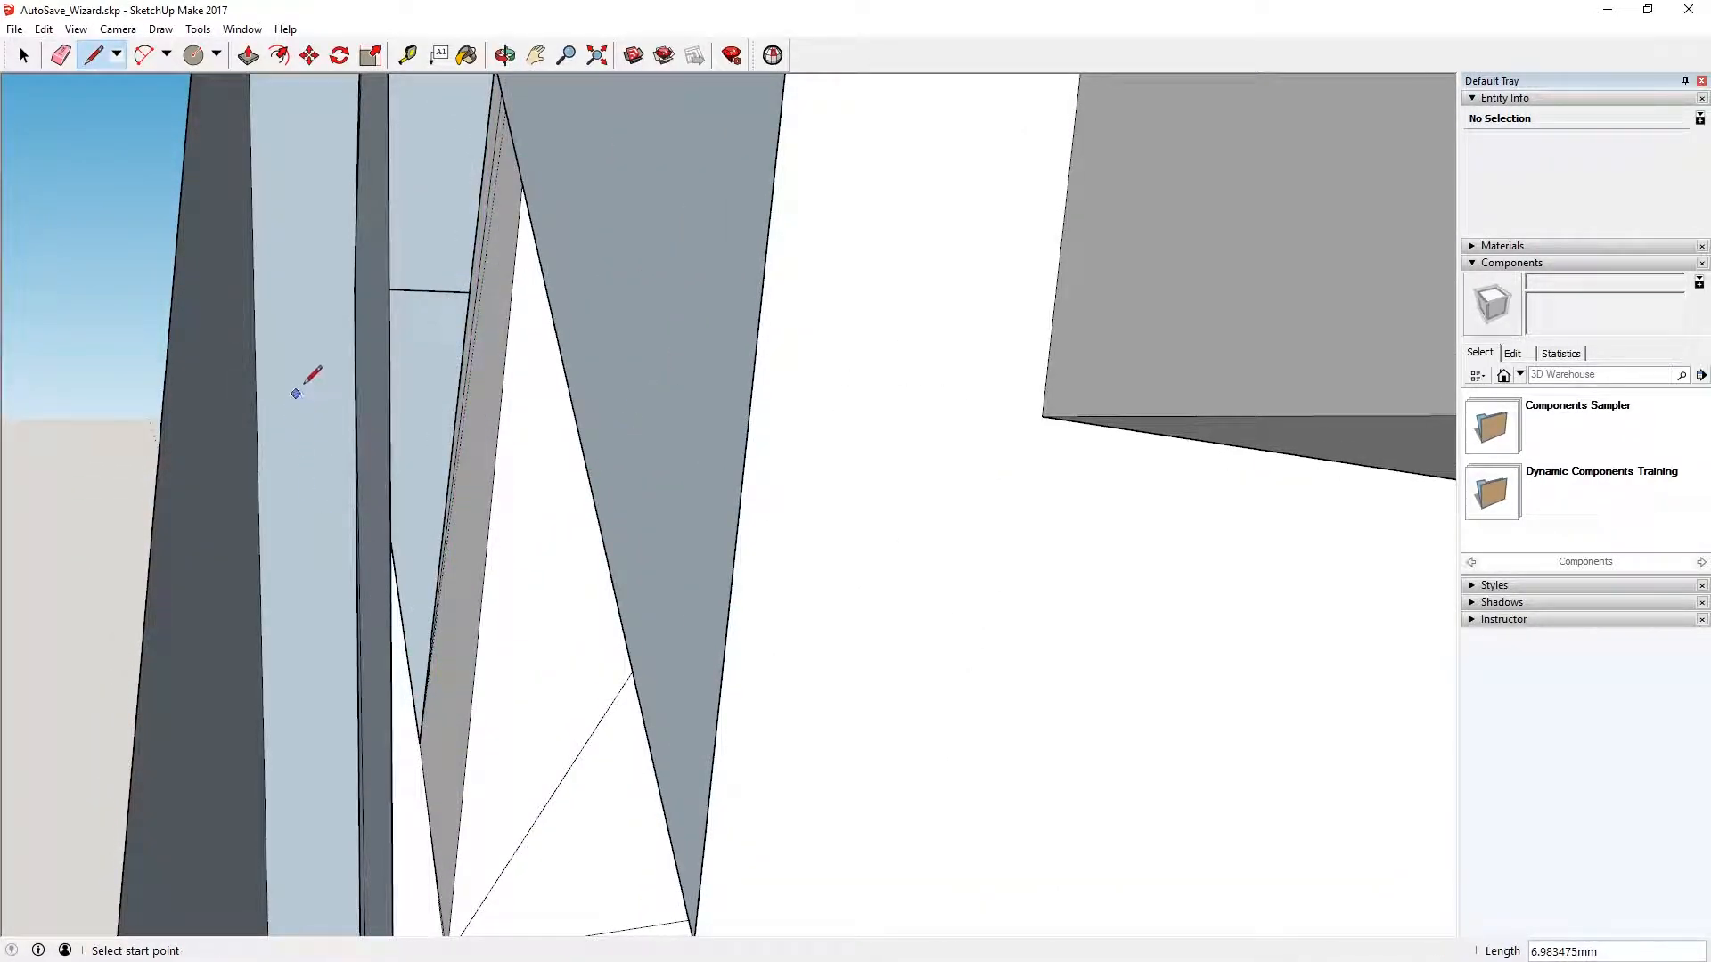
pyautogui.click(505, 54)
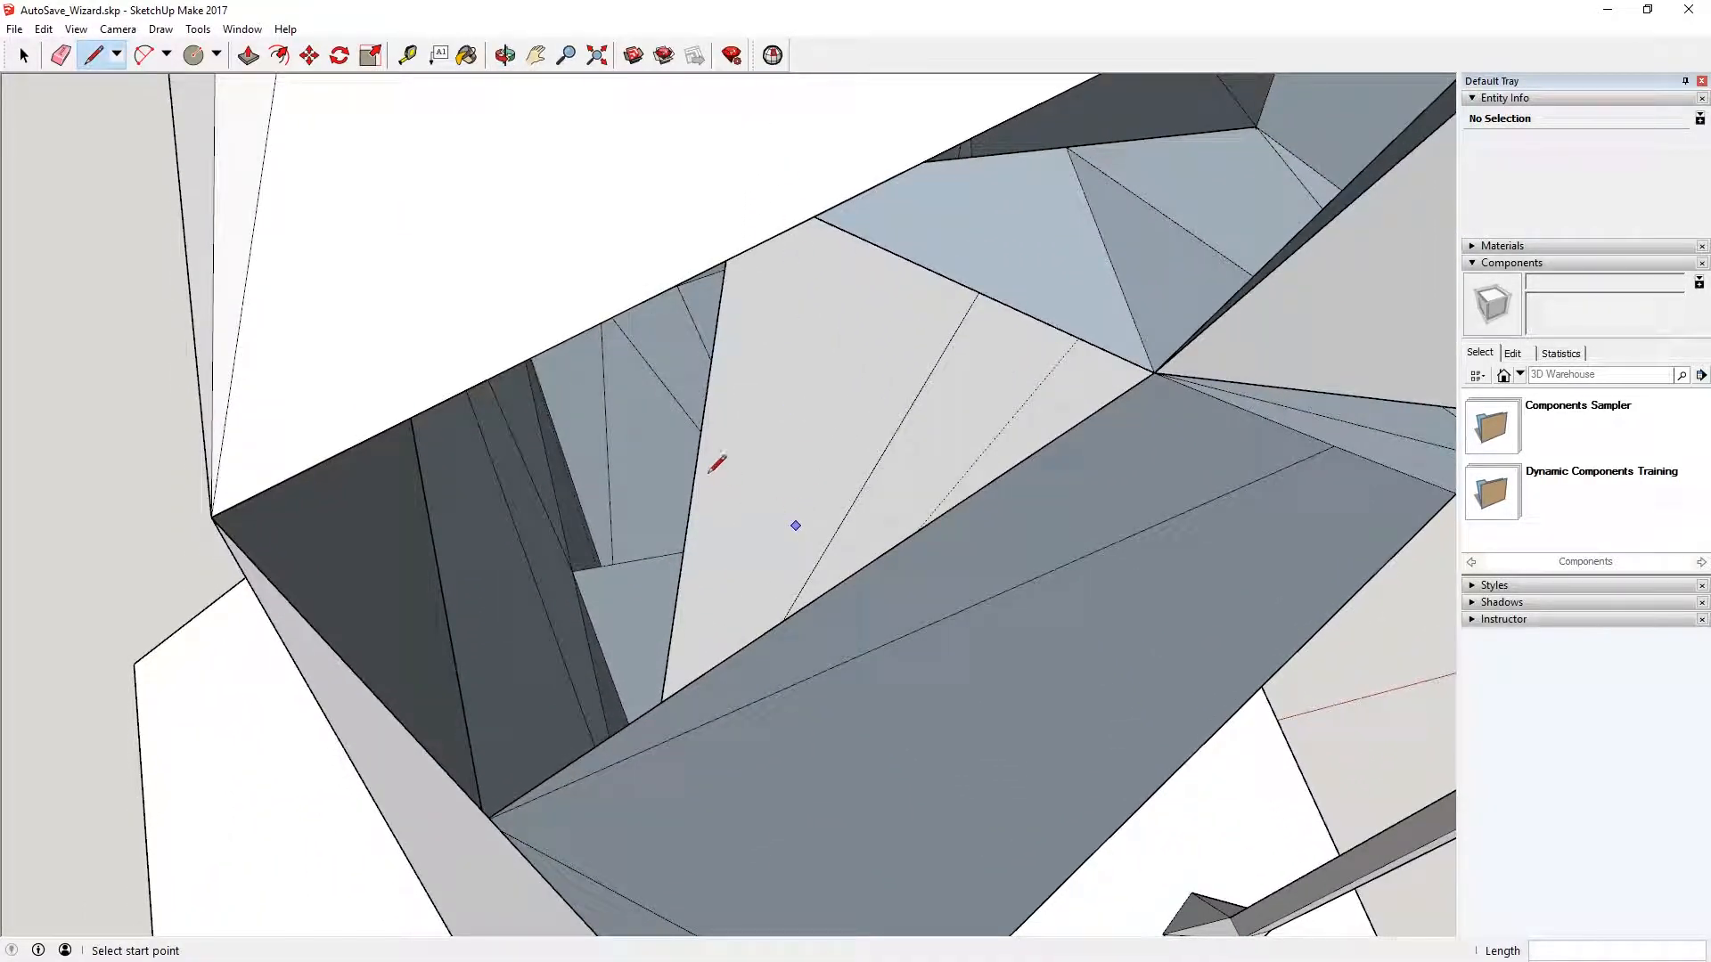
pyautogui.click(1152, 373)
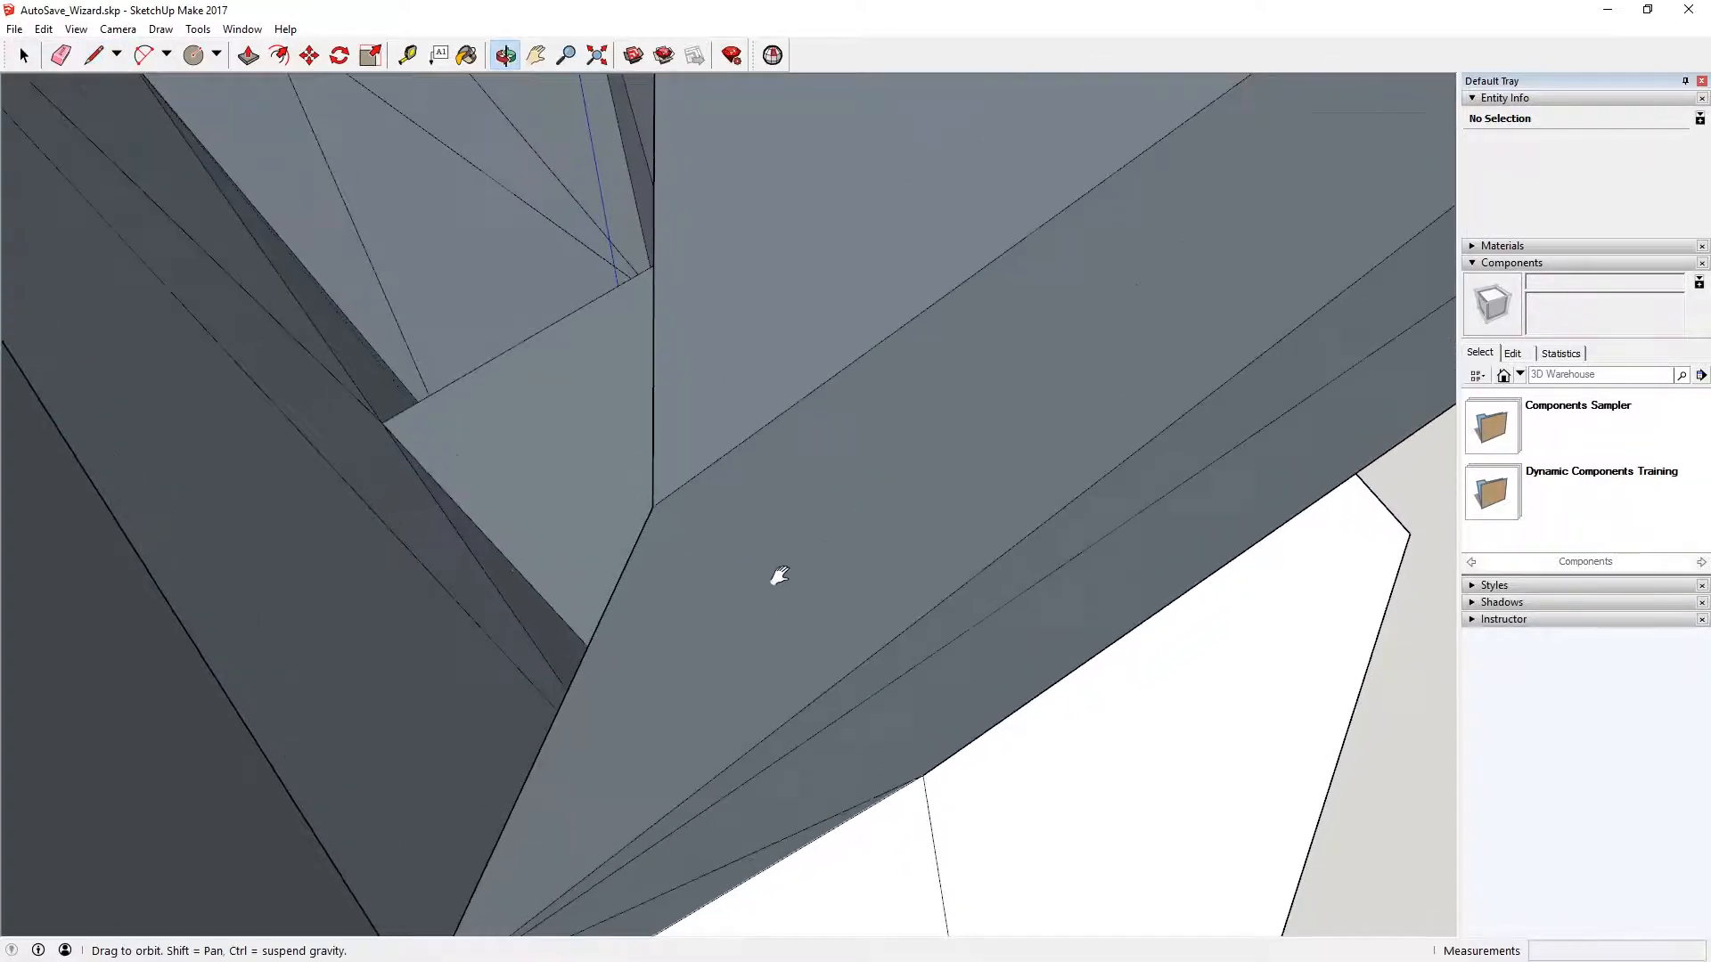
pyautogui.click(94, 54)
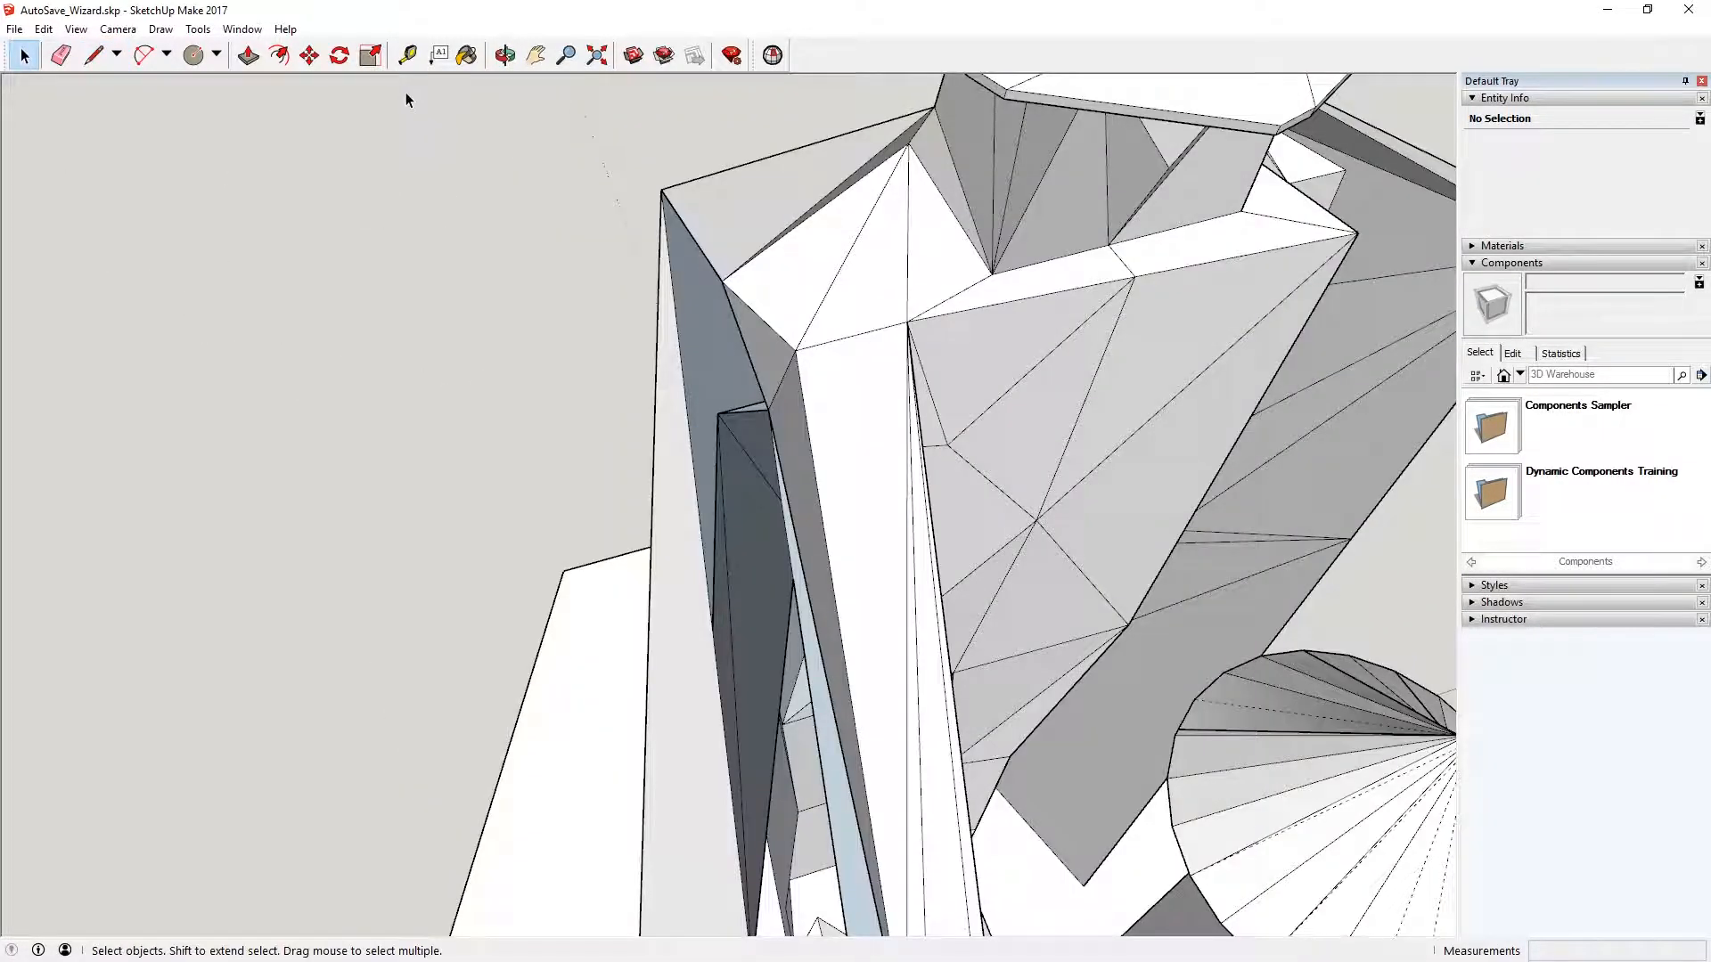
# Draw edges on the cape and along the arm to split faces and close gaps.
pyautogui.click(310, 55)
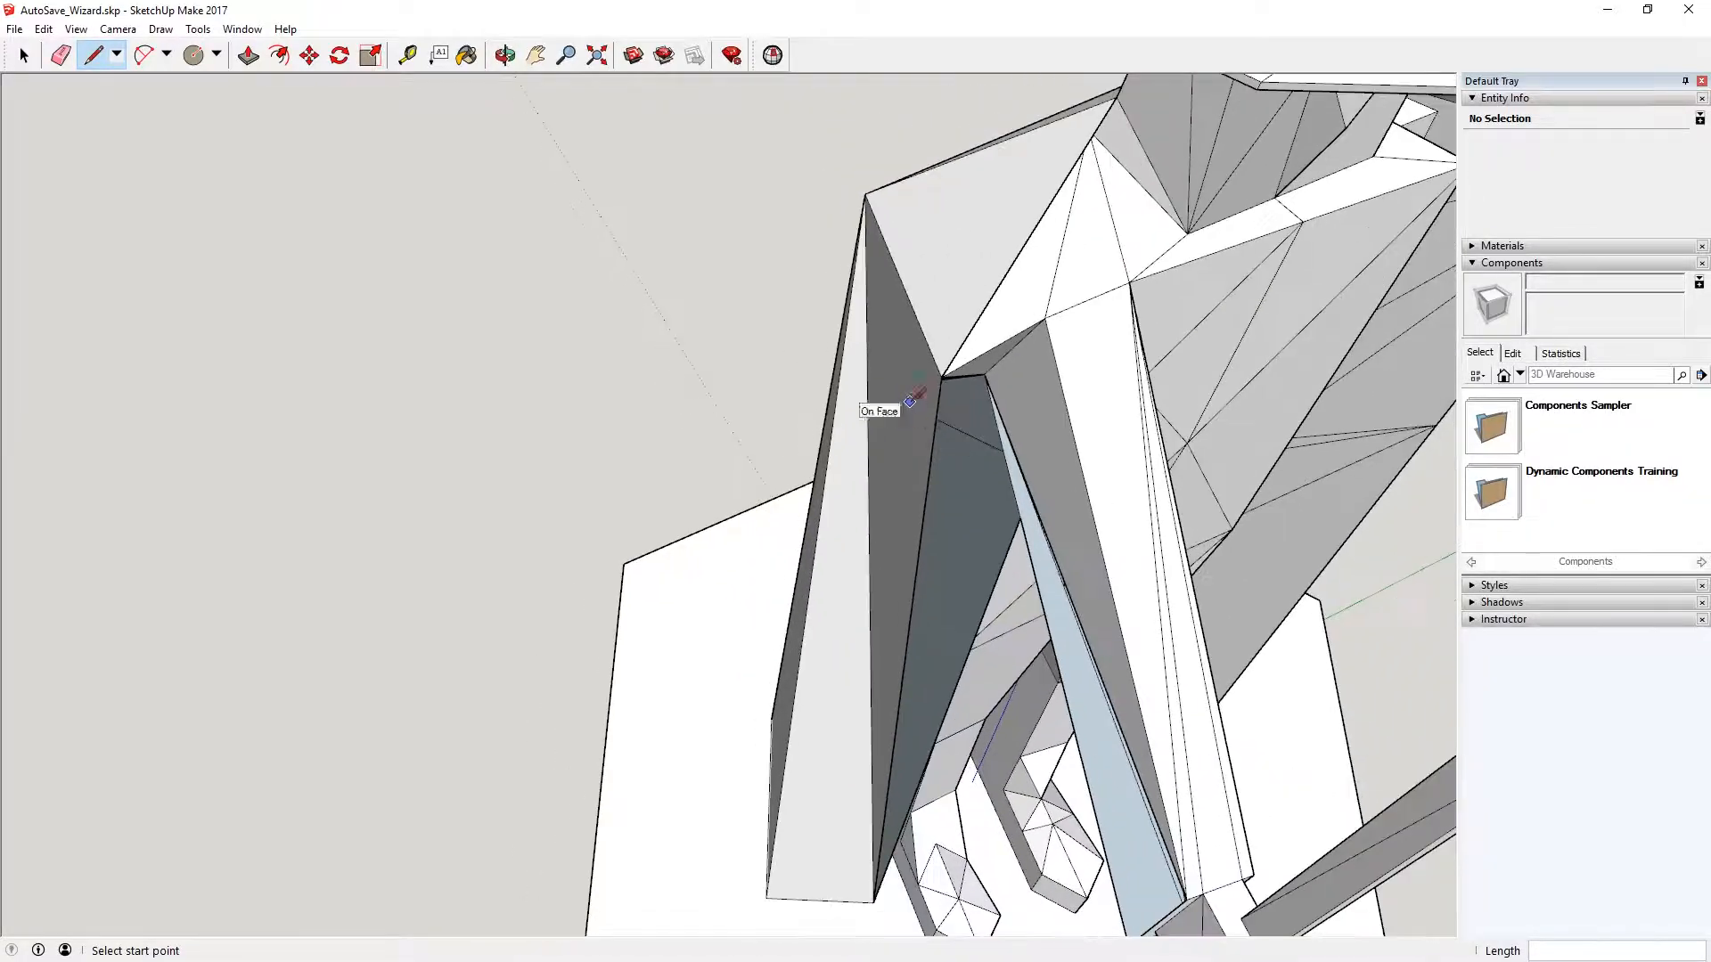
pyautogui.click(503, 54)
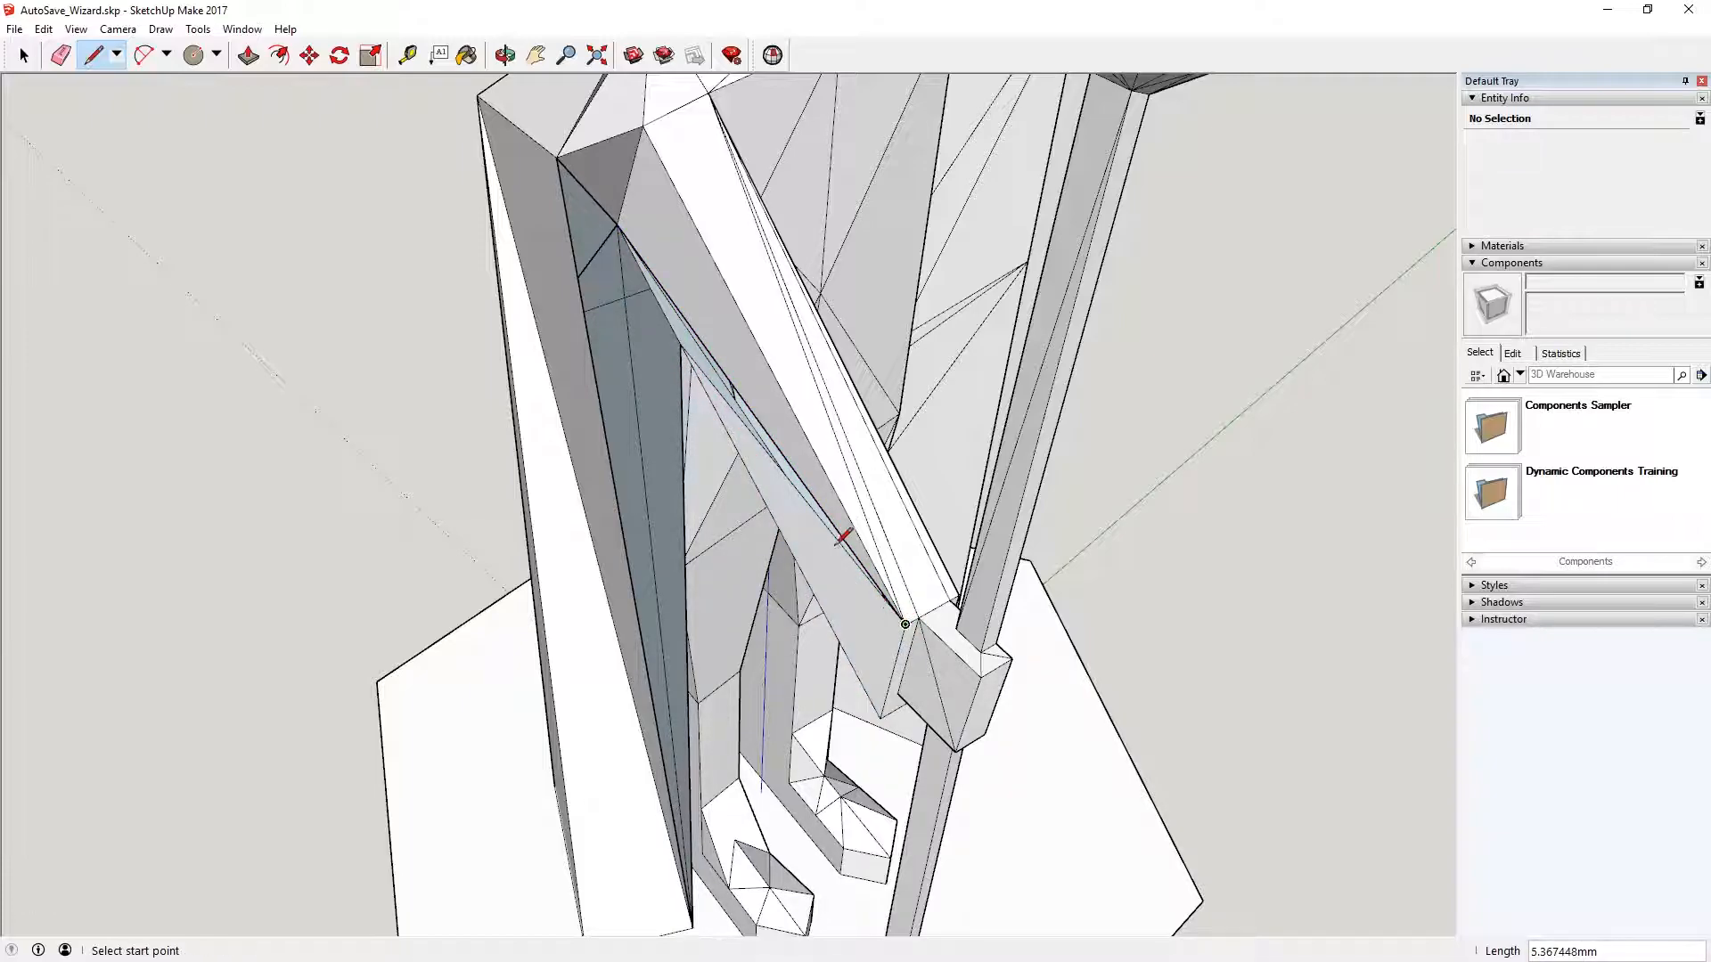
pyautogui.click(504, 54)
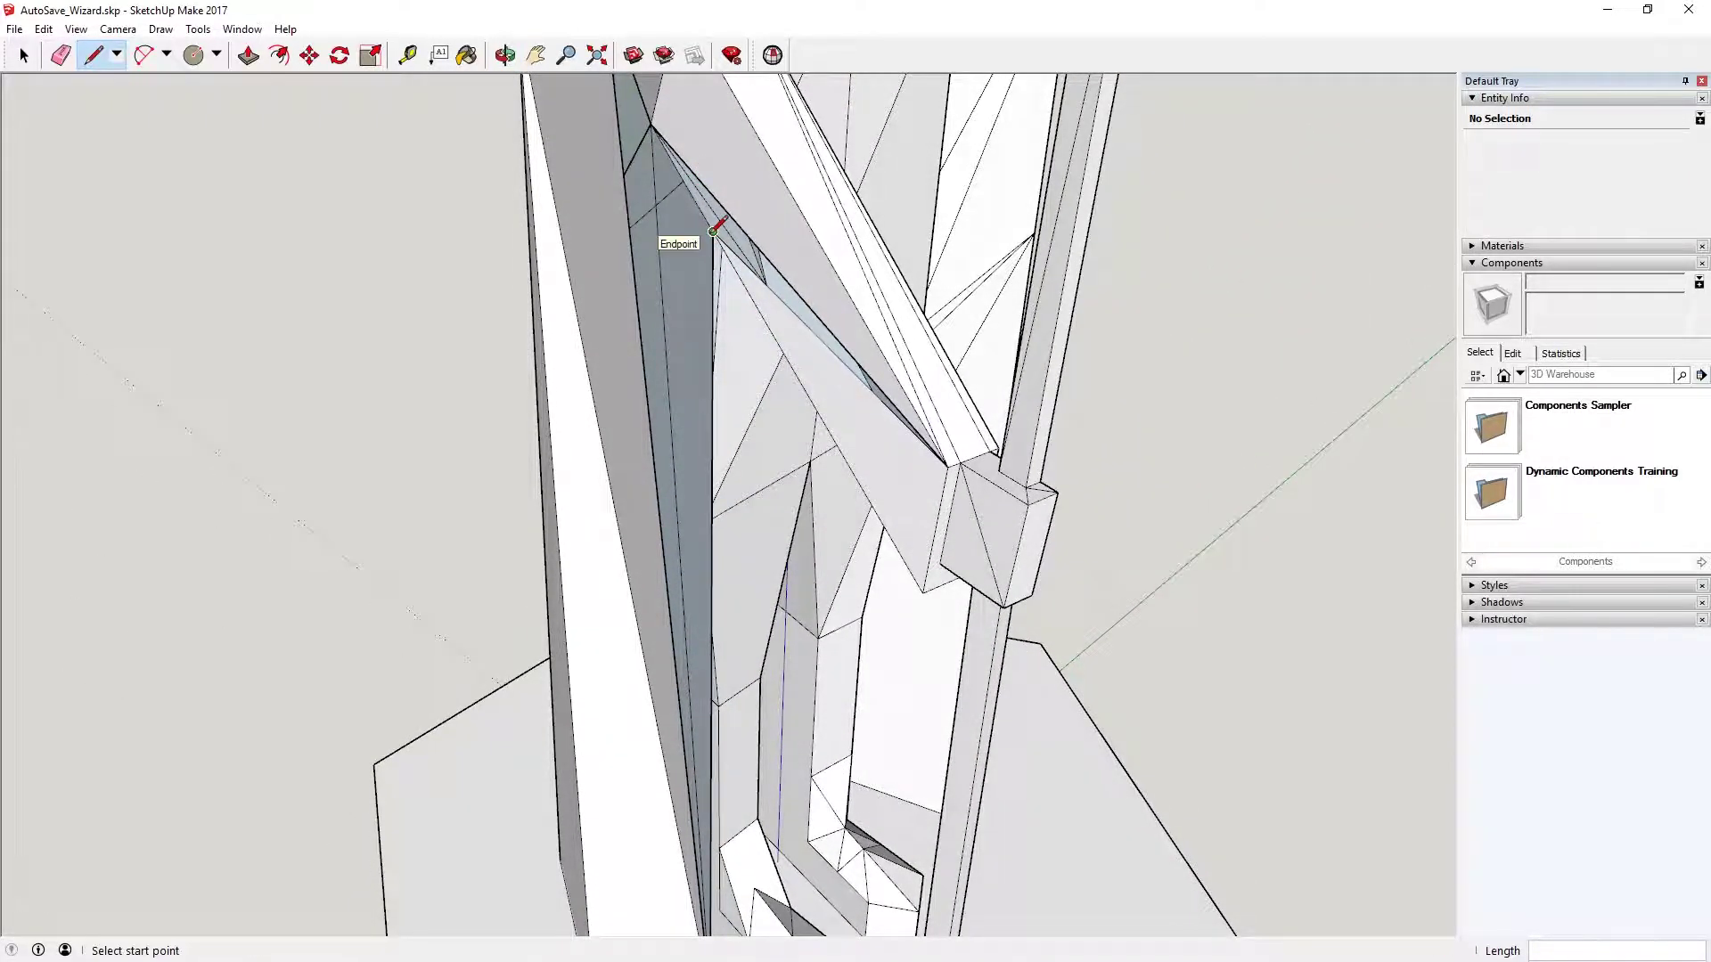
pyautogui.click(504, 54)
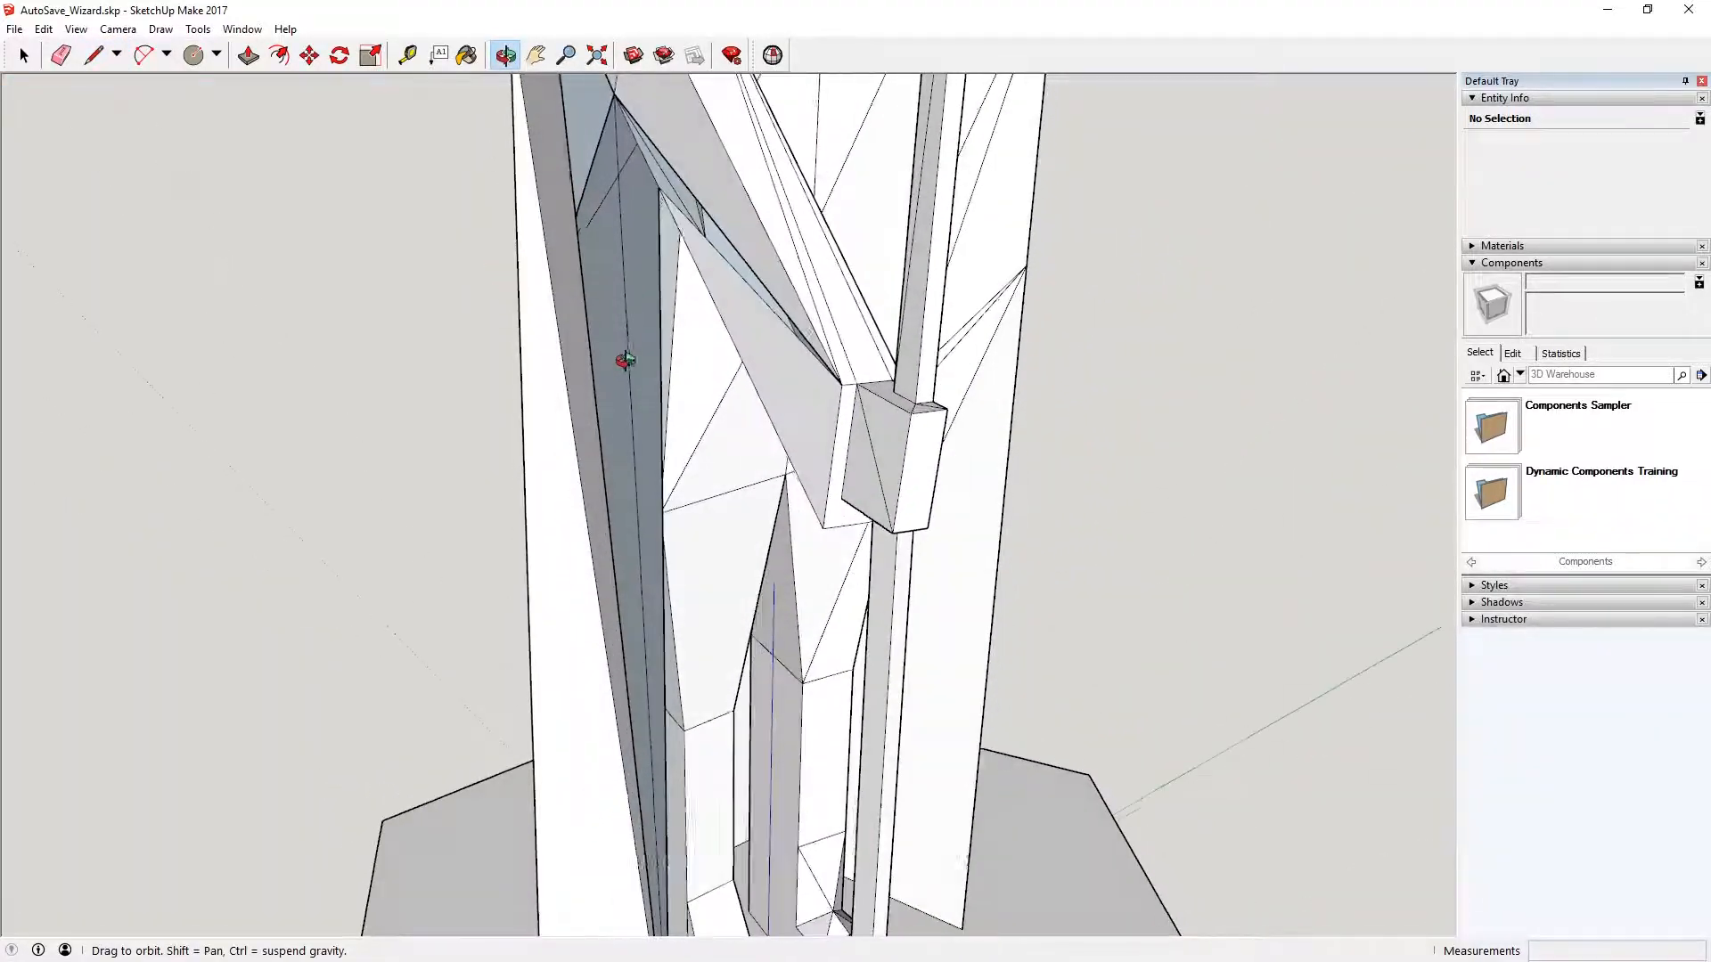
# Erase stray edges inside the robe and draw an edge sealing an open face.
pyautogui.click(93, 55)
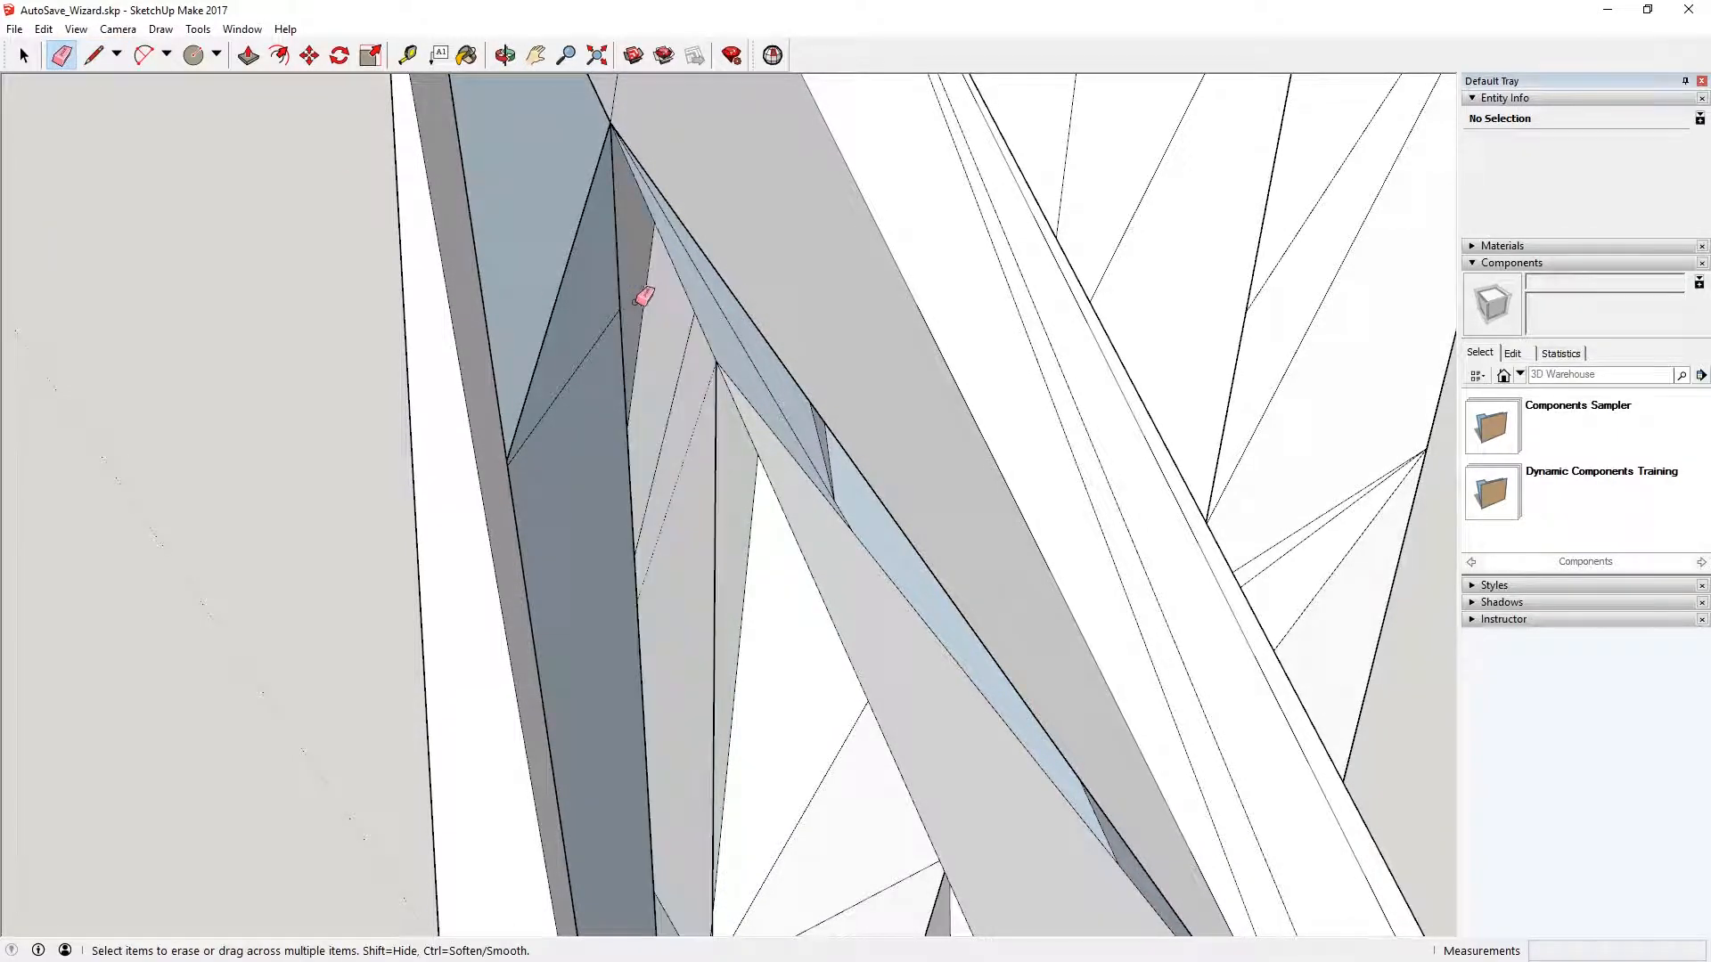
pyautogui.click(504, 54)
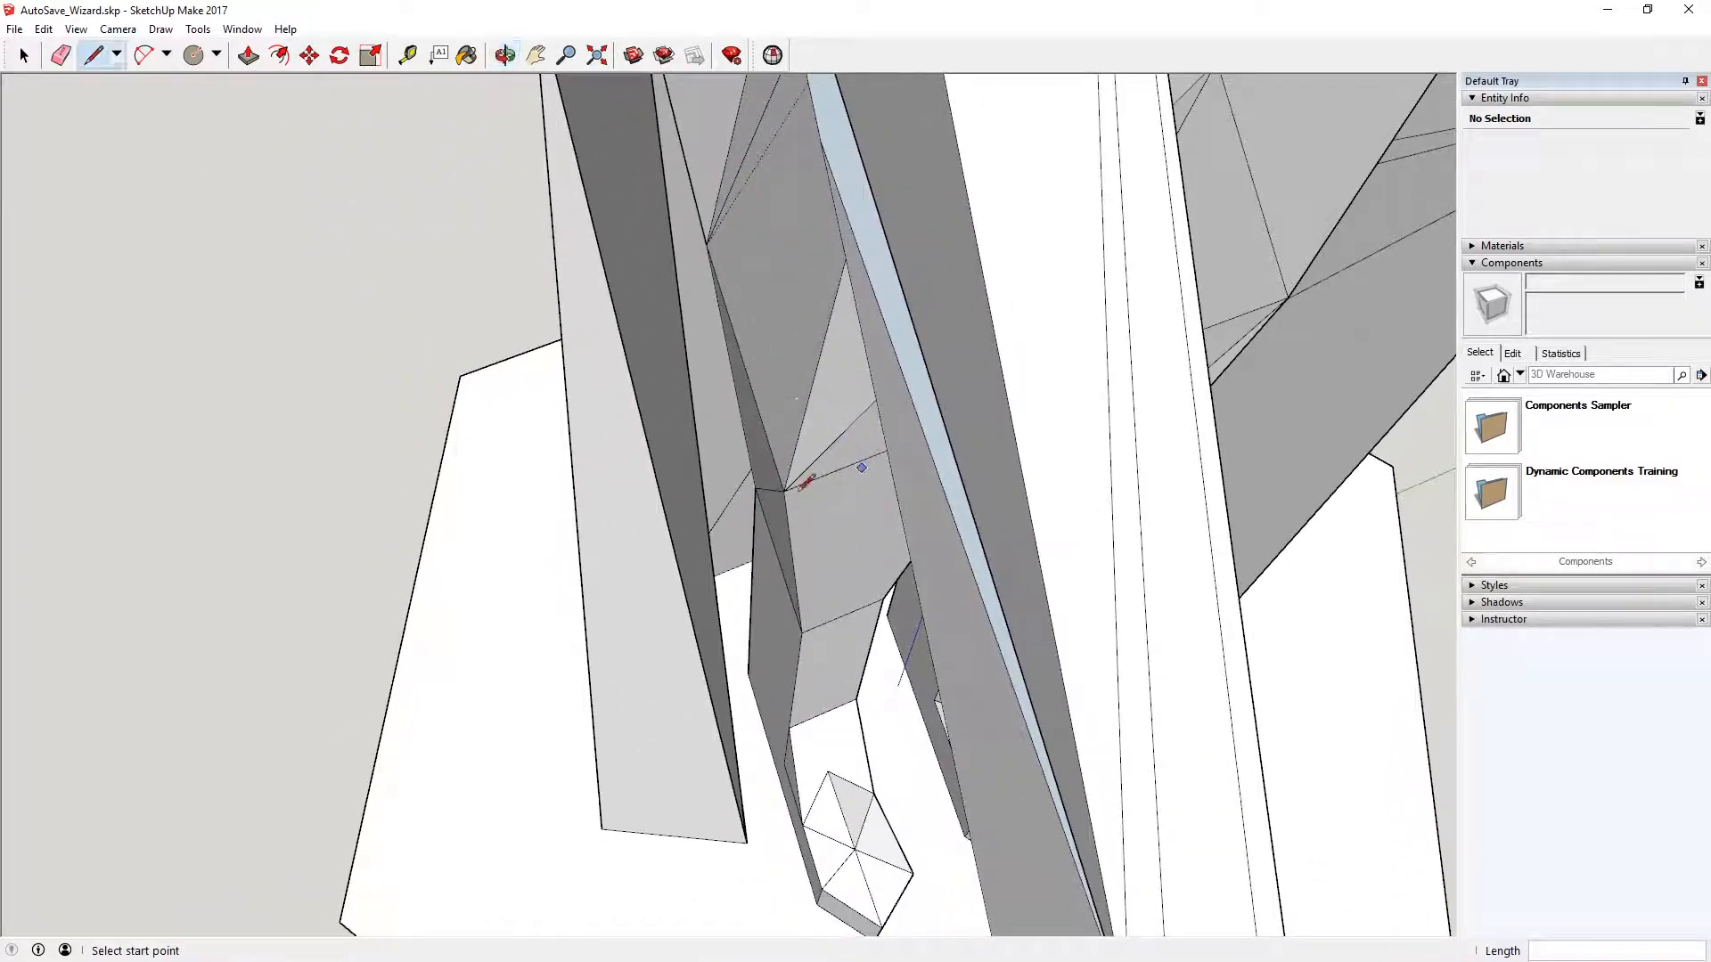
pyautogui.click(505, 54)
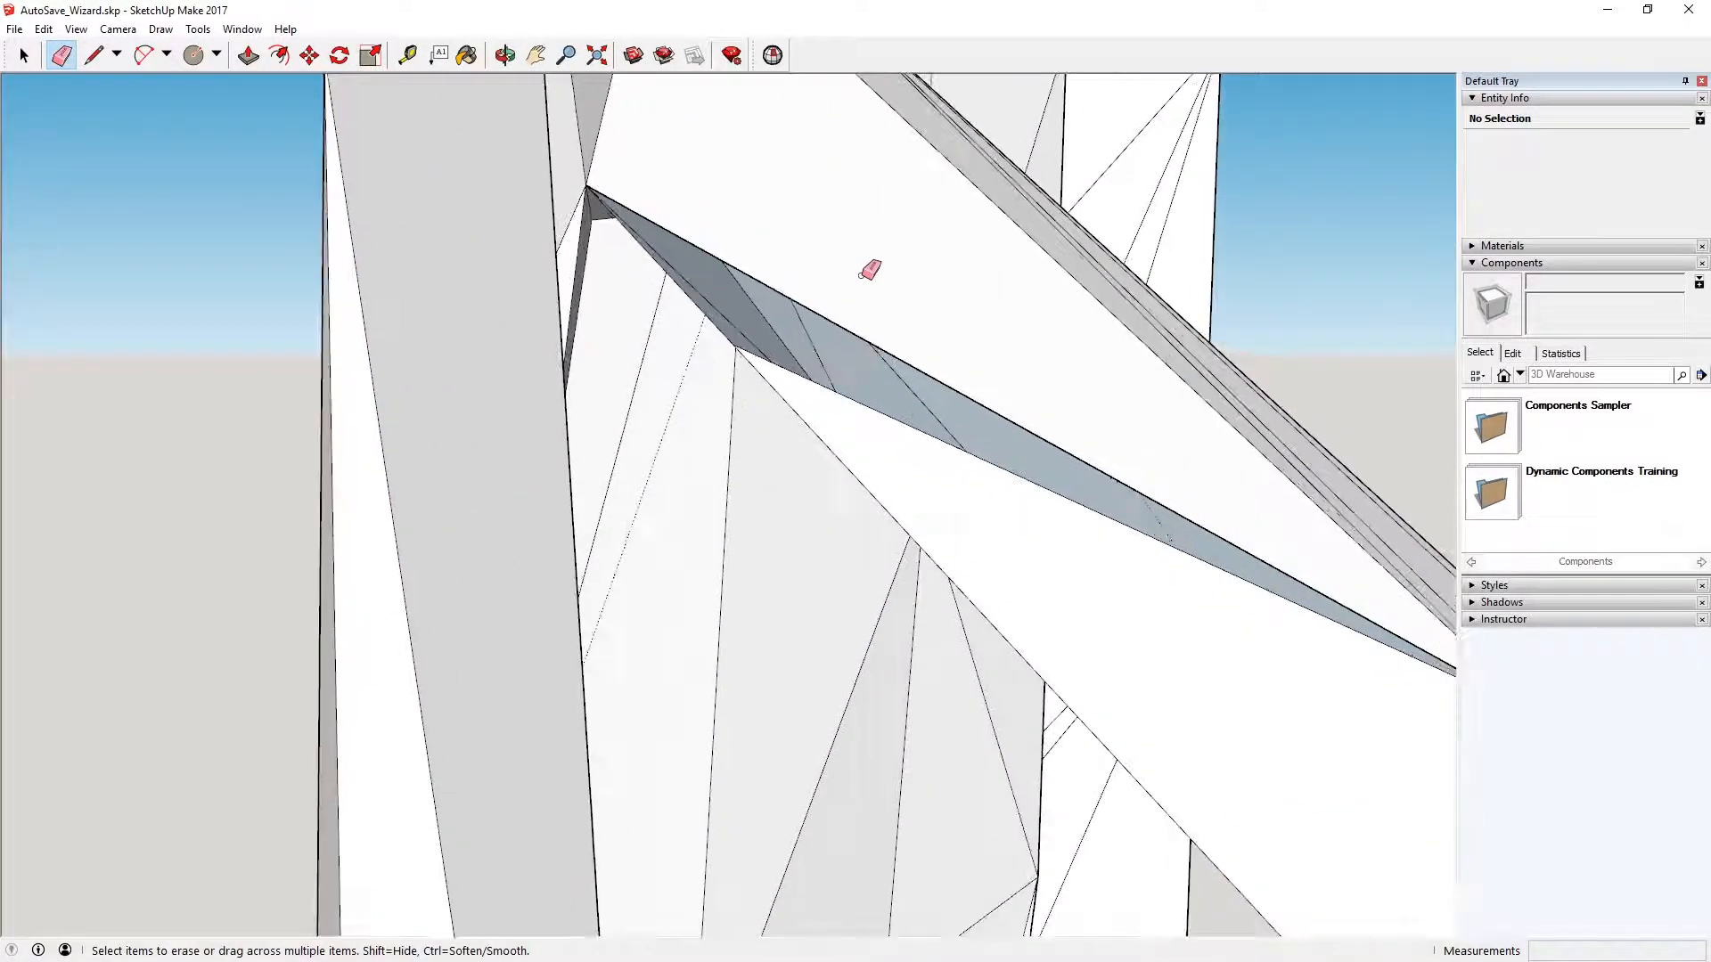
pyautogui.click(502, 54)
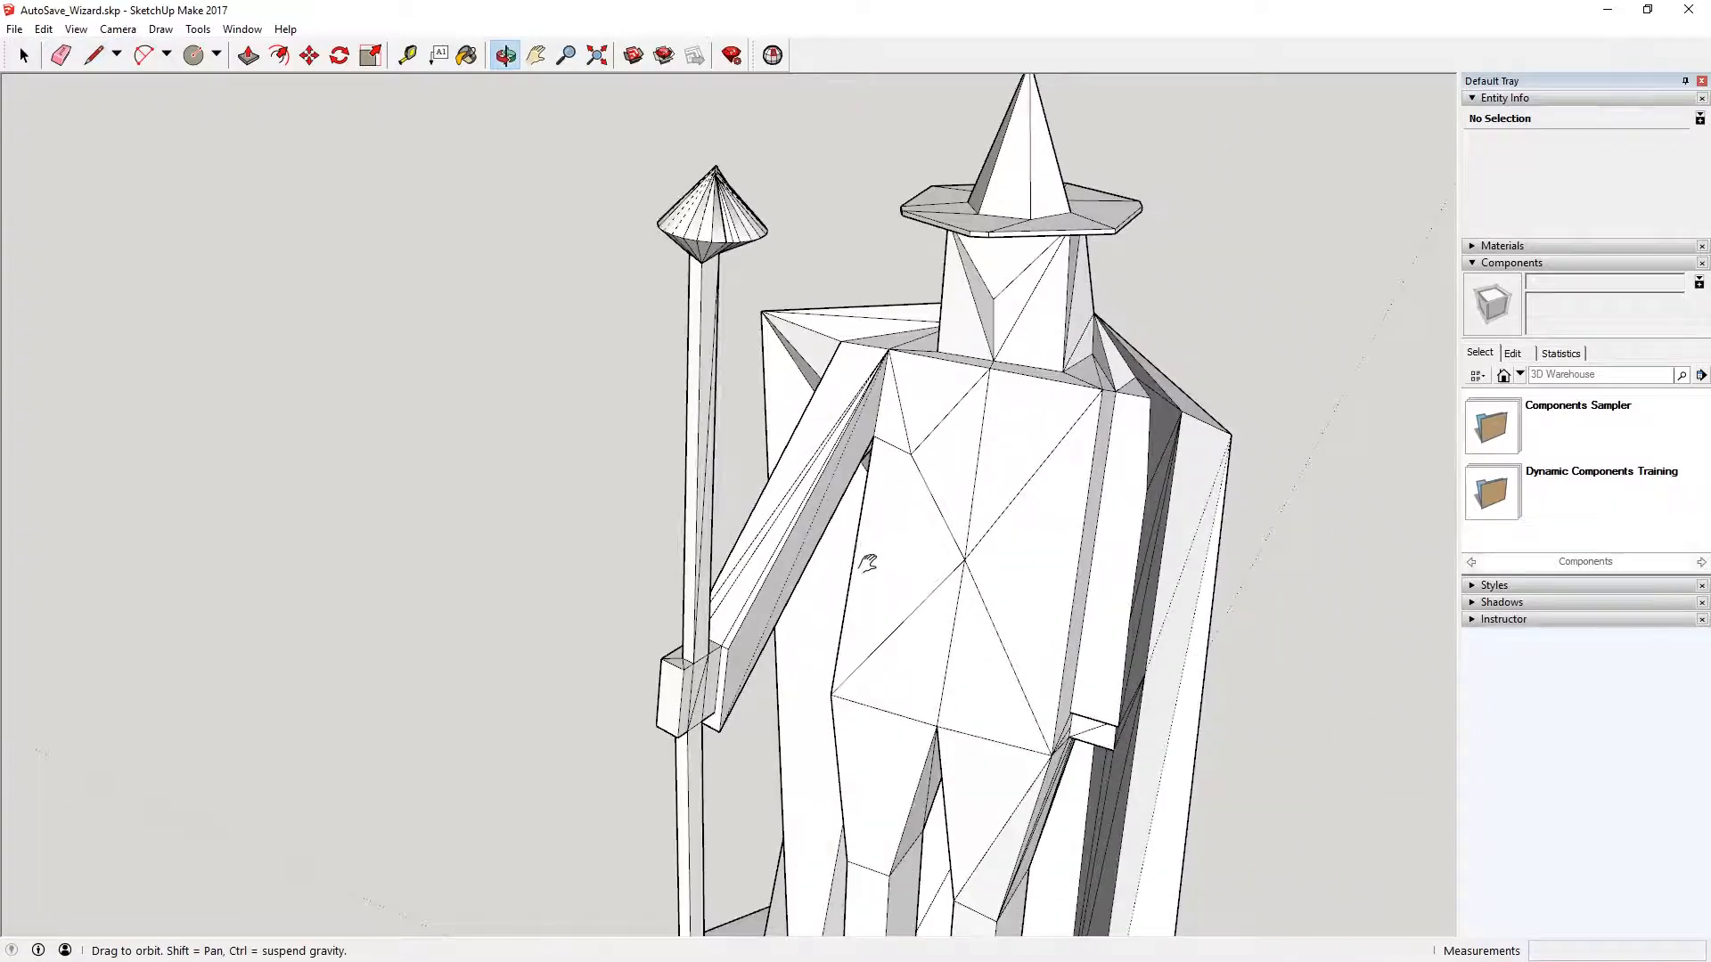
# Rerun Solid Inspector², apply Fix All, and dismiss the could-not-fix message.
pyautogui.click(94, 55)
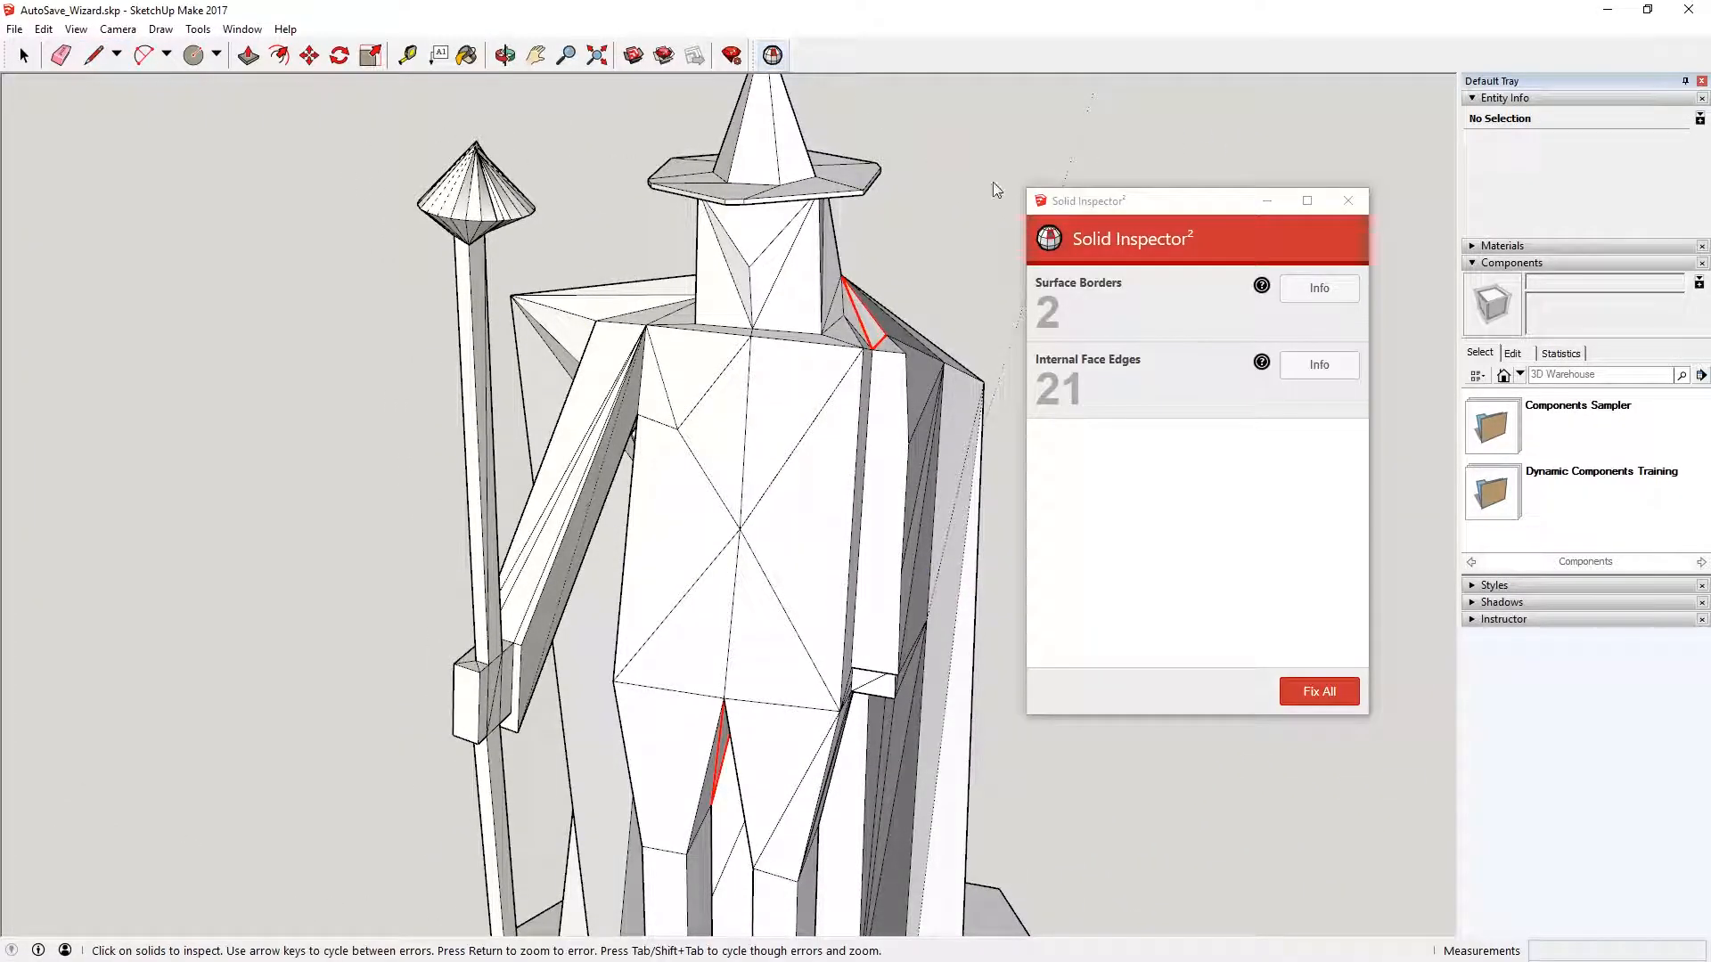
pyautogui.click(1318, 690)
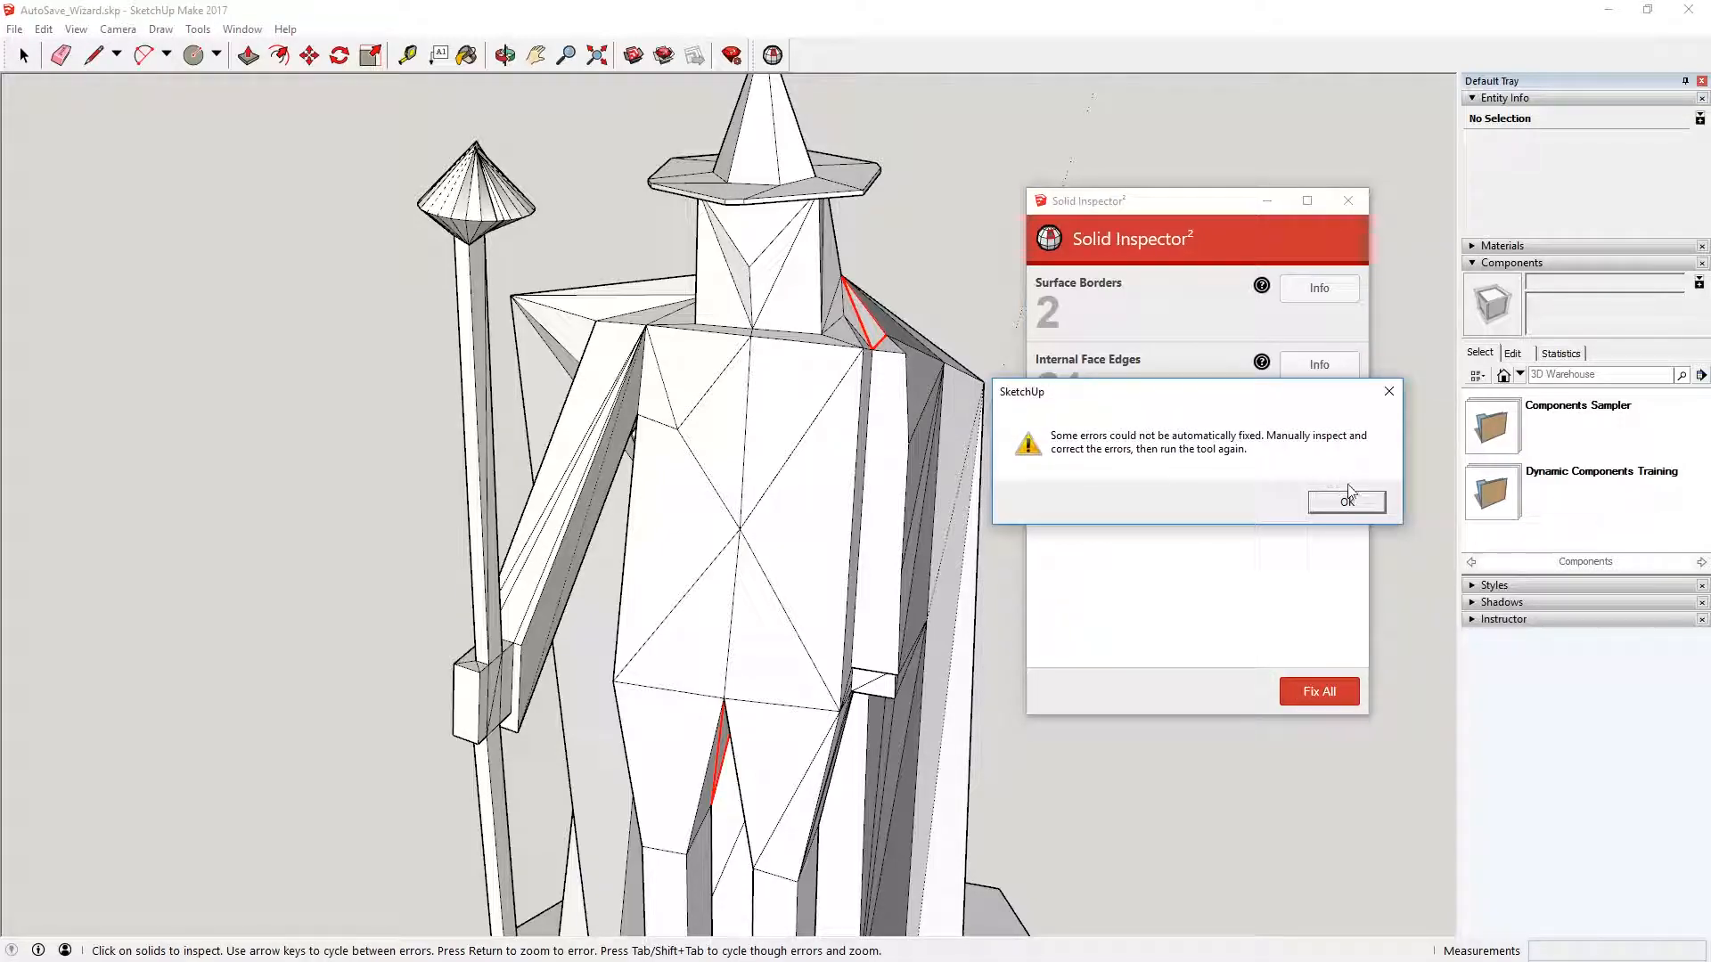
pyautogui.click(1345, 501)
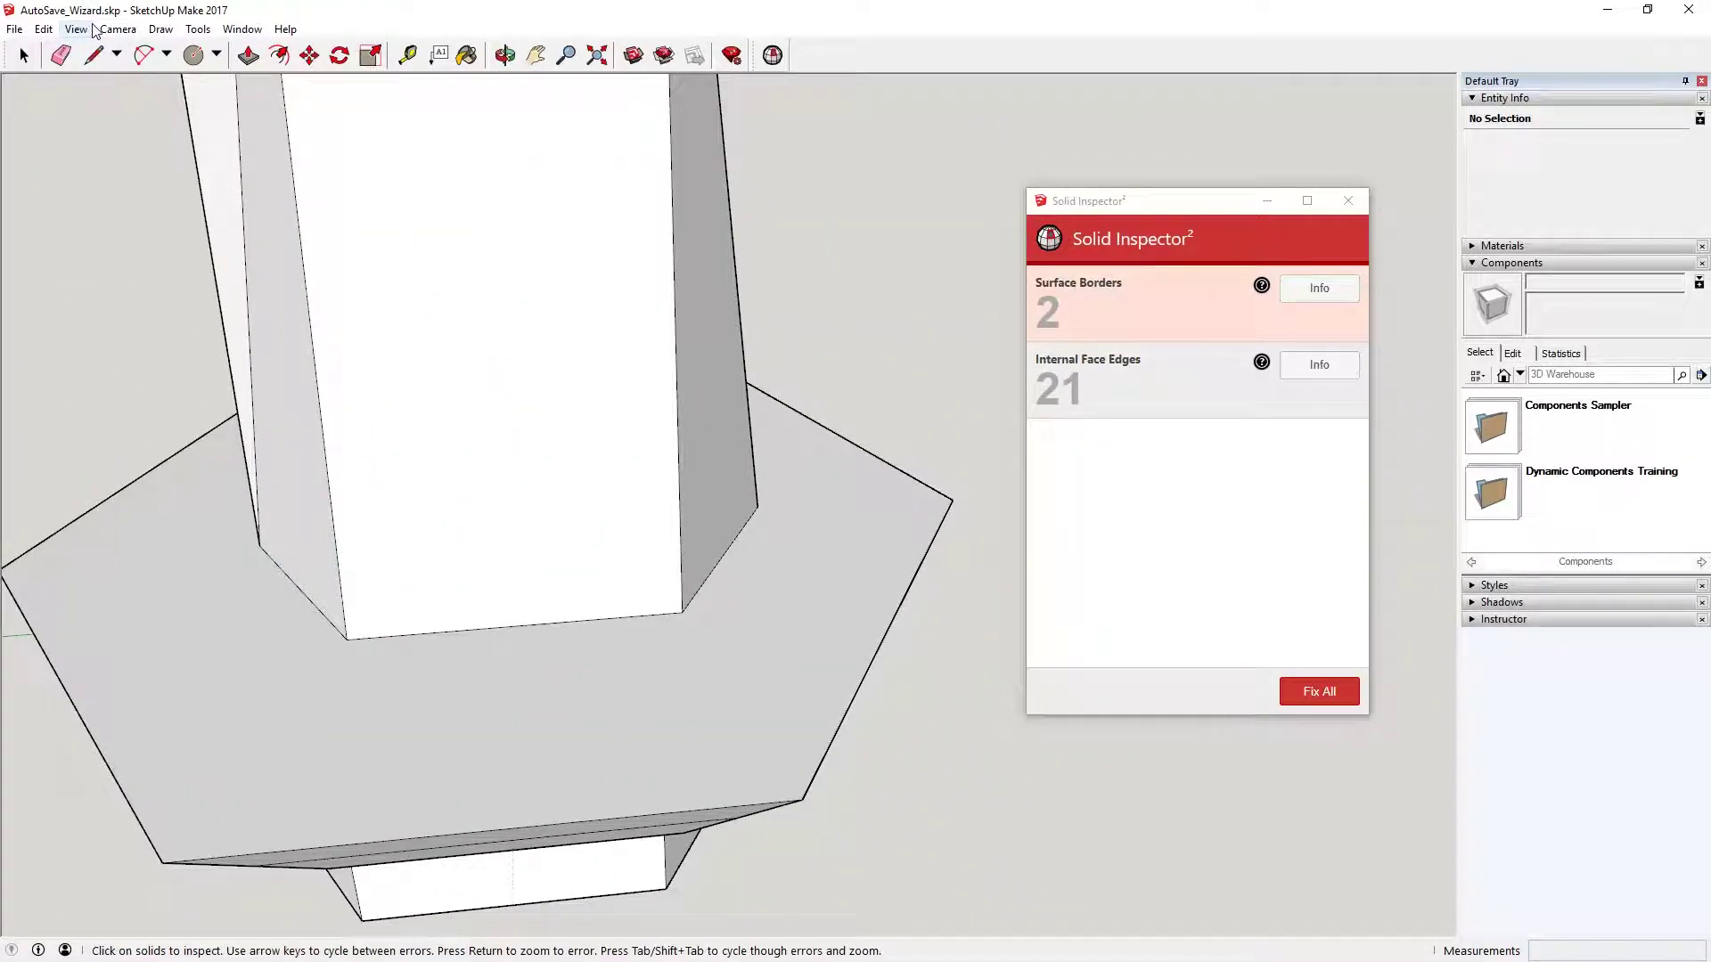
# Turn off X-ray display from the View menu.
pyautogui.click(75, 28)
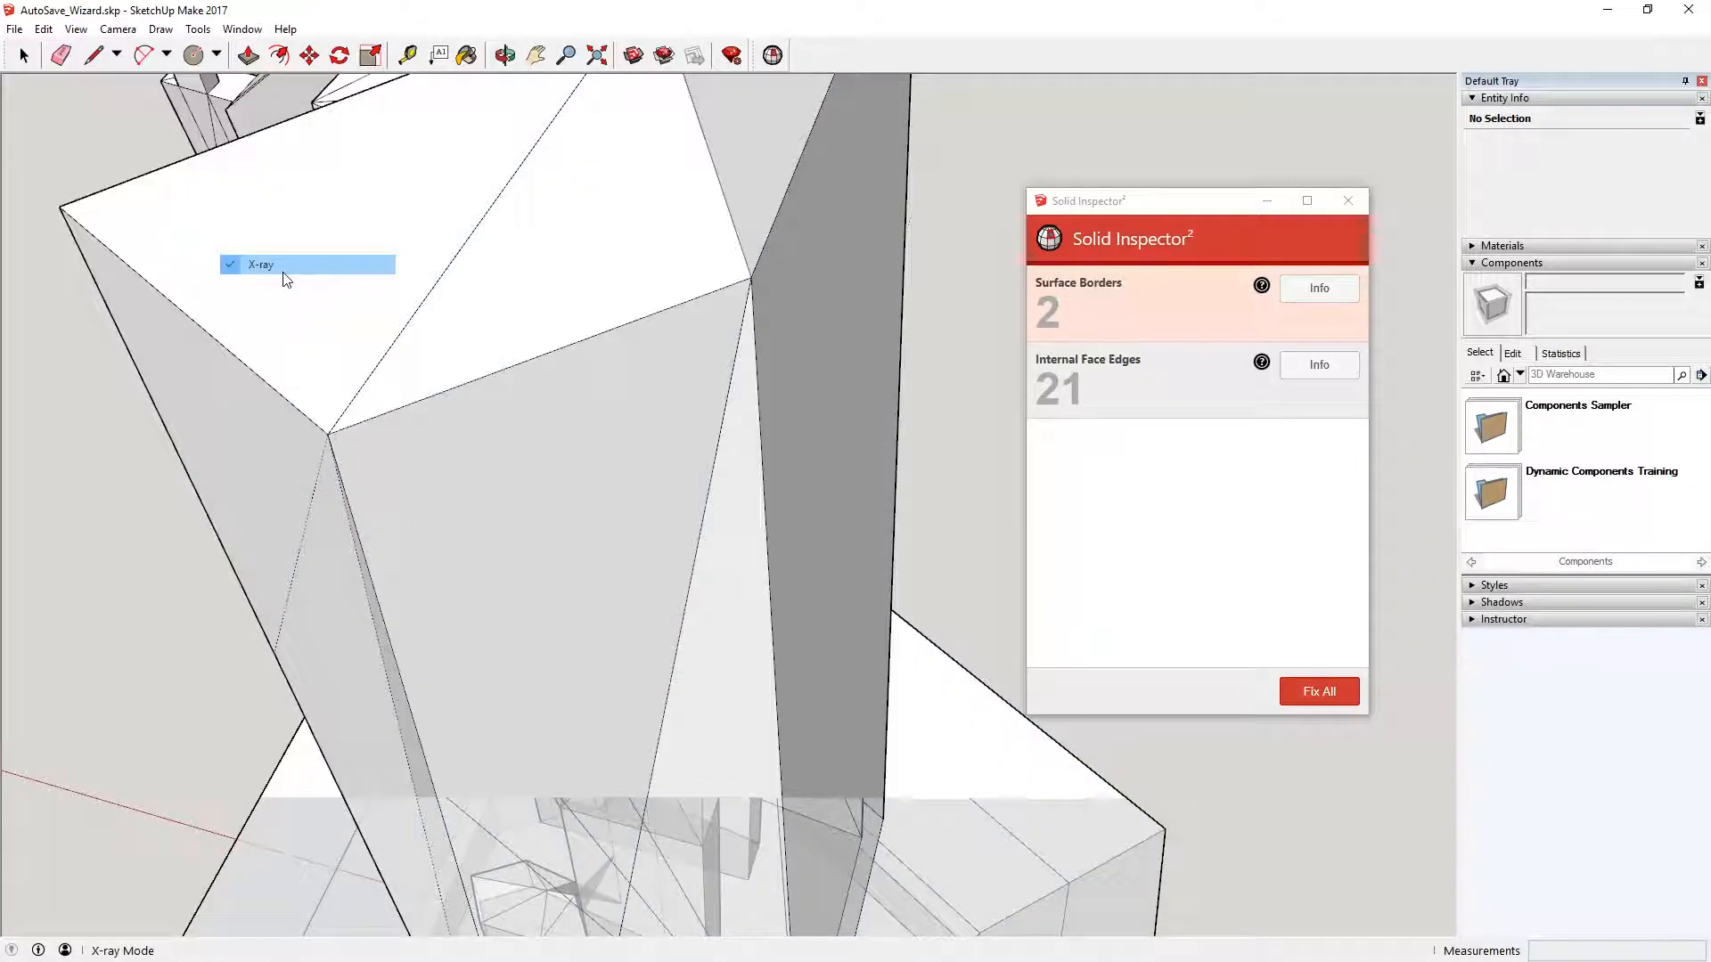
pyautogui.click(261, 263)
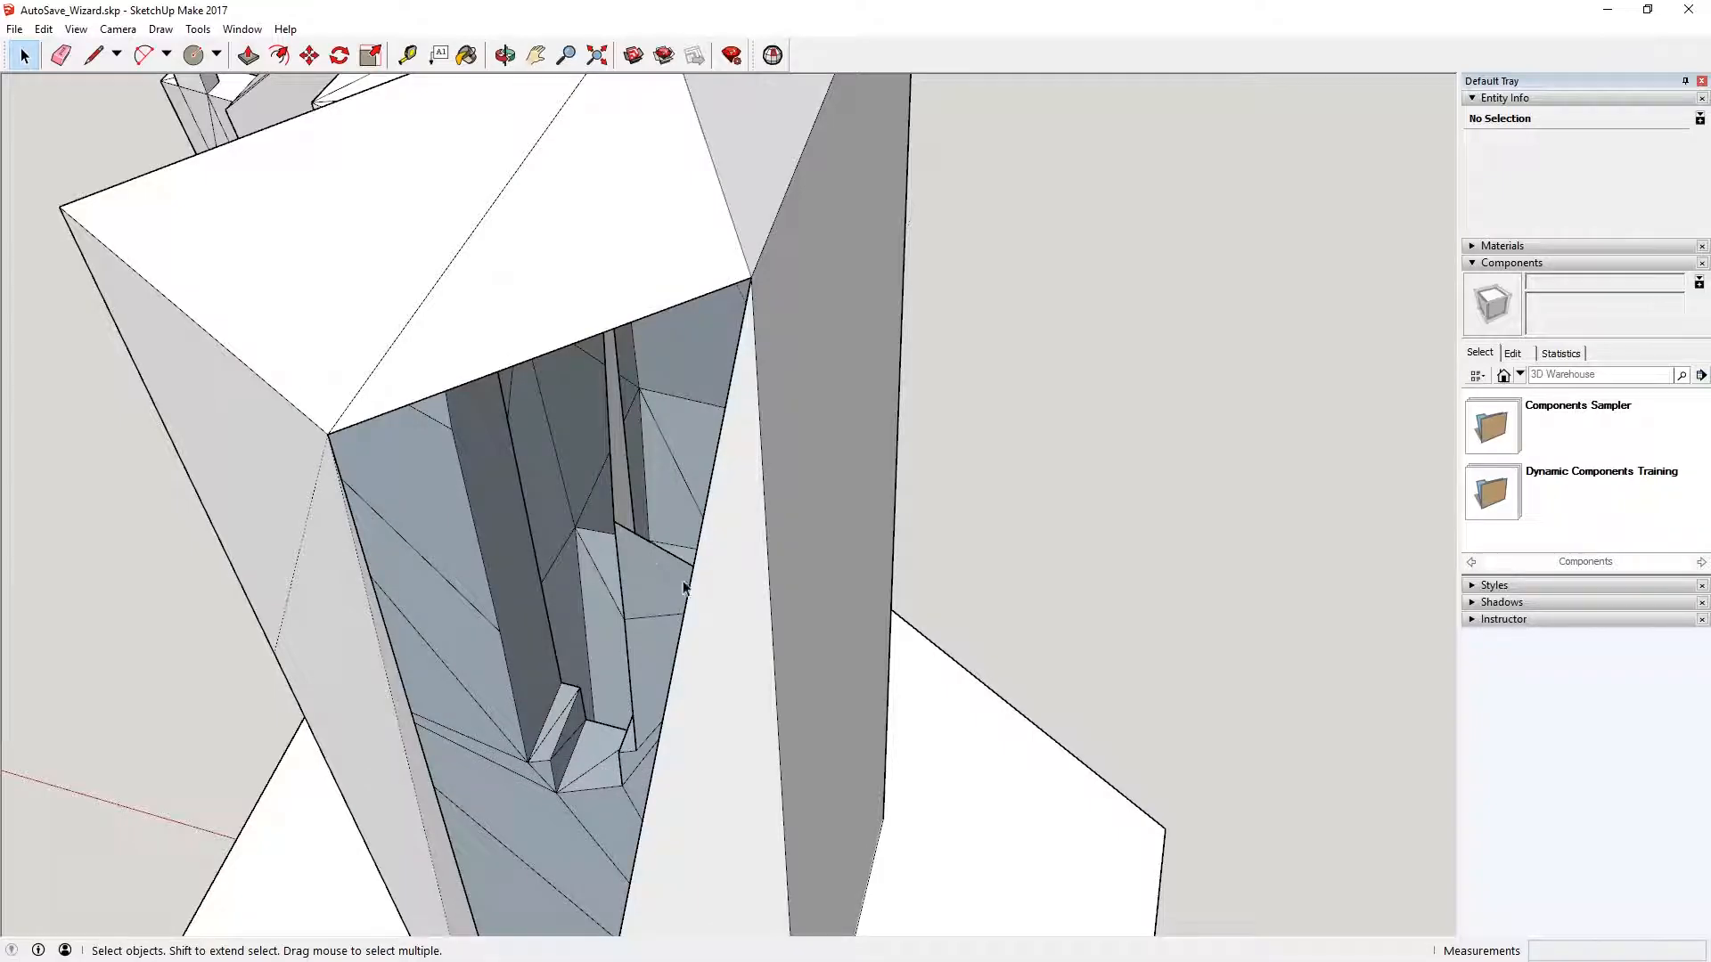
# Select the inner face of the lower robe and orbit into the hollow to inspect it.
pyautogui.click(704, 687)
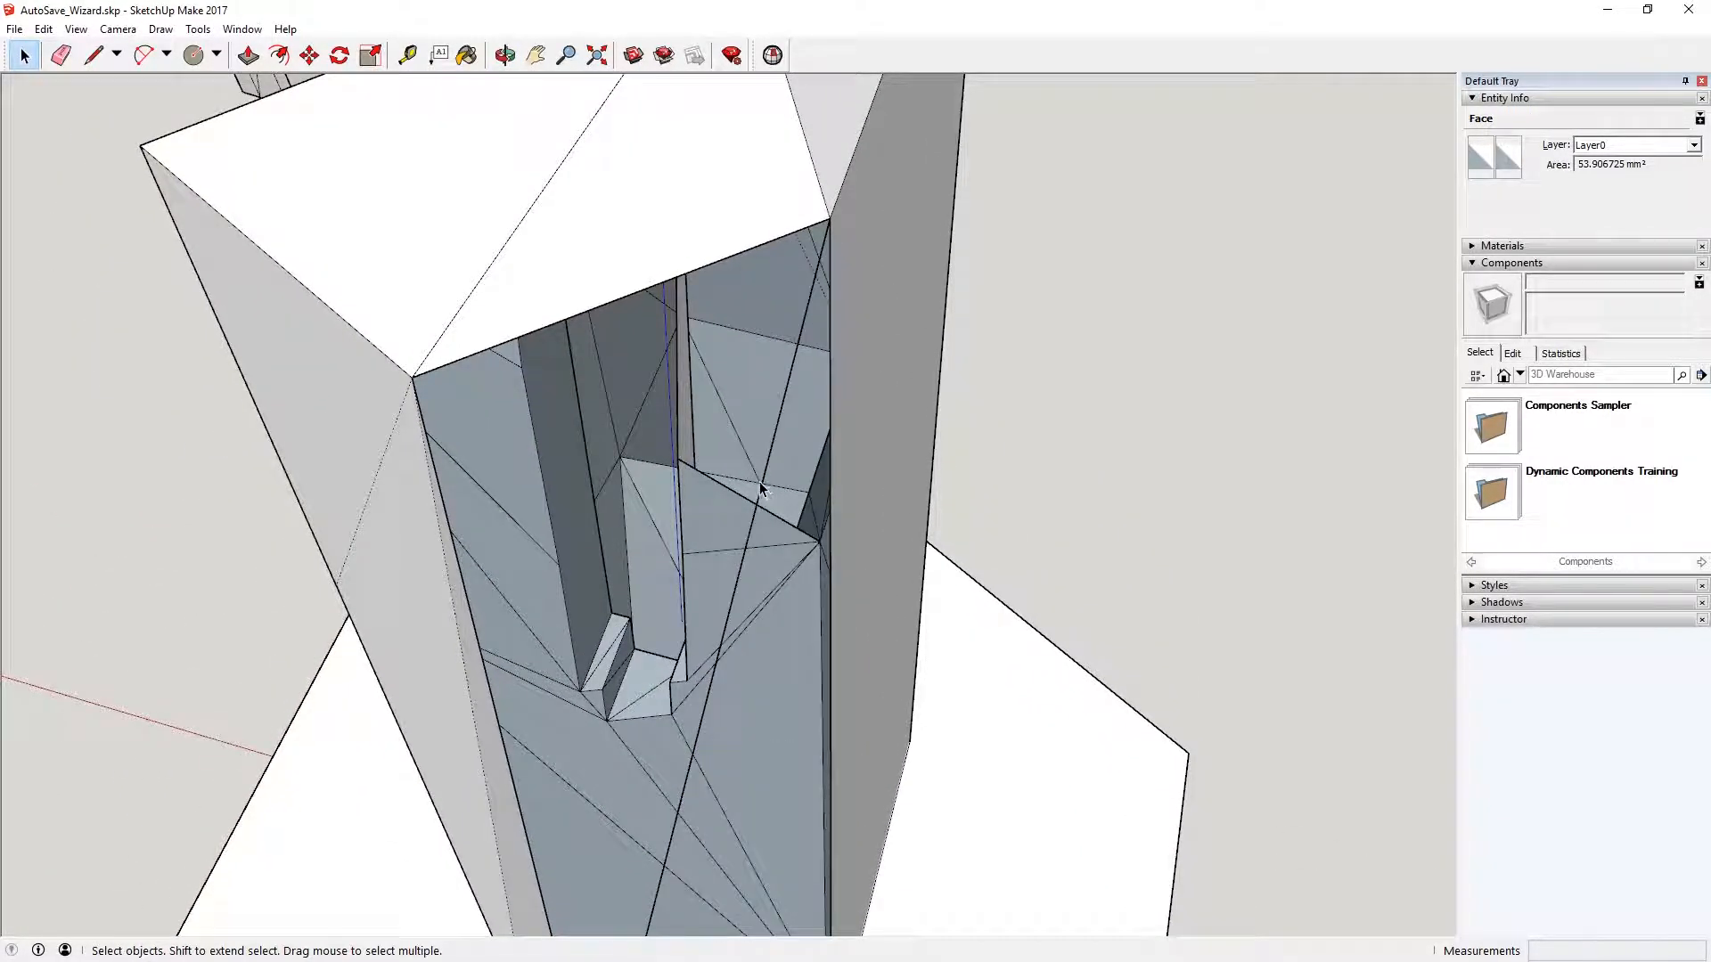
pyautogui.click(504, 55)
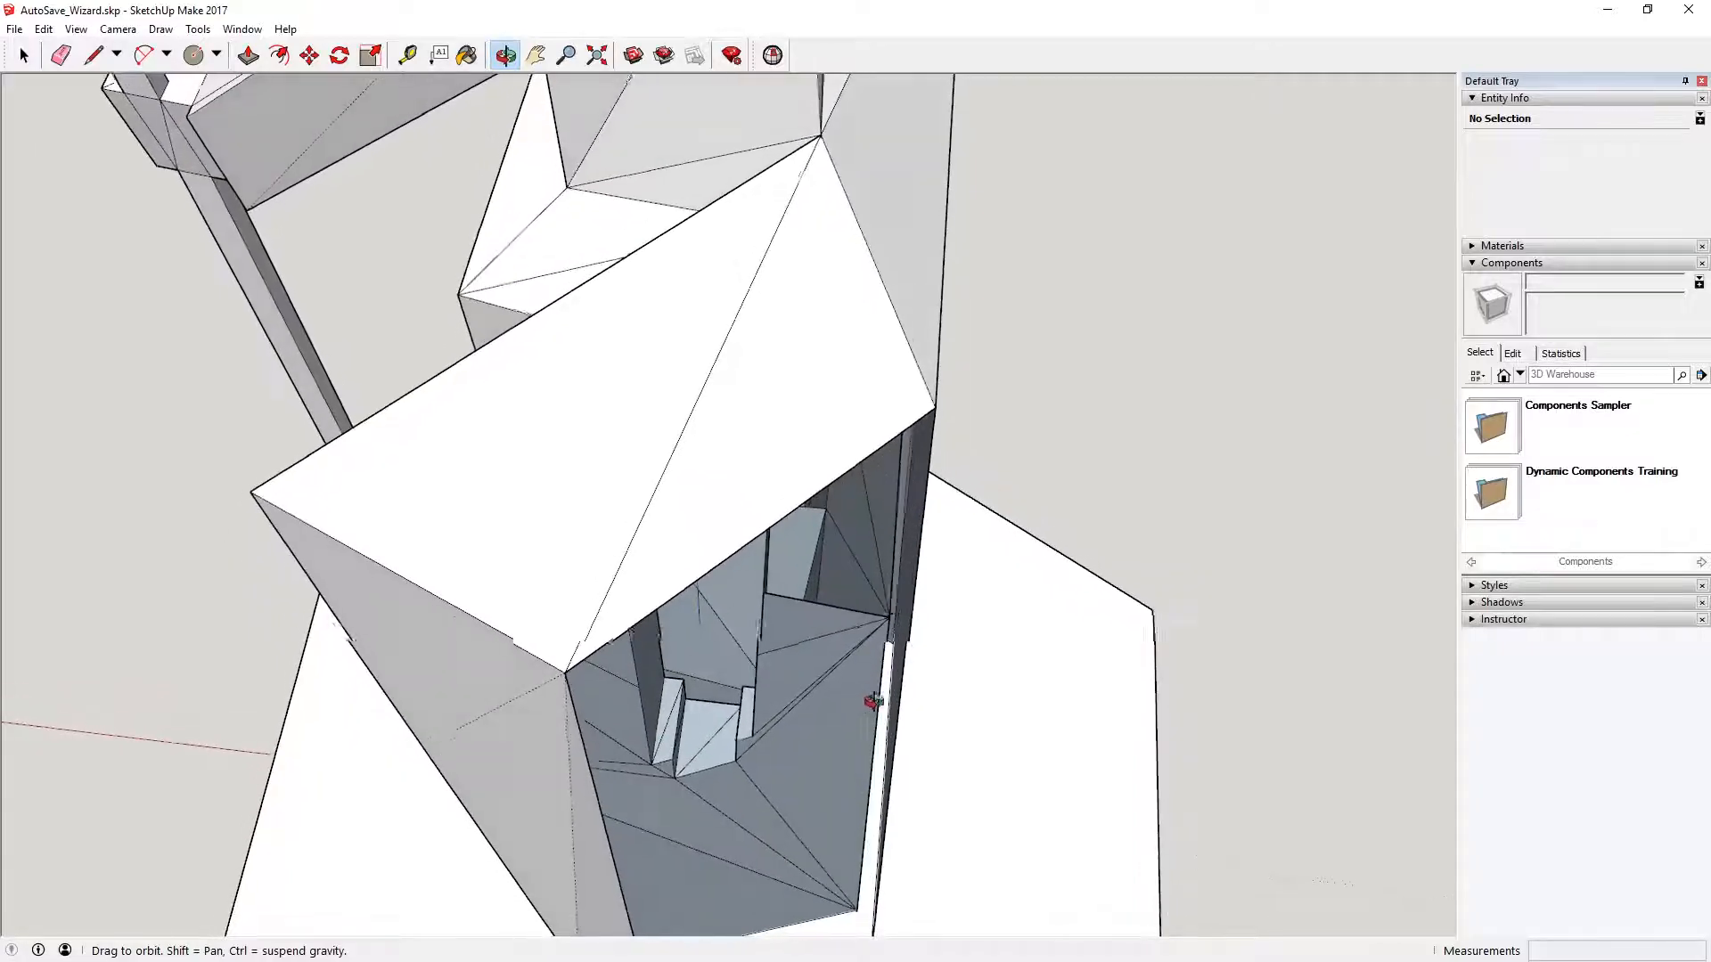
pyautogui.click(23, 54)
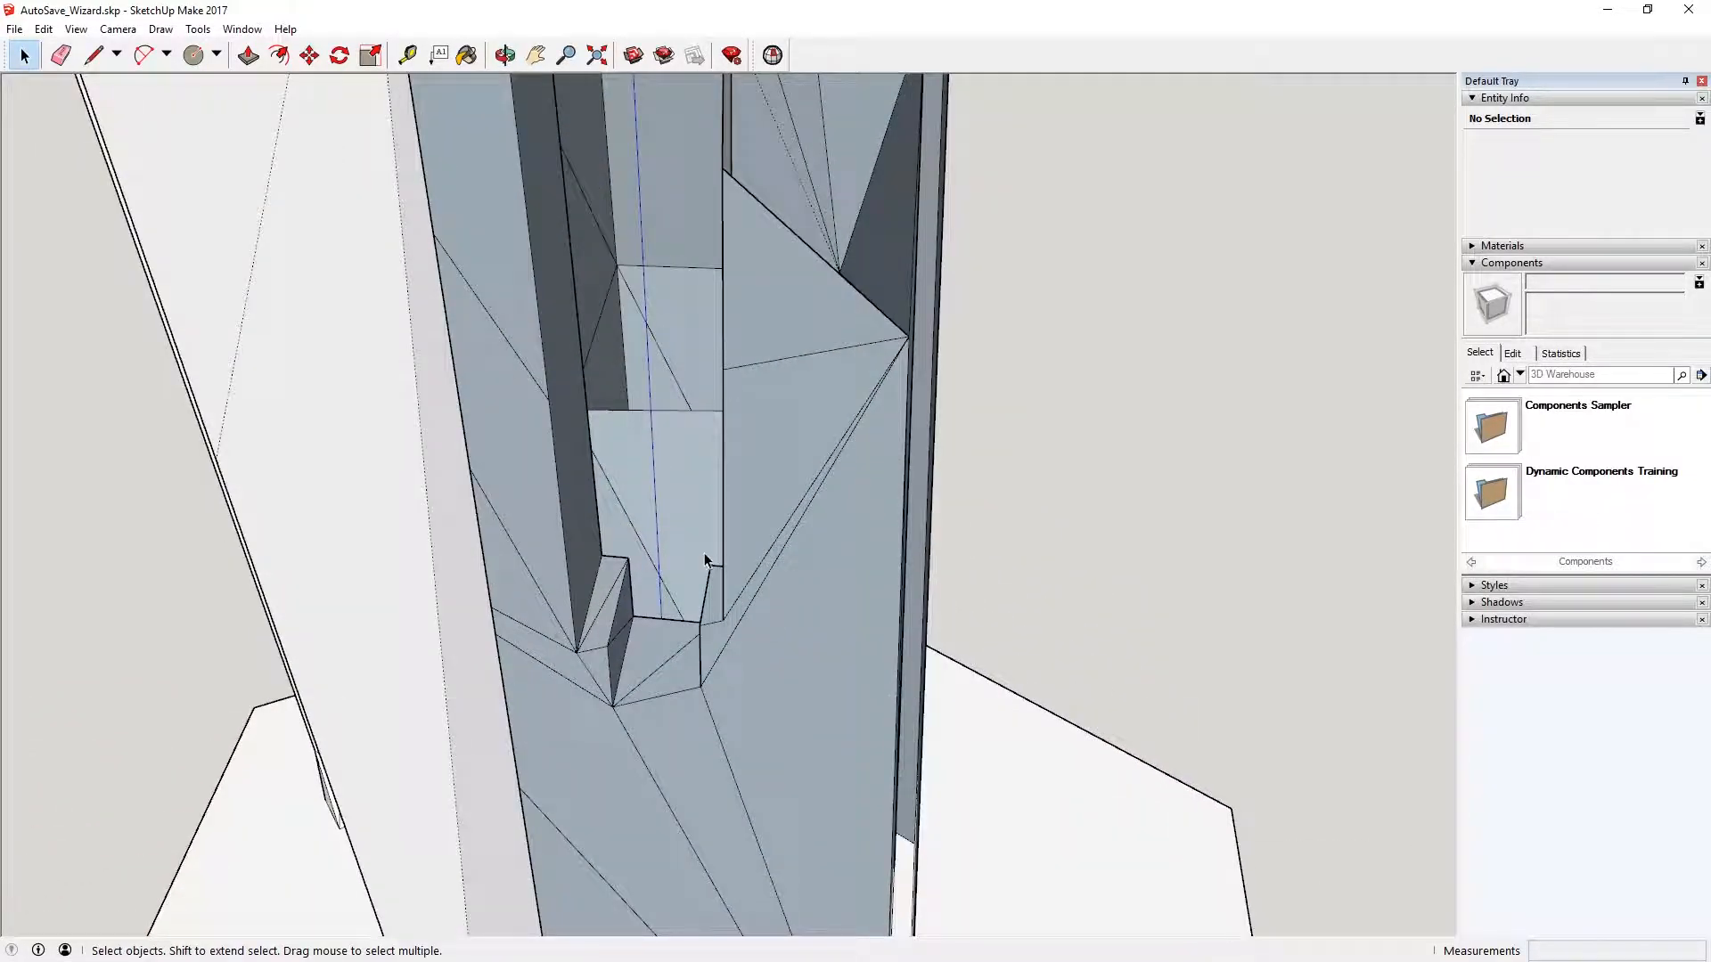
pyautogui.click(505, 55)
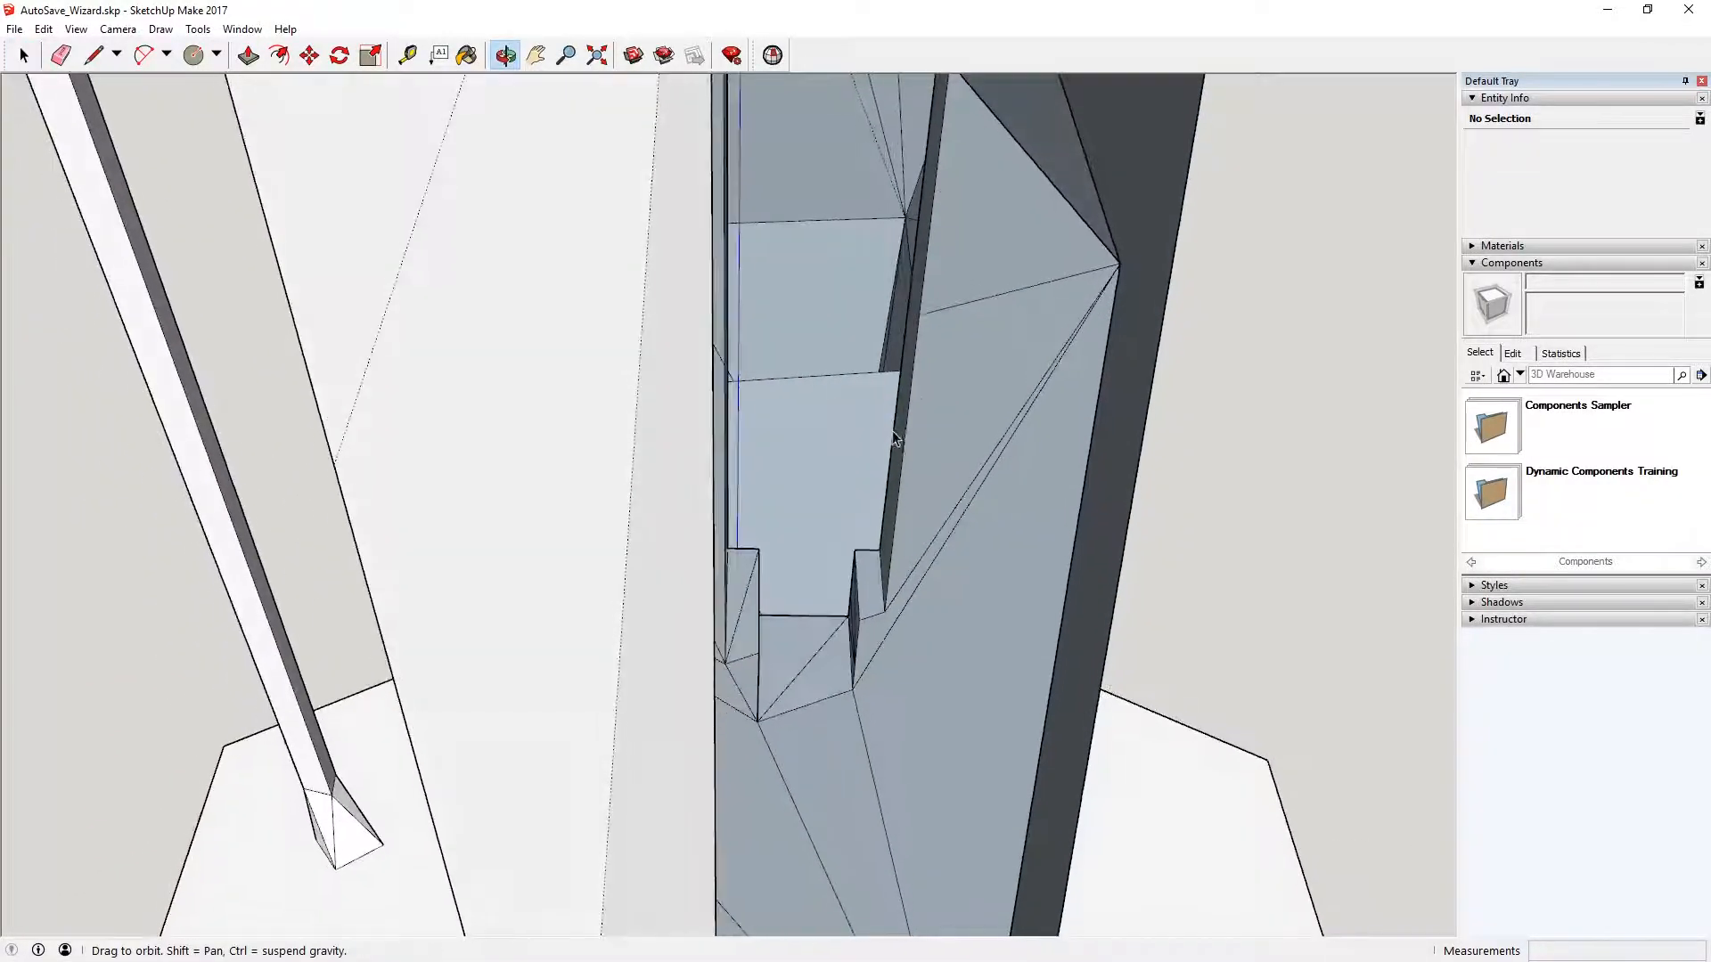
pyautogui.click(23, 55)
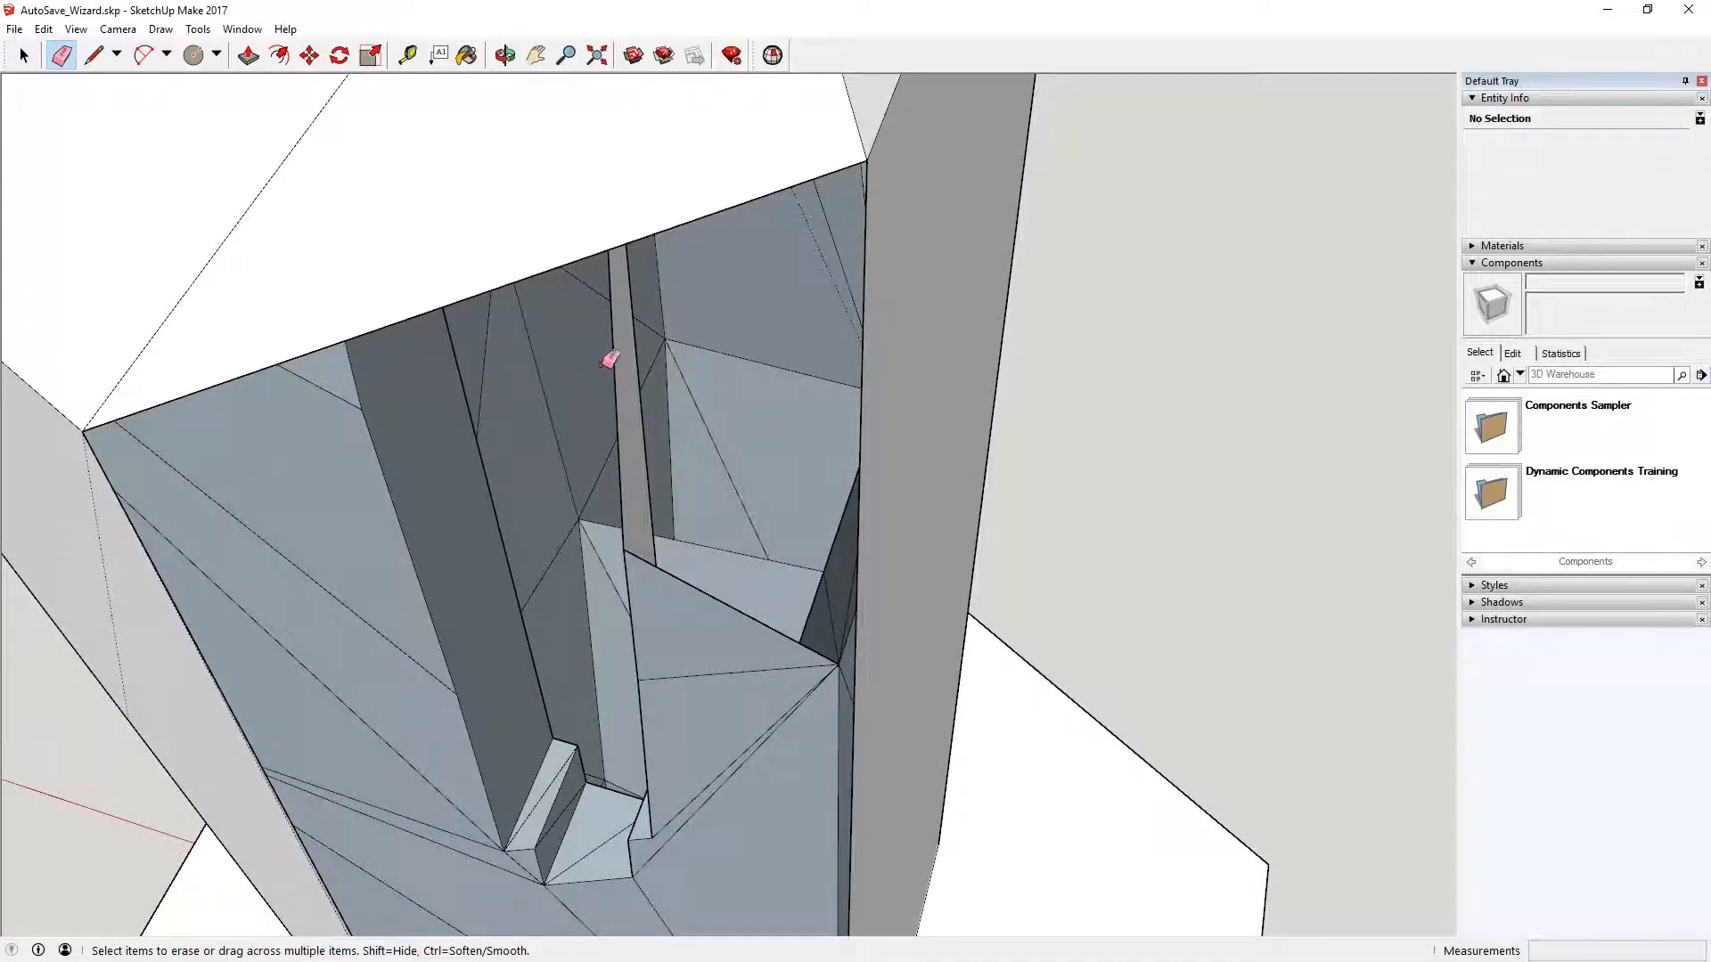
# Erase three stray edges inside the robe and draw an edge closing the open face.
pyautogui.click(505, 55)
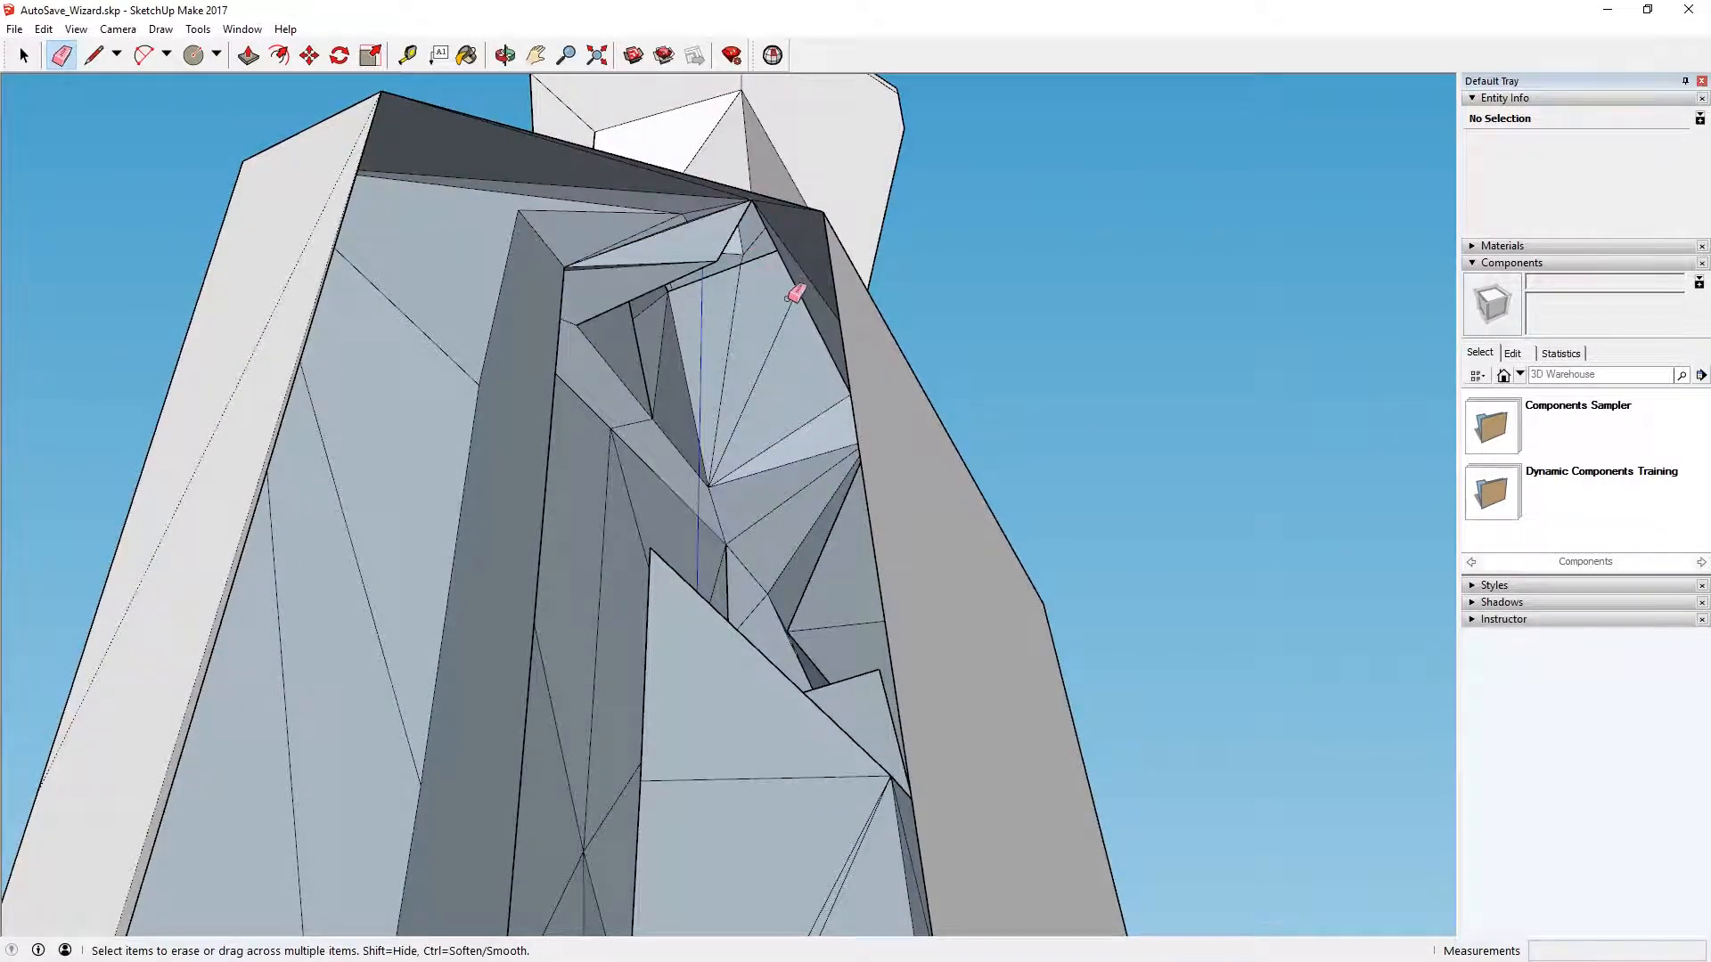
pyautogui.click(502, 54)
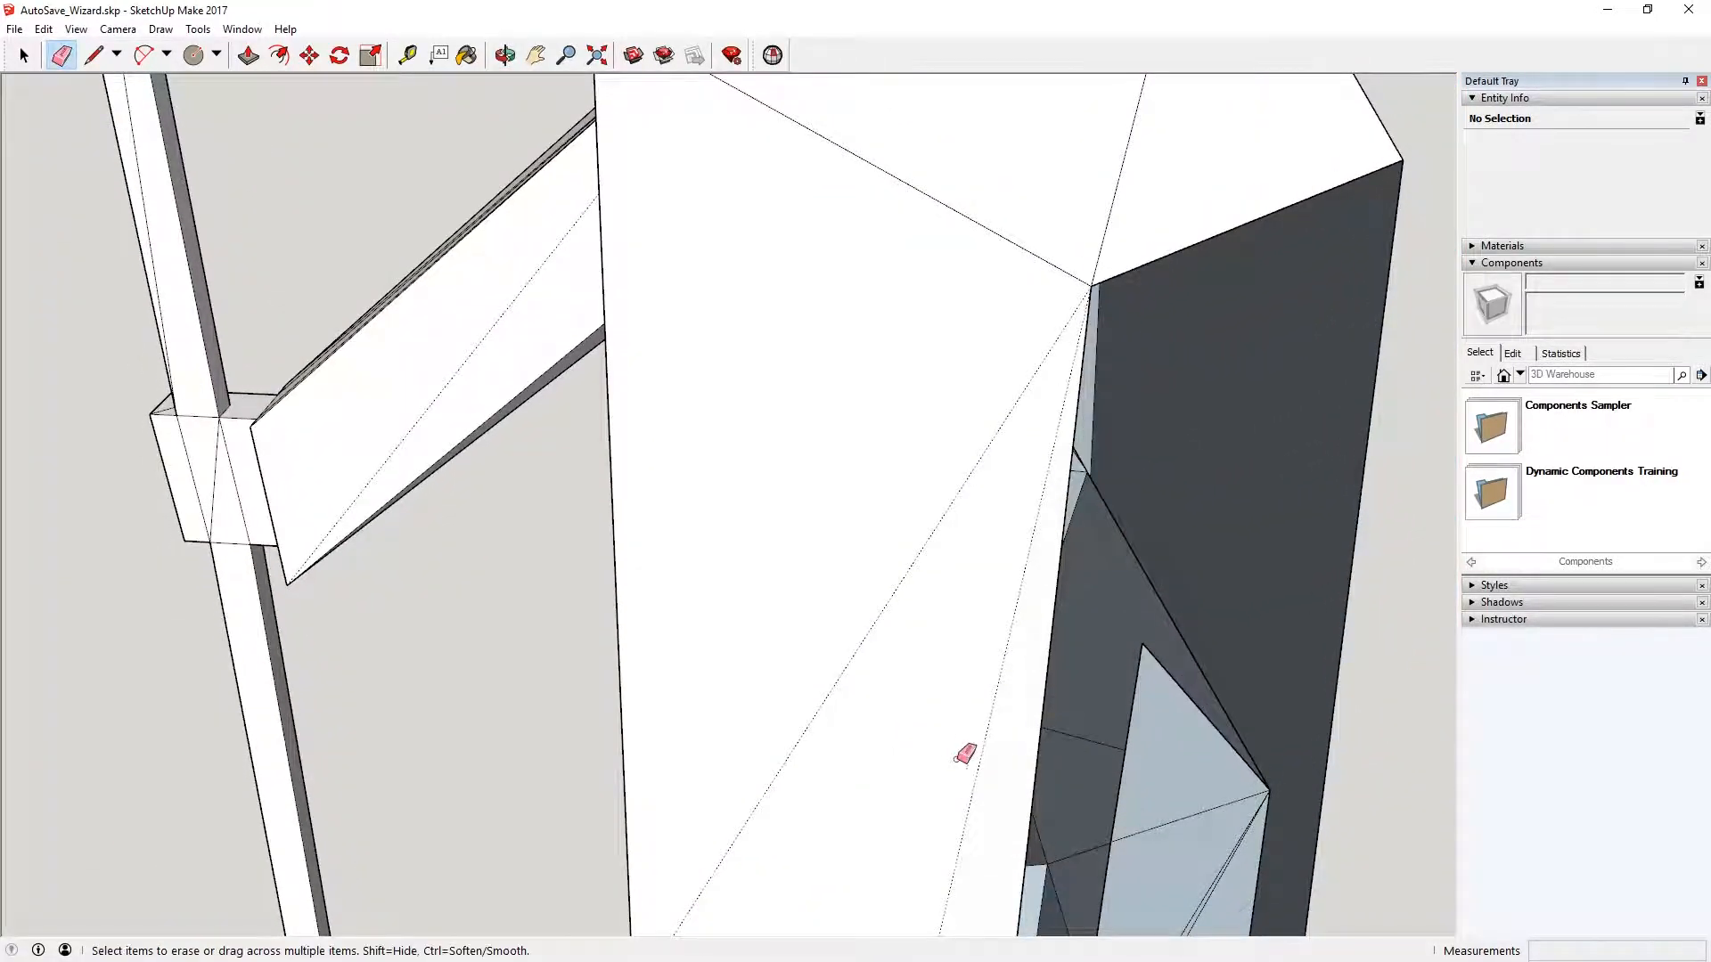
pyautogui.click(502, 55)
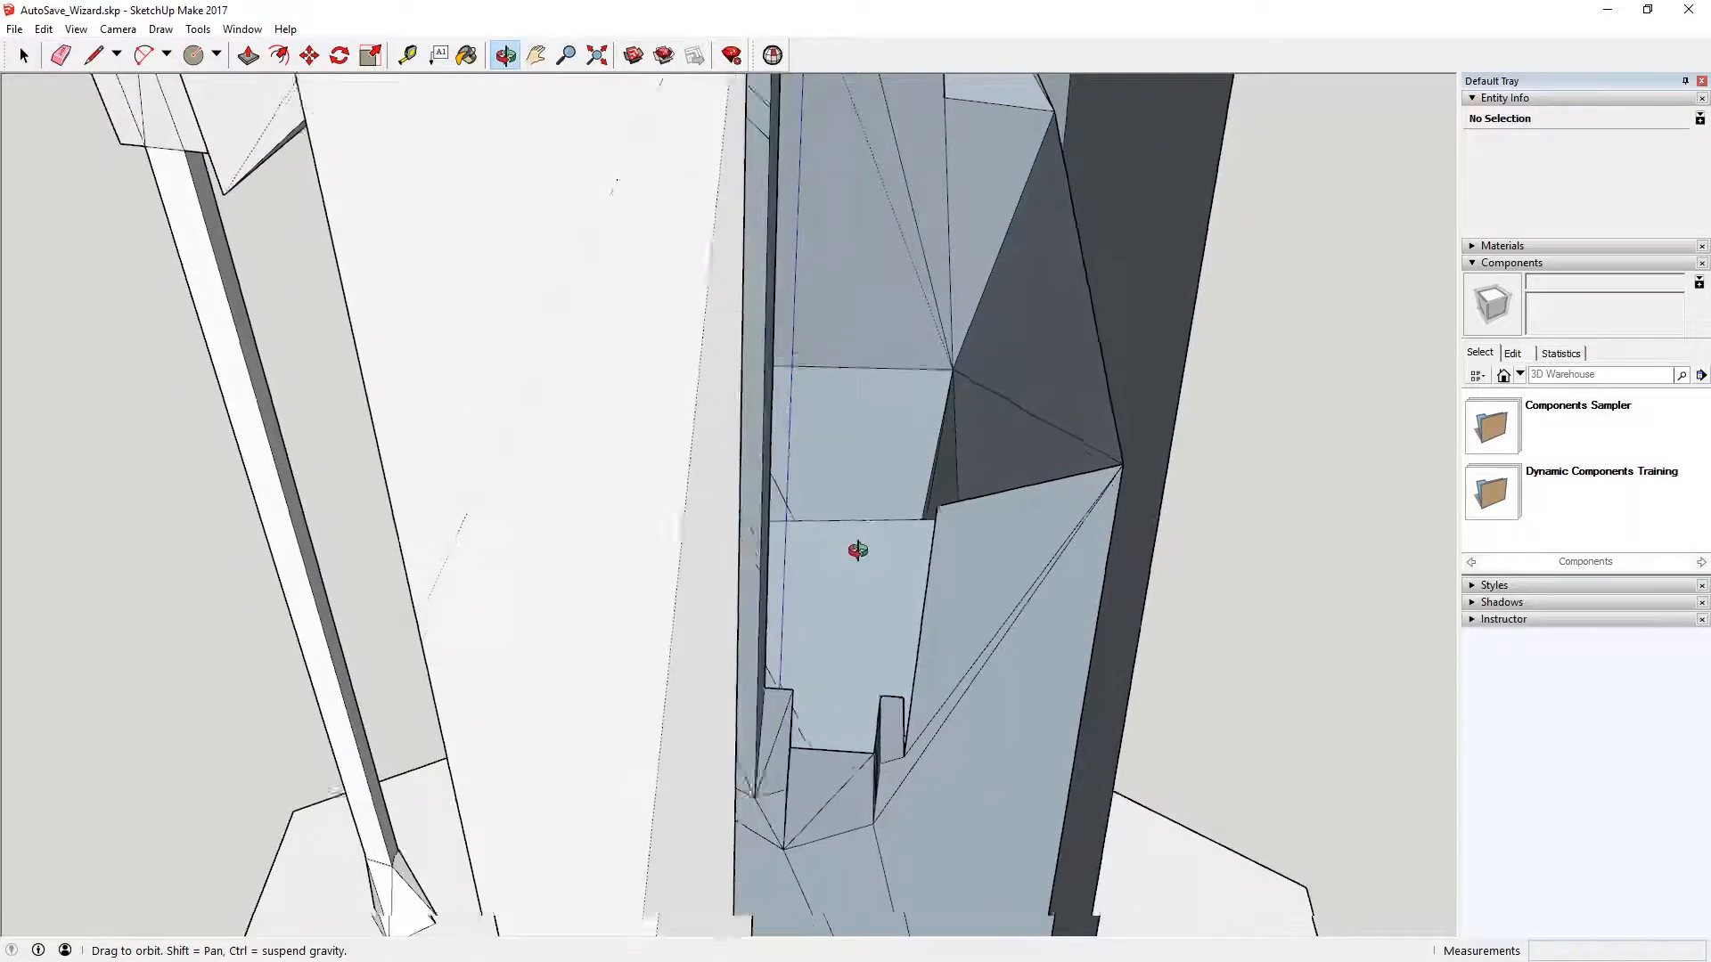
pyautogui.click(59, 54)
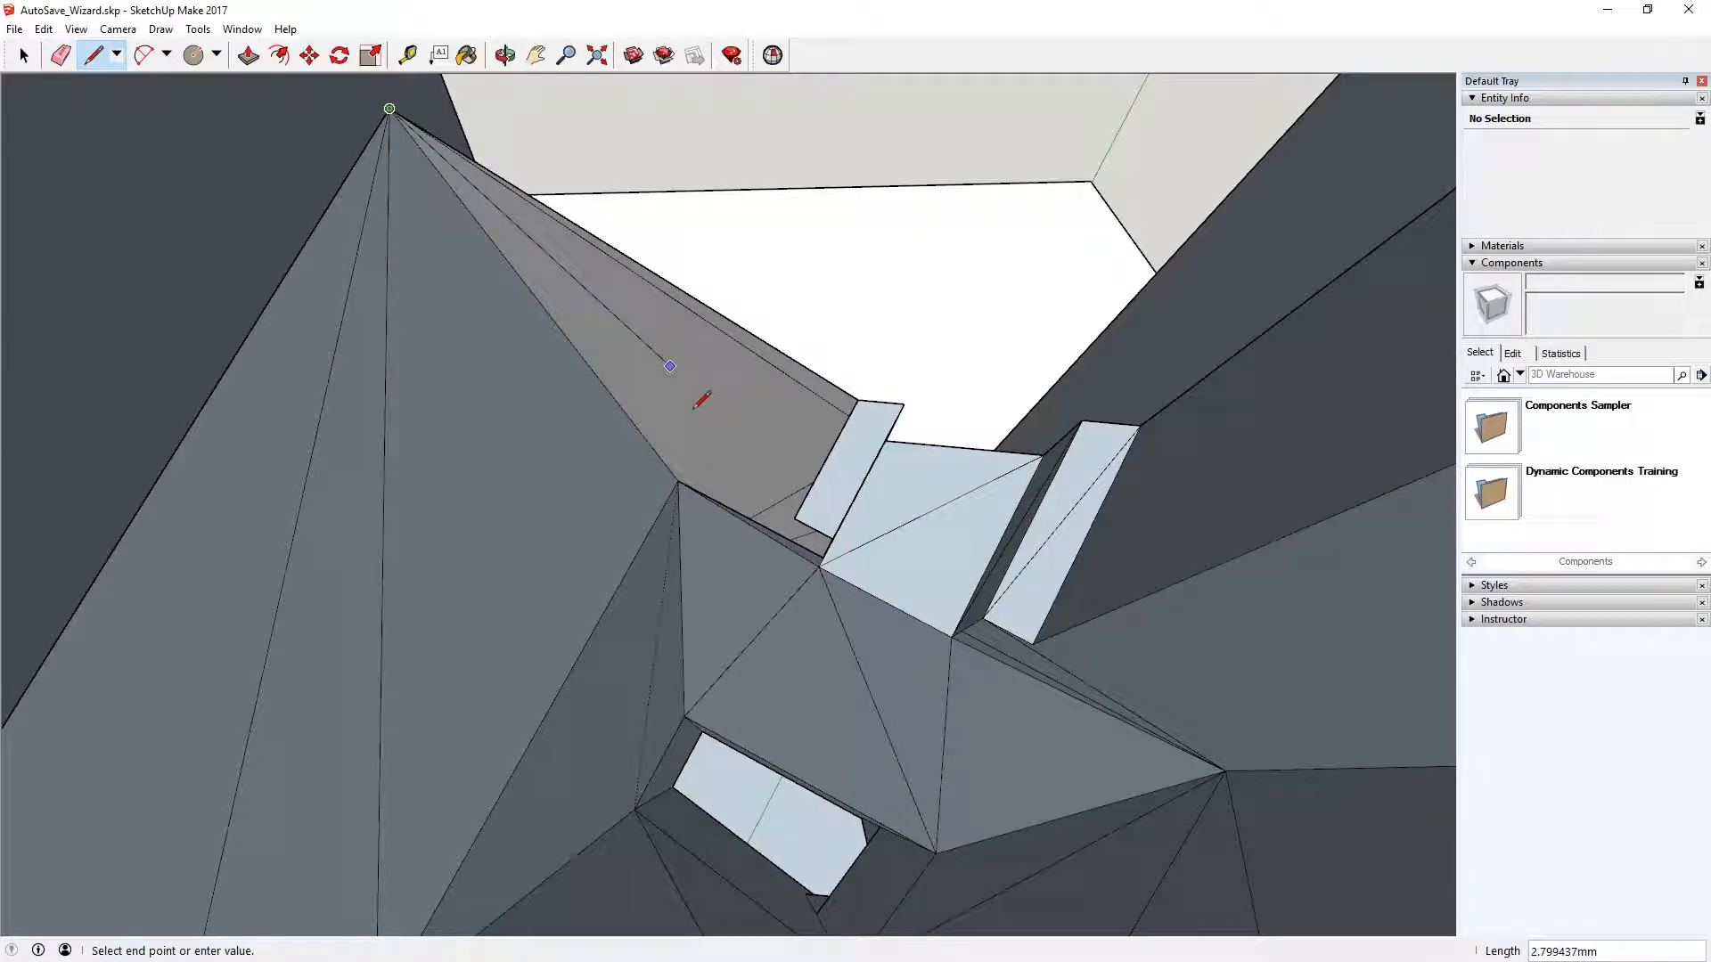
pyautogui.click(504, 54)
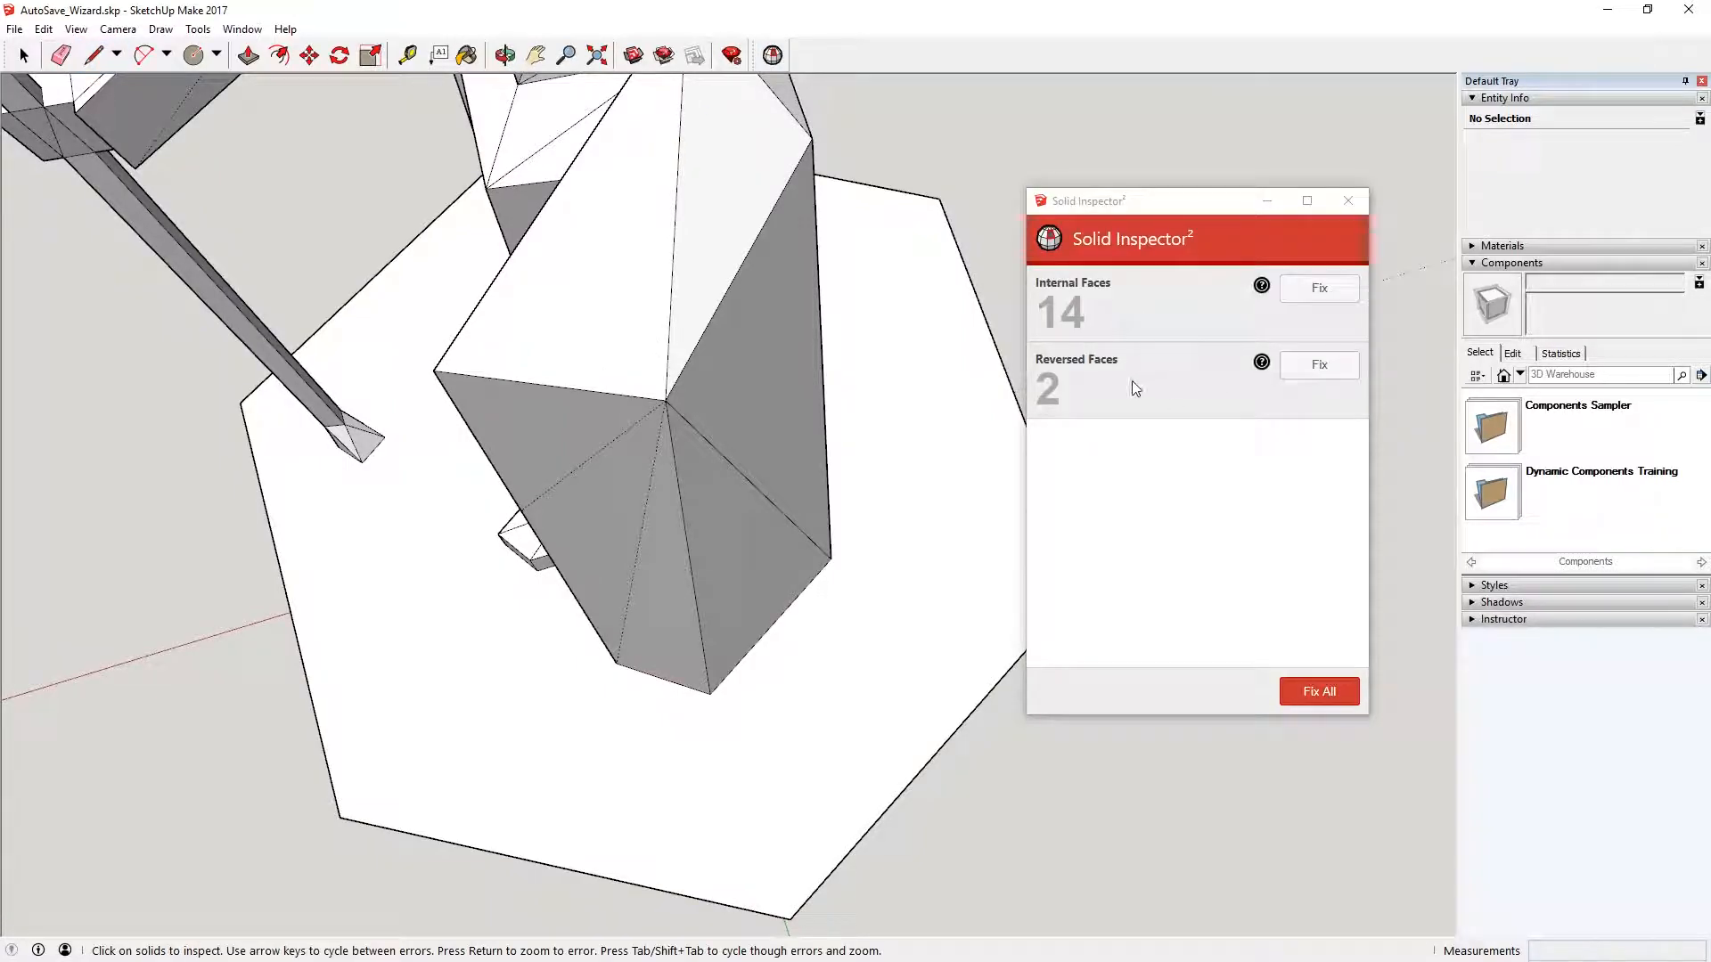
pyautogui.moveTo(1068, 301)
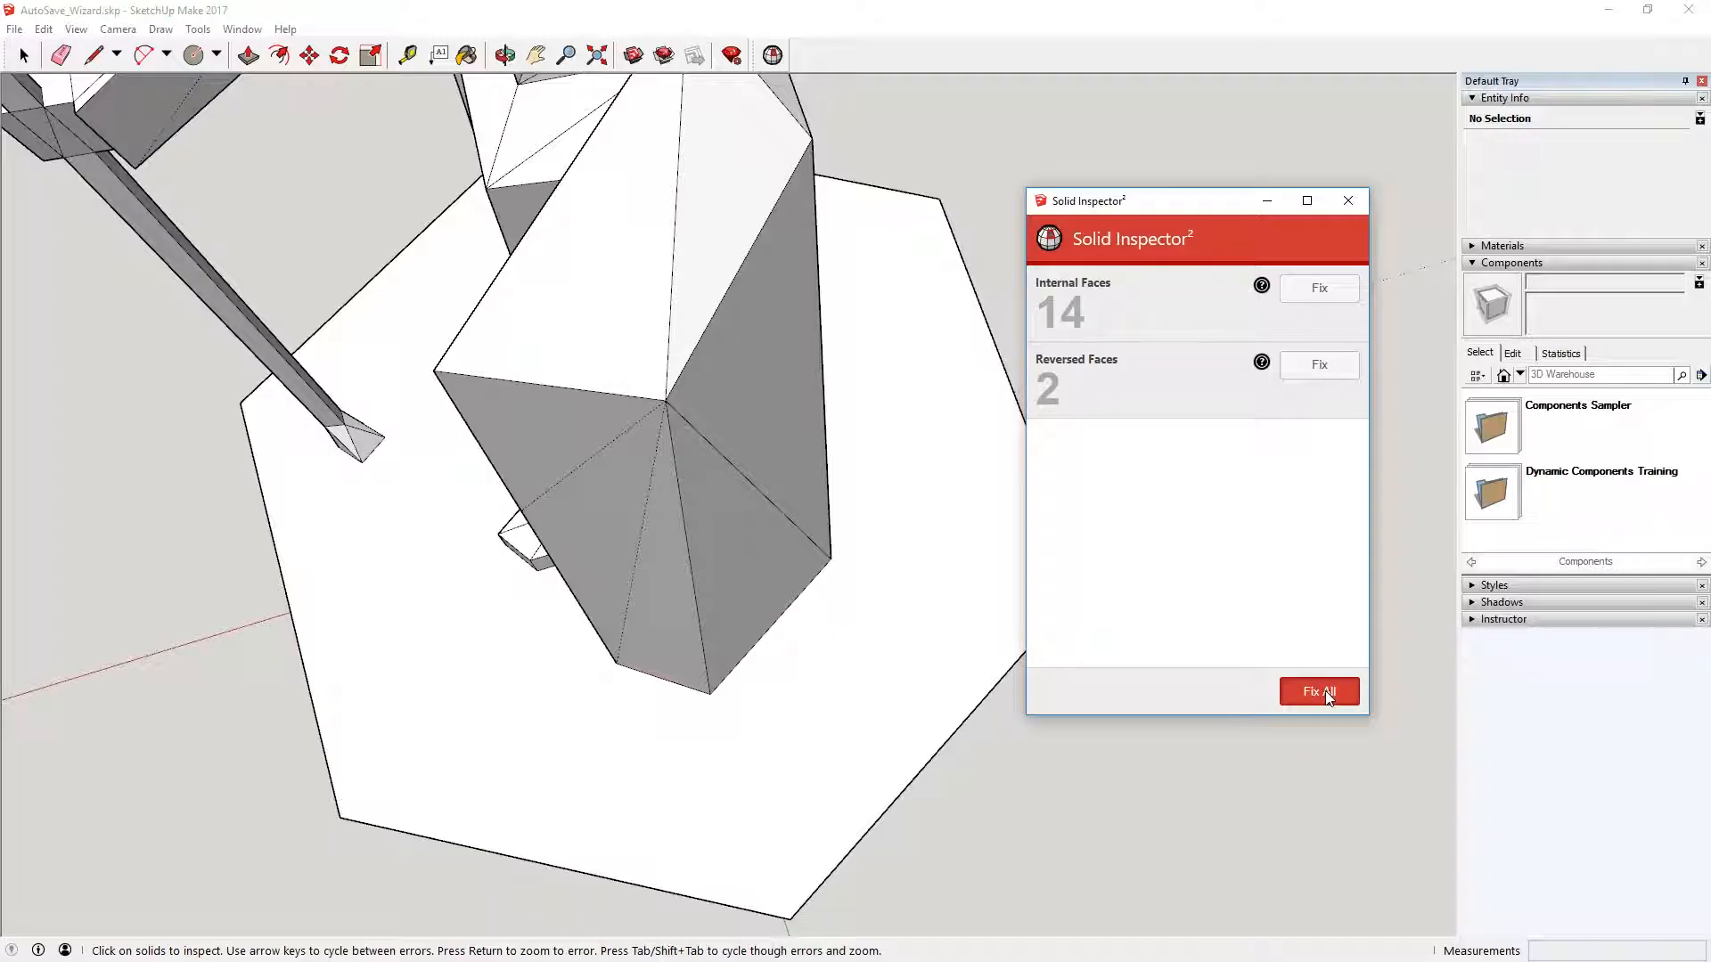
# Apply Fix All to the 14 internal and 2 reversed faces.
pyautogui.click(1318, 691)
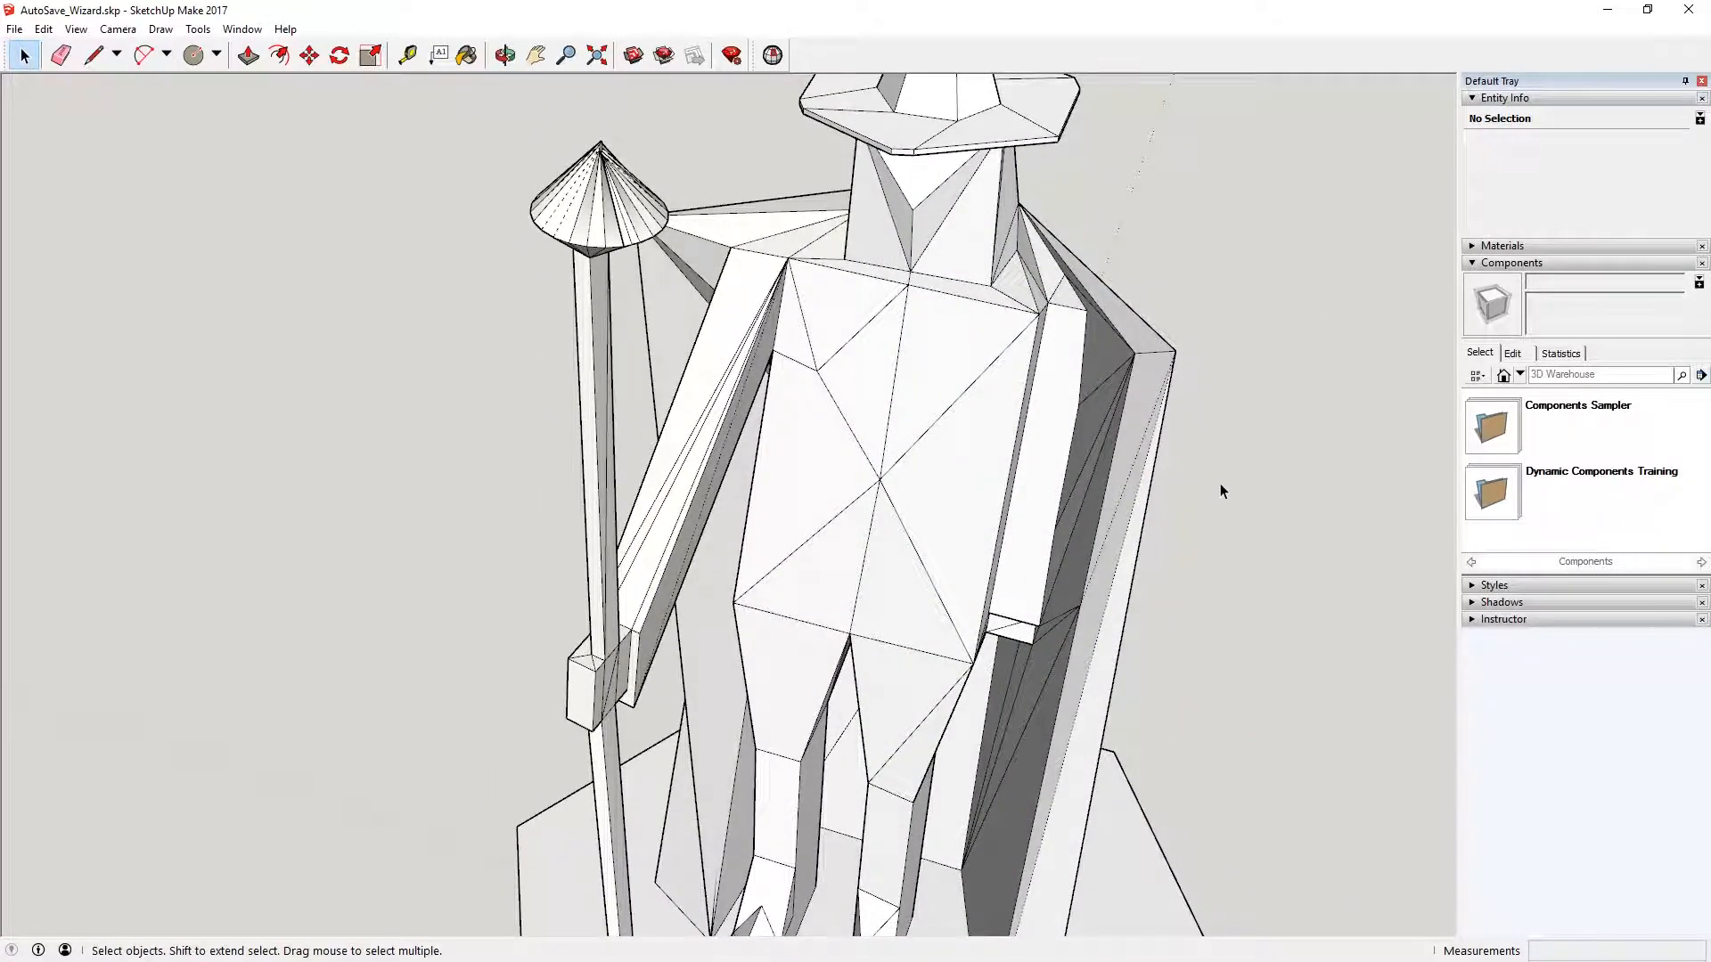
# Orbit around the repaired wizard figure to review it.
pyautogui.click(504, 55)
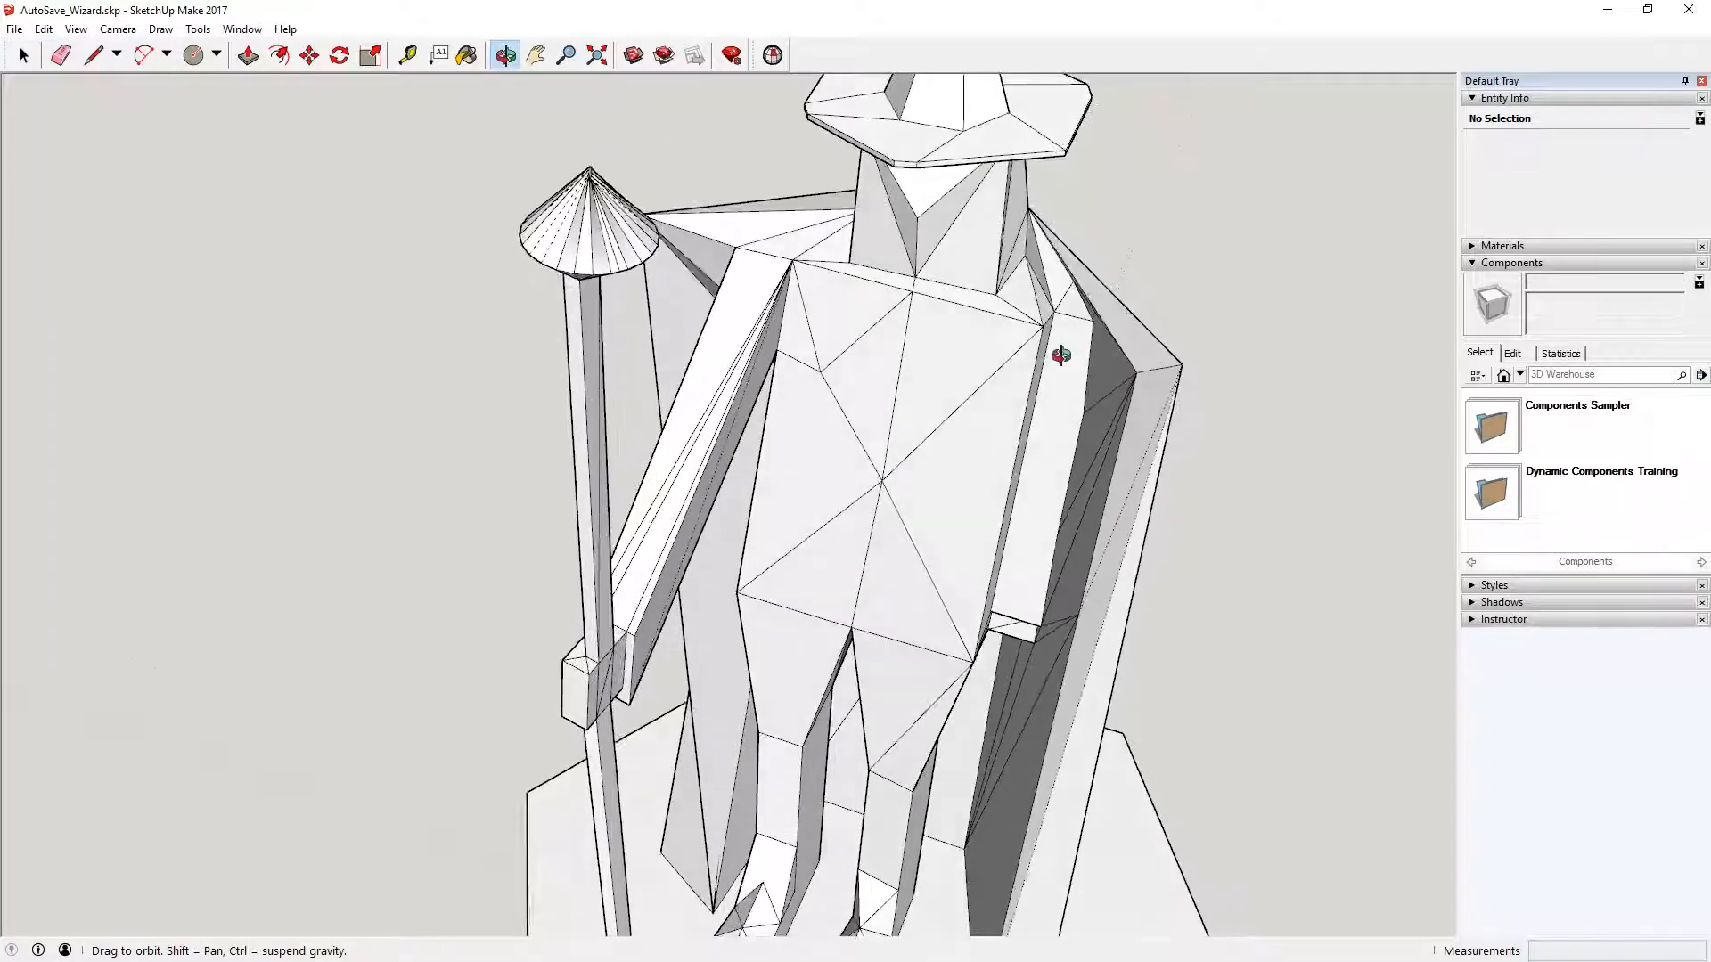